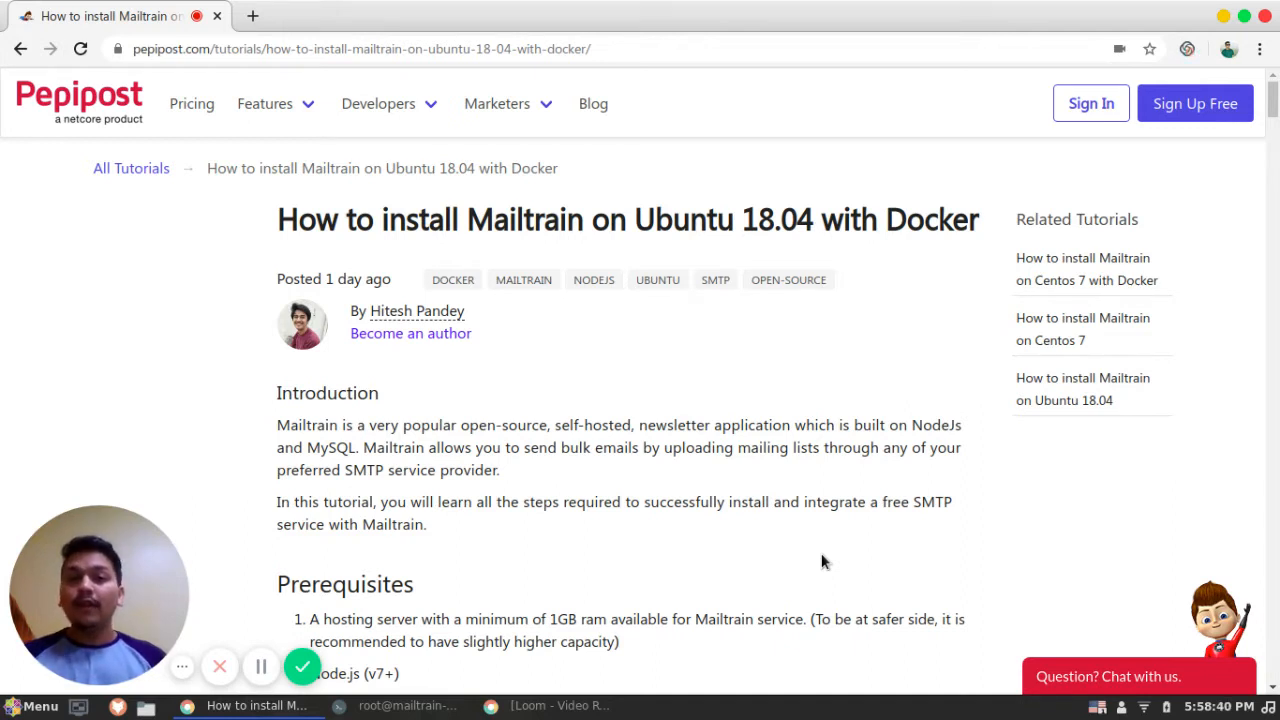
{"action": "mouse_move", "coordinate": [712, 542]}
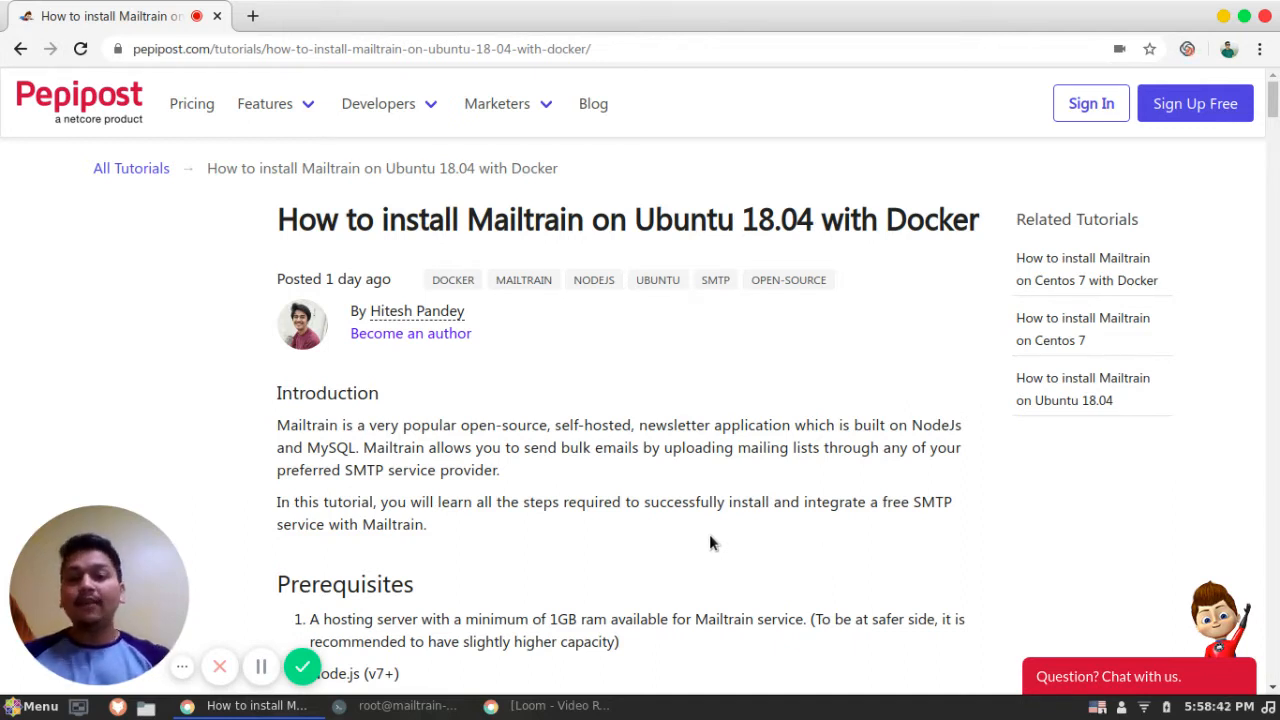
Step: Scroll the Pepipost tutorial down to Step 1's 'sudo apt install build-essential' command
{"action": "scroll", "scroll_direction": "down", "scroll_amount": 3}
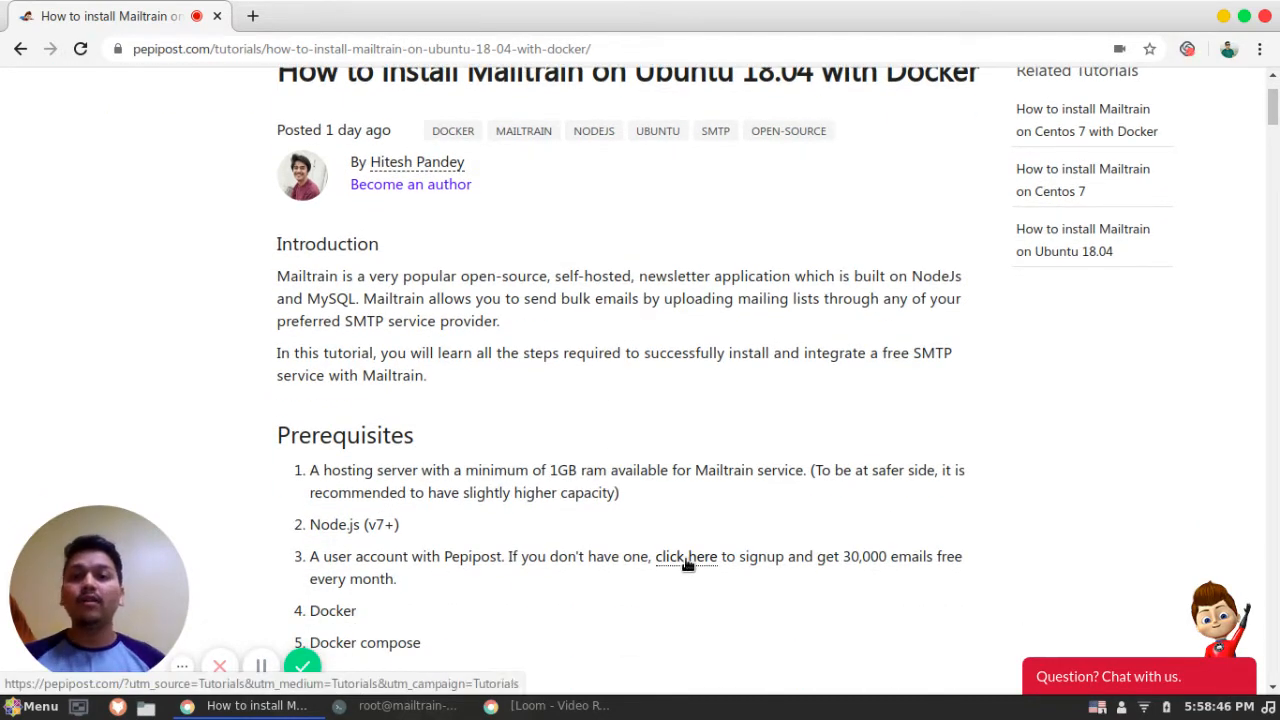
{"action": "scroll", "scroll_direction": "down", "scroll_amount": 3}
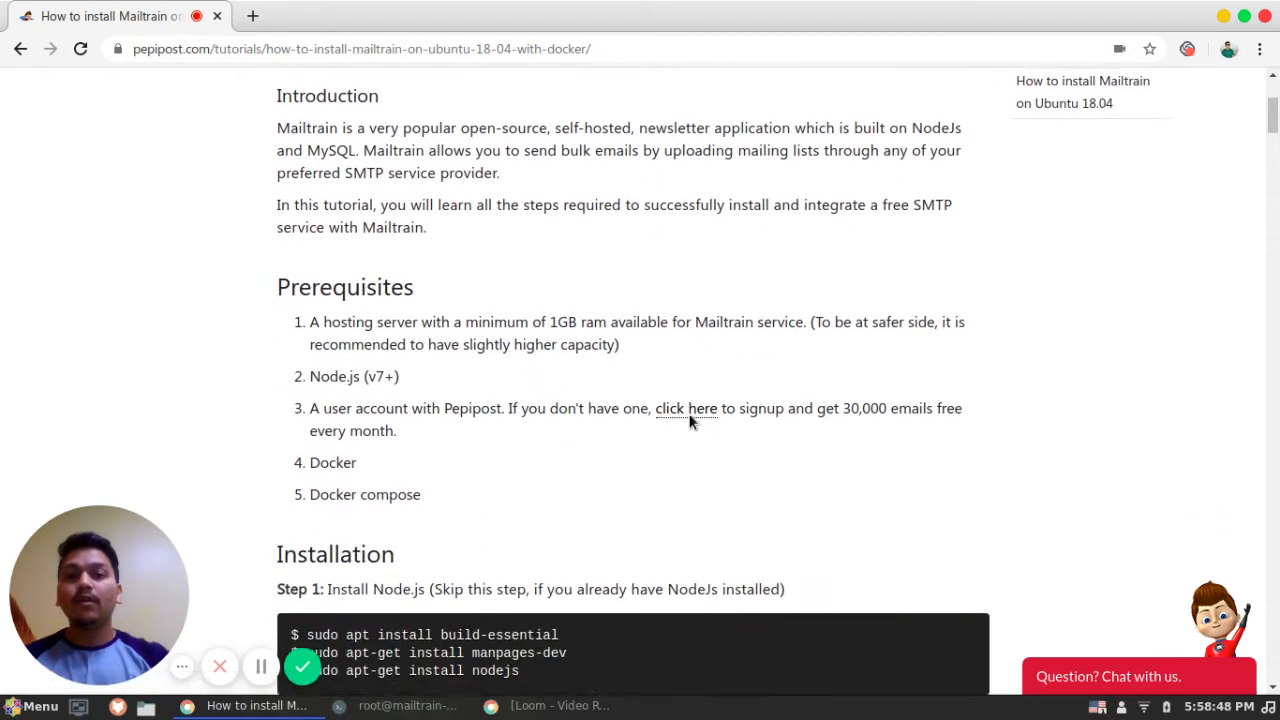
{"action": "scroll", "scroll_direction": "down", "scroll_amount": 3}
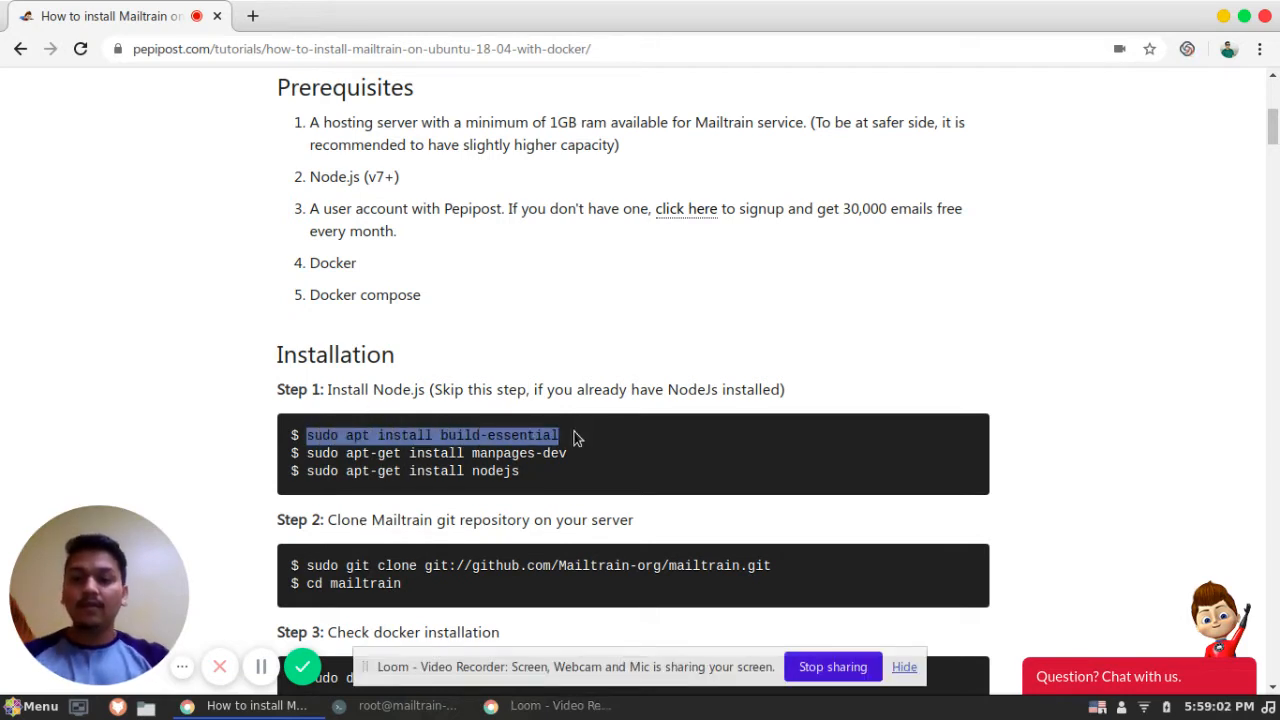
Step: Run the Step 1 apt installs for build-essential, manpages-dev and nodejs, fetching each from the tutorial
{"action": "left_click", "coordinate": [394, 704]}
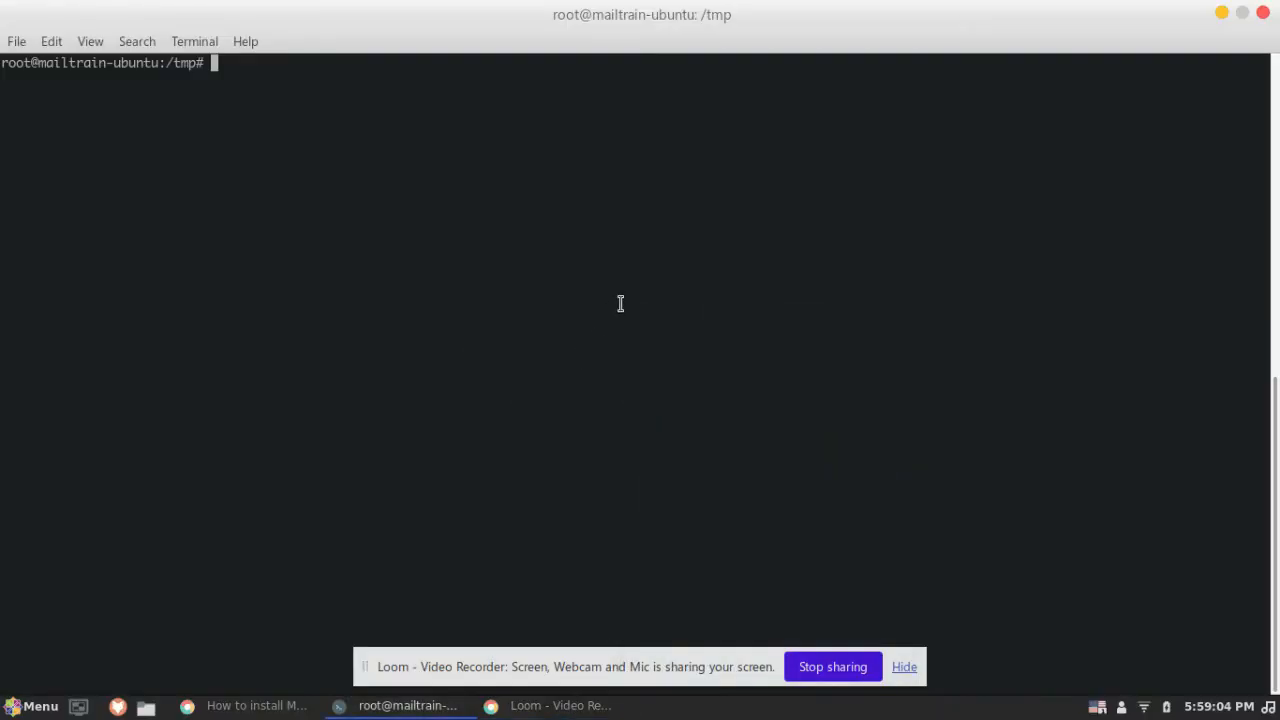
{"action": "key", "text": "Return"}
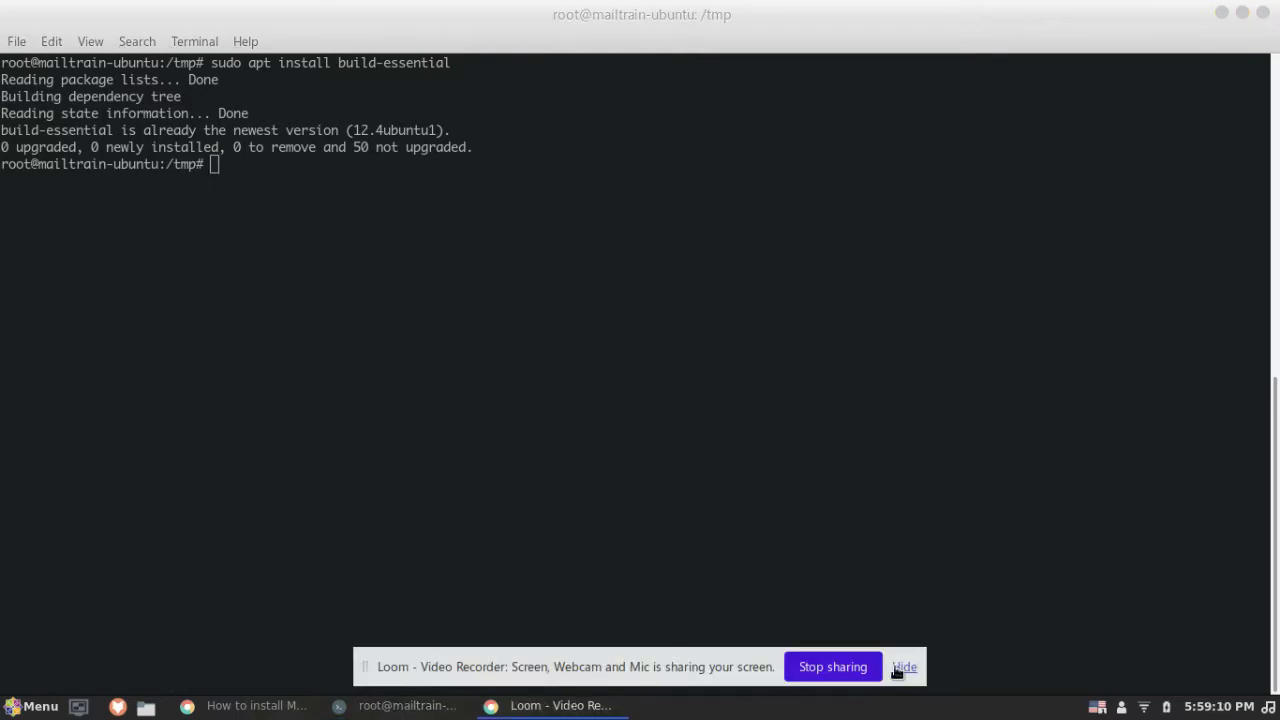
{"action": "left_click", "coordinate": [256, 704]}
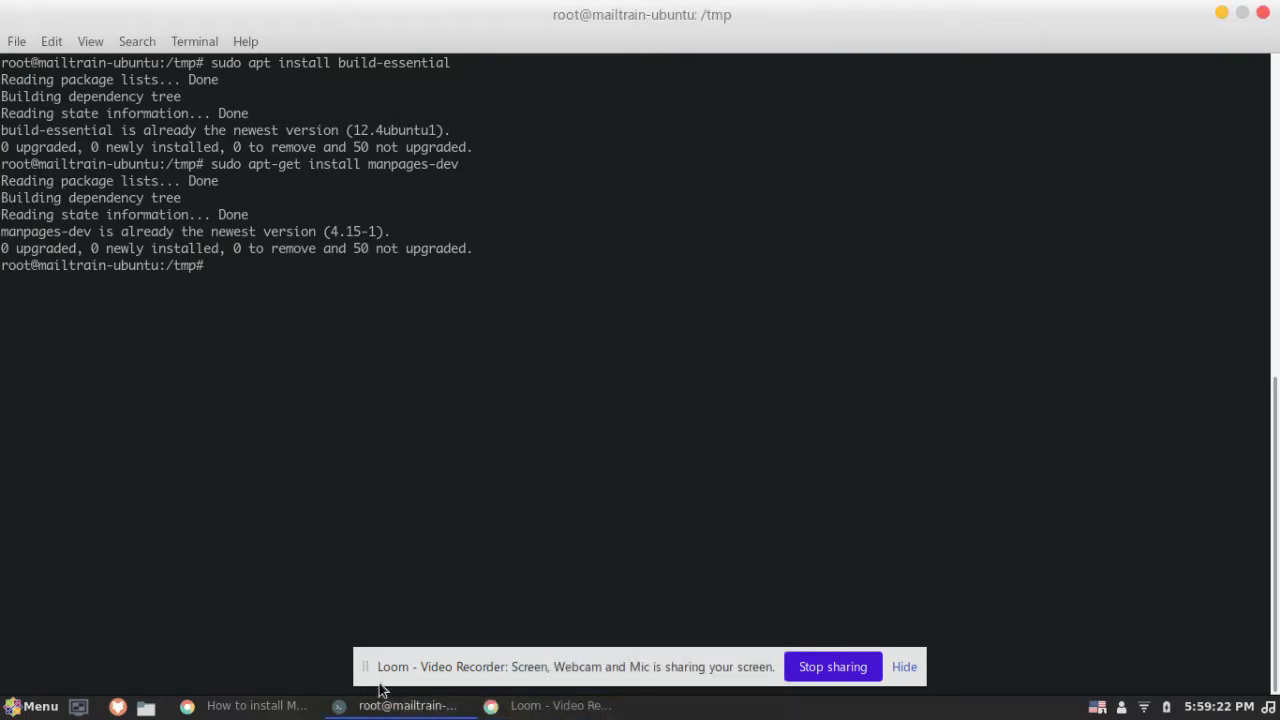
{"action": "left_click", "coordinate": [256, 704]}
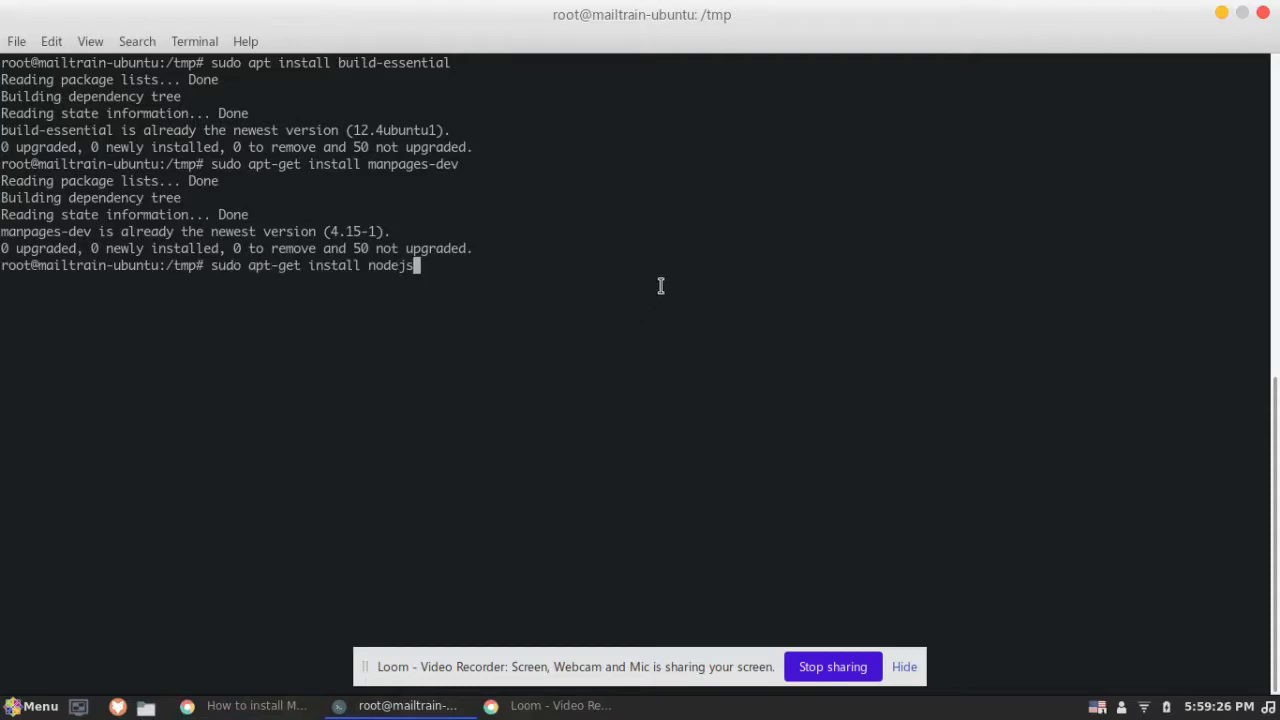
{"action": "key", "text": "Return"}
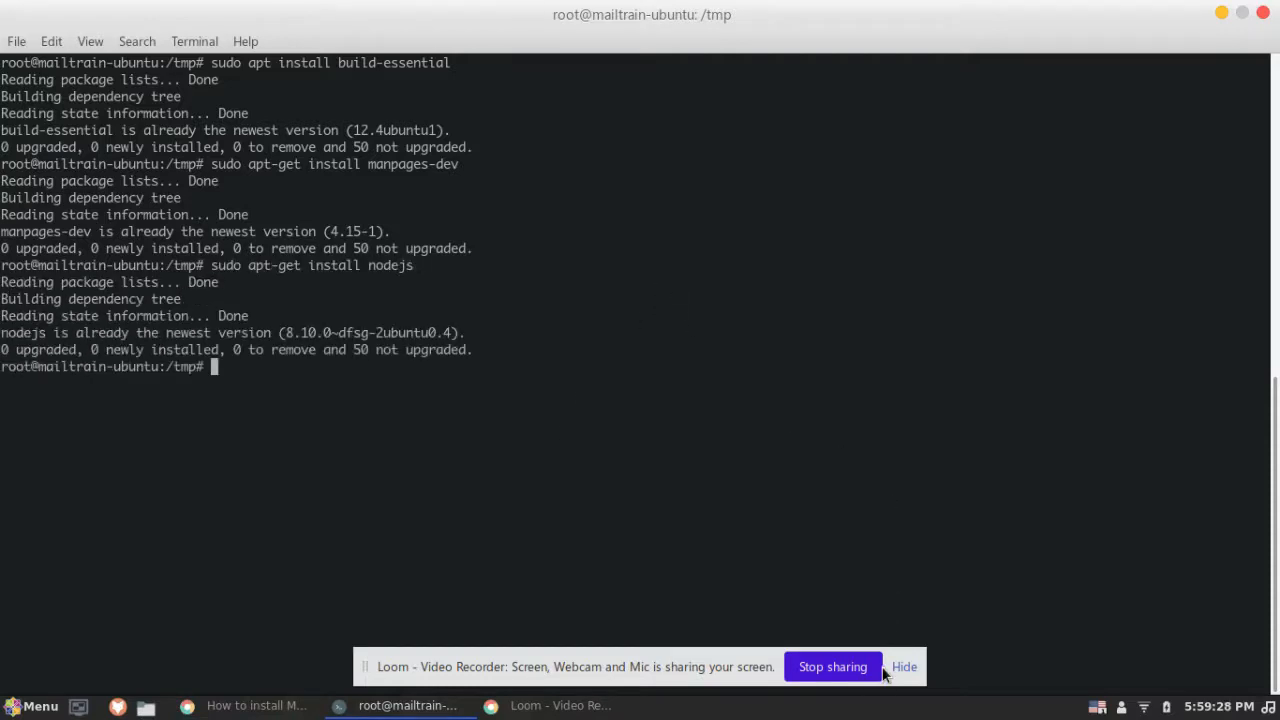
{"action": "left_click", "coordinate": [904, 666]}
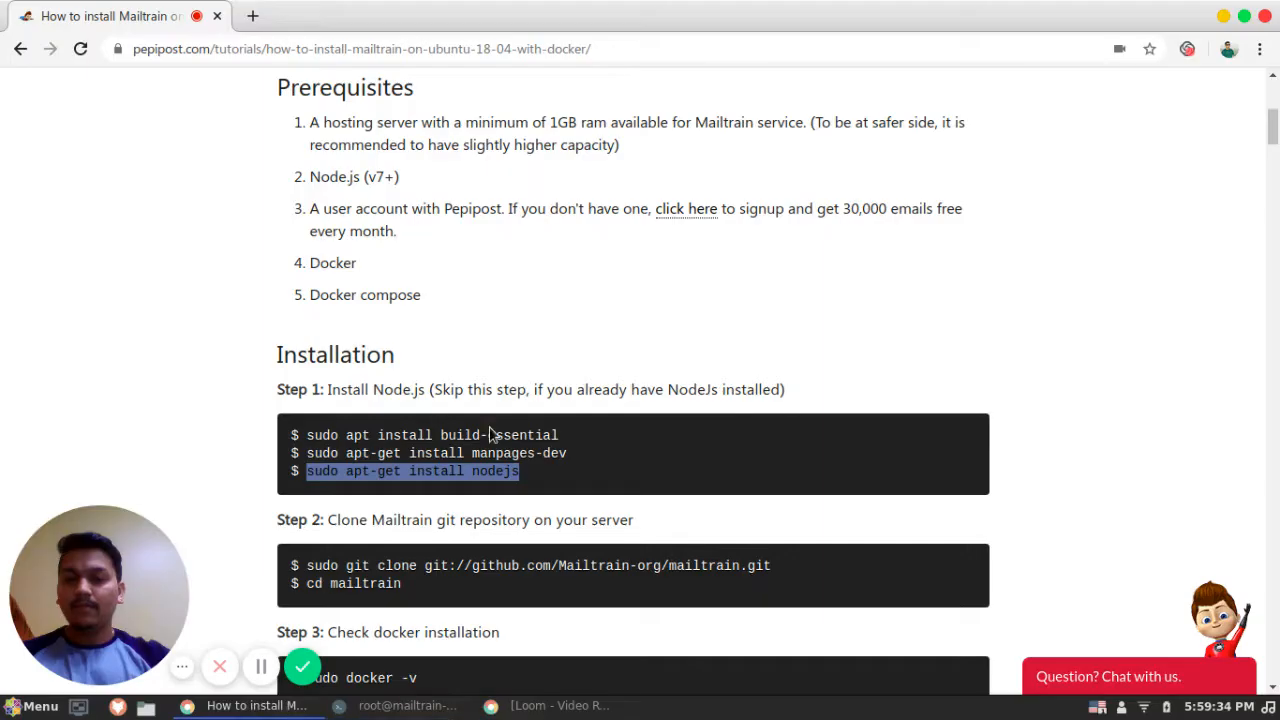
Step: Select the 'sudo git clone' Mailtrain line in Step 2 for copying
{"action": "scroll", "scroll_direction": "down", "scroll_amount": 3}
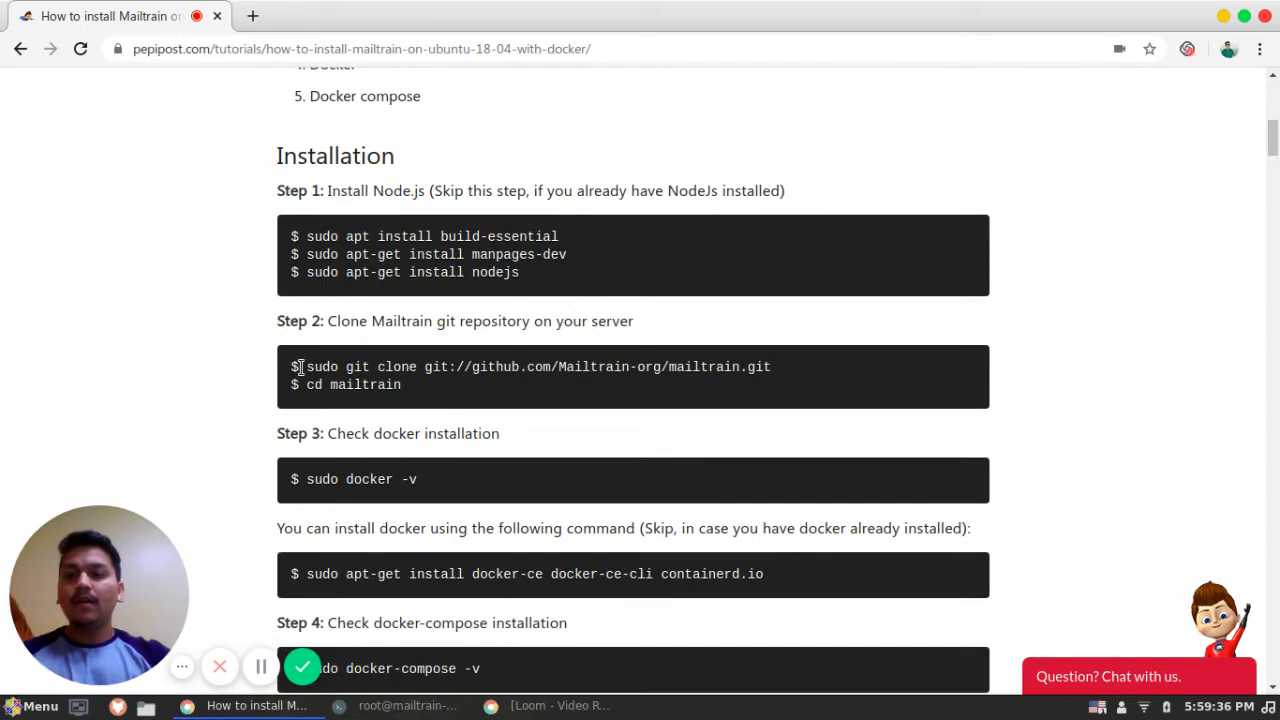
{"action": "mouse_move", "coordinate": [540, 240]}
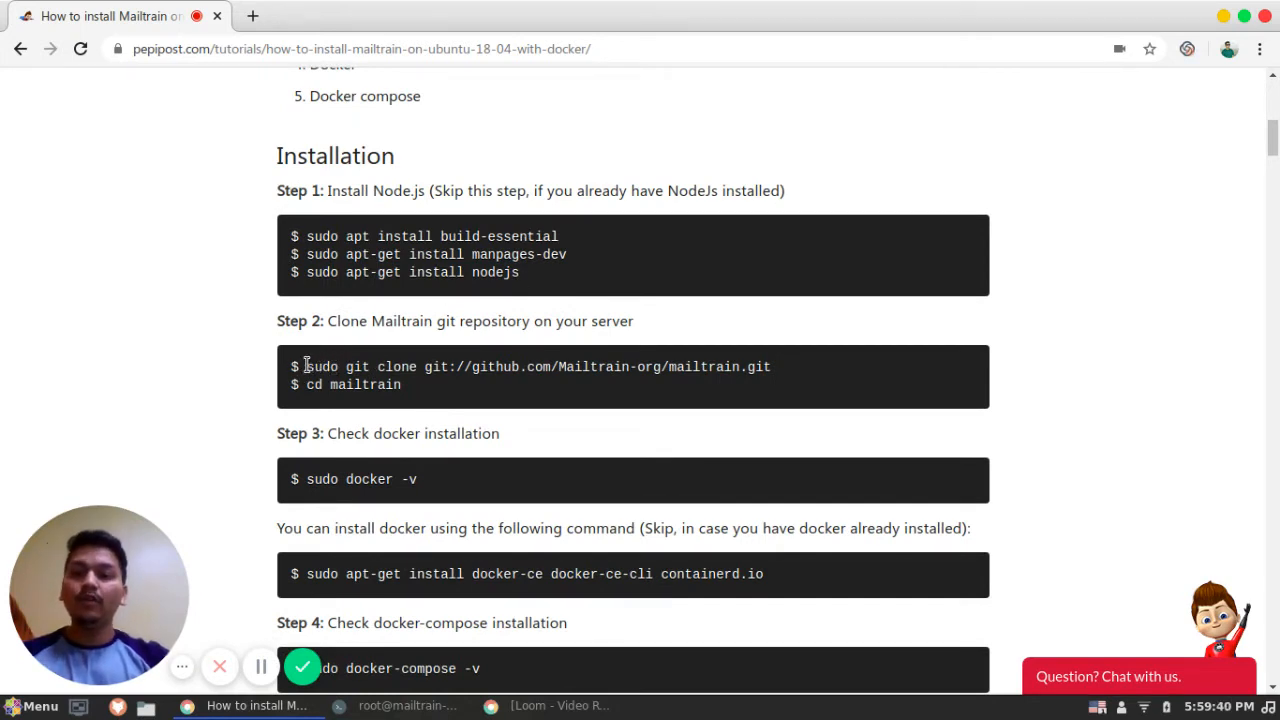
{"action": "triple_click", "coordinate": [538, 368]}
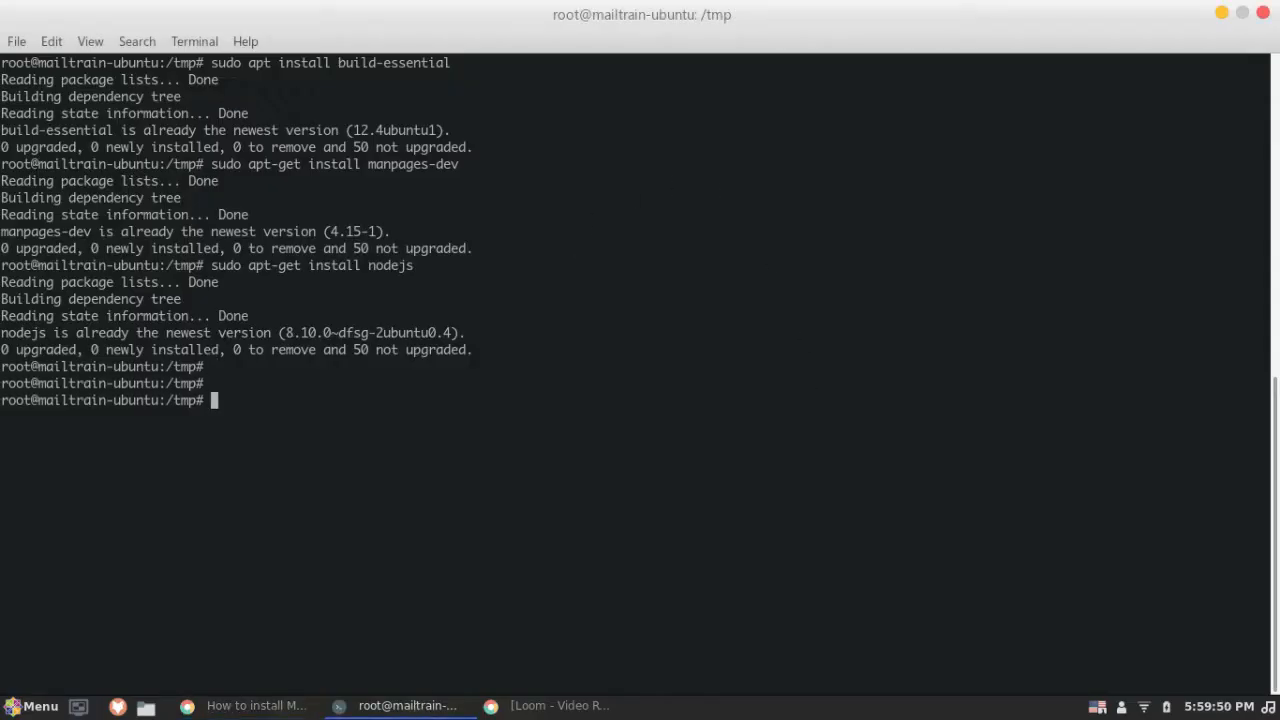
Step: Run 'sudo git clone git://github.com/Mailtrain-org/mailtrain.git' and cd into the mailtrain folder
{"action": "type", "text": "sudo git clone git://github.com/Mailtrain-org/mailtrain.git"}
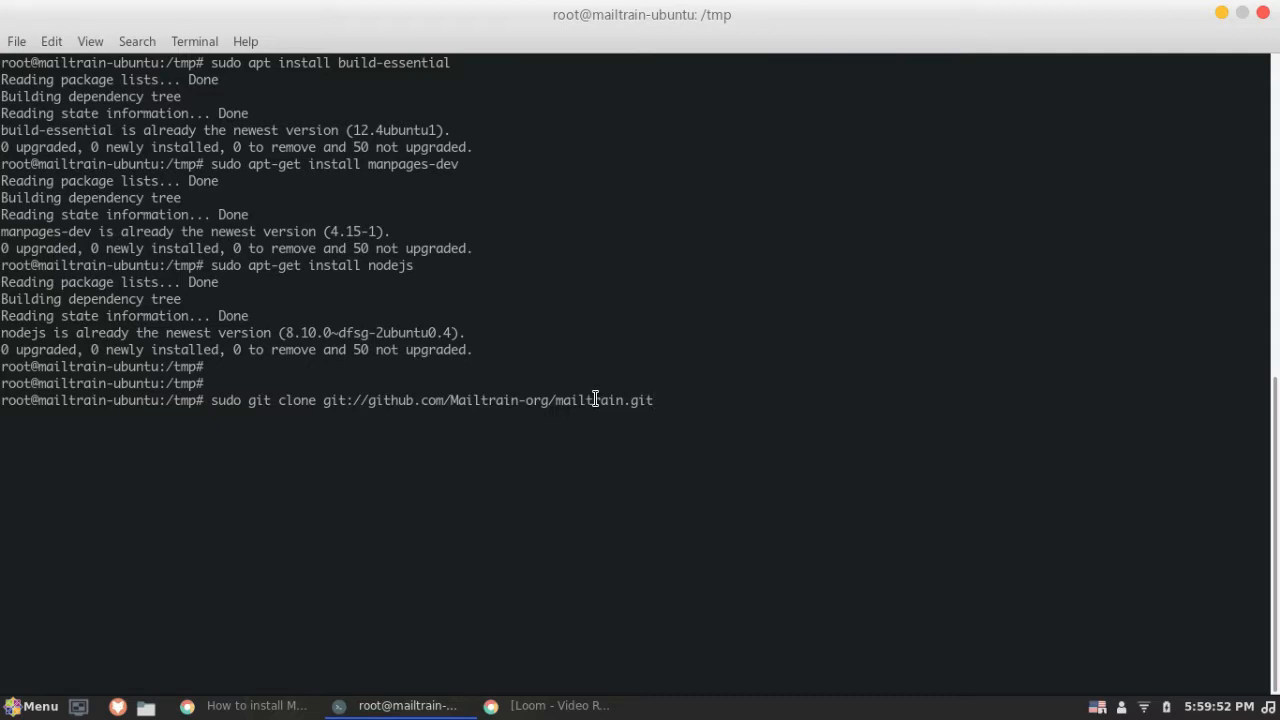
{"action": "key", "text": "Return"}
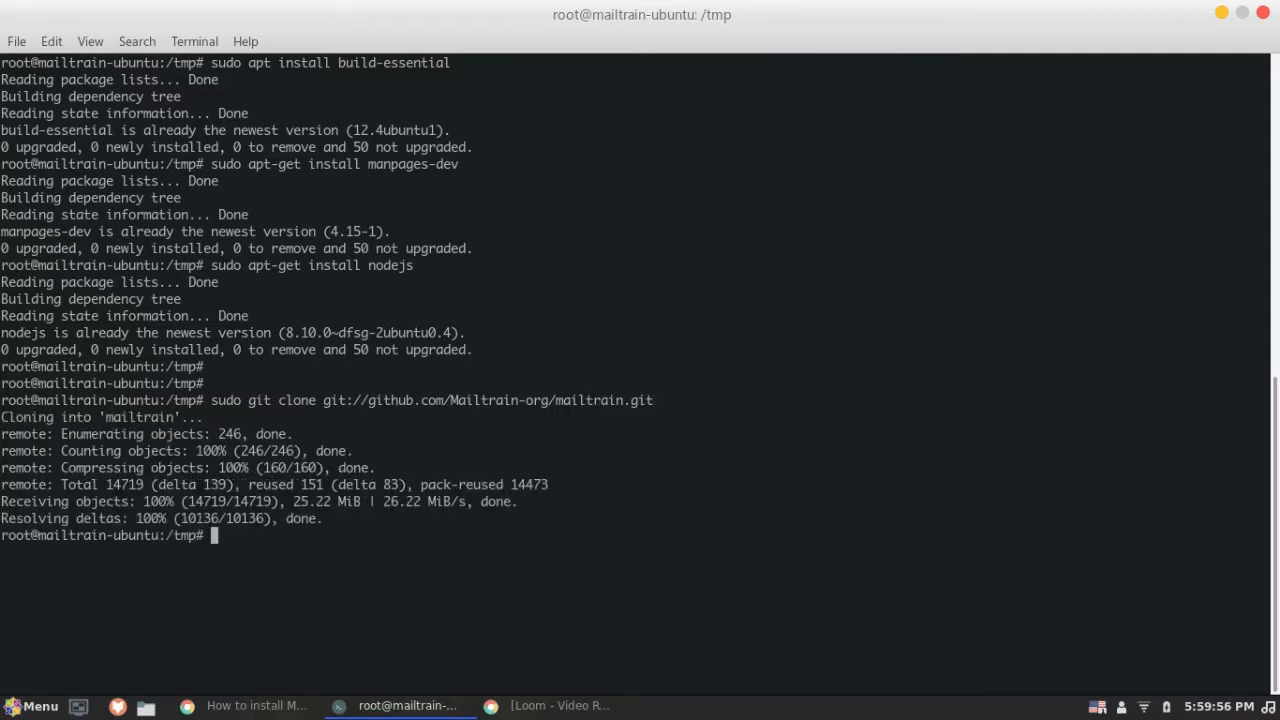
{"action": "type", "text": "cd mai"}
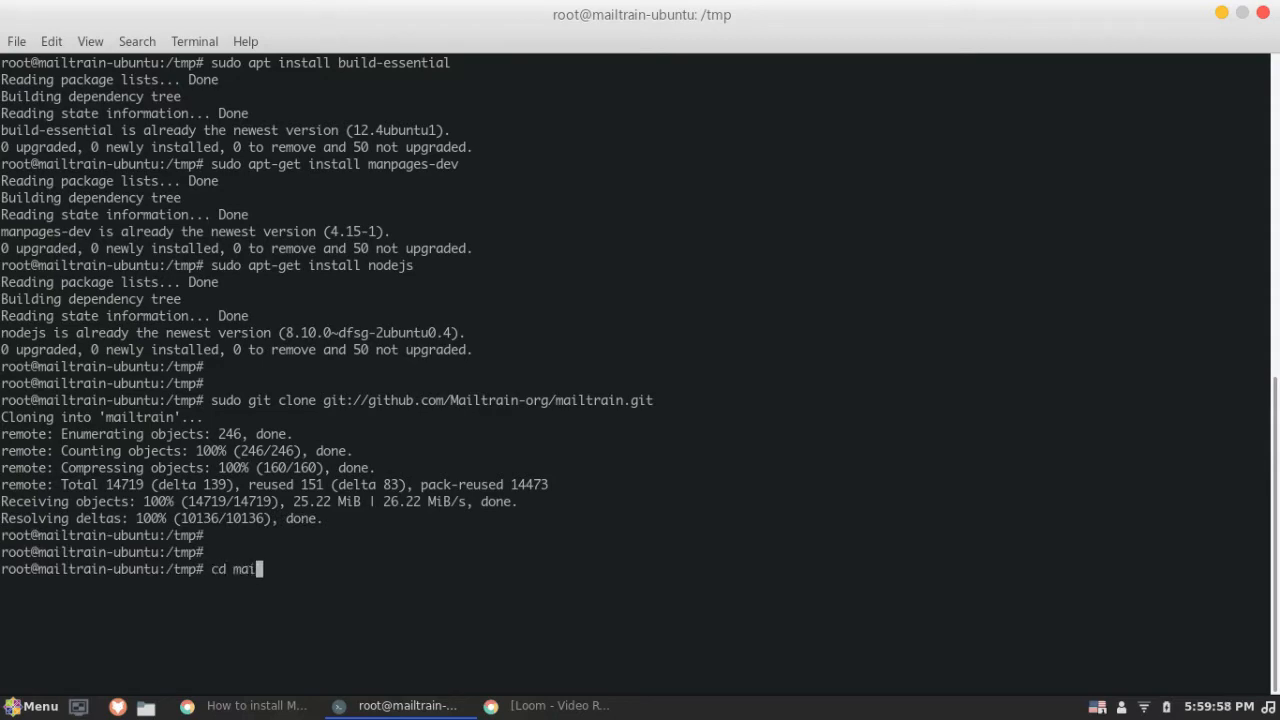
{"action": "key", "text": "Return"}
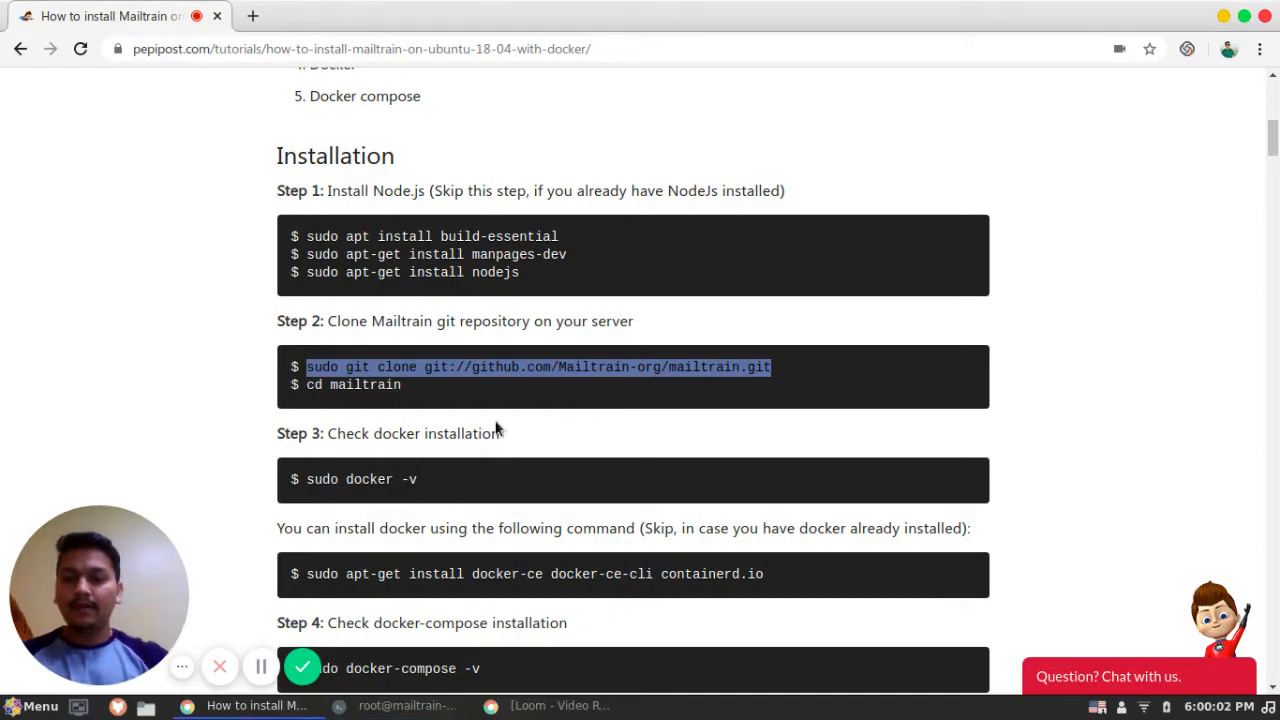
{"action": "scroll", "scroll_direction": "down", "scroll_amount": 3}
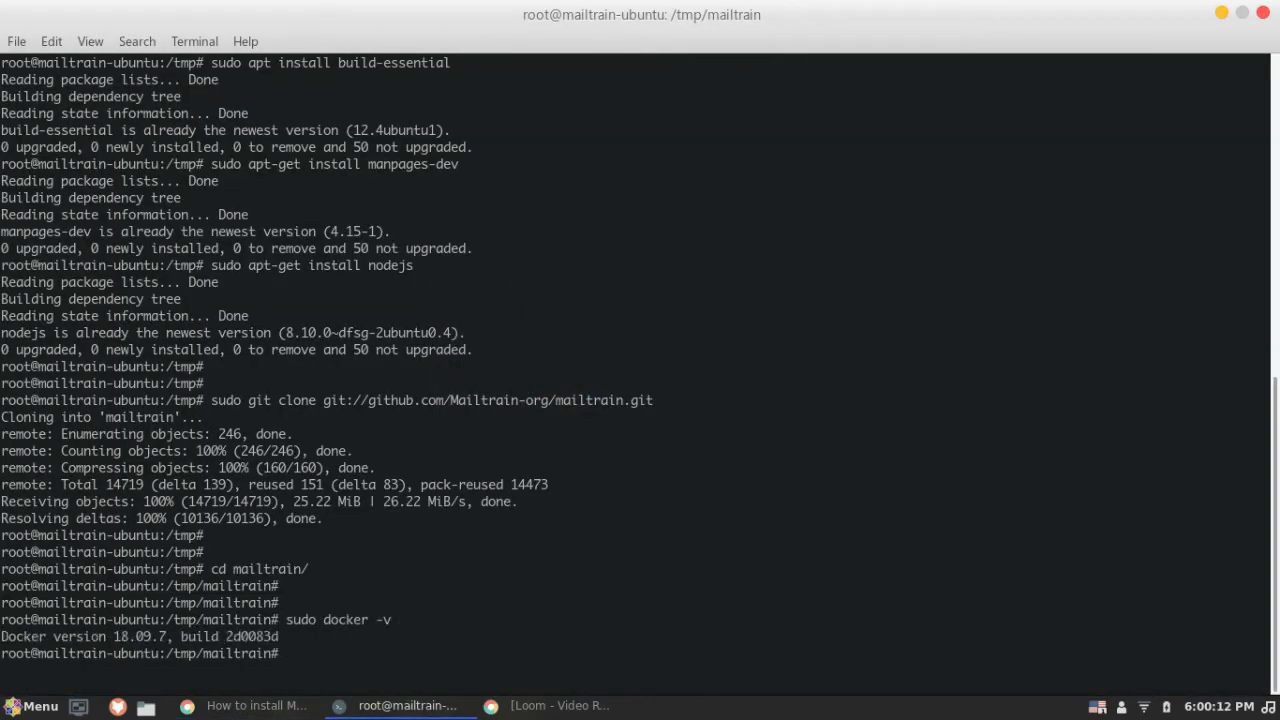
Step: Copy the docker and docker-compose check commands and the Step 5 cp docker-compose.override.yml command into the terminal
{"action": "left_click", "coordinate": [256, 704]}
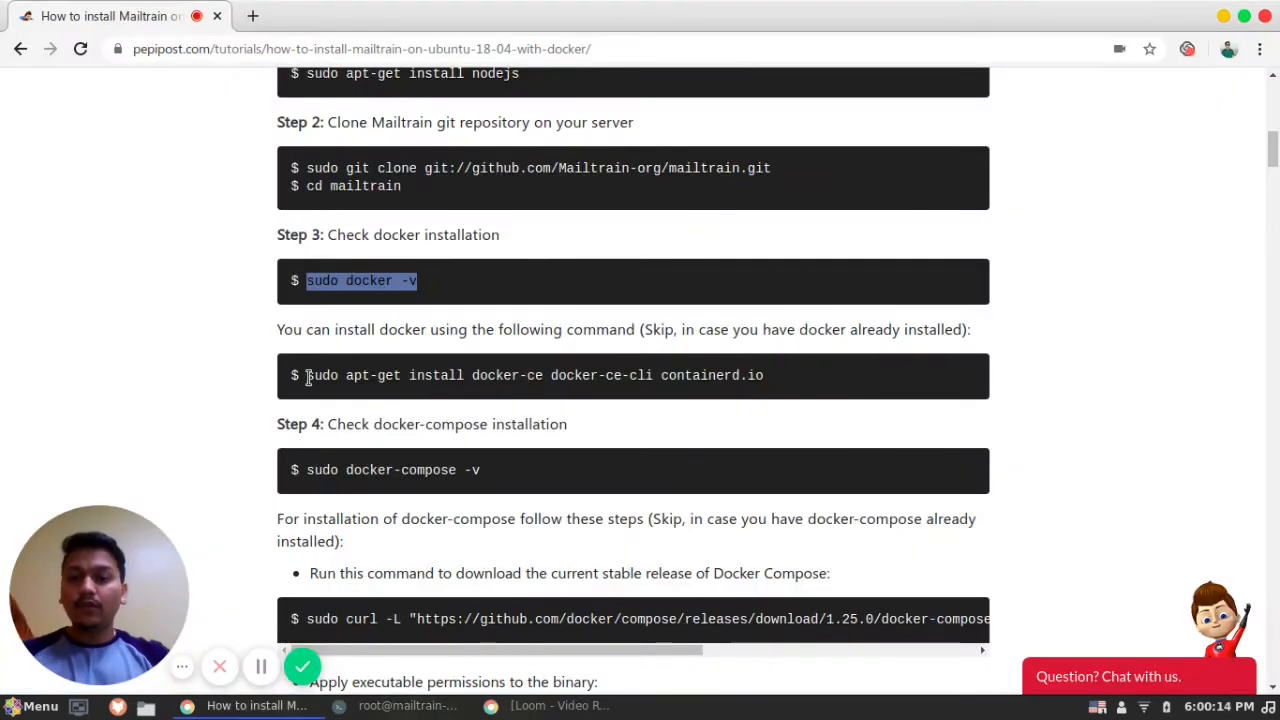
{"action": "triple_click", "coordinate": [534, 376]}
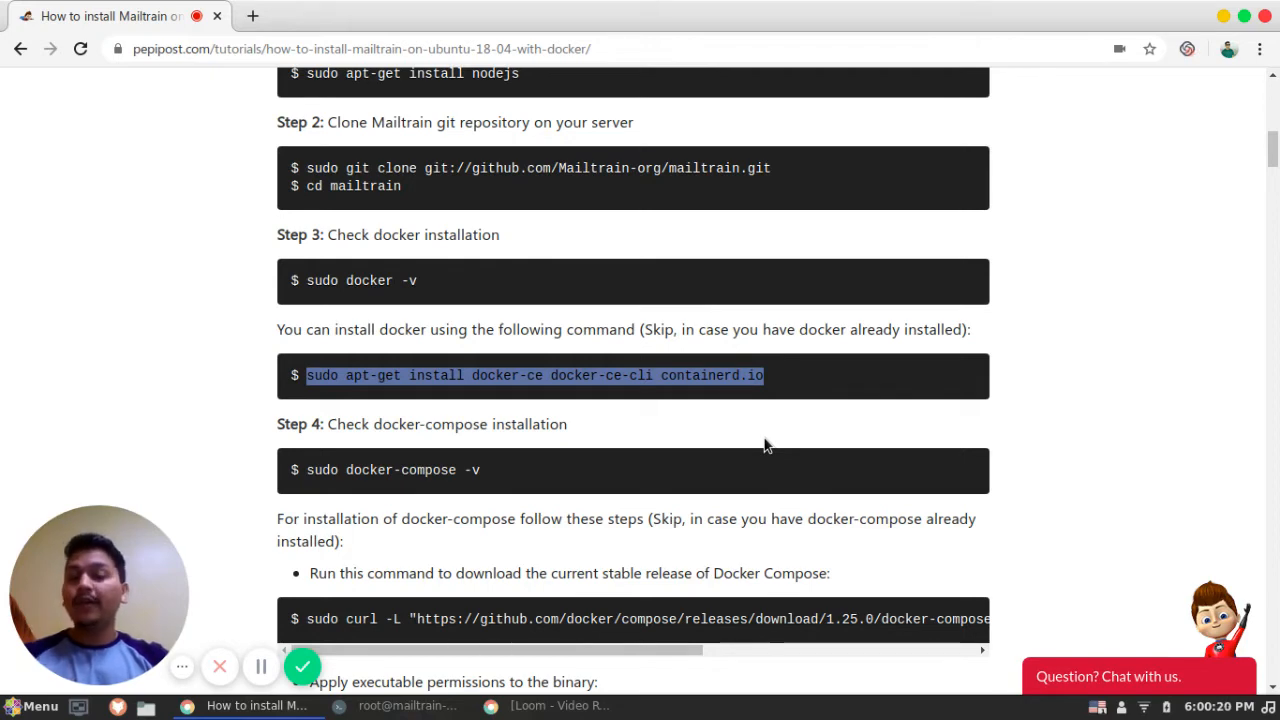
{"action": "mouse_move", "coordinate": [310, 470]}
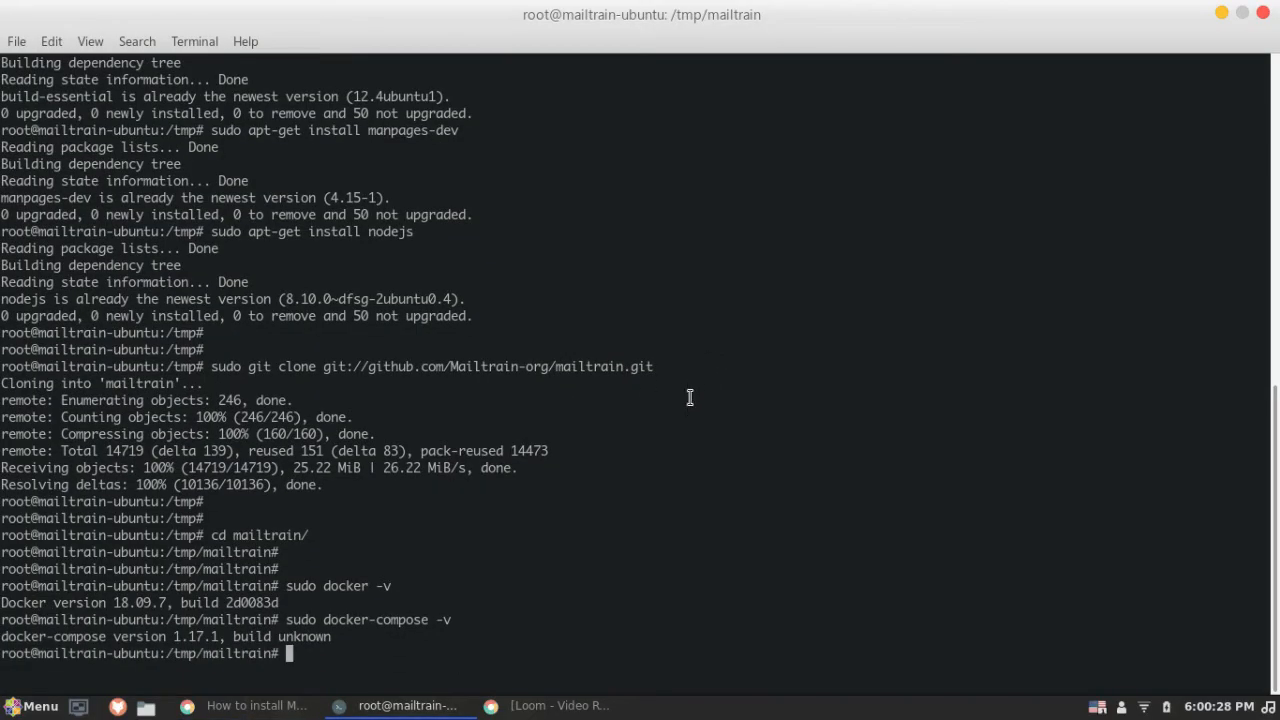
{"action": "left_click", "coordinate": [256, 704]}
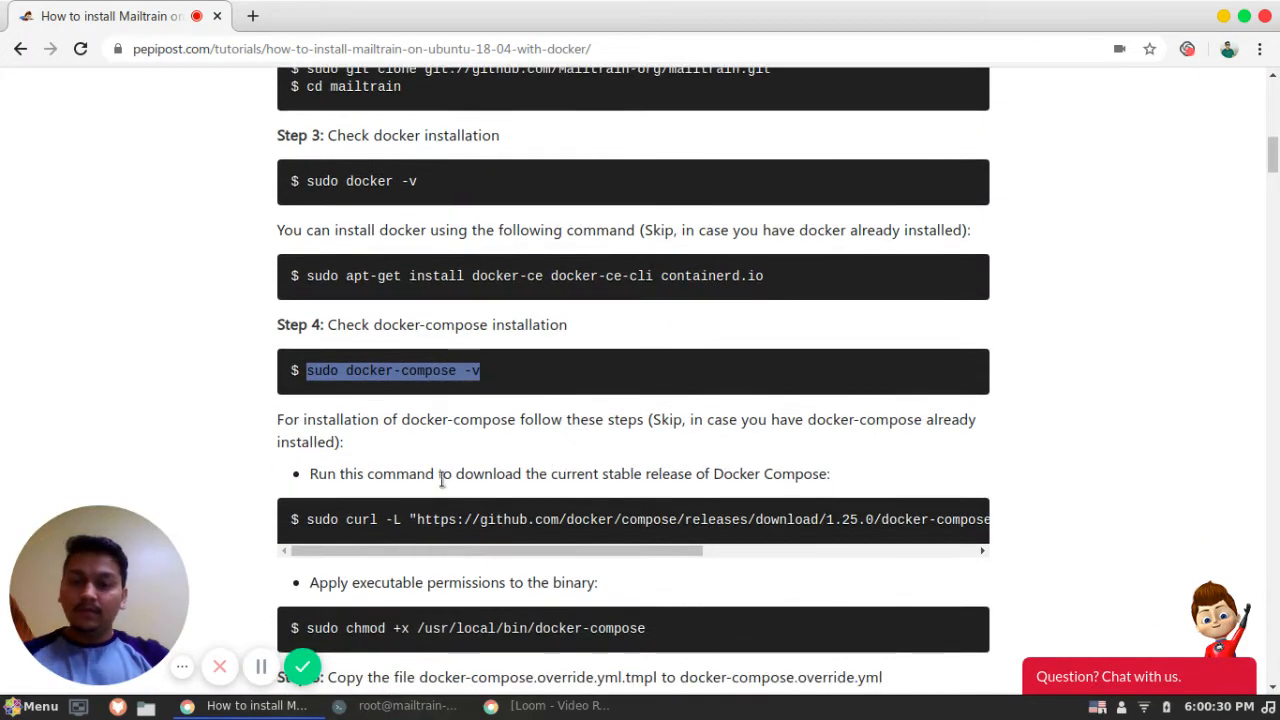
{"action": "scroll", "scroll_direction": "down", "scroll_amount": 3}
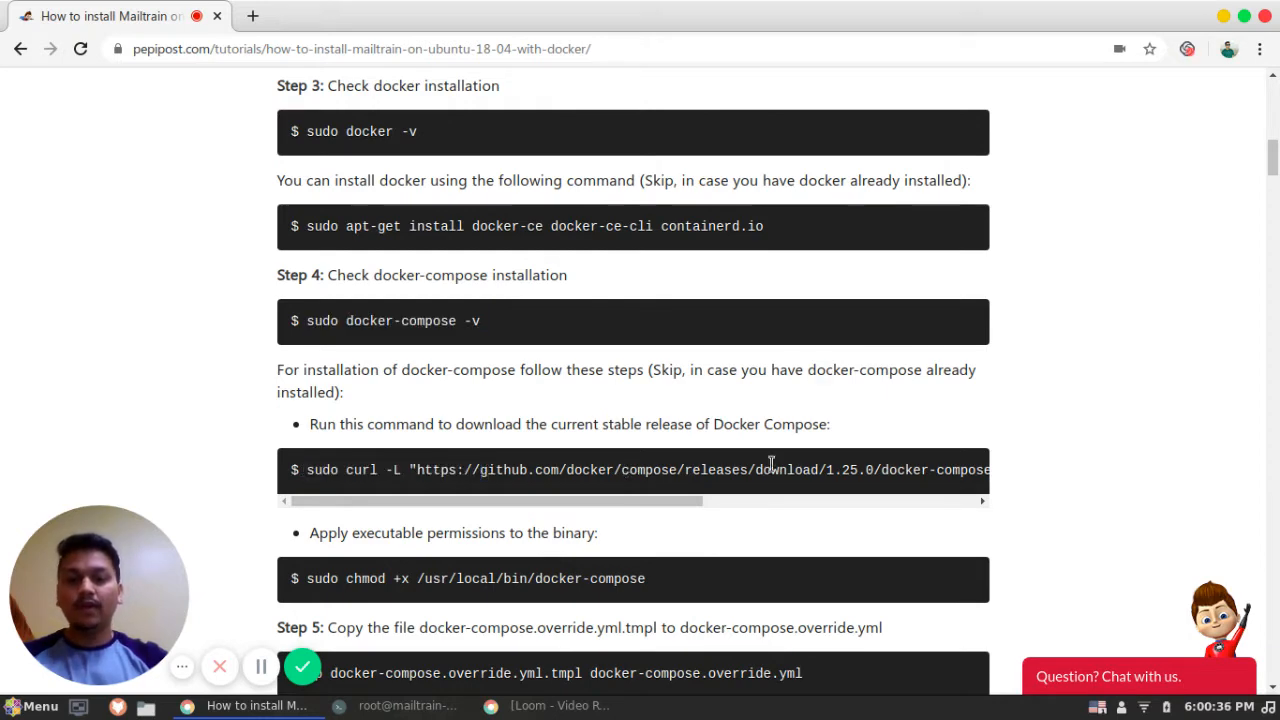
{"action": "mouse_move", "coordinate": [320, 476]}
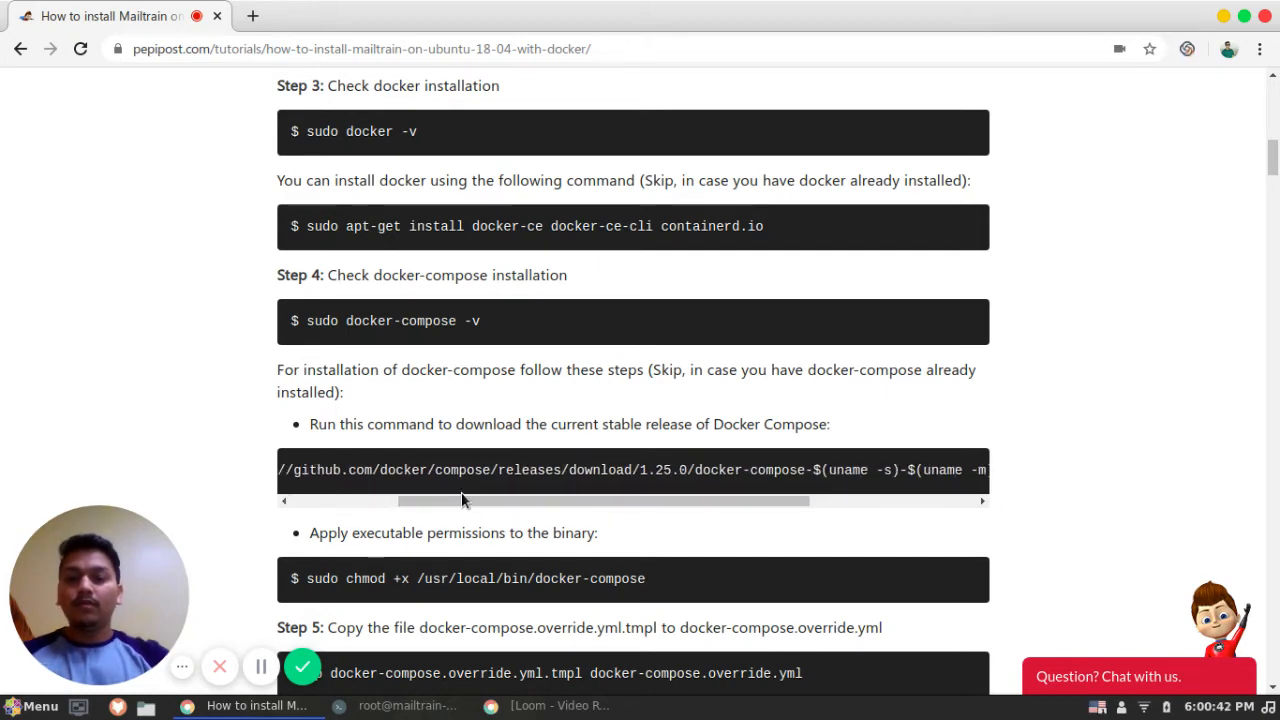
{"action": "scroll", "scroll_direction": "down", "scroll_amount": 3}
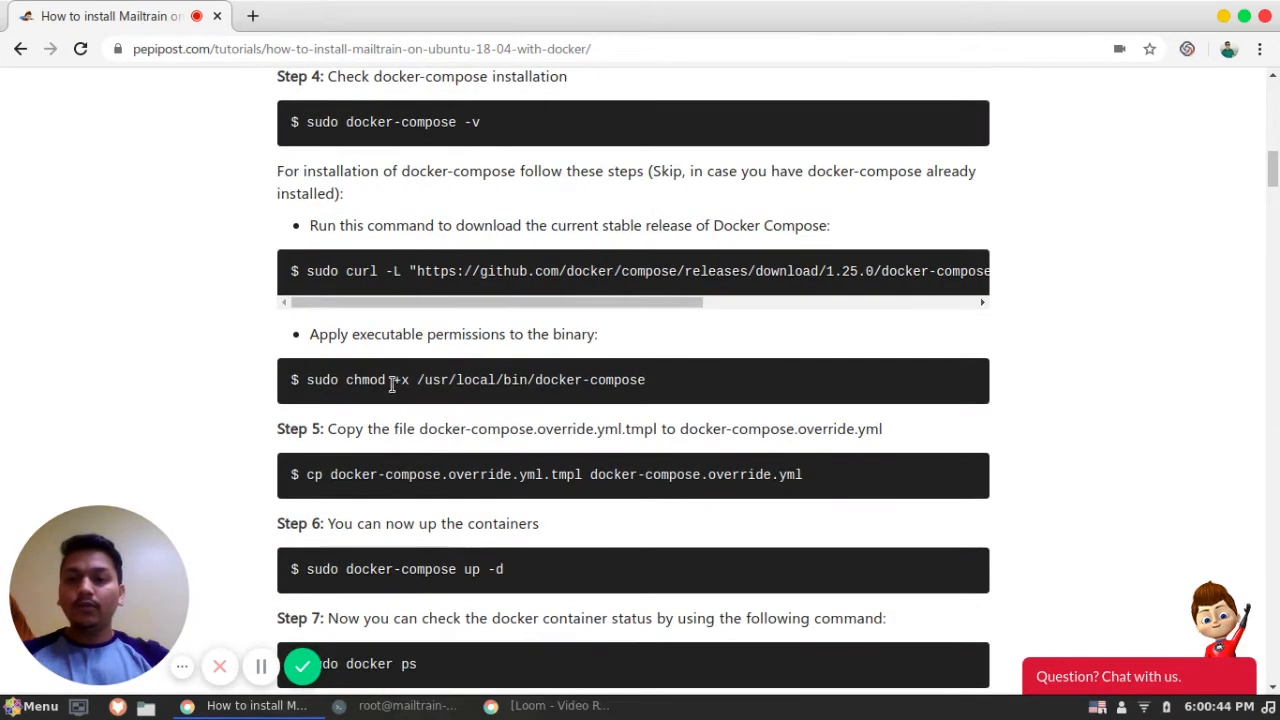
{"action": "mouse_move", "coordinate": [658, 390]}
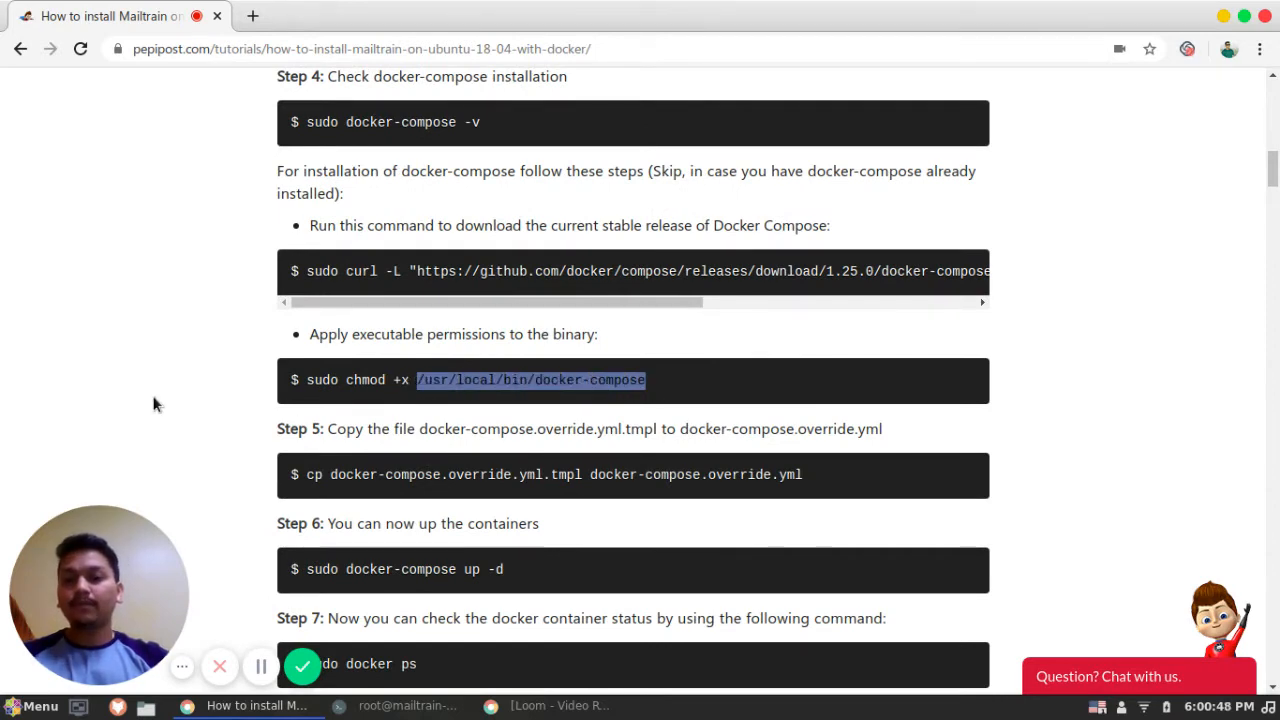
{"action": "scroll", "scroll_direction": "down", "scroll_amount": 3}
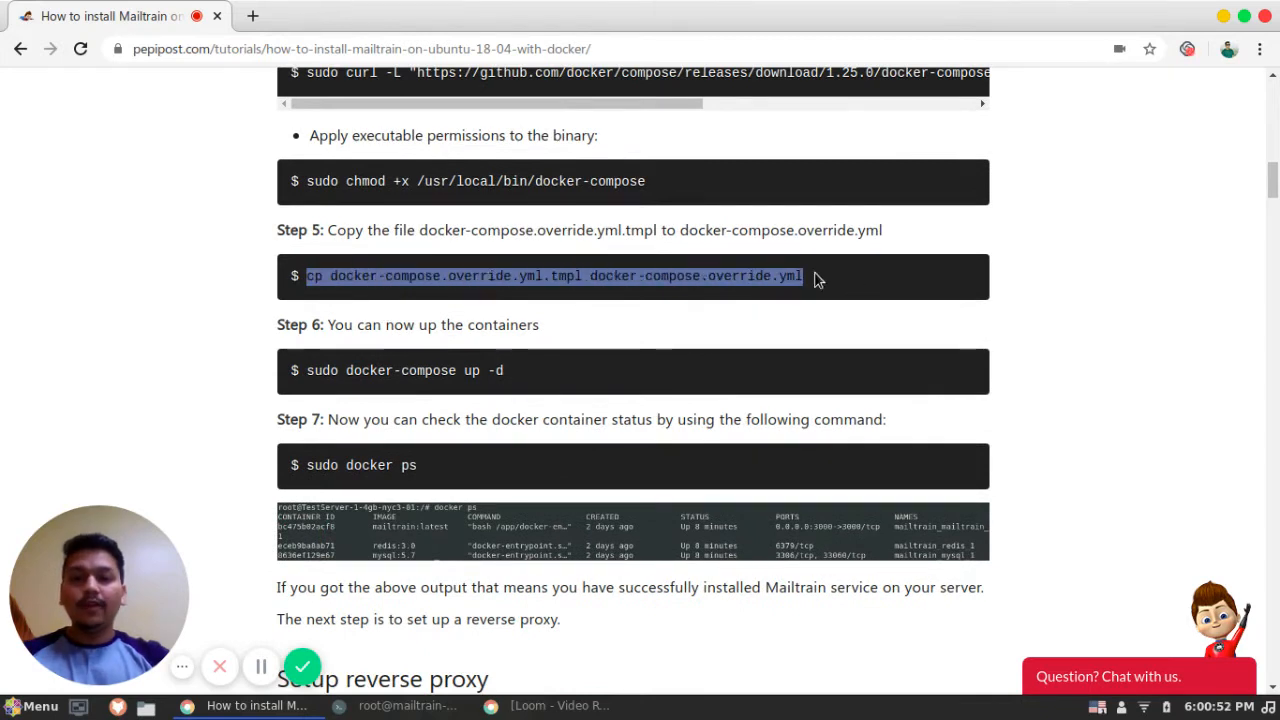
{"action": "mouse_move", "coordinate": [776, 356]}
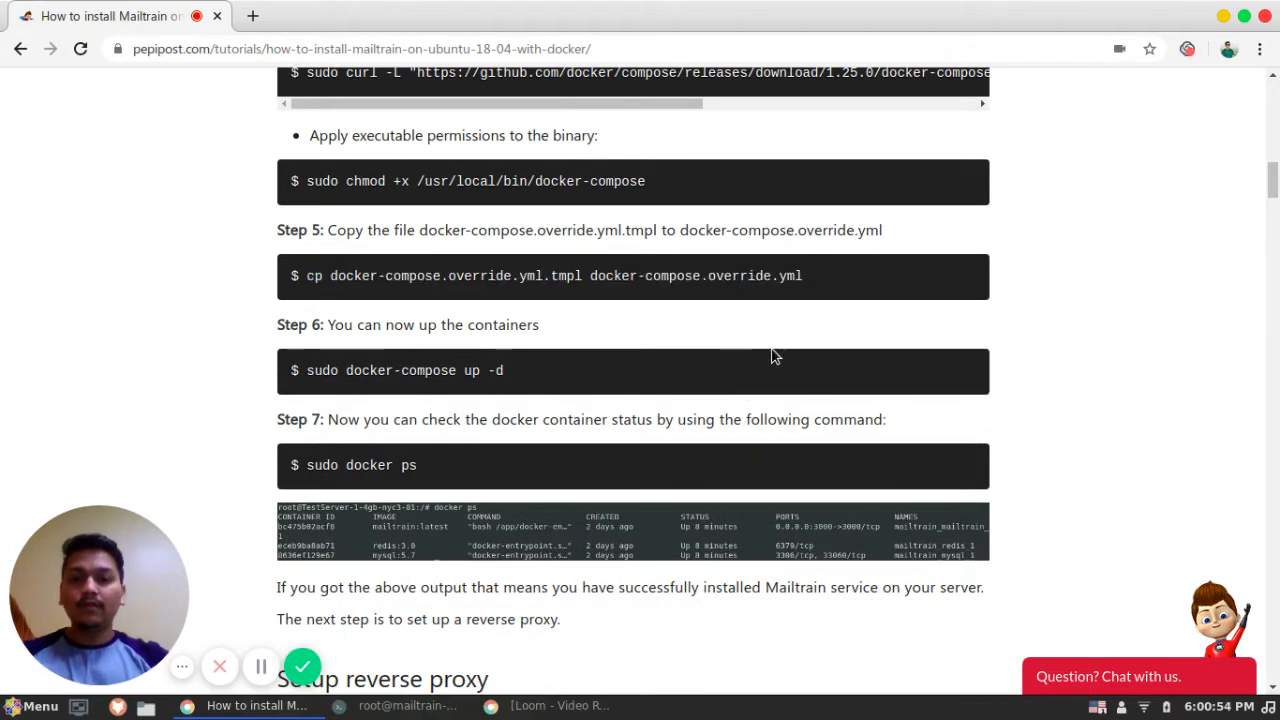
{"action": "left_click", "coordinate": [400, 704]}
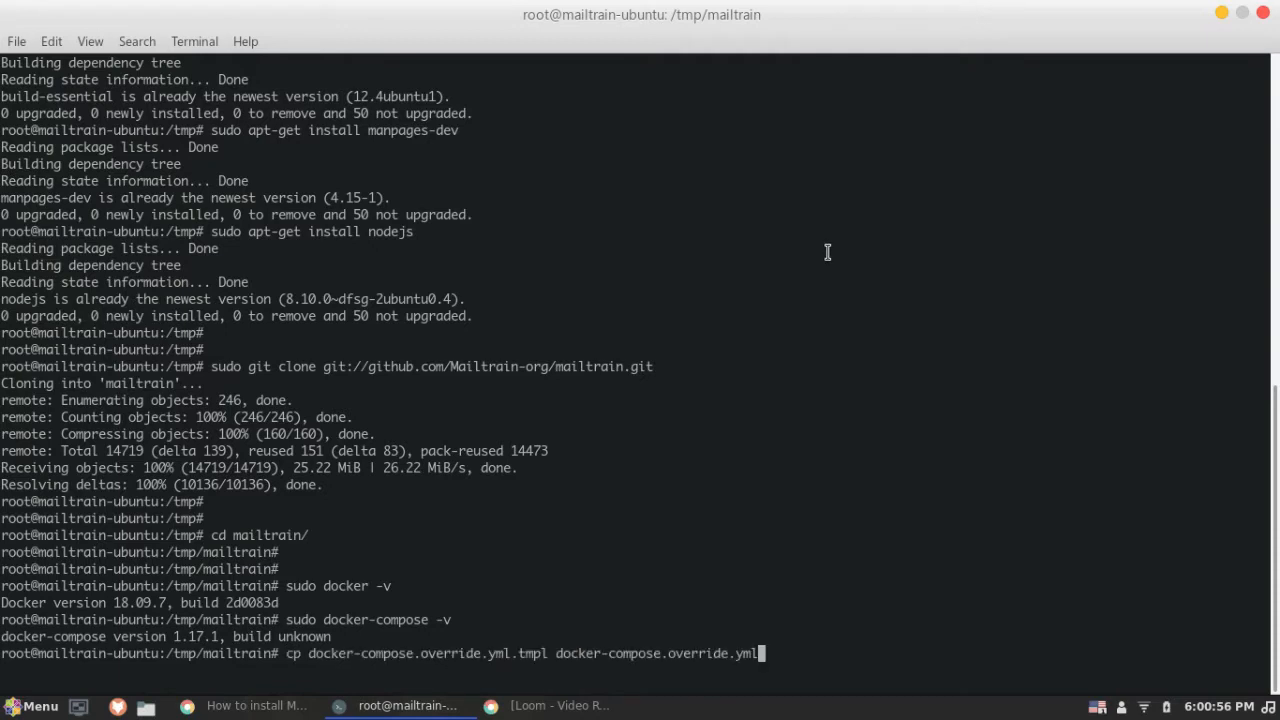
Step: Run the override-file copy, then 'sudo docker-compose up -d' to pull images and build the mailtrain container
{"action": "key", "text": "Return"}
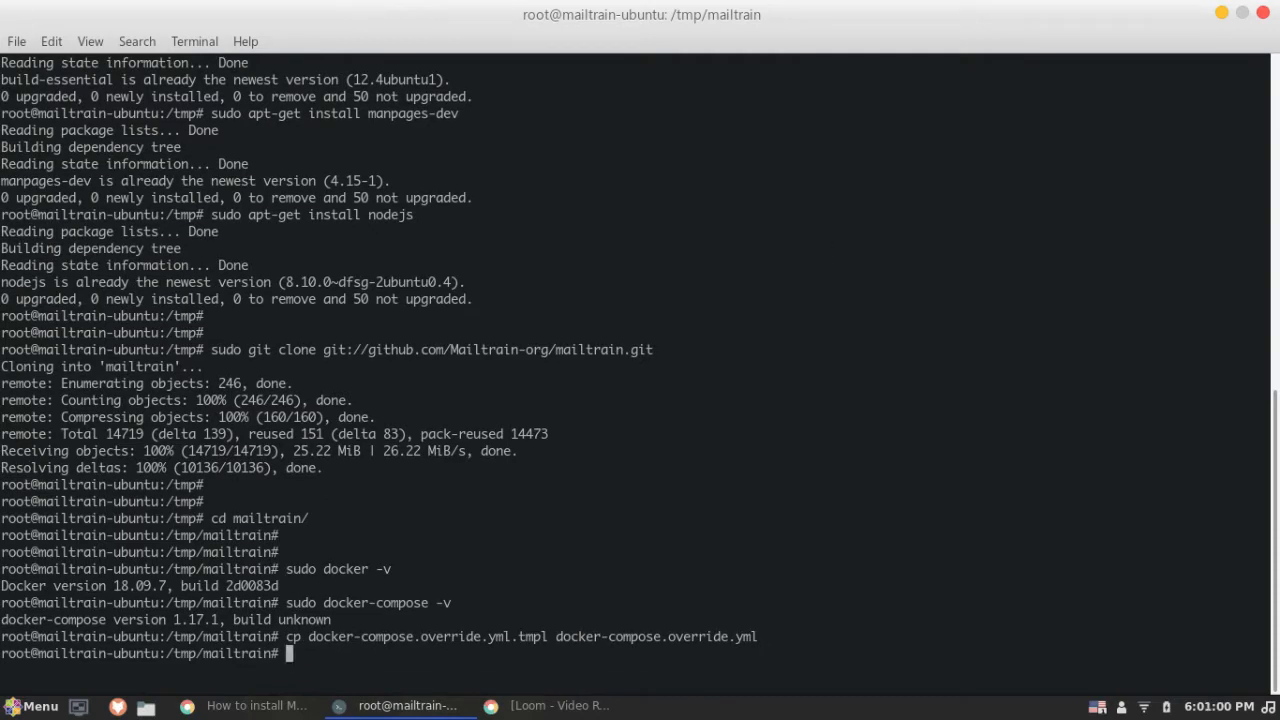
{"action": "mouse_move", "coordinate": [828, 252]}
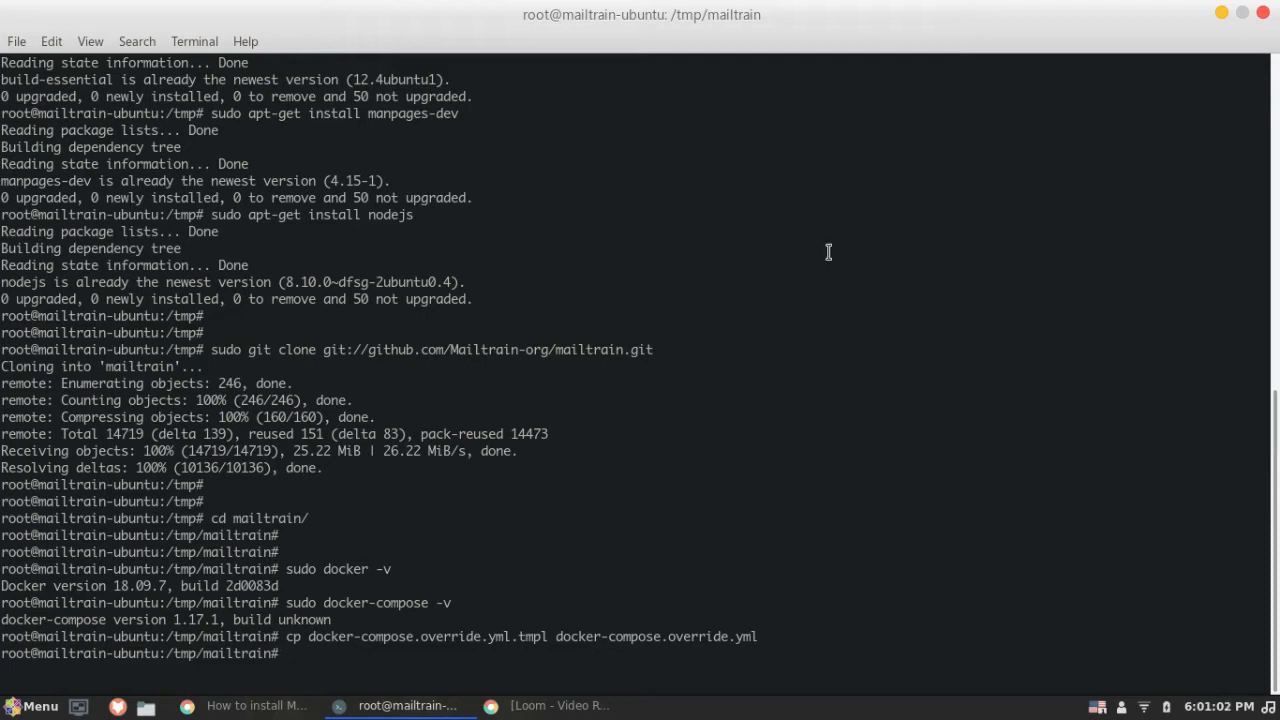
{"action": "mouse_move", "coordinate": [656, 544]}
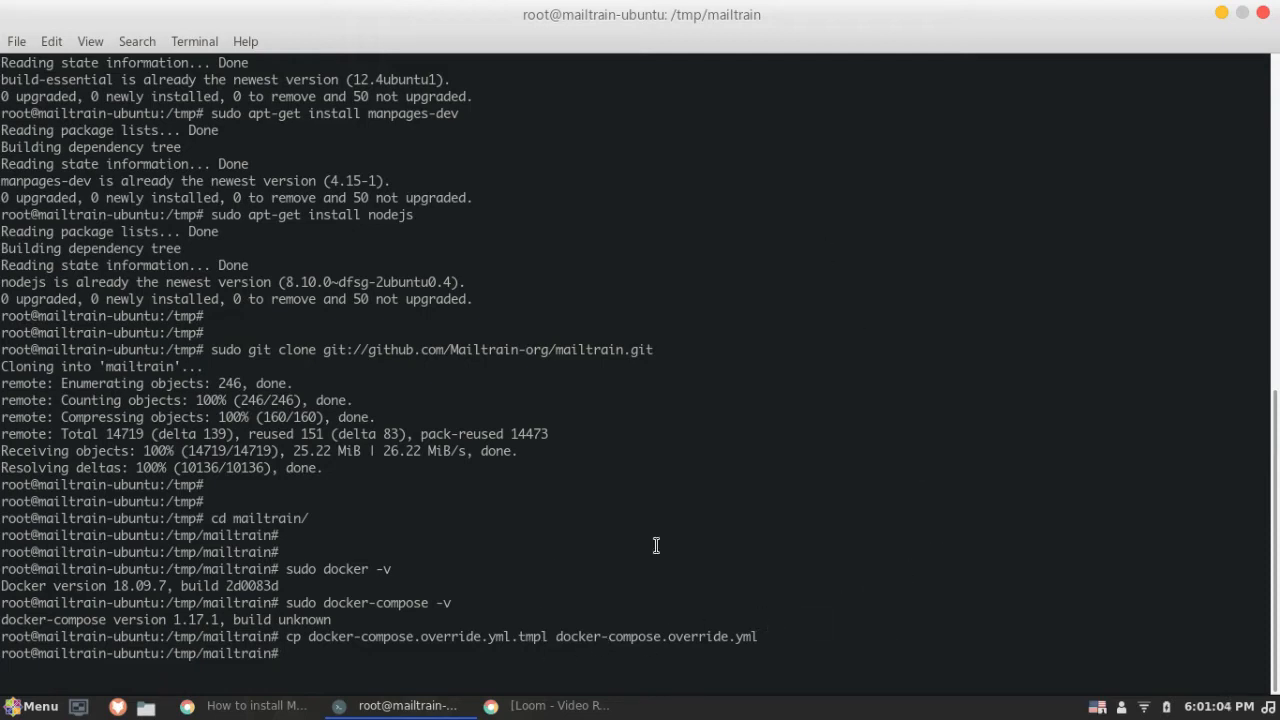
{"action": "mouse_move", "coordinate": [848, 590]}
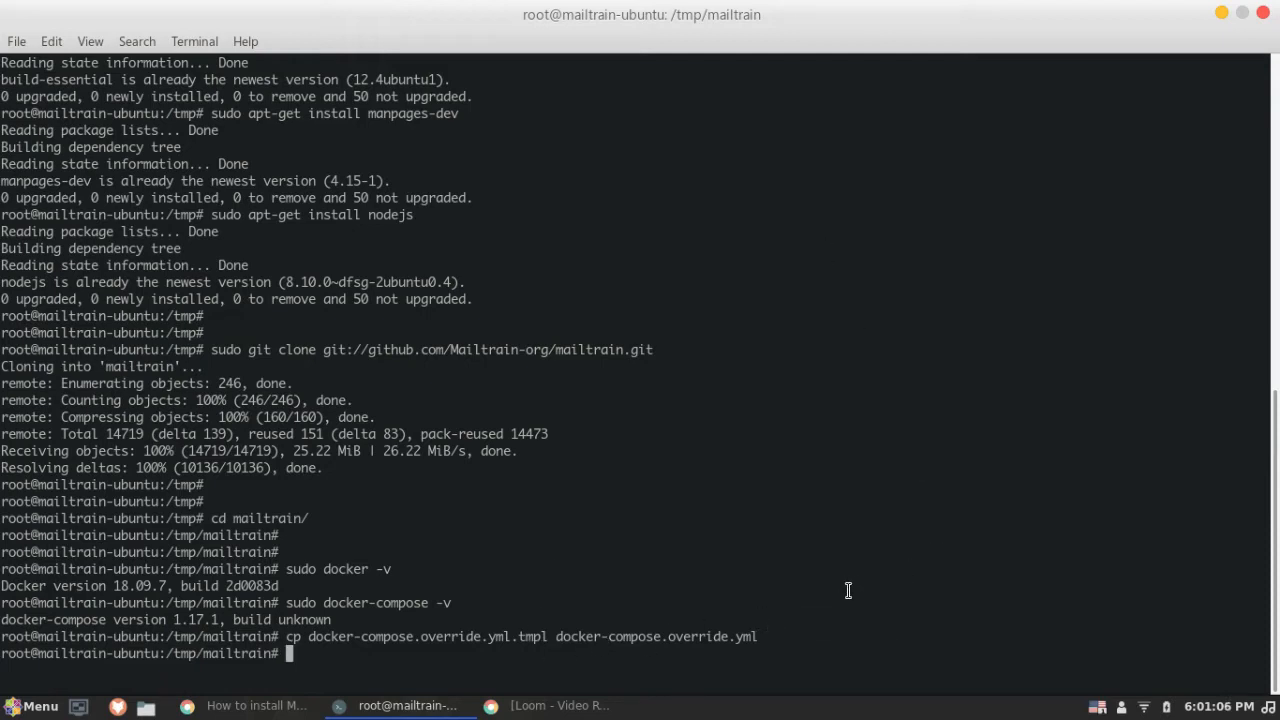
{"action": "left_click", "coordinate": [256, 704]}
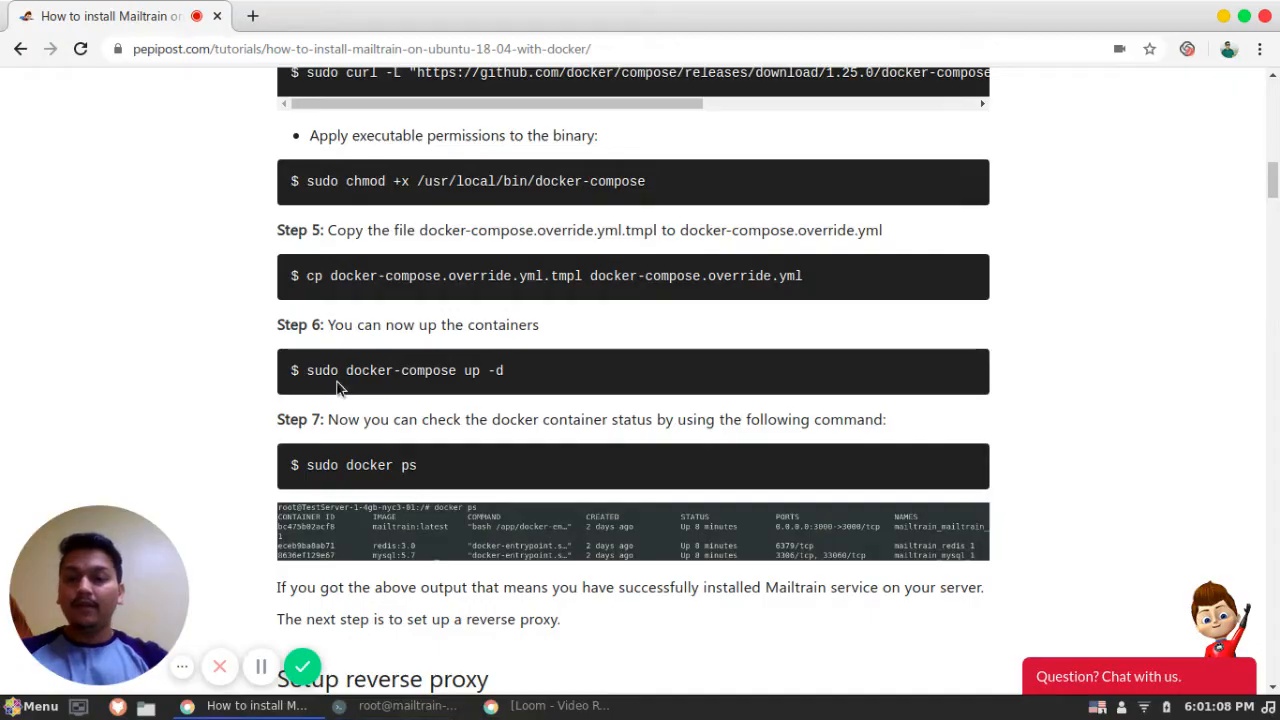
{"action": "left_click", "coordinate": [400, 704]}
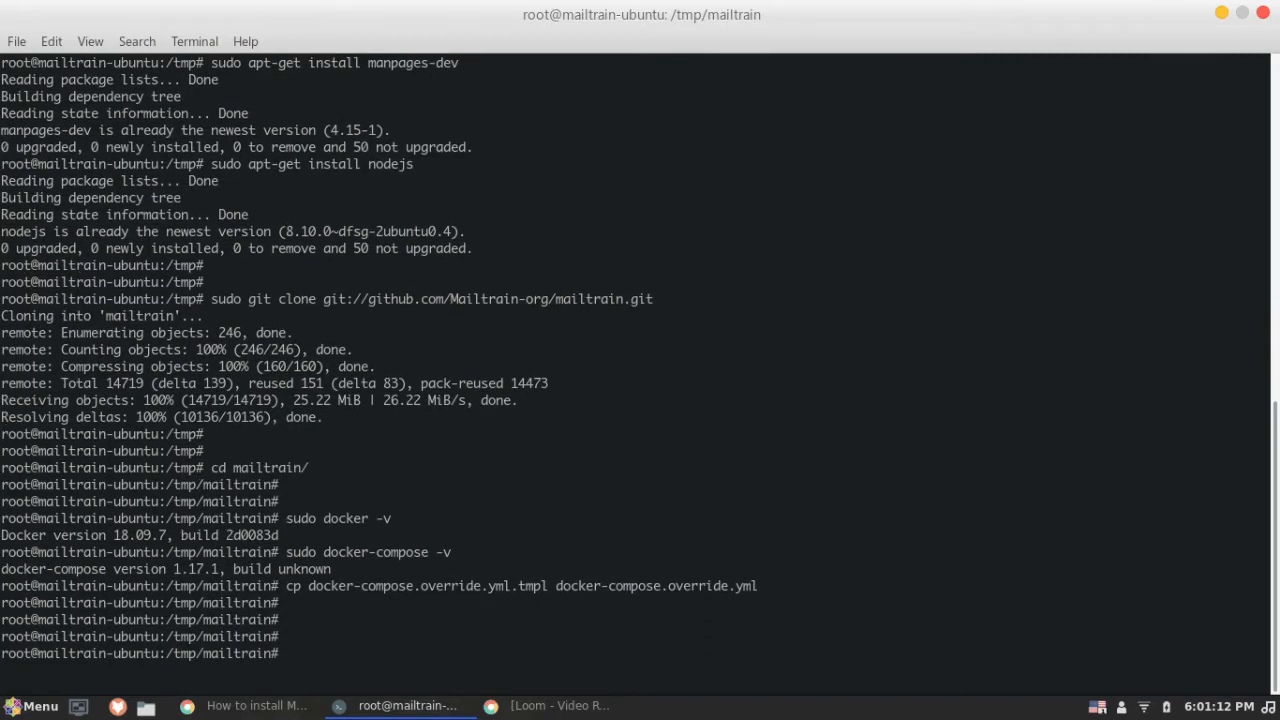
{"action": "type", "text": "sudo docker-compose up -d"}
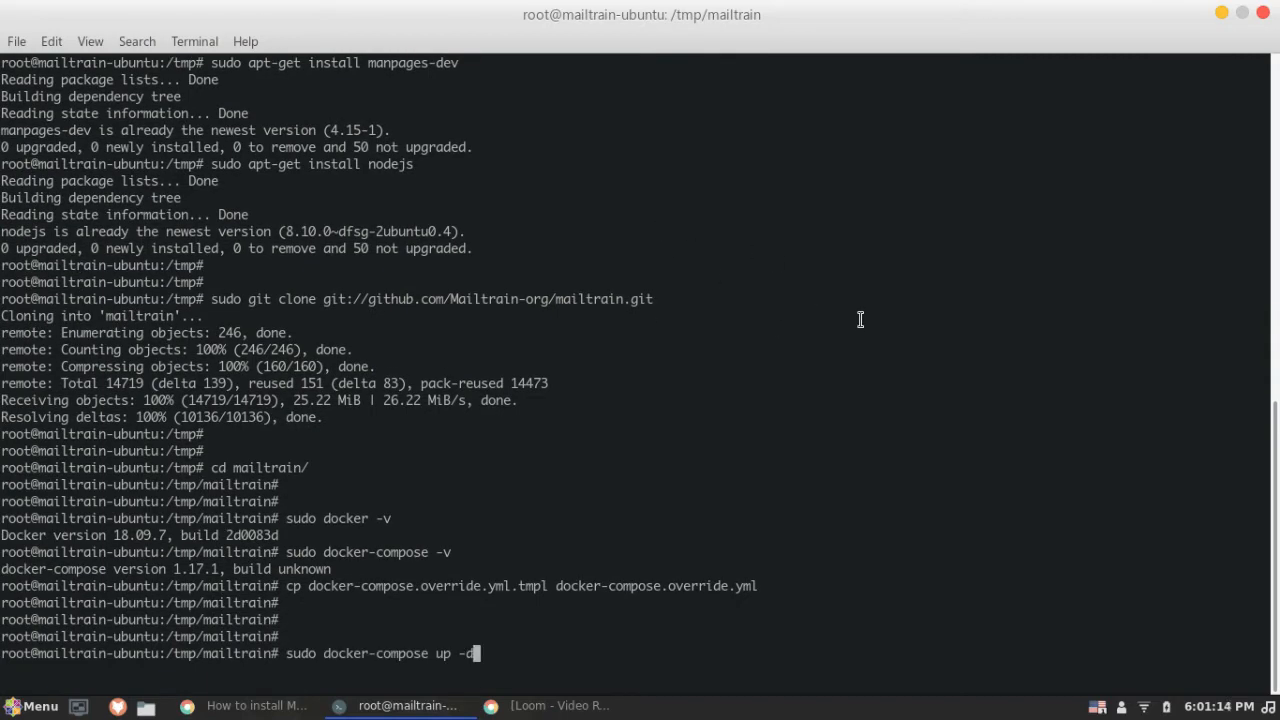
{"action": "key", "text": "Return"}
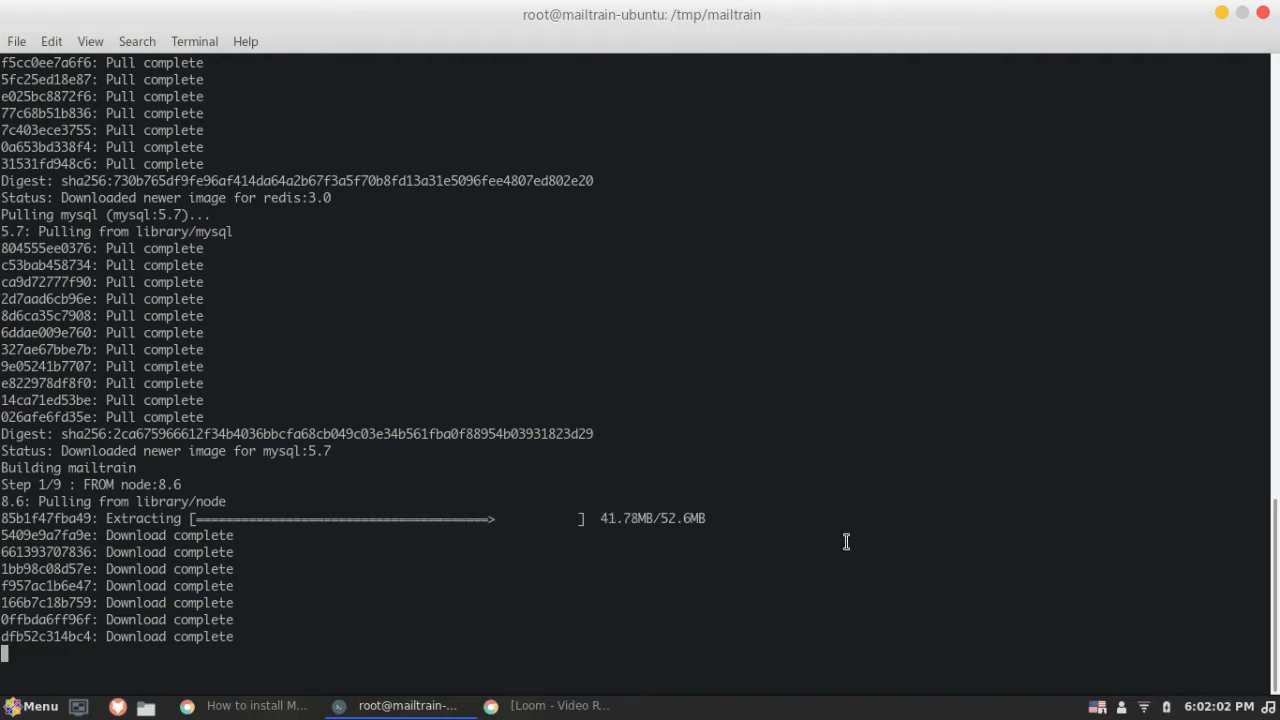
{"action": "left_click", "coordinate": [256, 704]}
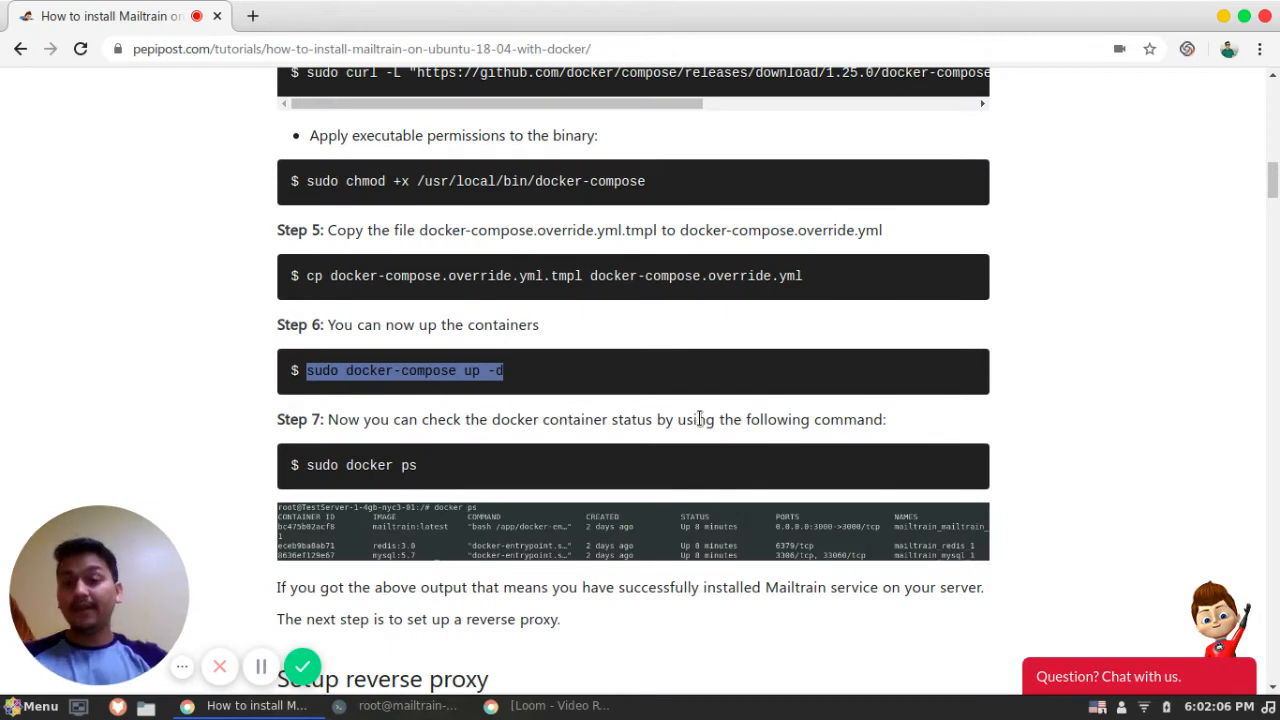
{"action": "mouse_move", "coordinate": [340, 468]}
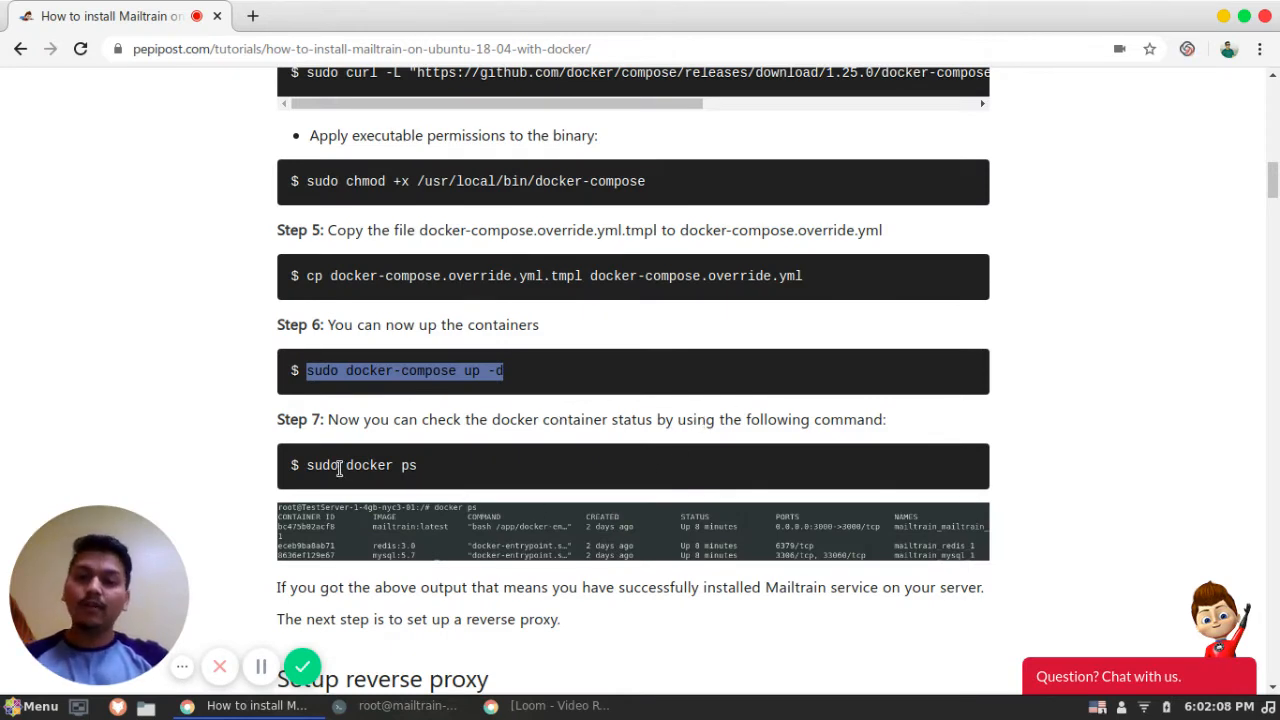
Step: Read Step 7's 'sudo docker ps' check and return to the terminal running the build
{"action": "left_click", "coordinate": [340, 464]}
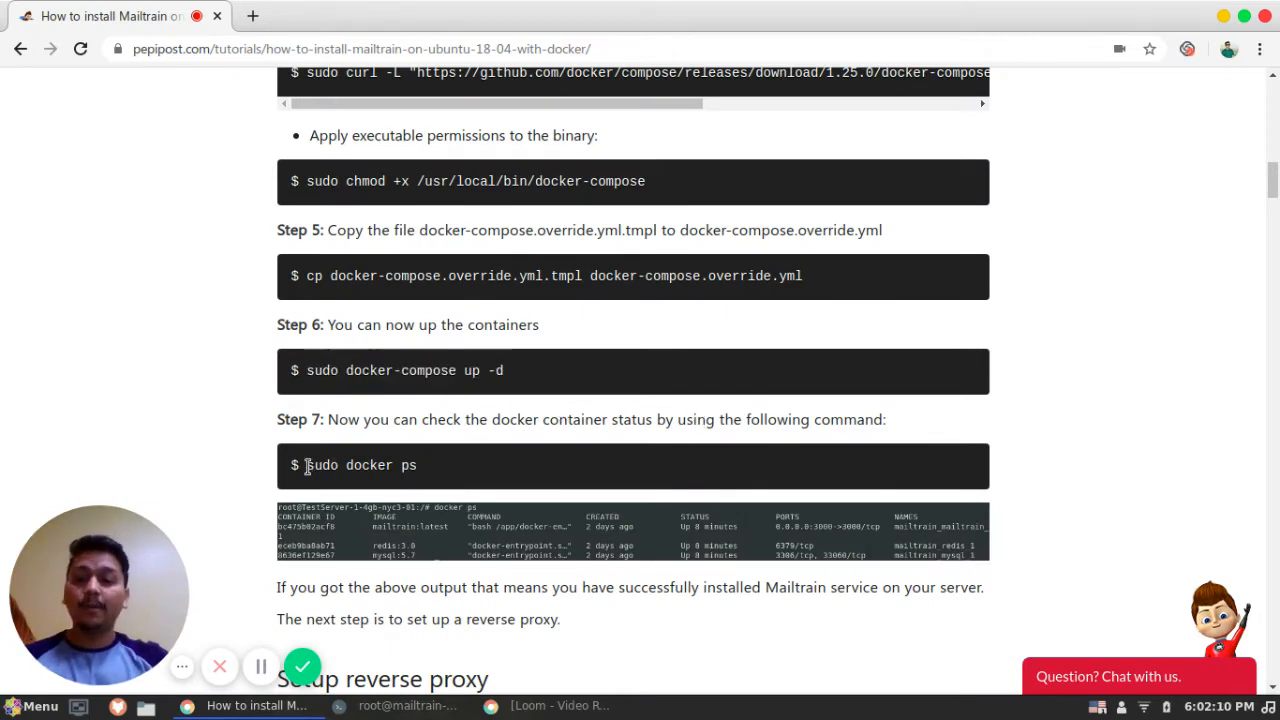
{"action": "double_click", "coordinate": [360, 464]}
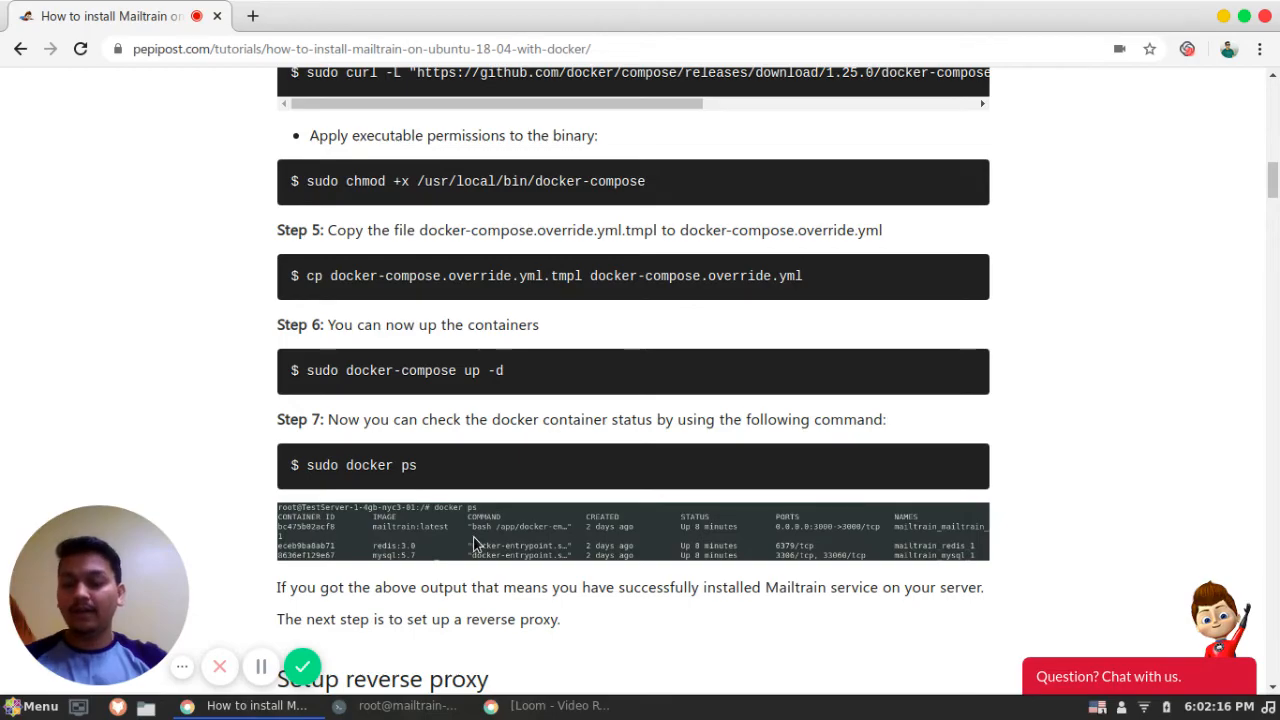
{"action": "left_click", "coordinate": [404, 704]}
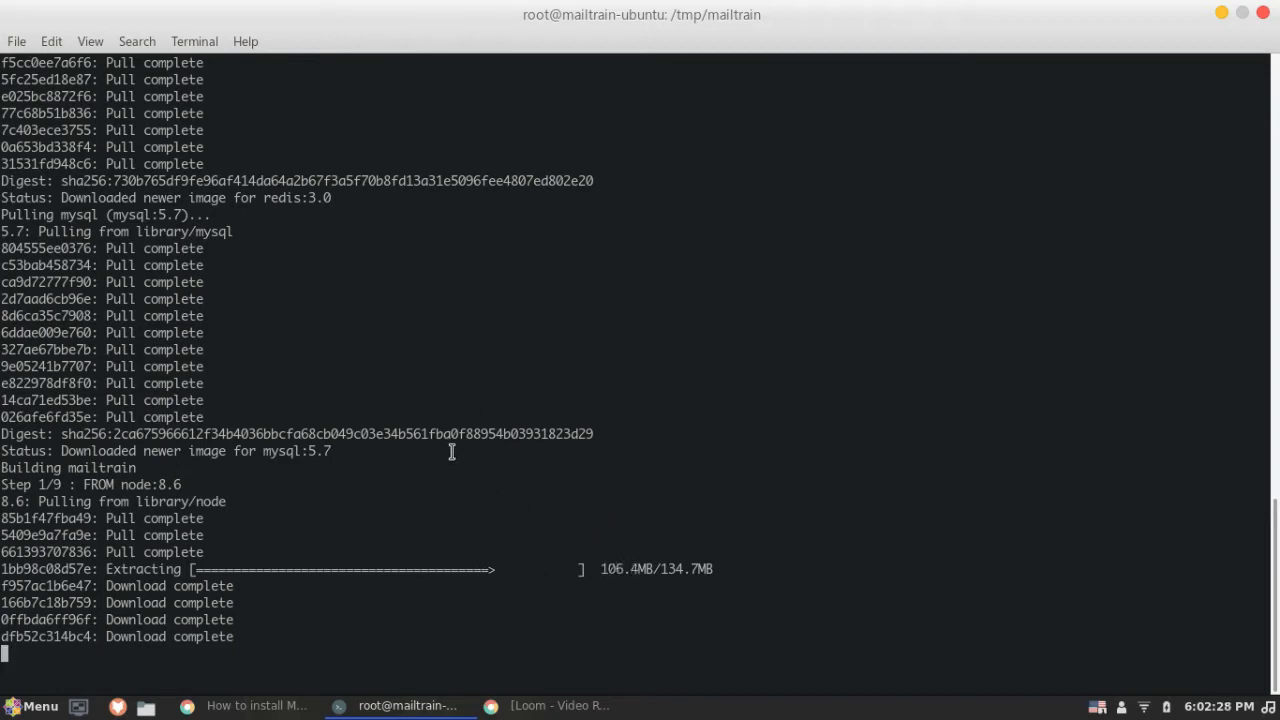
{"action": "mouse_move", "coordinate": [306, 534]}
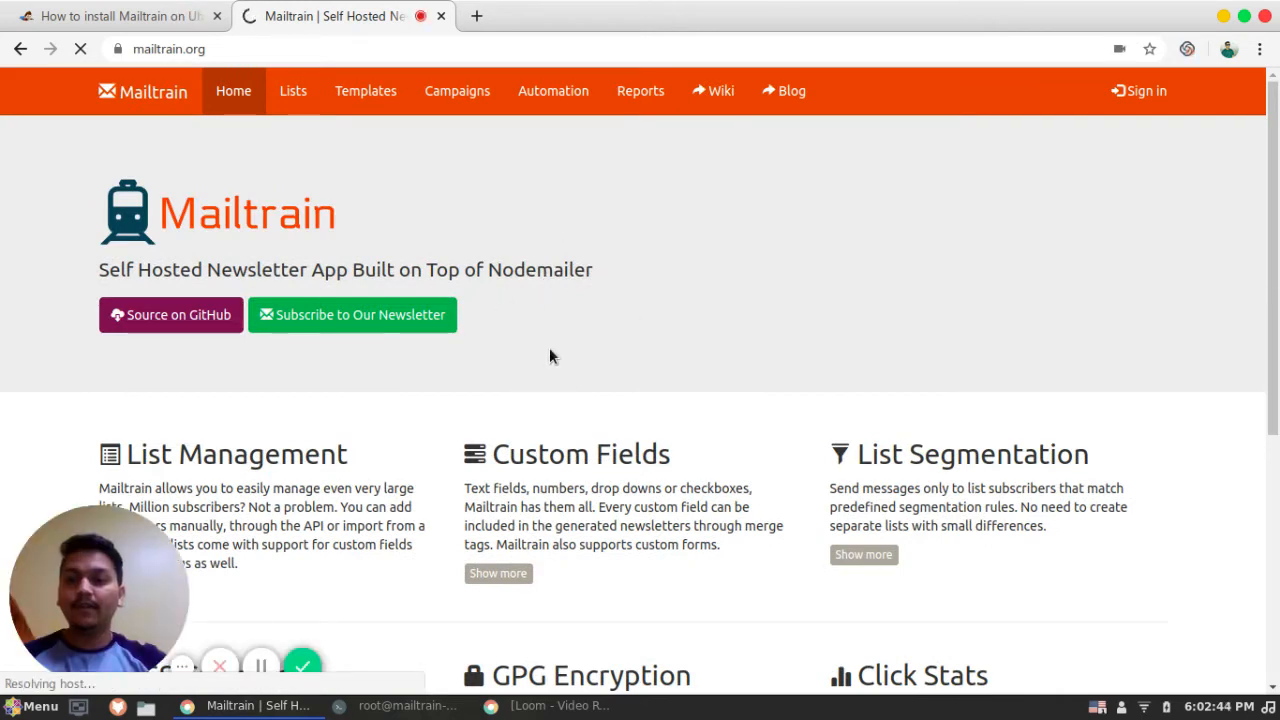
Step: Scroll through mailtrain.org's feature sections from List Management to Automation
{"action": "scroll", "scroll_direction": "down", "scroll_amount": 3}
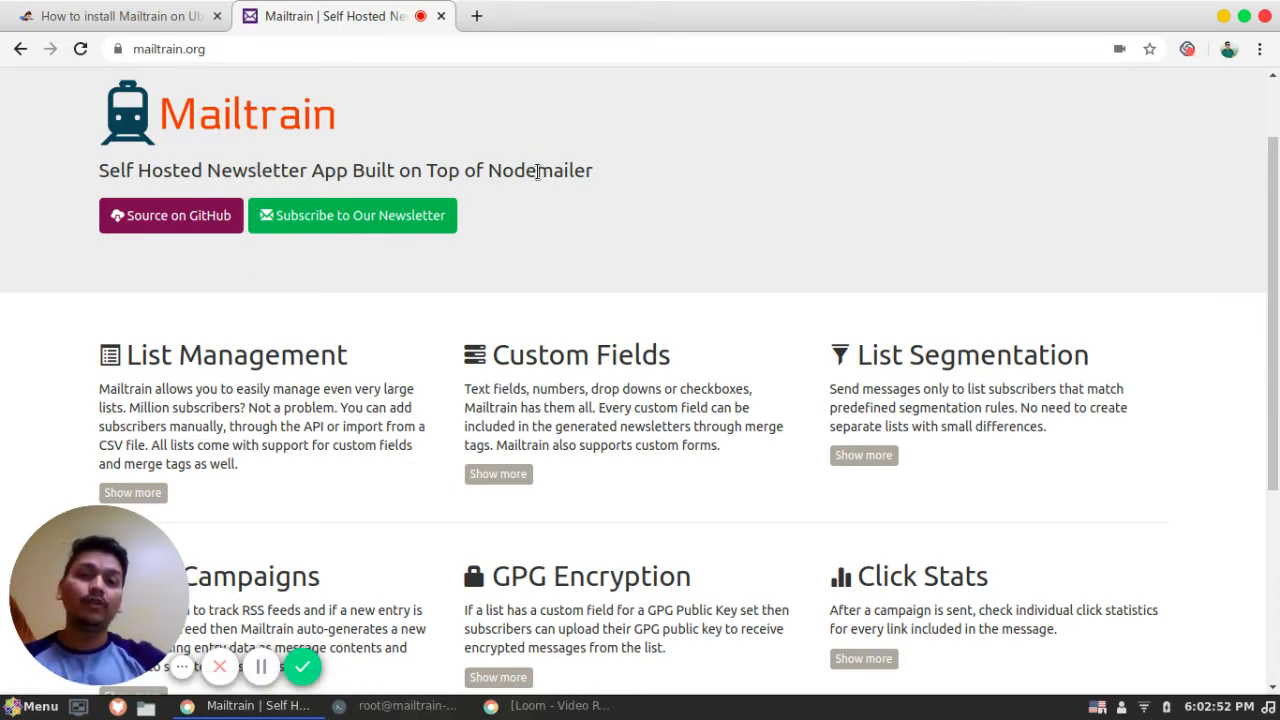
{"action": "double_click", "coordinate": [540, 170]}
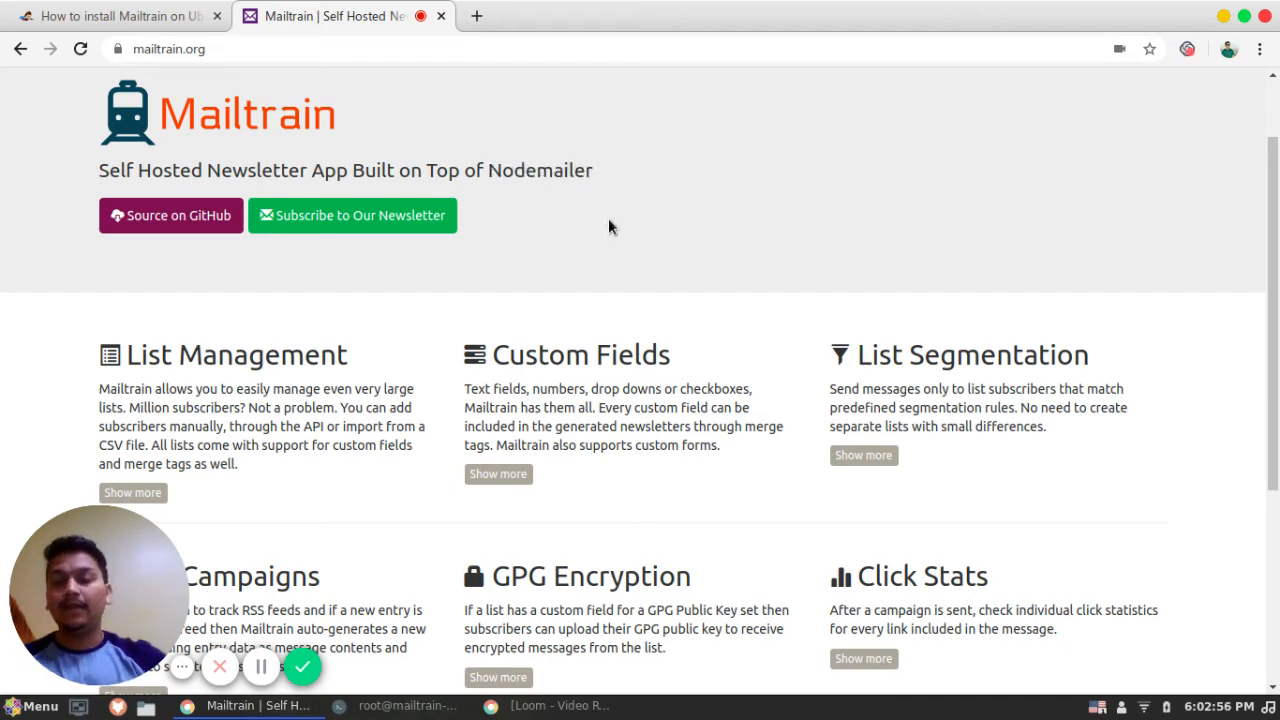
{"action": "scroll", "scroll_direction": "down", "scroll_amount": 3}
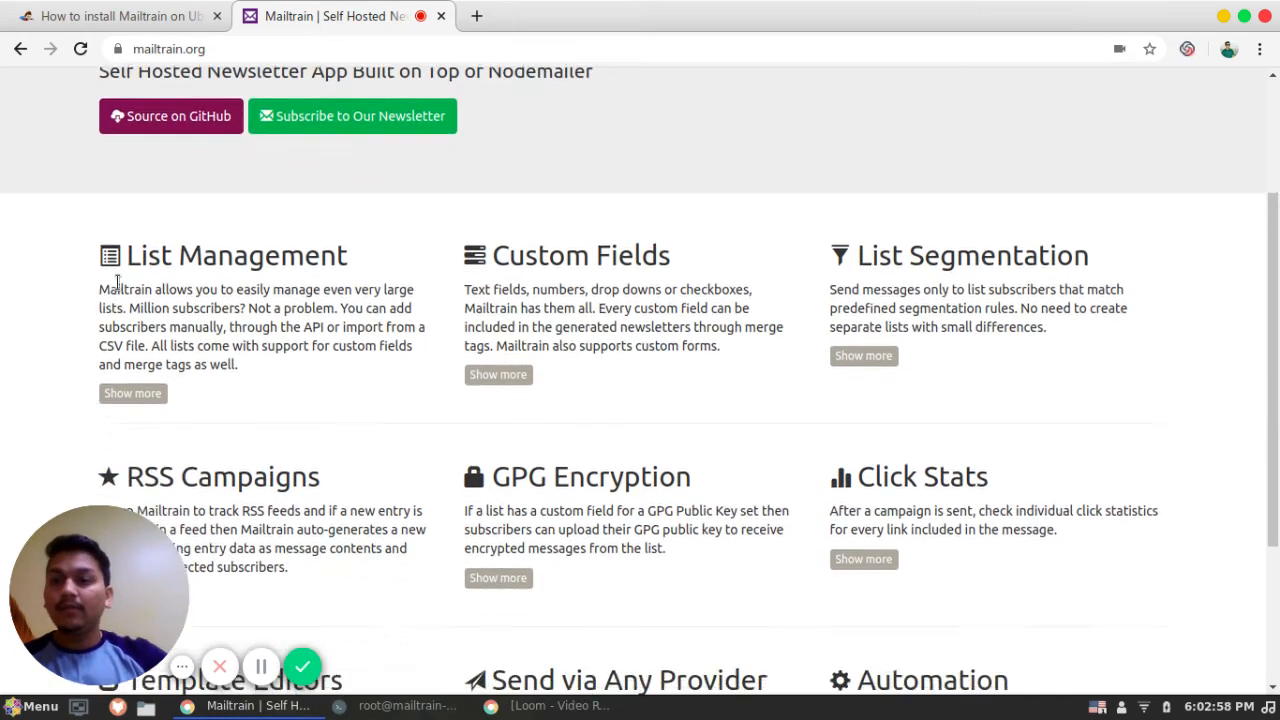
{"action": "mouse_move", "coordinate": [300, 230]}
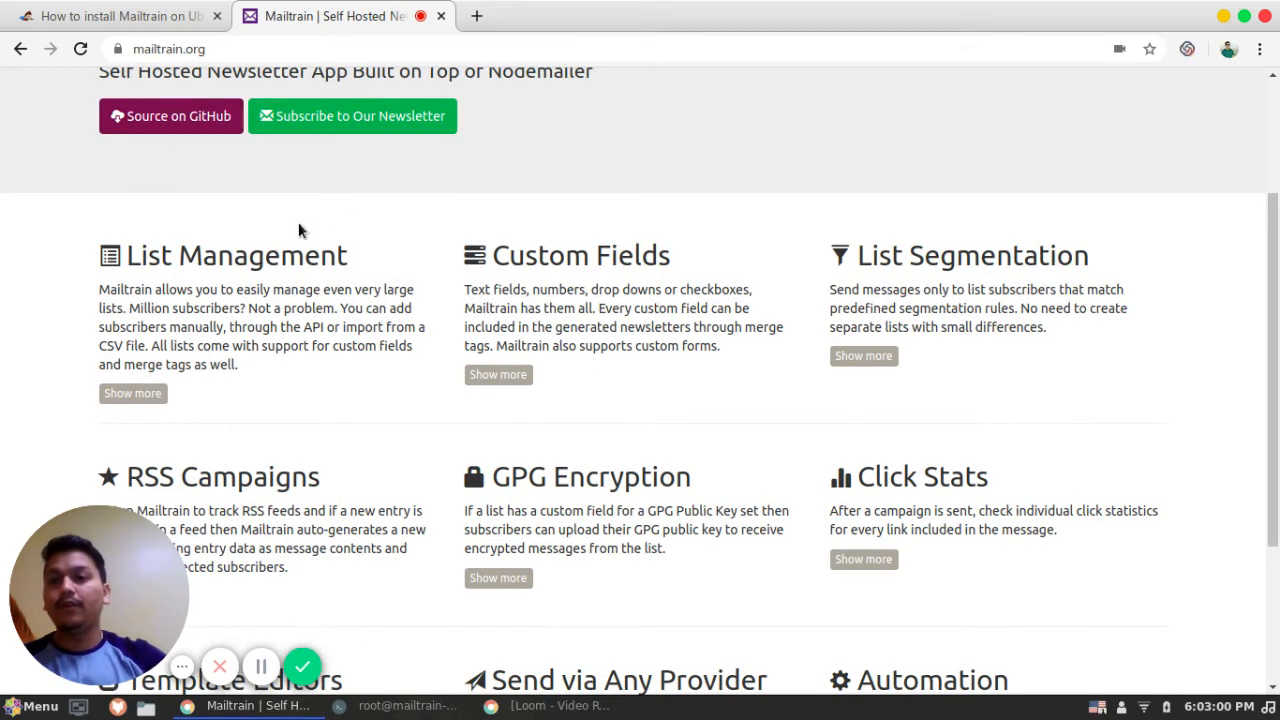
{"action": "mouse_move", "coordinate": [724, 318]}
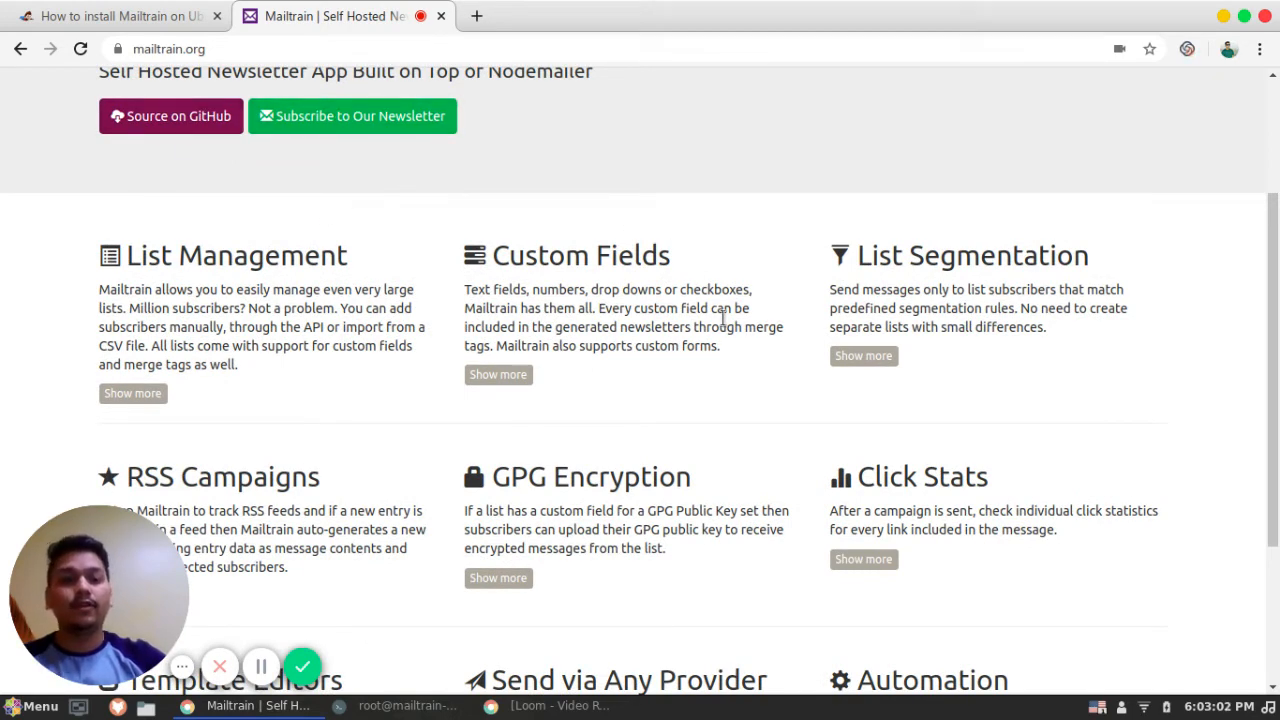
{"action": "scroll", "scroll_direction": "down", "scroll_amount": 3}
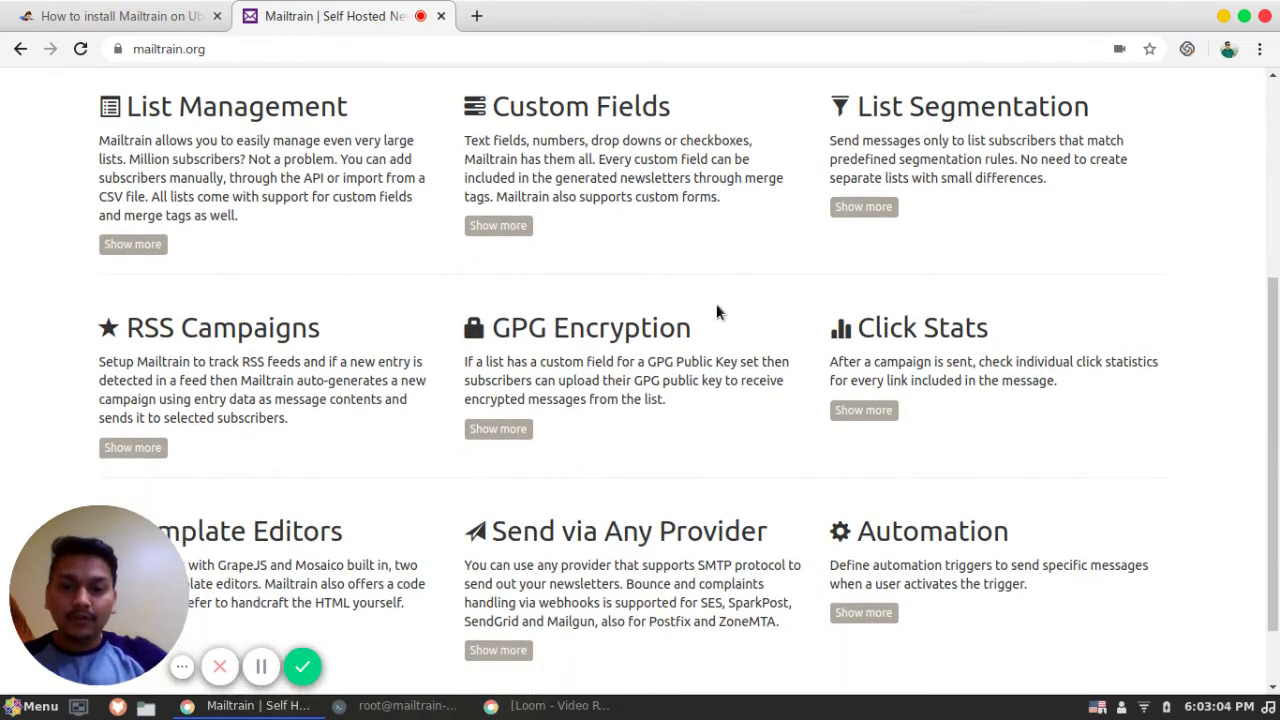
{"action": "scroll", "scroll_direction": "down", "scroll_amount": 3}
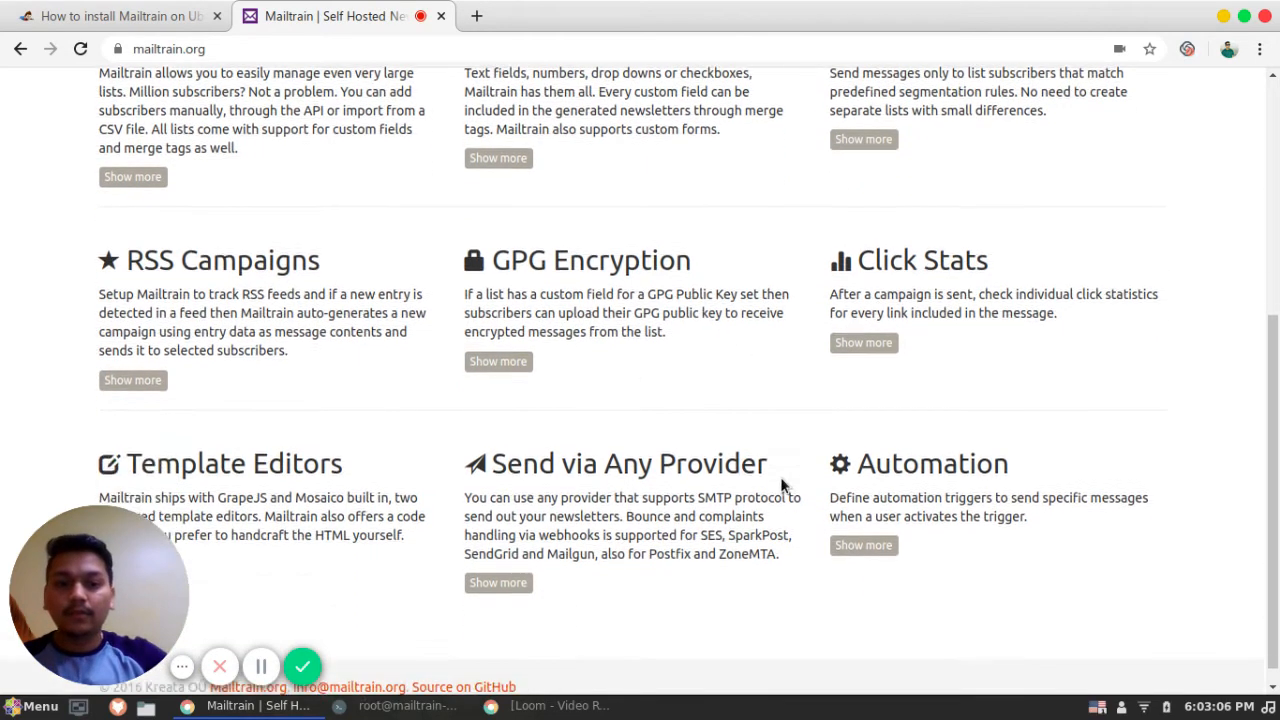
{"action": "scroll", "scroll_direction": "up", "scroll_amount": 3}
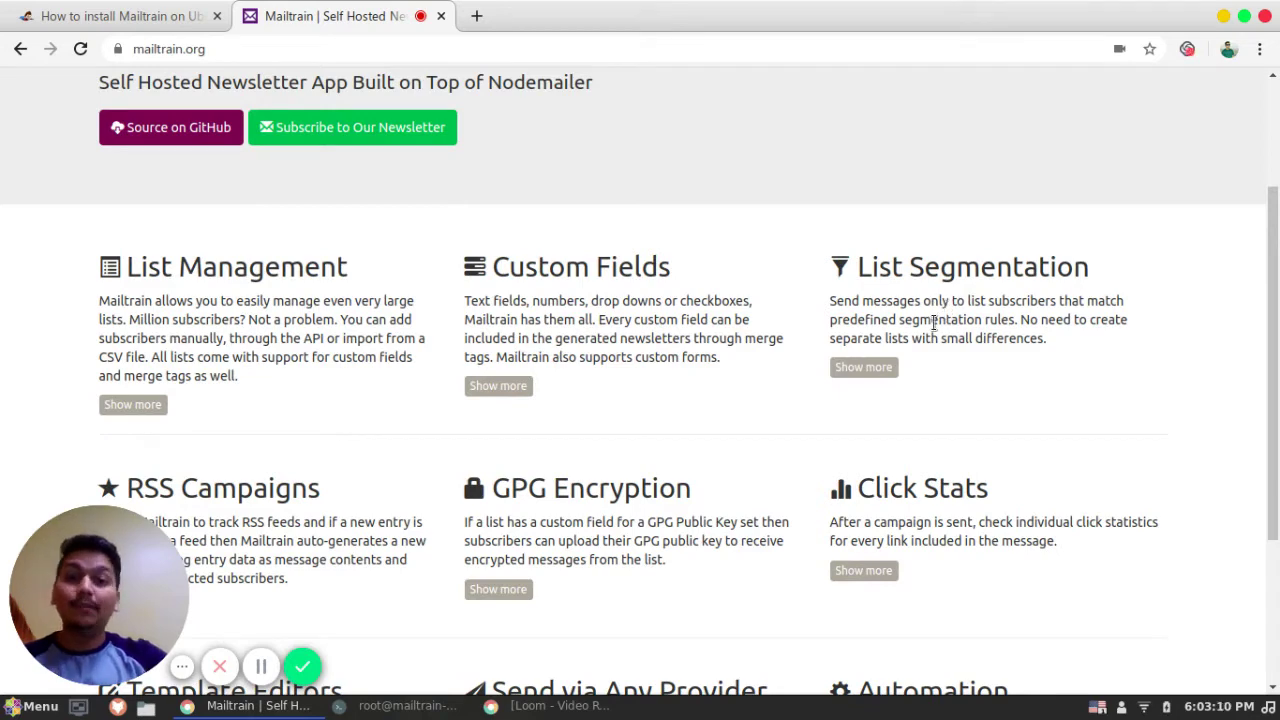
{"action": "mouse_move", "coordinate": [996, 308]}
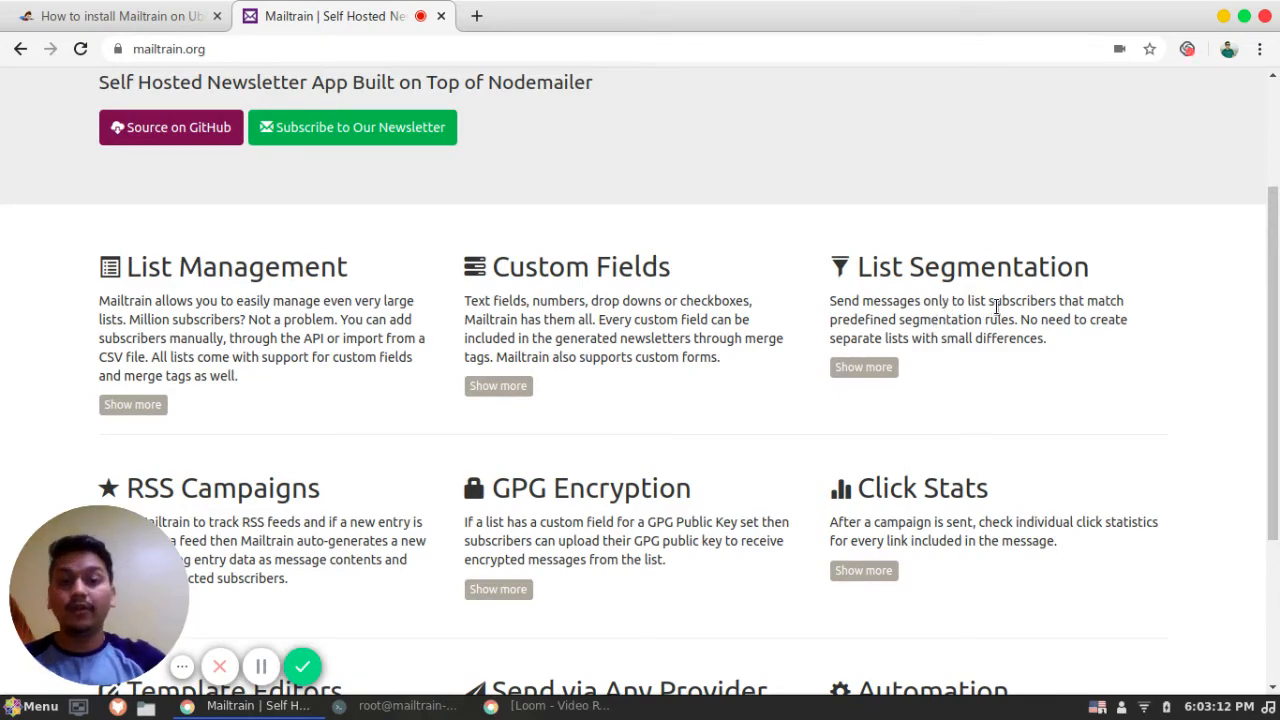
{"action": "mouse_move", "coordinate": [1064, 340]}
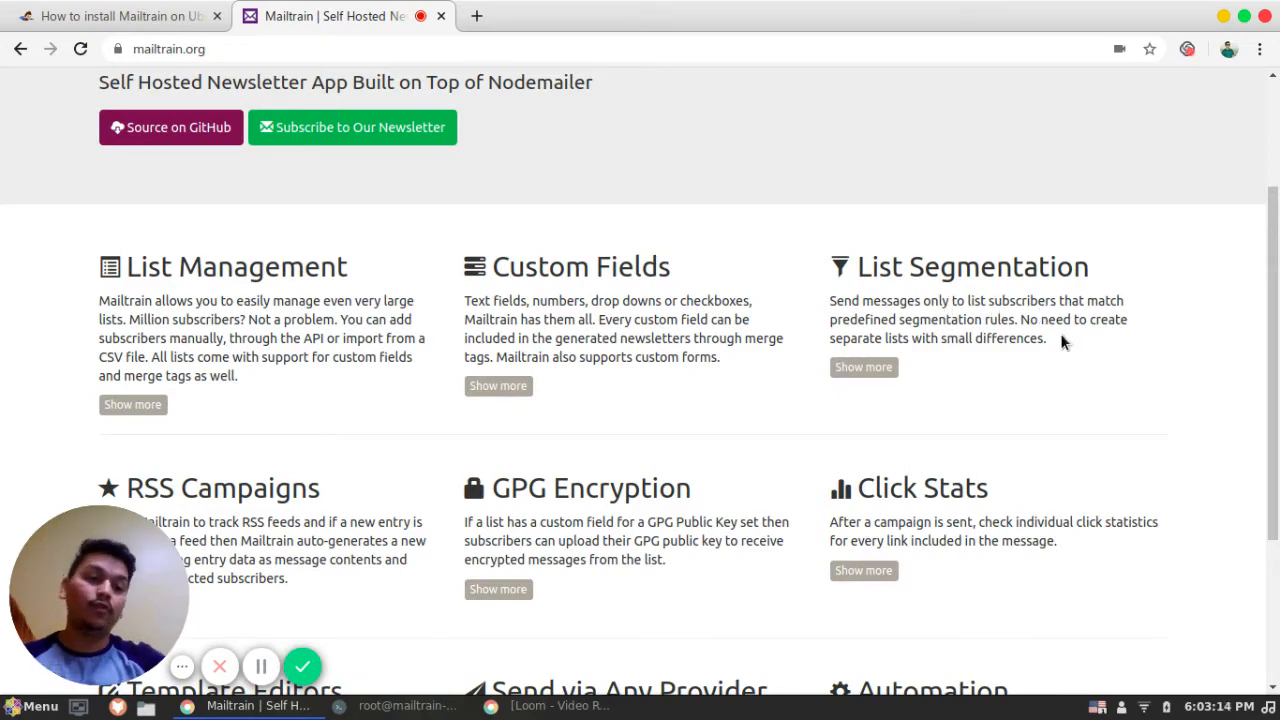
{"action": "scroll", "scroll_direction": "down", "scroll_amount": 3}
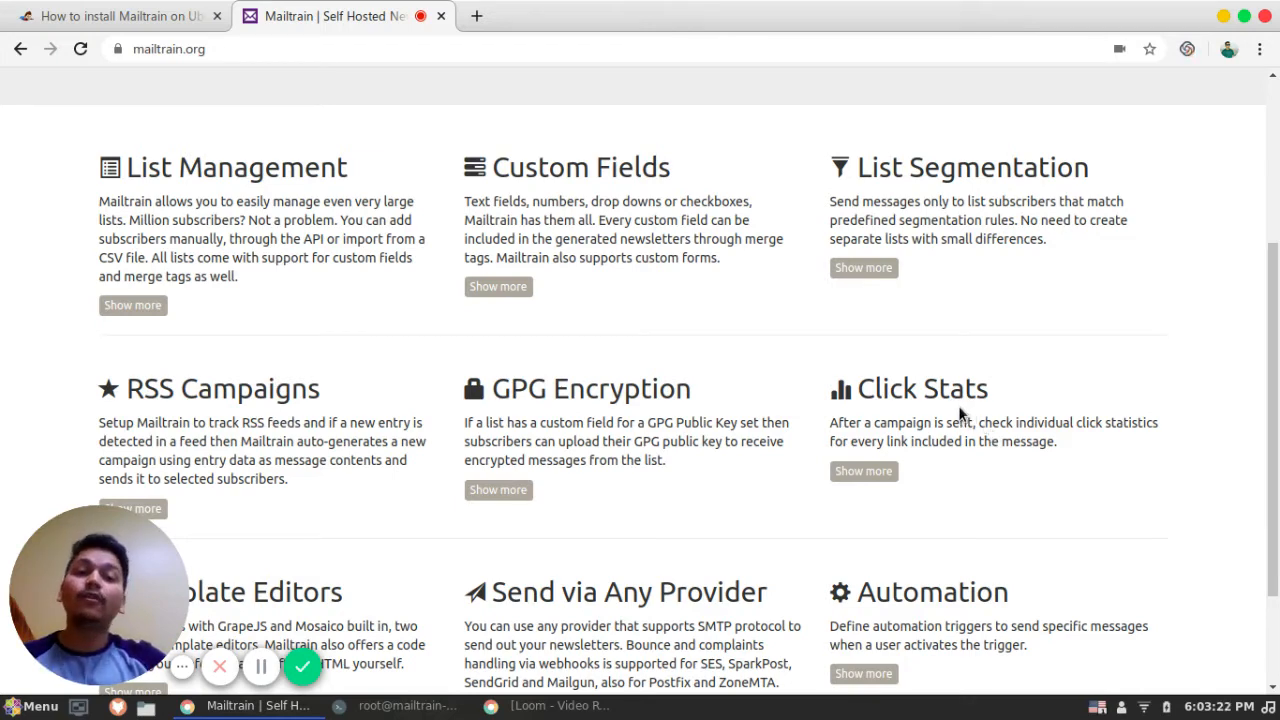
{"action": "scroll", "scroll_direction": "down", "scroll_amount": 3}
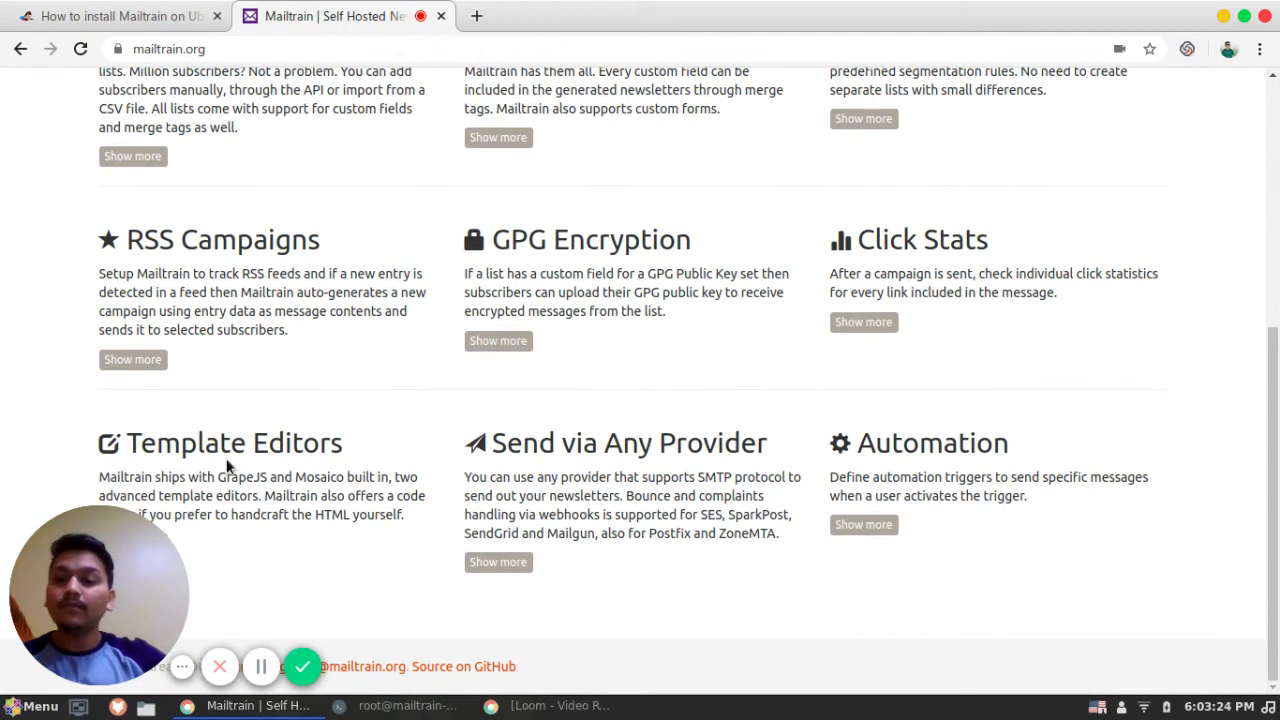
{"action": "mouse_move", "coordinate": [292, 430]}
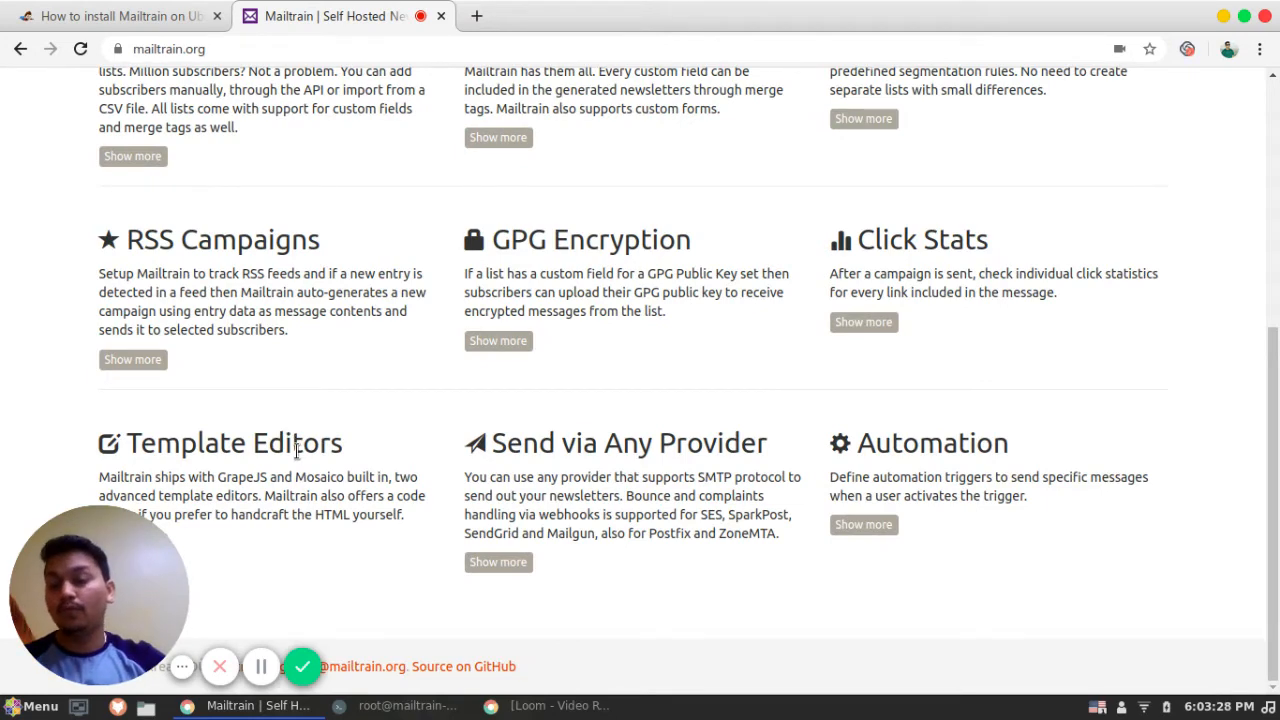
{"action": "mouse_move", "coordinate": [550, 472]}
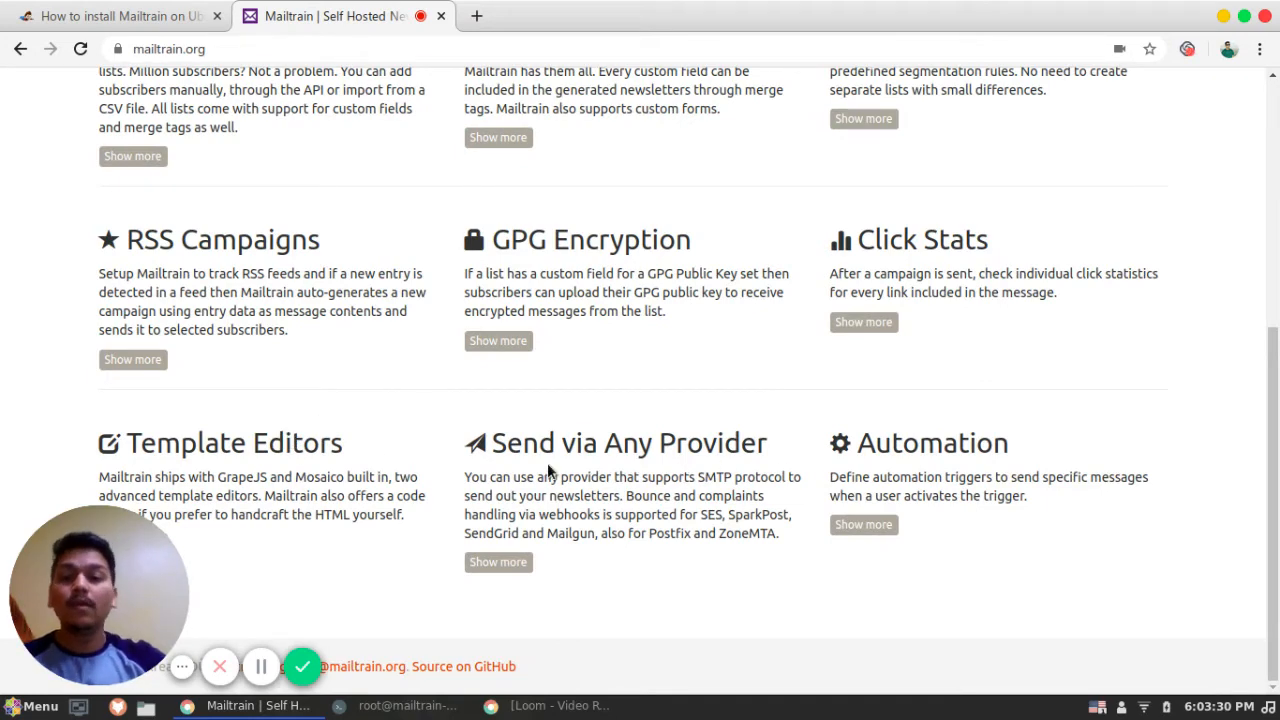
{"action": "mouse_move", "coordinate": [676, 464]}
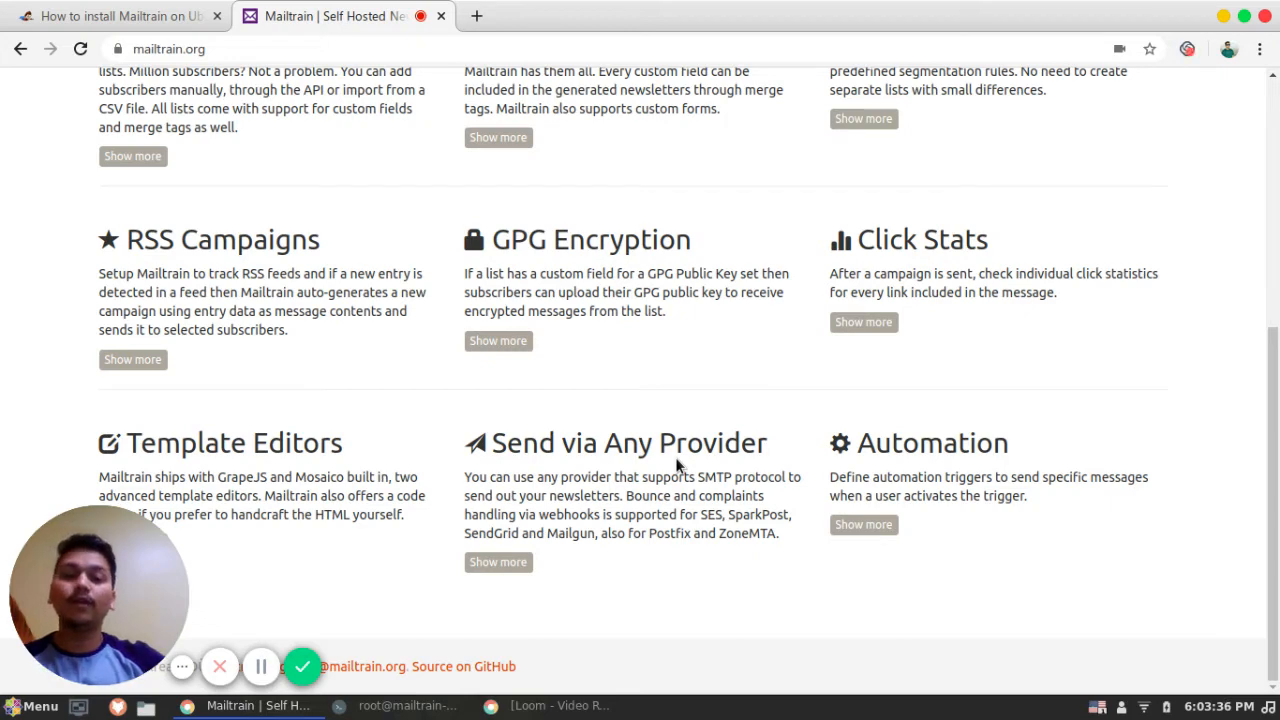
{"action": "mouse_move", "coordinate": [908, 452]}
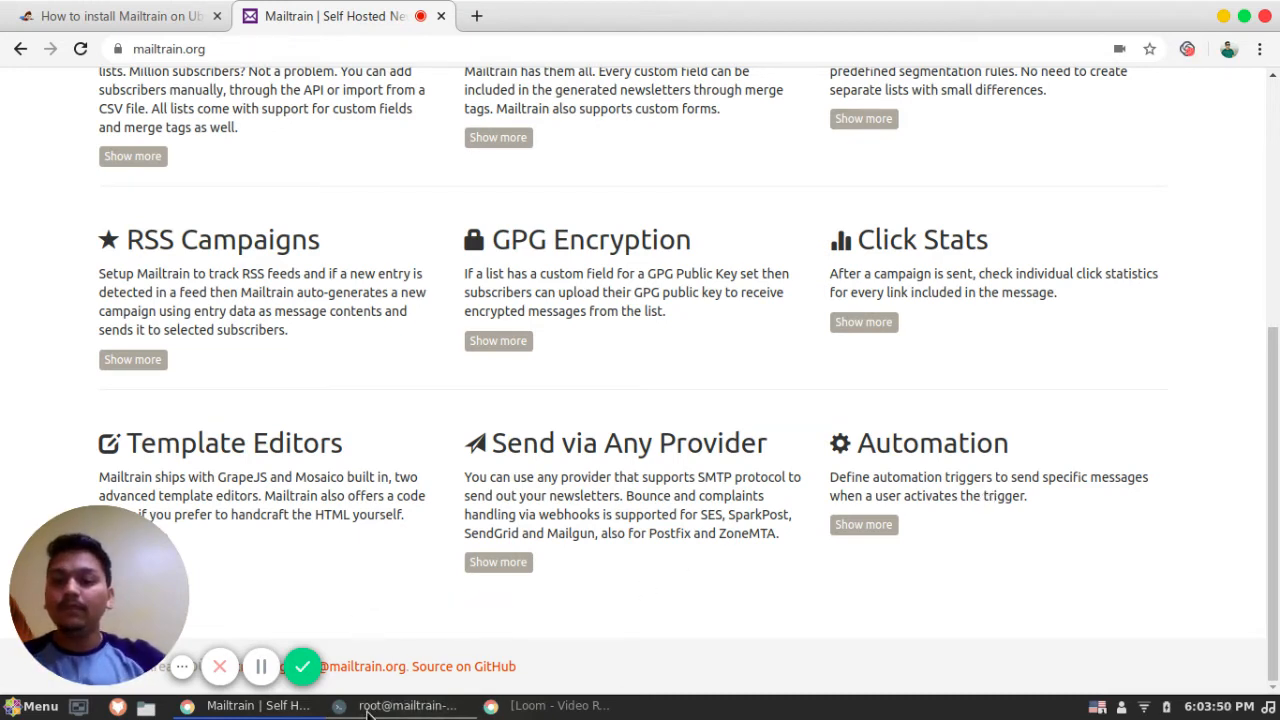
Step: Switch back to the terminal to watch the npm install progress
{"action": "left_click", "coordinate": [400, 704]}
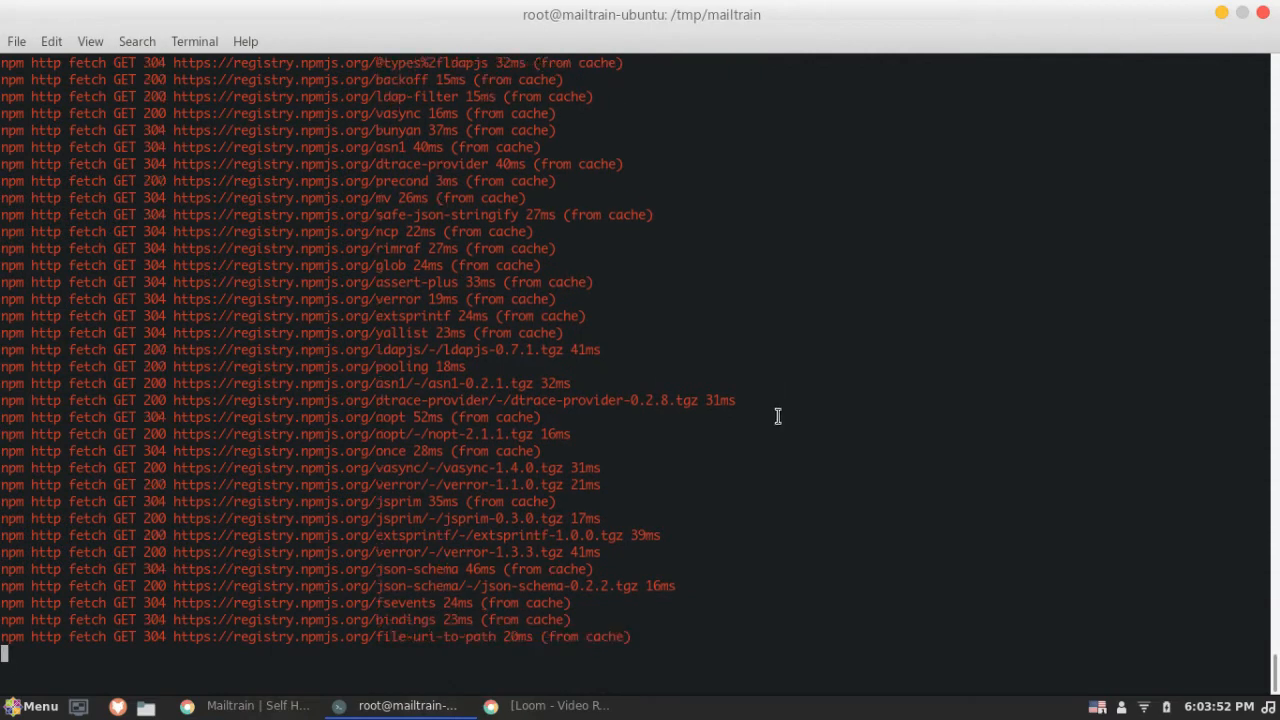
{"action": "mouse_move", "coordinate": [852, 440]}
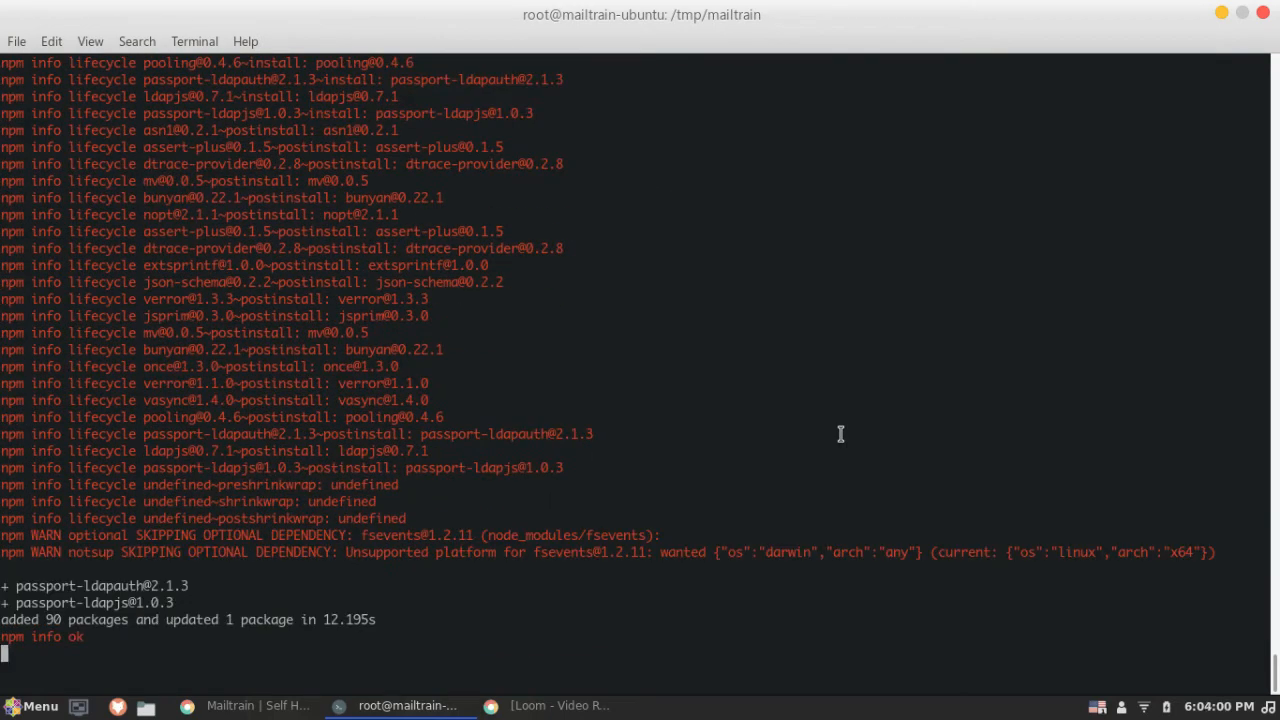
{"action": "mouse_move", "coordinate": [338, 608]}
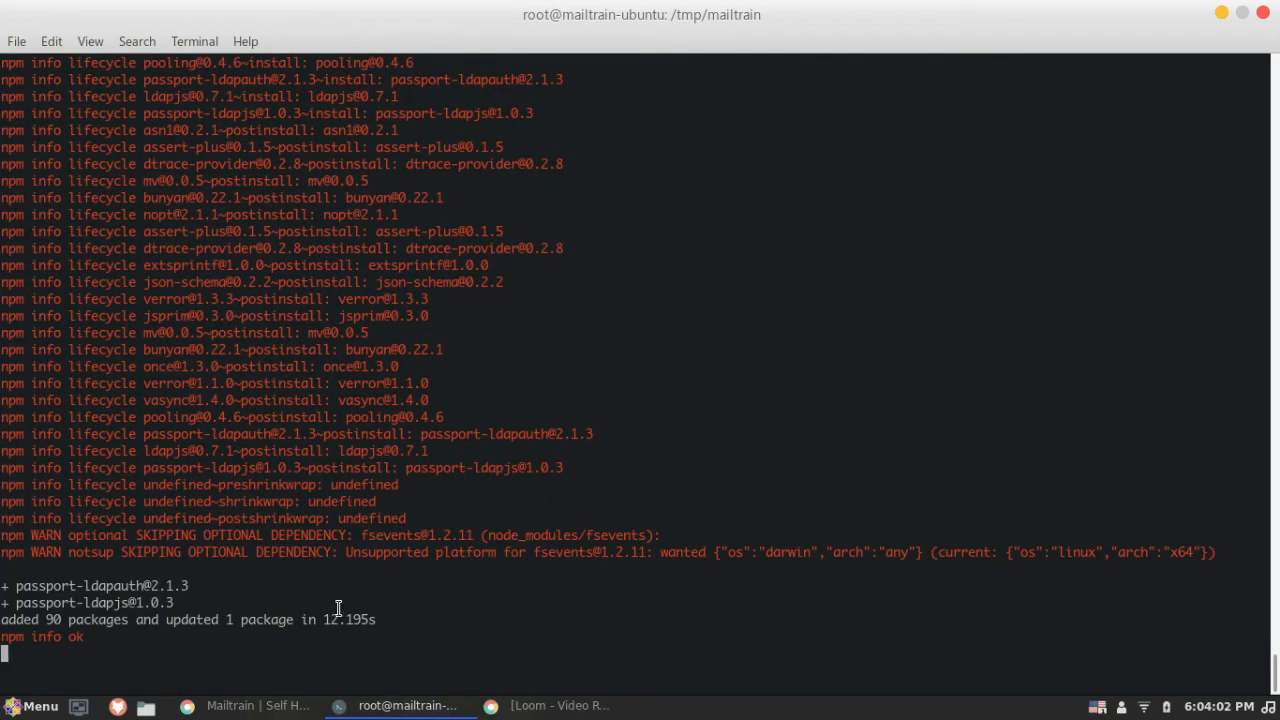
{"action": "mouse_move", "coordinate": [756, 584]}
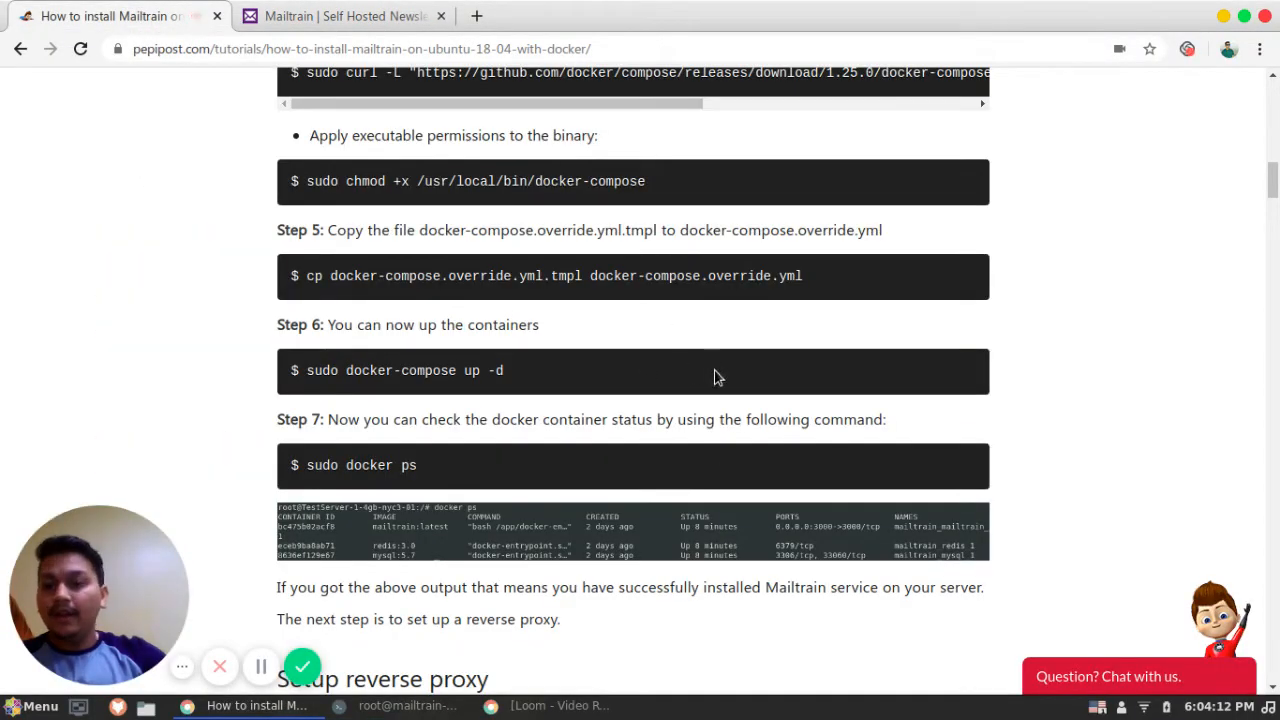
Step: Scroll the tutorial to the 'Setup reverse proxy' Apache and Nginx steps, then return to the terminal
{"action": "scroll", "scroll_direction": "down", "scroll_amount": 3}
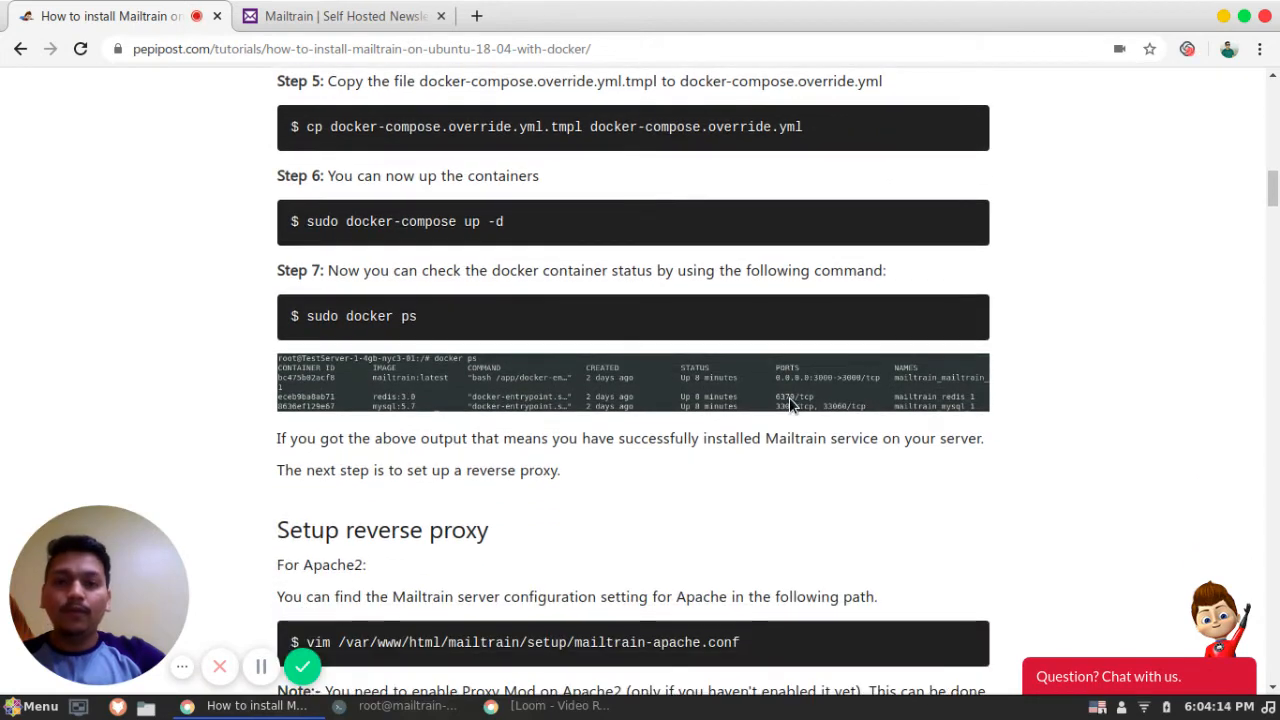
{"action": "mouse_move", "coordinate": [688, 420]}
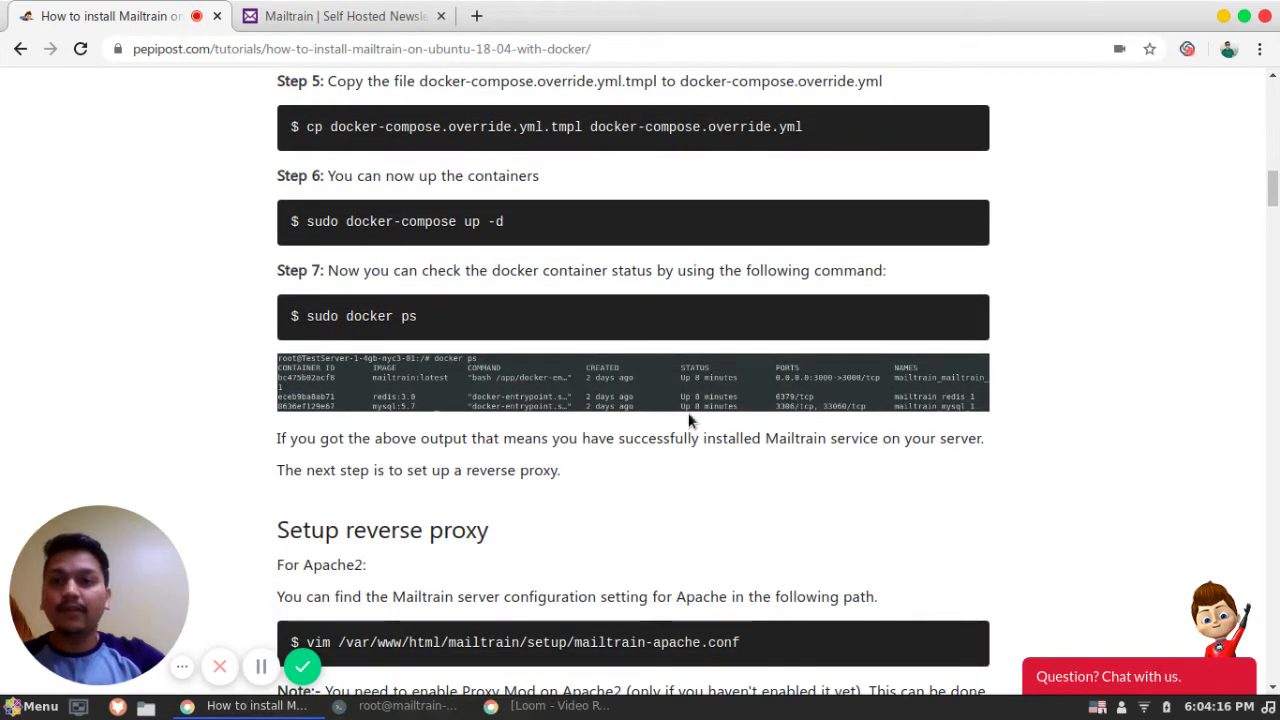
{"action": "mouse_move", "coordinate": [512, 304]}
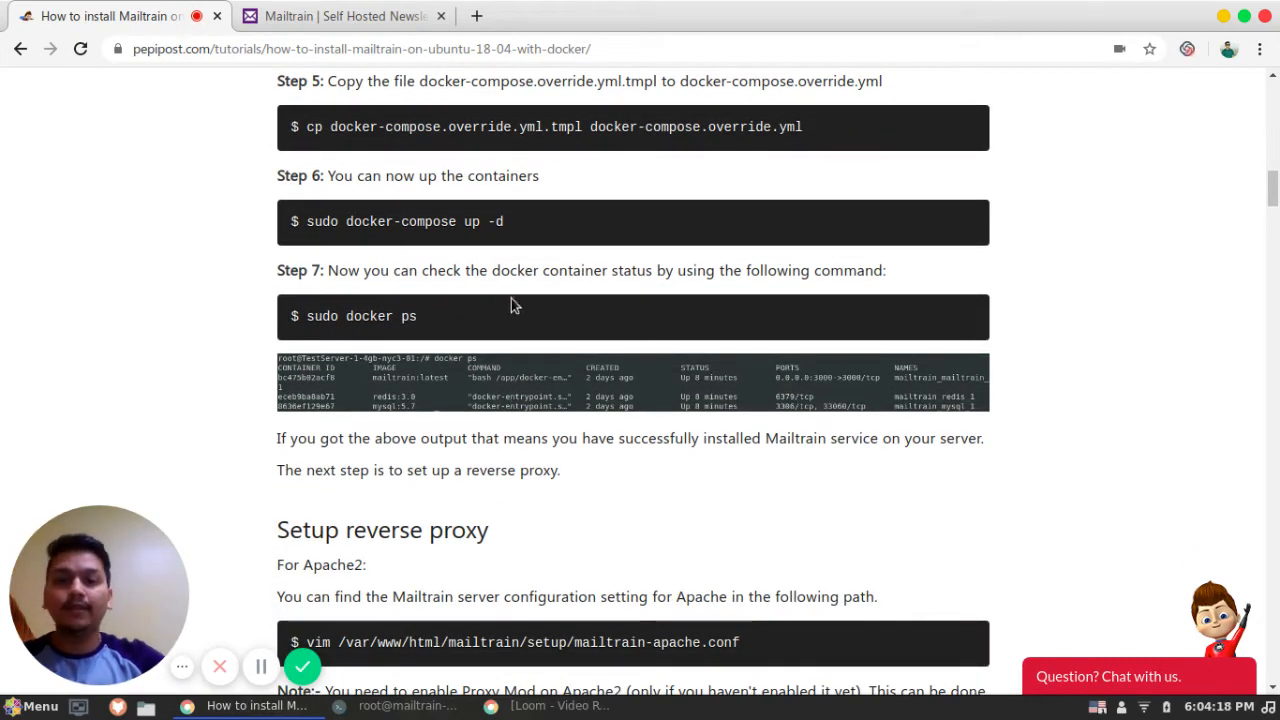
{"action": "mouse_move", "coordinate": [618, 472]}
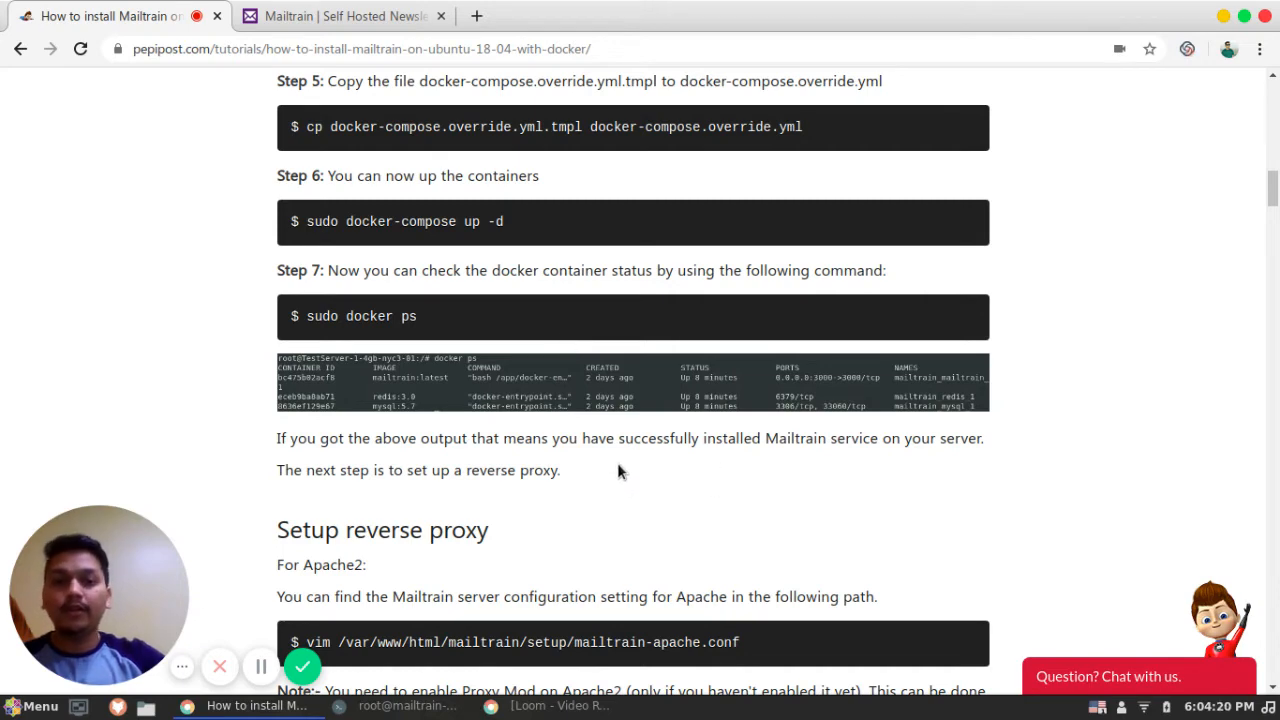
{"action": "scroll", "scroll_direction": "down", "scroll_amount": 3}
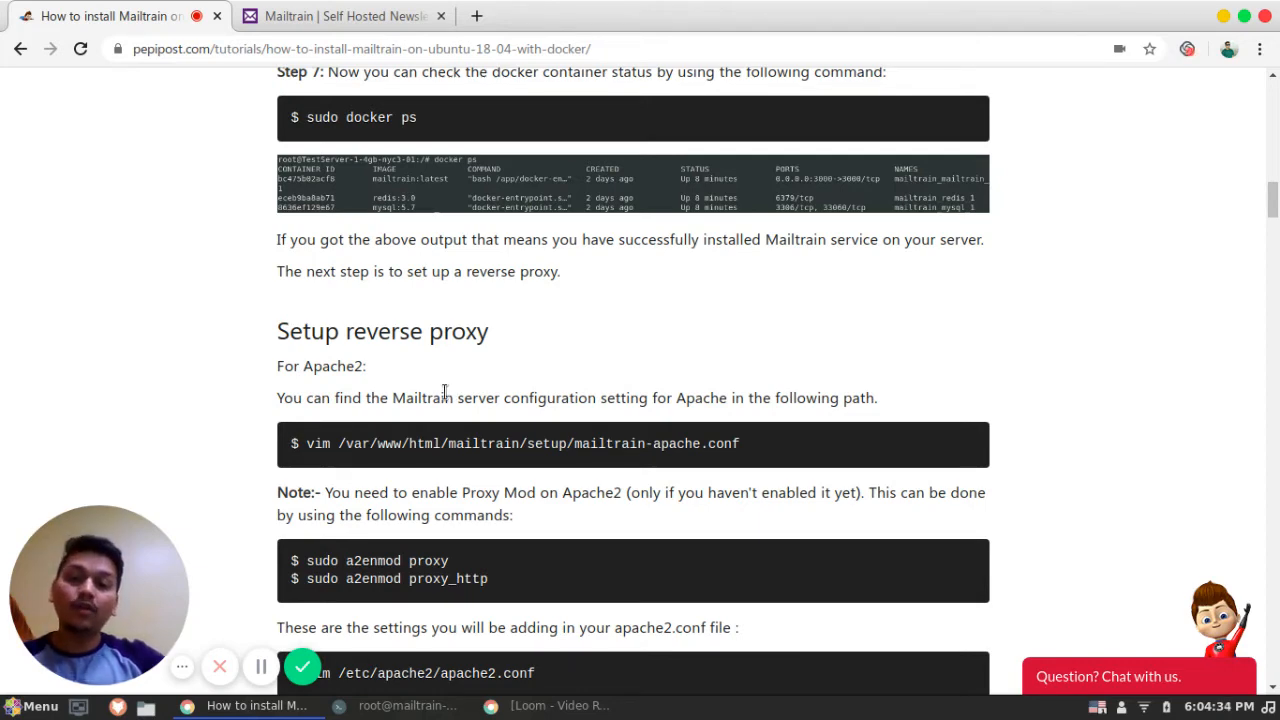
{"action": "scroll", "scroll_direction": "down", "scroll_amount": 3}
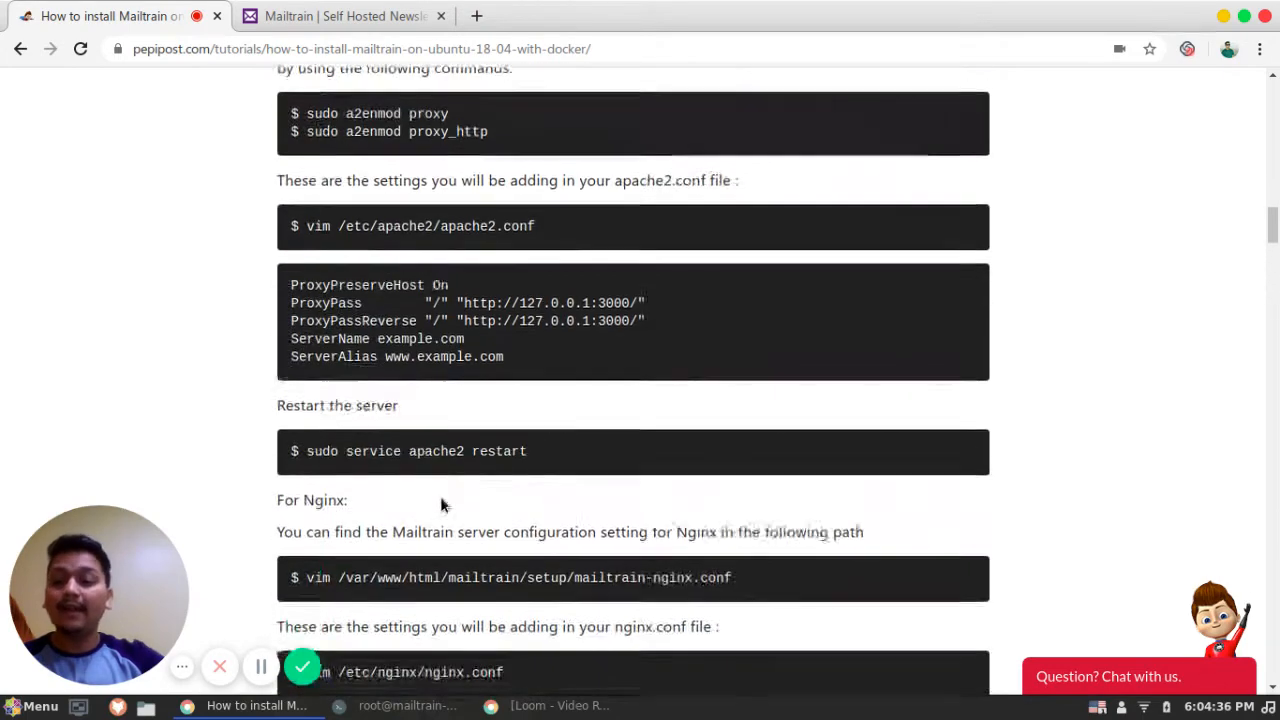
{"action": "left_click", "coordinate": [408, 704]}
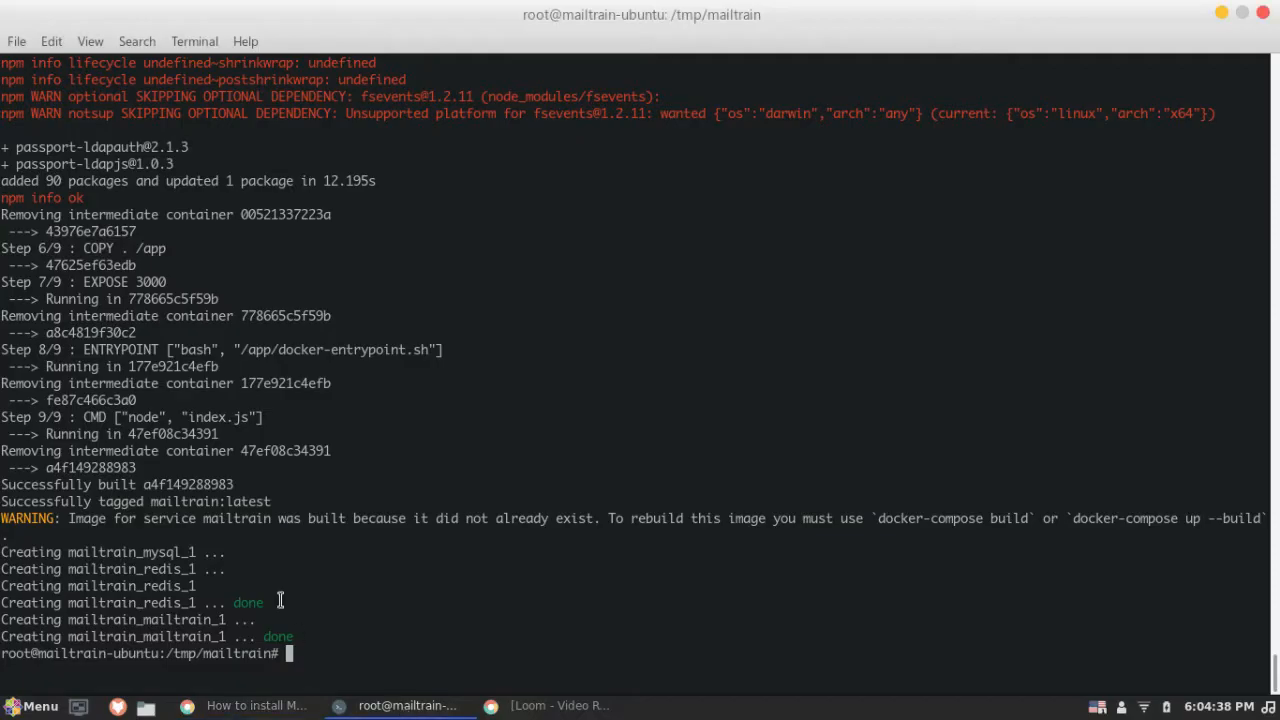
{"action": "mouse_move", "coordinate": [408, 588]}
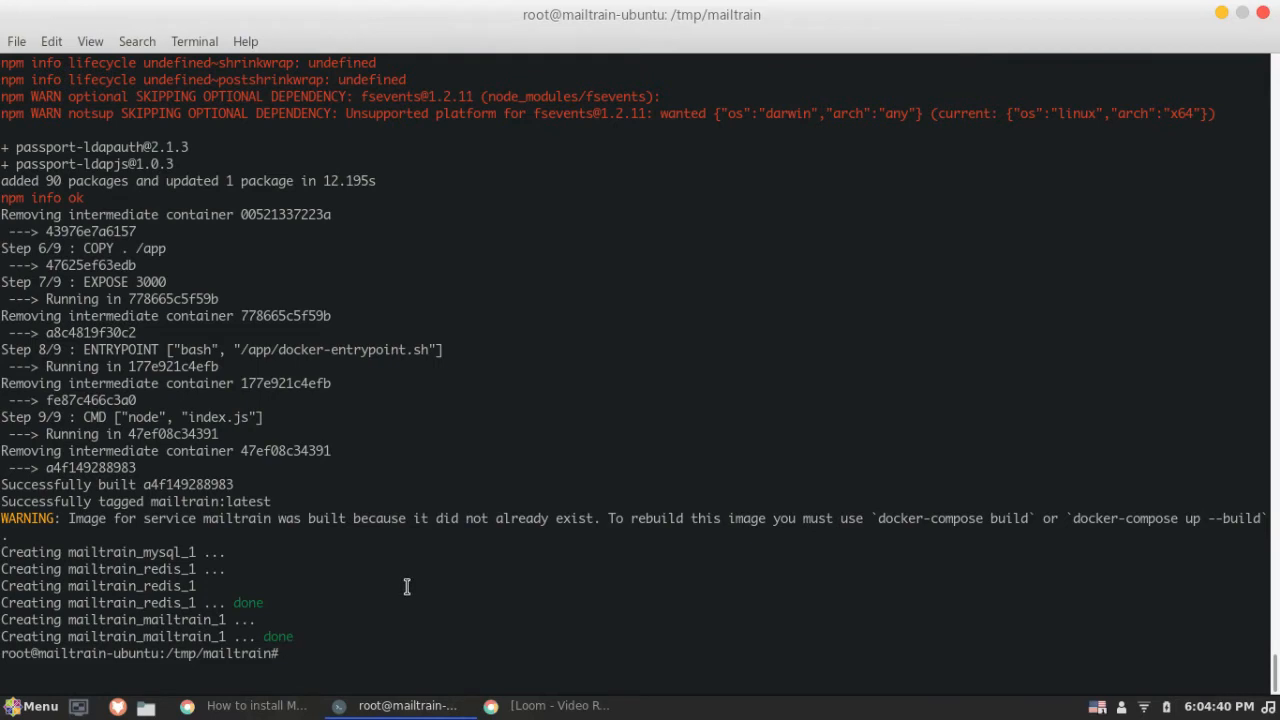
Step: Add fresh prompt lines after the build output, then return to the tutorial in Chrome
{"action": "key", "text": "Return"}
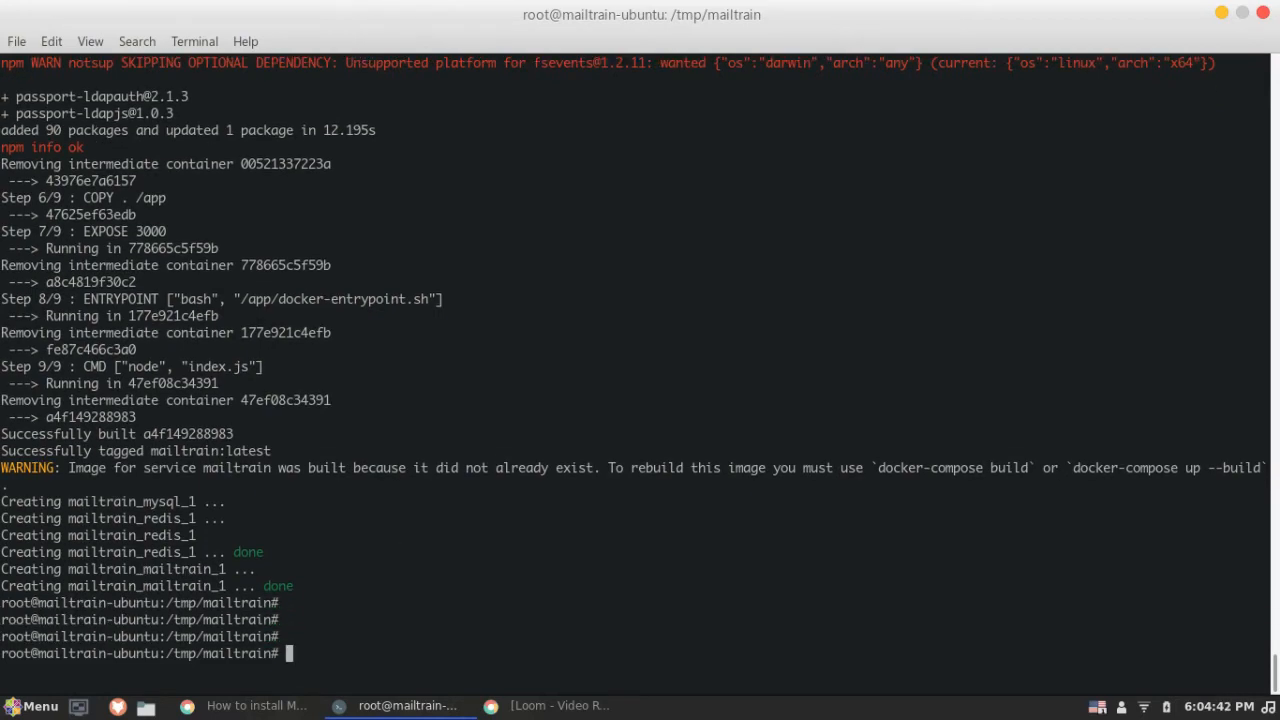
{"action": "mouse_move", "coordinate": [250, 580]}
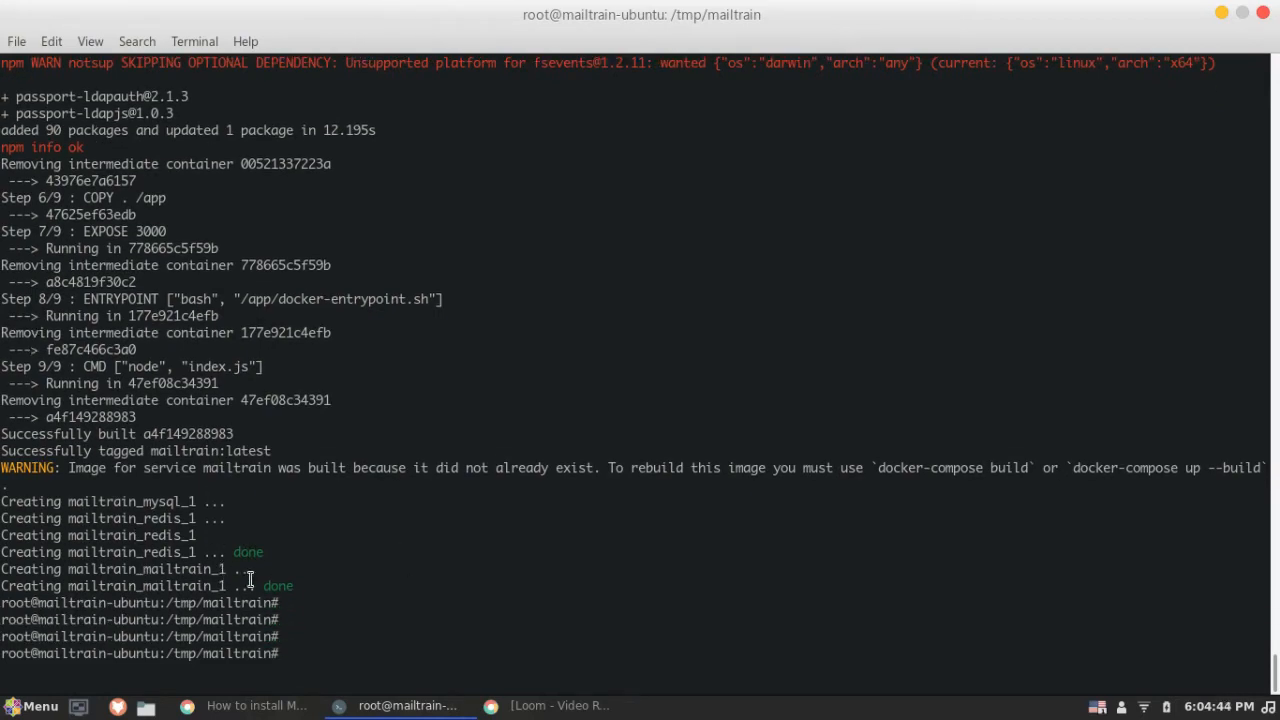
{"action": "mouse_move", "coordinate": [496, 424]}
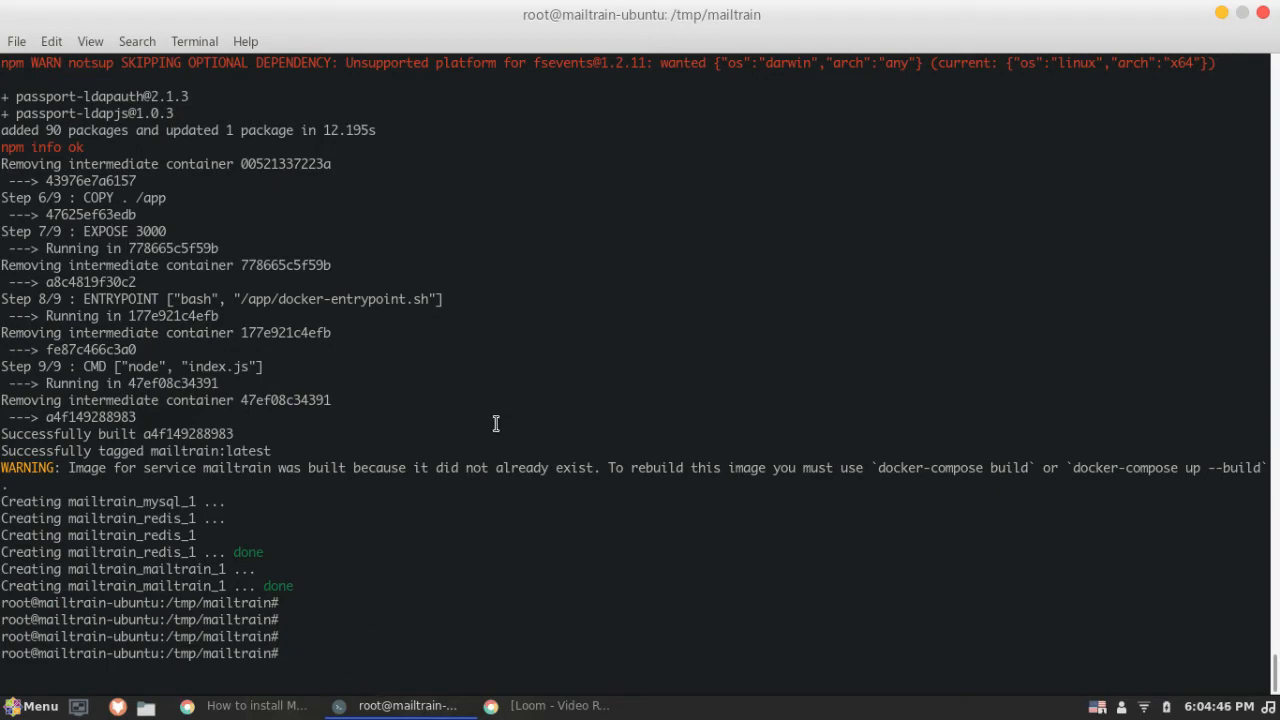
{"action": "left_click", "coordinate": [256, 704]}
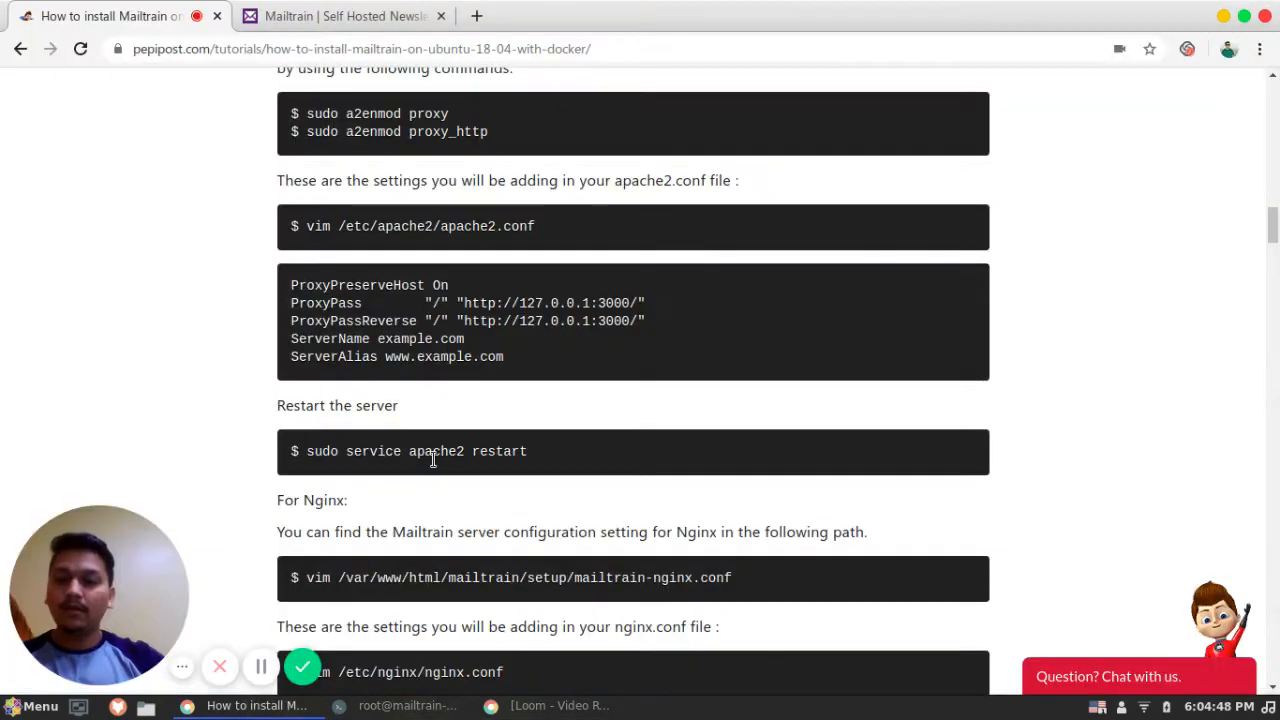
Step: Copy the setup/mailtrain-apache.conf path from the vim command and switch back to Terminal
{"action": "scroll", "scroll_direction": "up", "scroll_amount": 3}
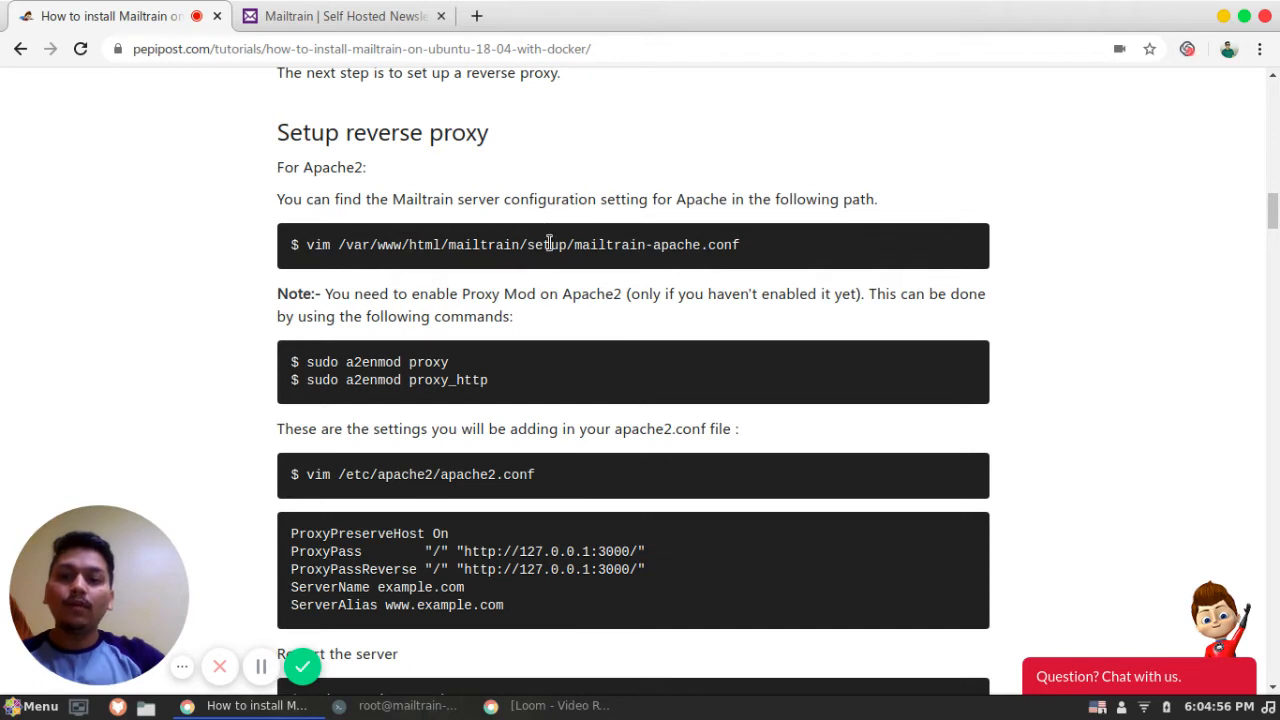
{"action": "double_click", "coordinate": [548, 244]}
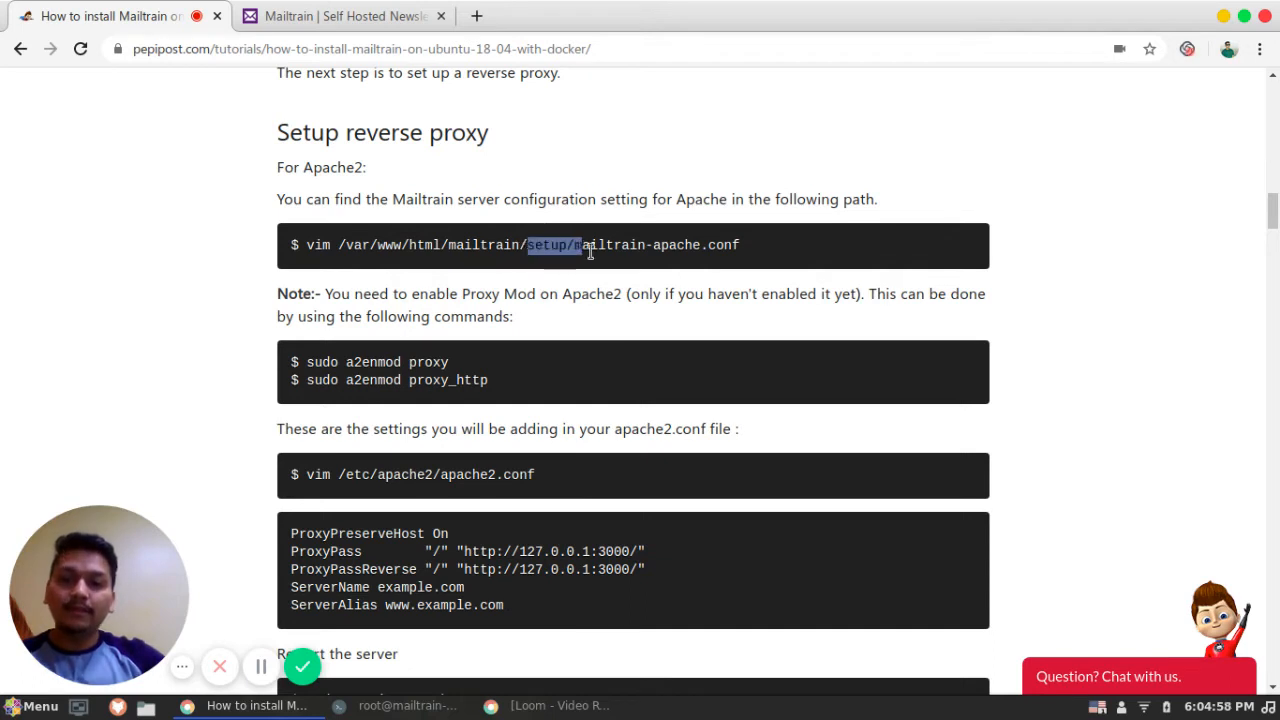
{"action": "right_click", "coordinate": [632, 244]}
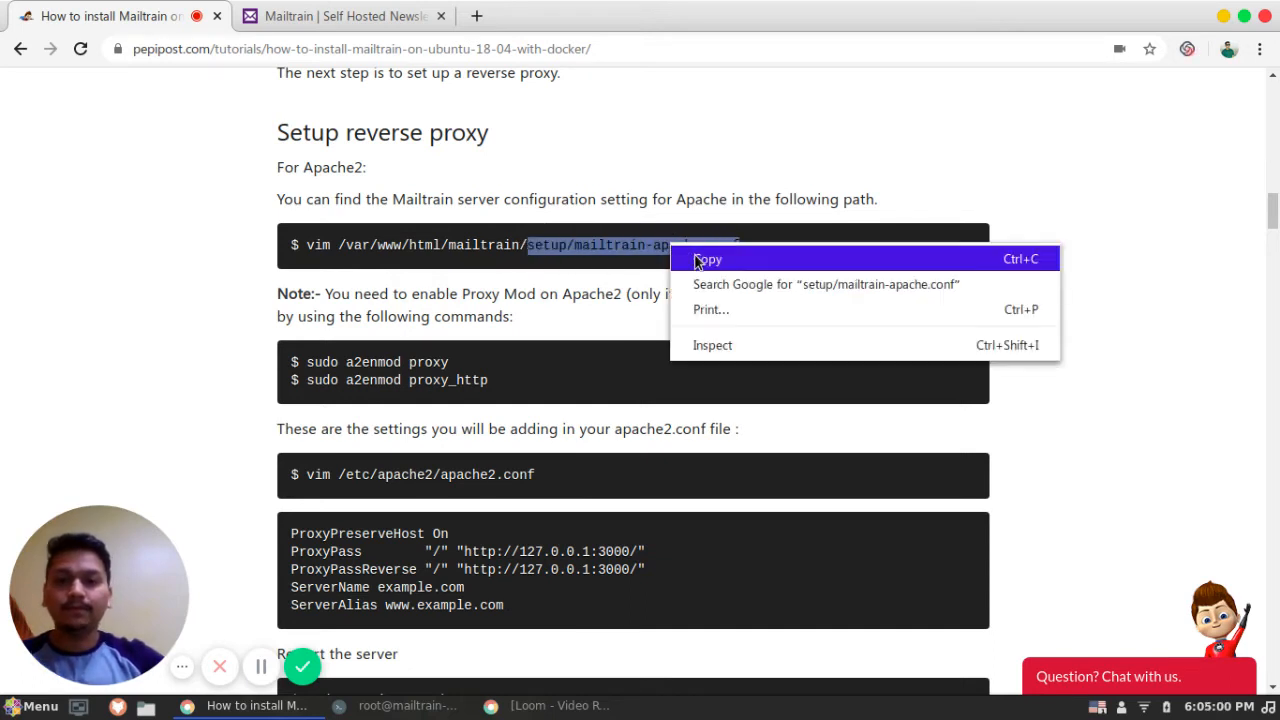
{"action": "left_click", "coordinate": [708, 260]}
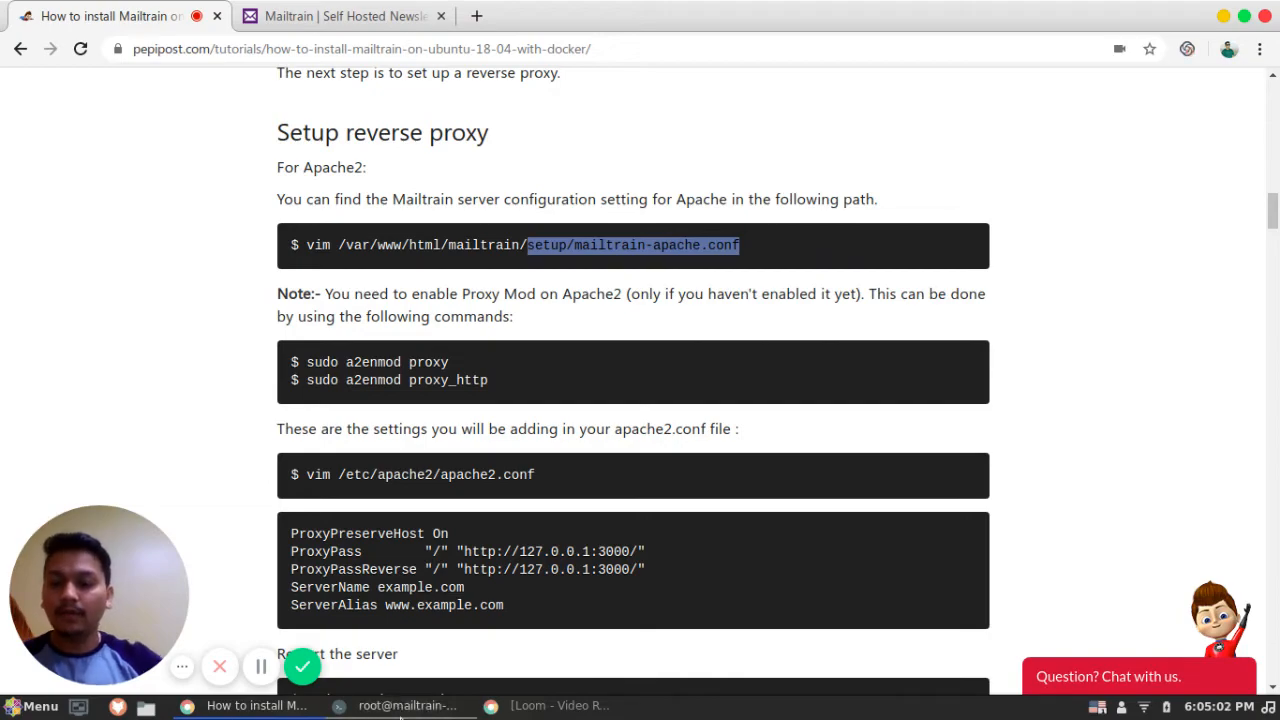
{"action": "left_click", "coordinate": [404, 704]}
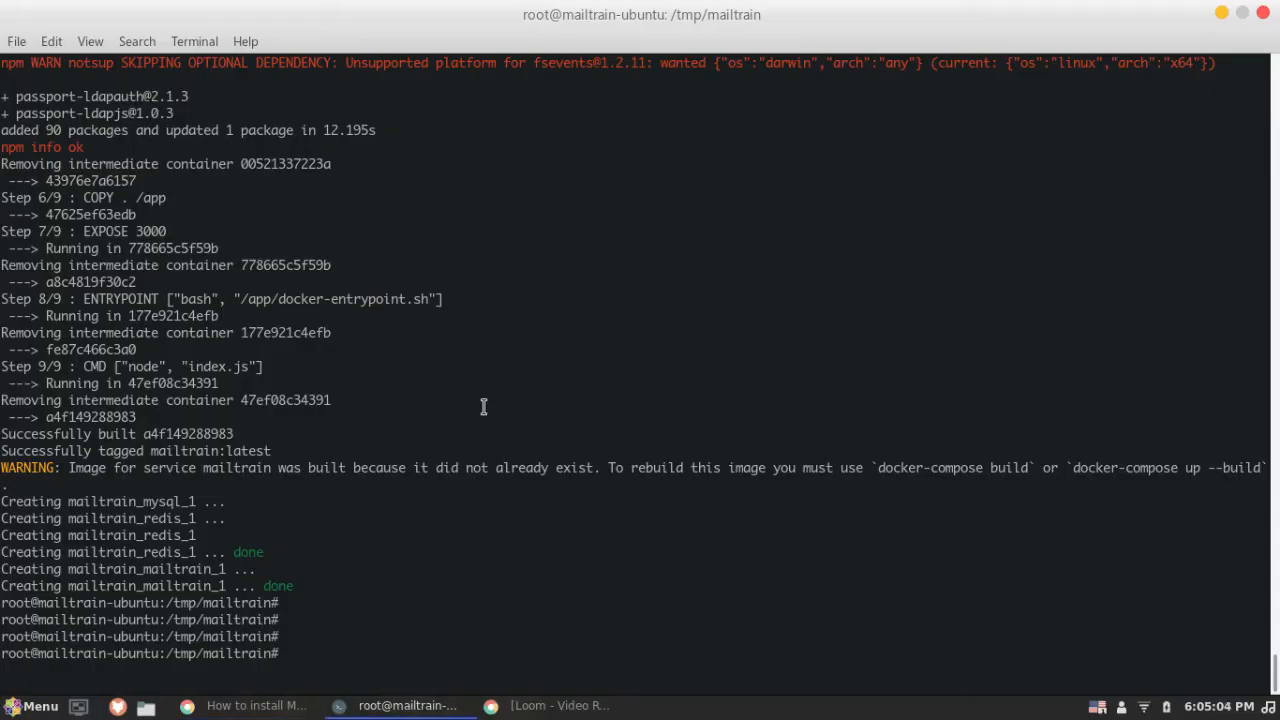
Step: Open setup/mailtrain-apache.conf in vim using the pasted path
{"action": "type", "text": "vim"}
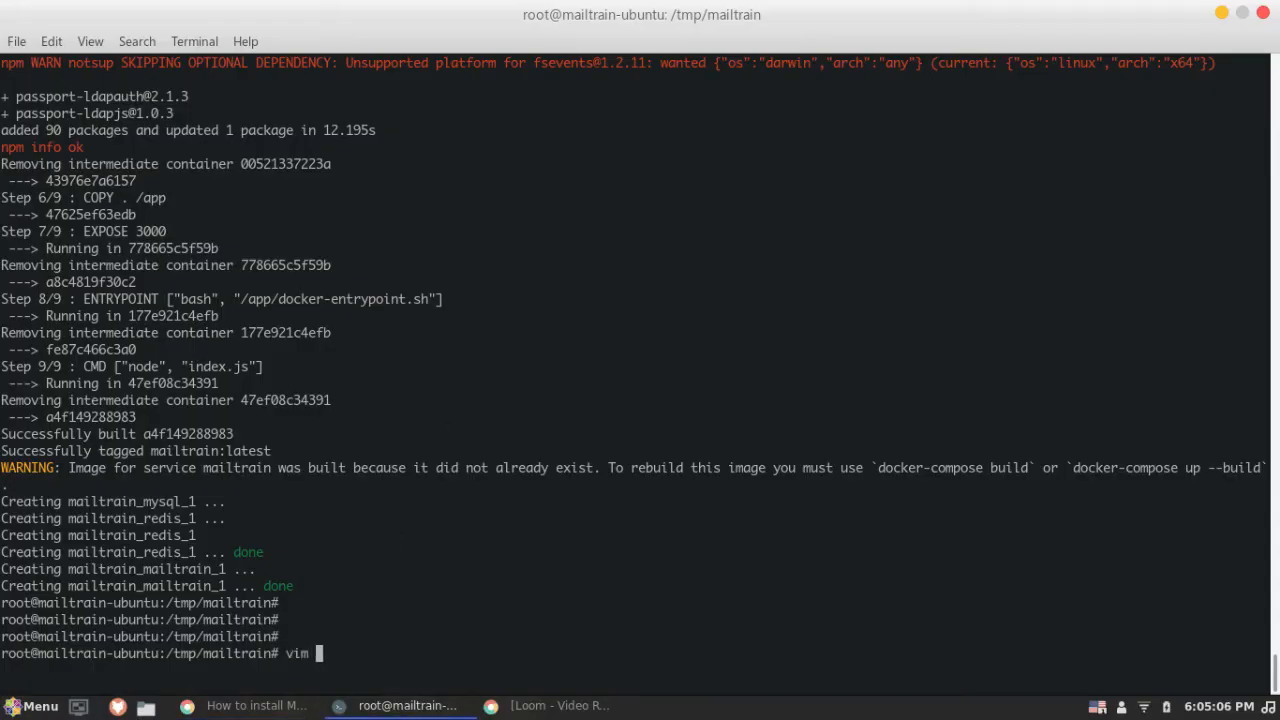
{"action": "key", "text": "Return"}
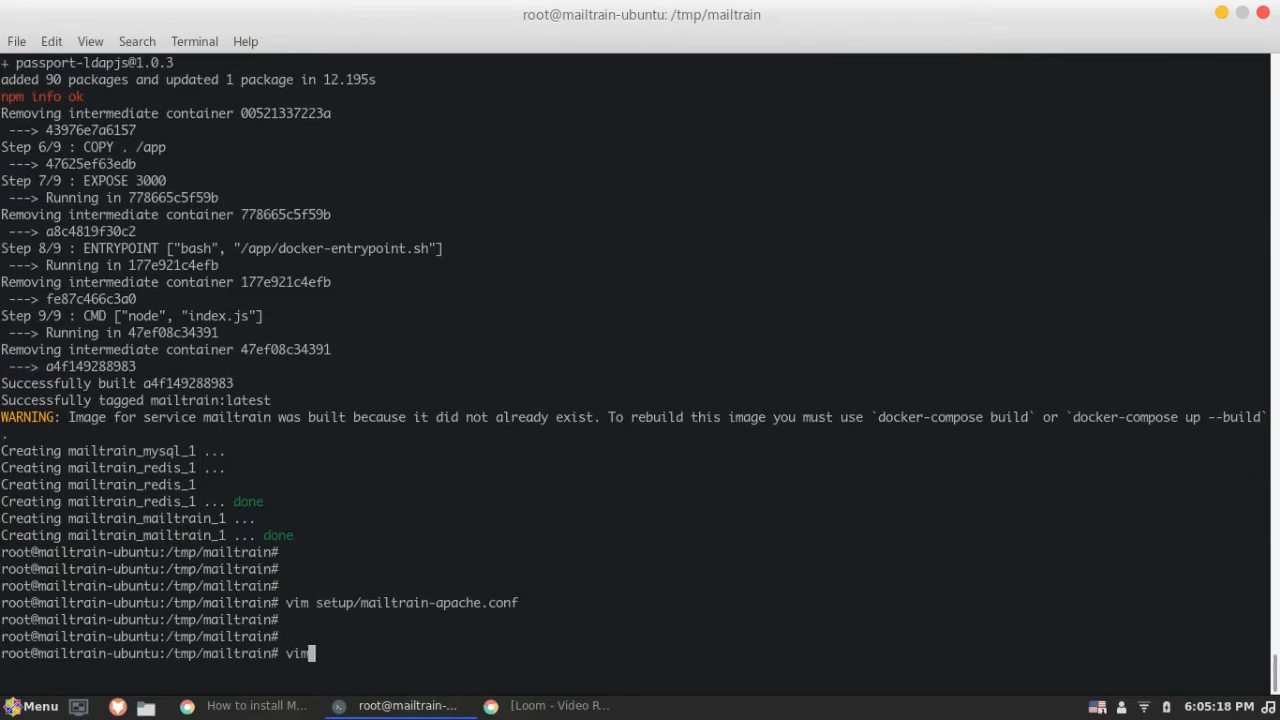
Step: Open /etc/apache2/sites-available/000-default.conf in vim and return to the prompt
{"action": "type", "text": "/etc/"}
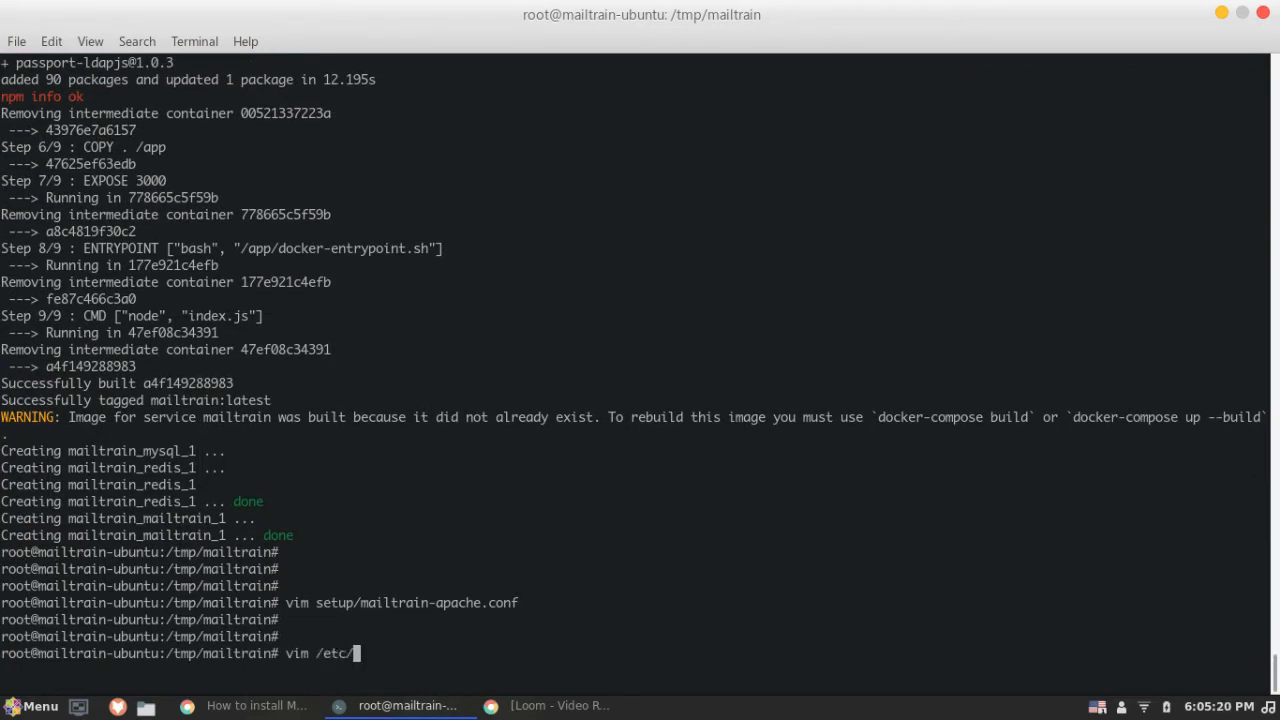
{"action": "type", "text": "apache2/"}
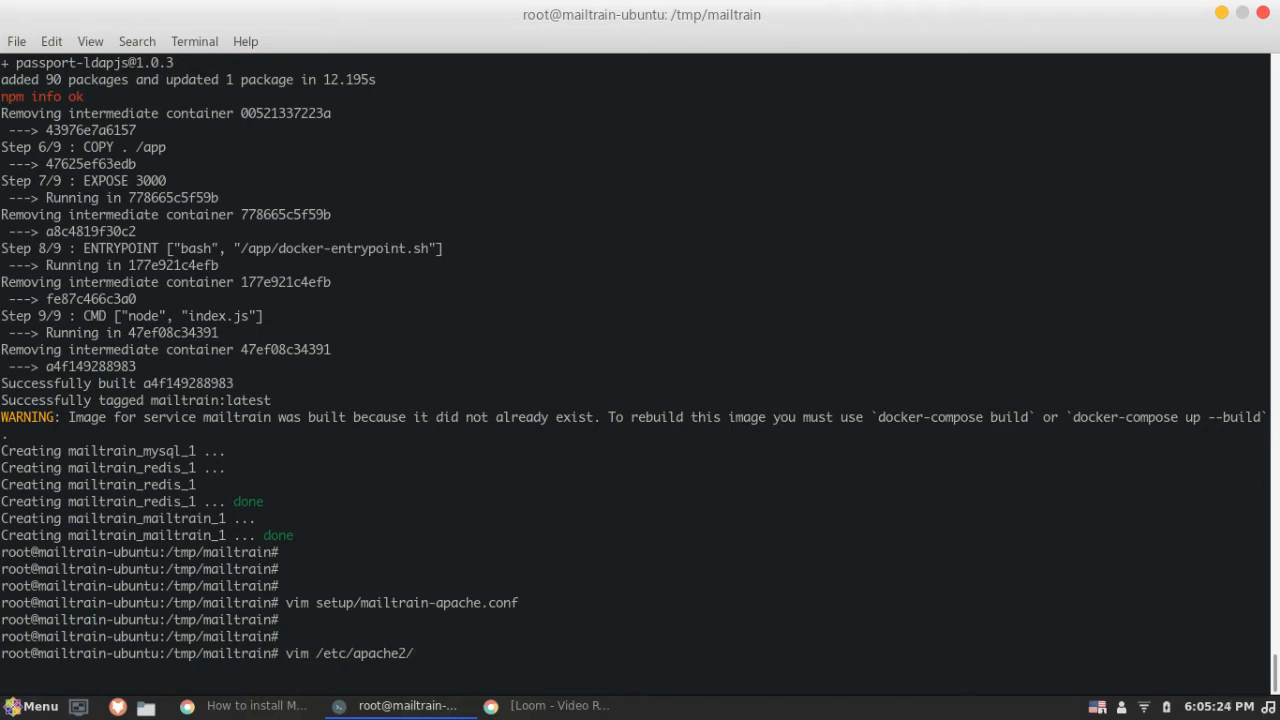
{"action": "type", "text": "sites-"}
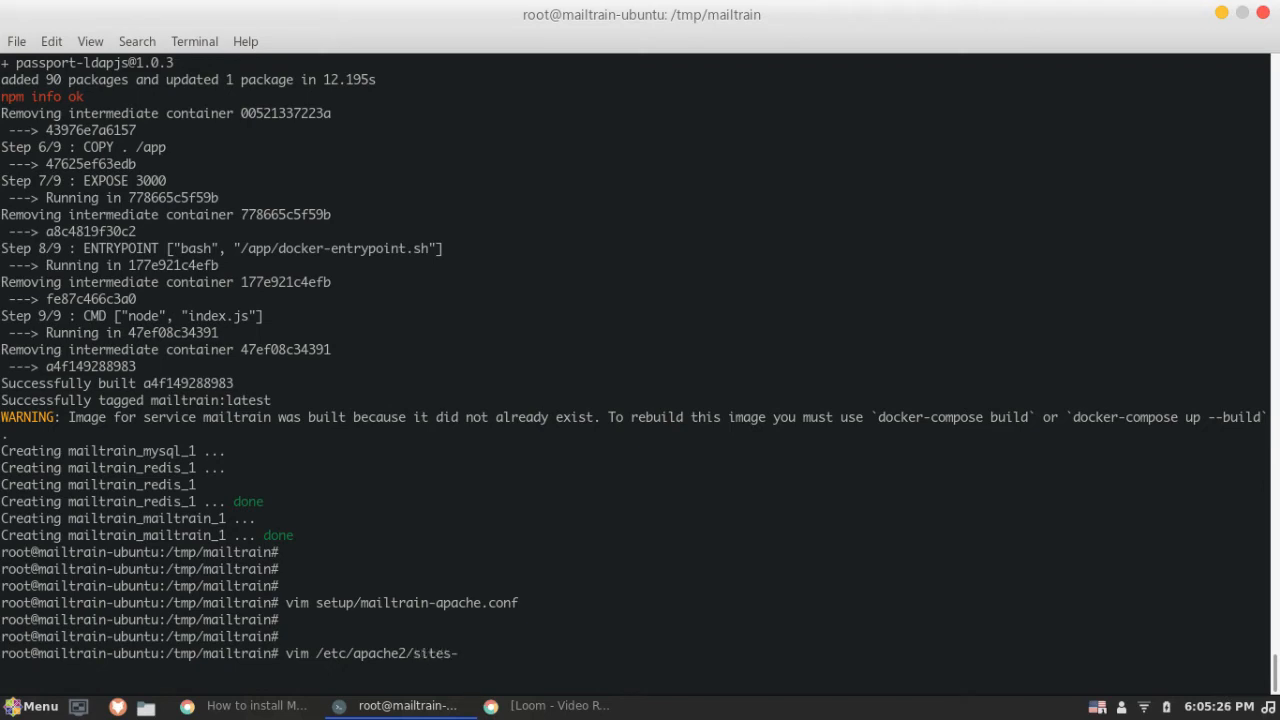
{"action": "type", "text": "available/"}
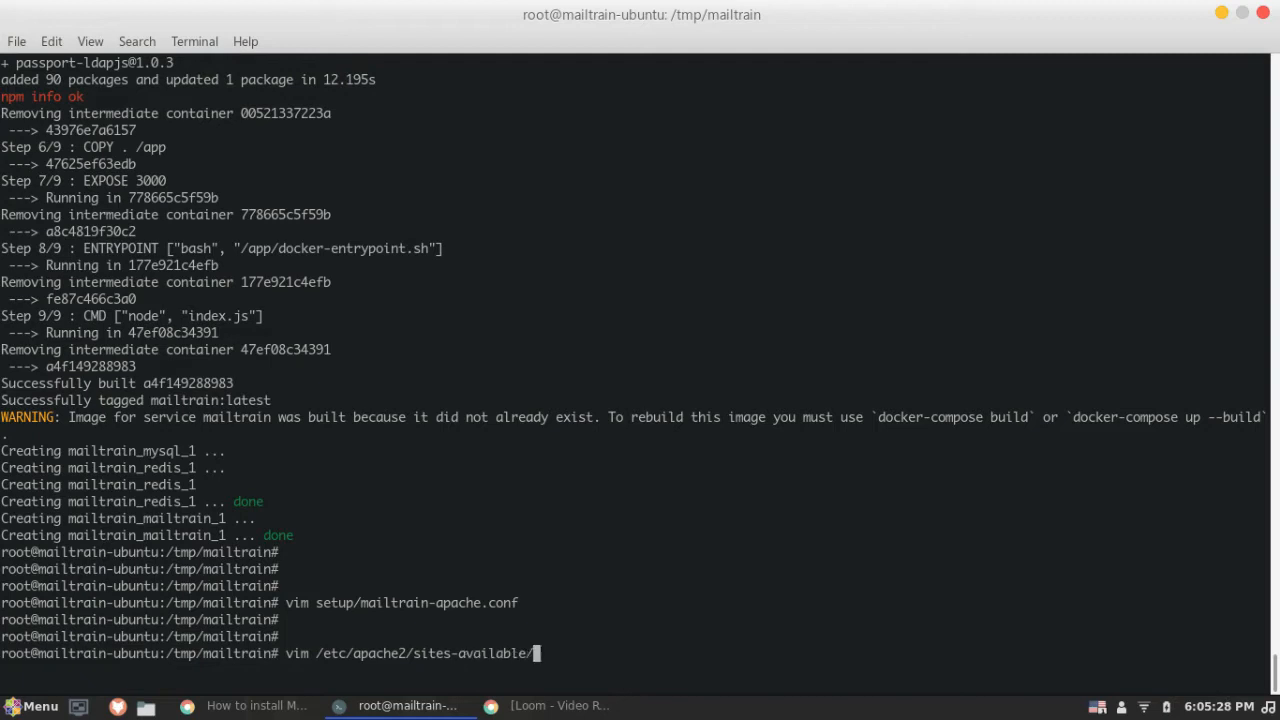
{"action": "type", "text": "000-default.conf"}
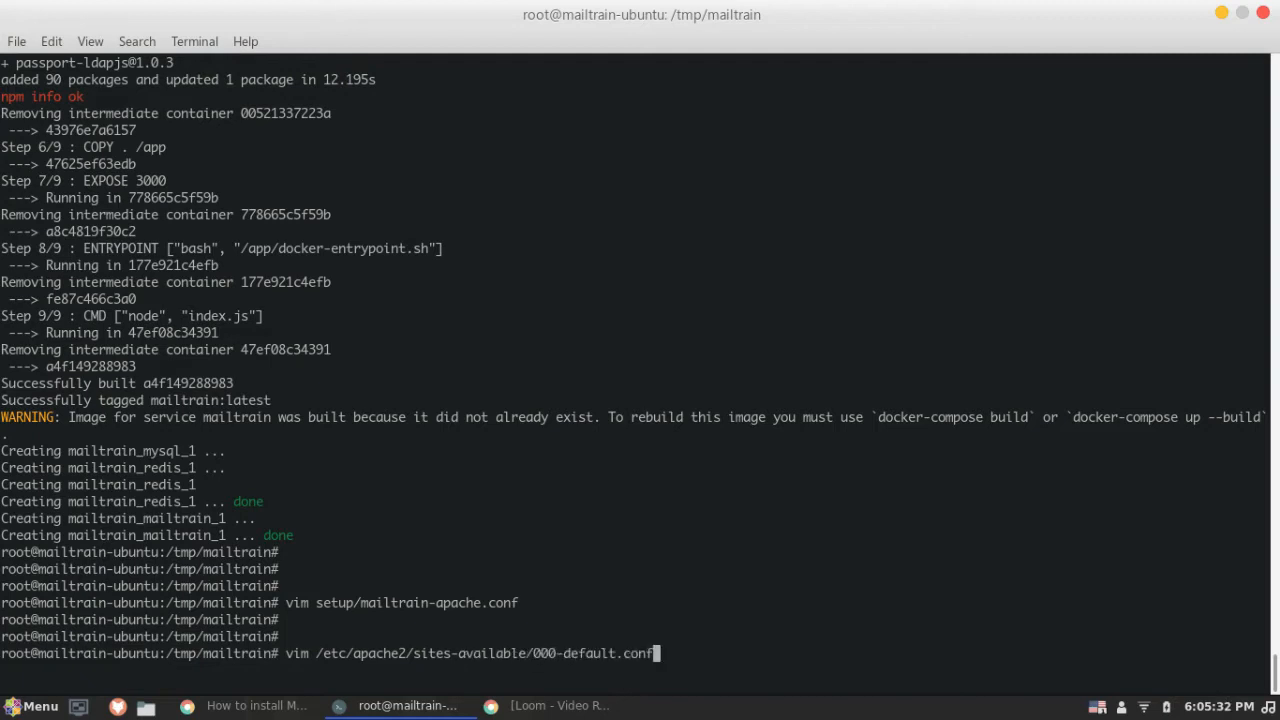
{"action": "key", "text": "Return"}
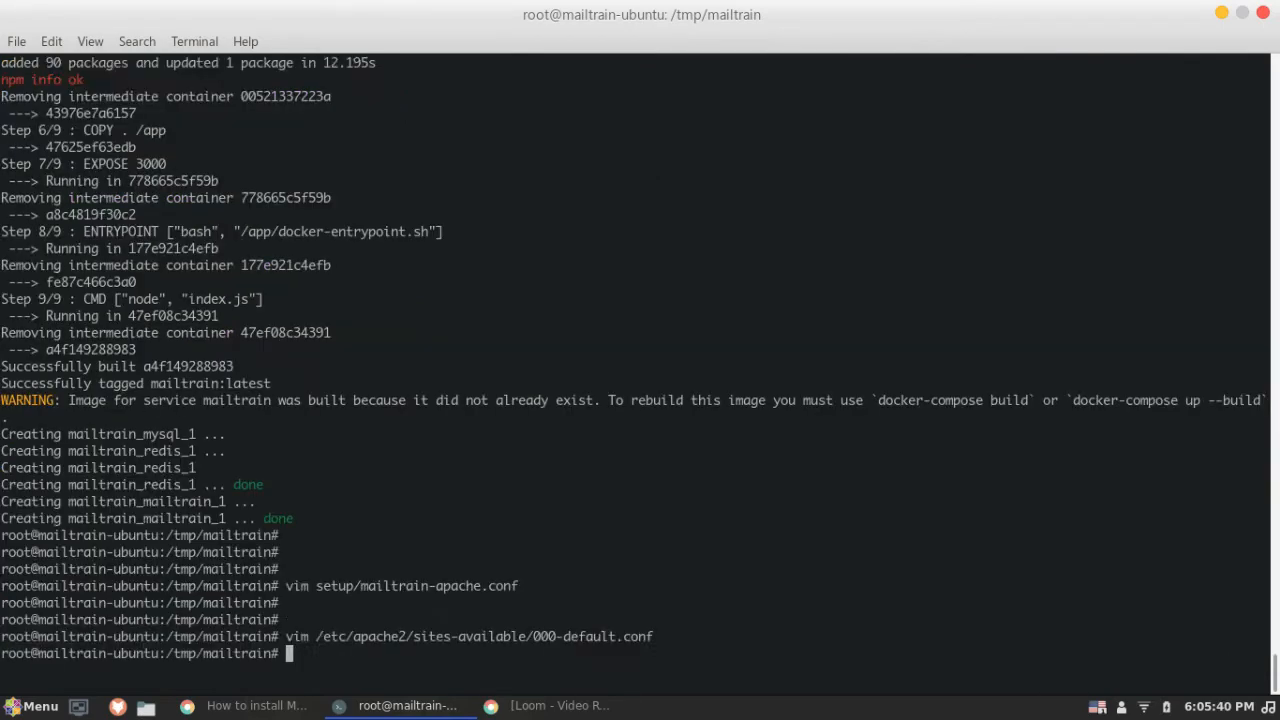
Step: Restart Apache with 'service apache2 restart'
{"action": "type", "text": "s"}
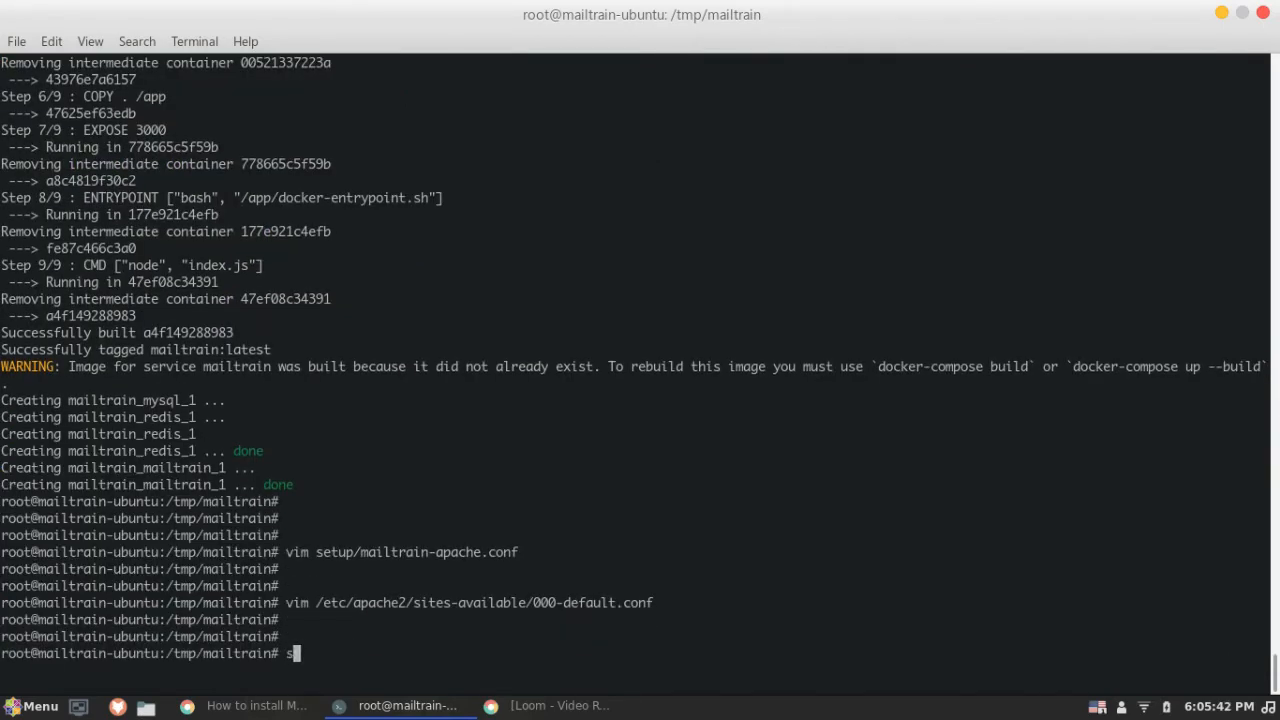
{"action": "type", "text": "ervice pap"}
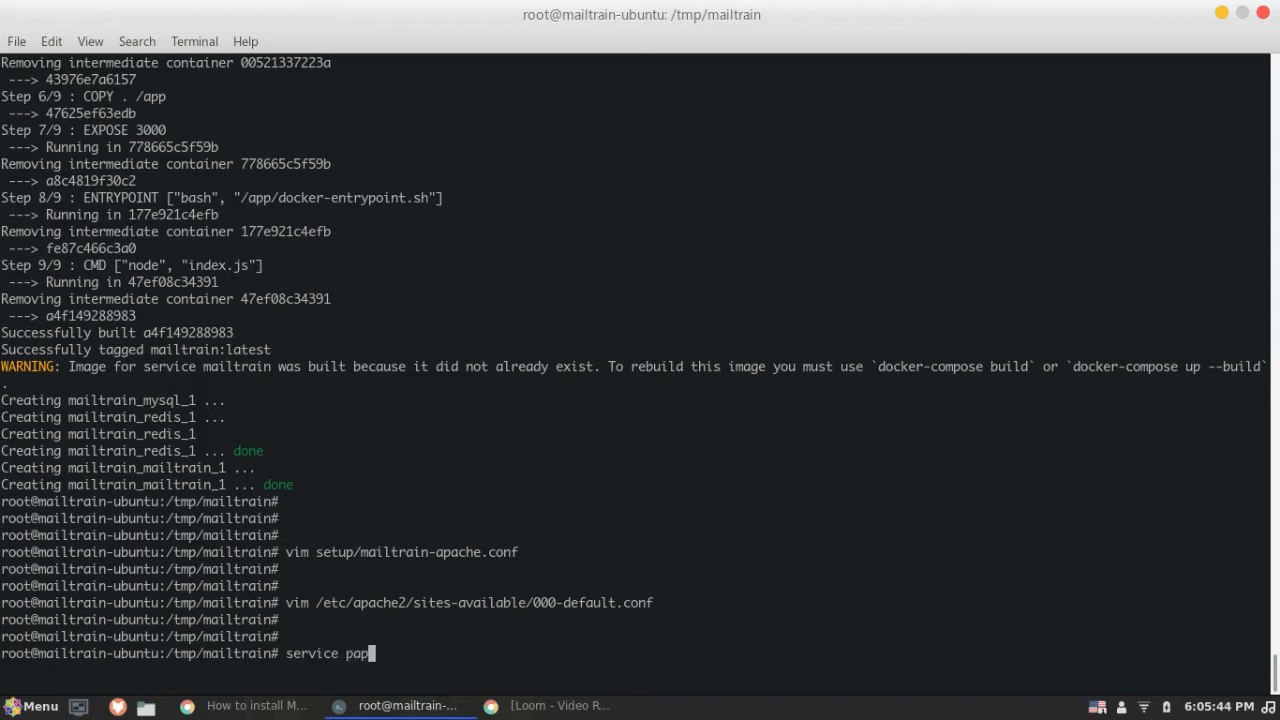
{"action": "key", "text": "BackSpace"}
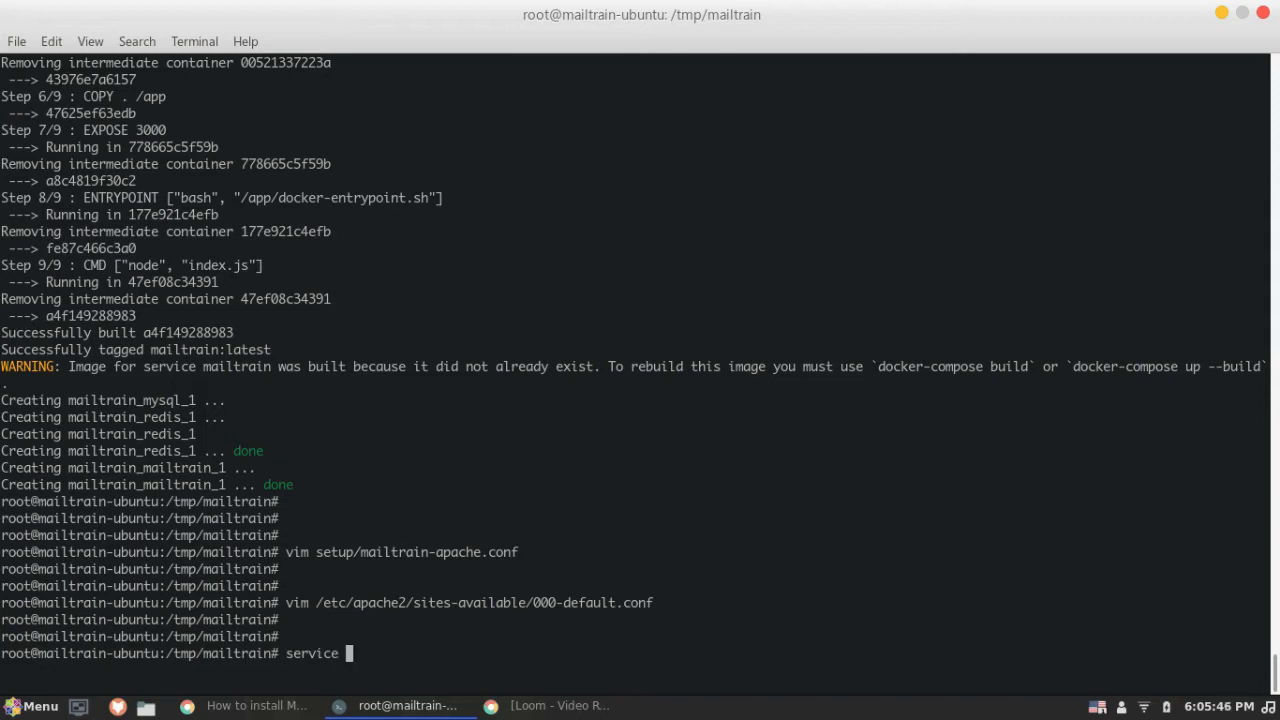
{"action": "type", "text": "apache"}
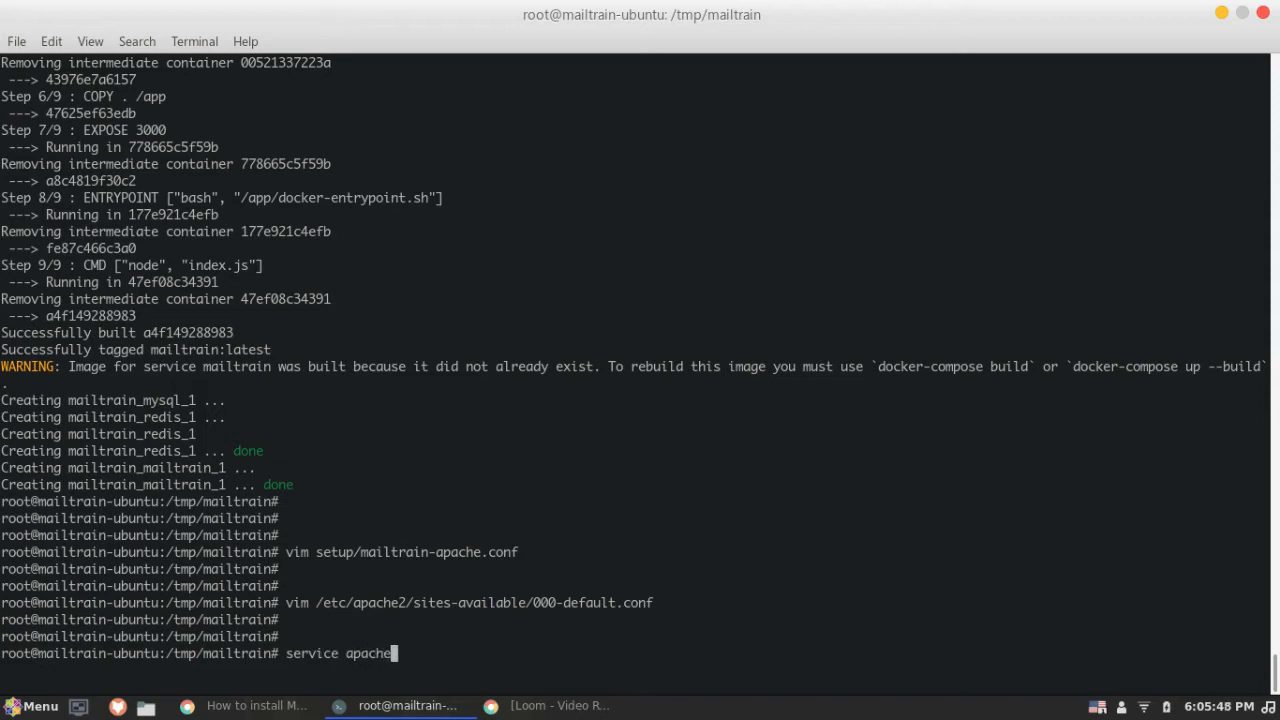
{"action": "type", "text": "2 res"}
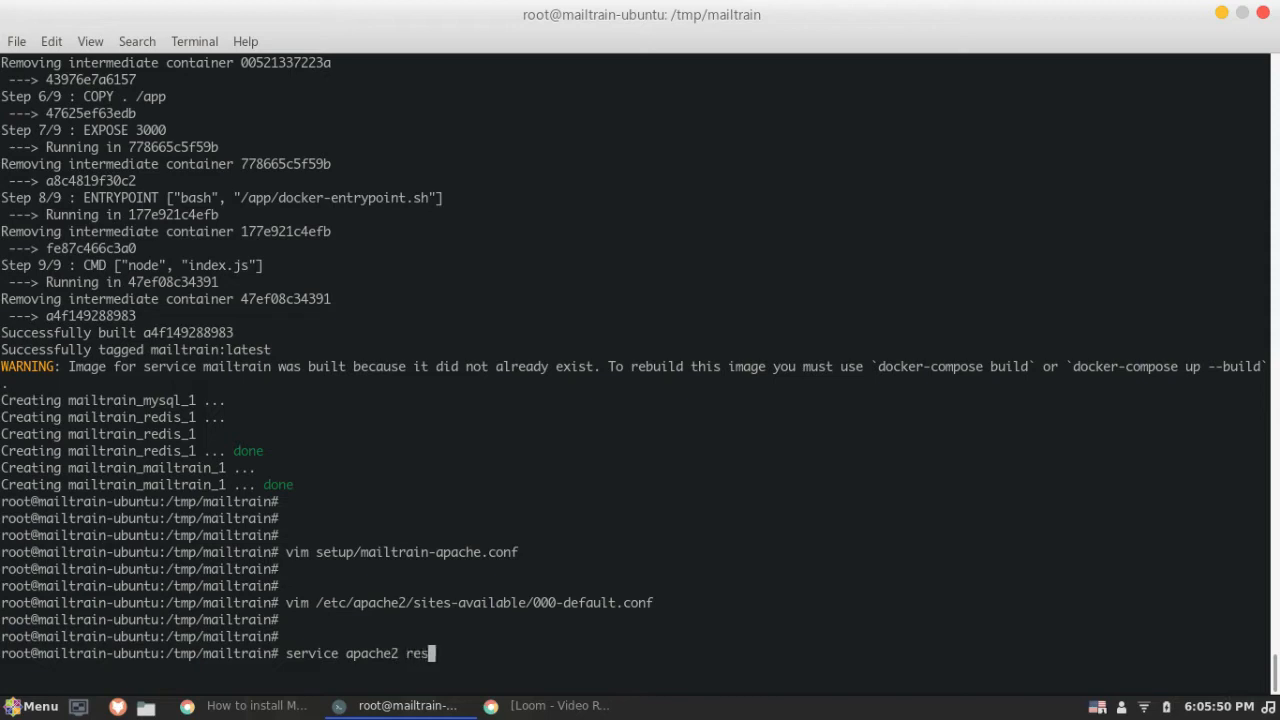
{"action": "type", "text": "tart"}
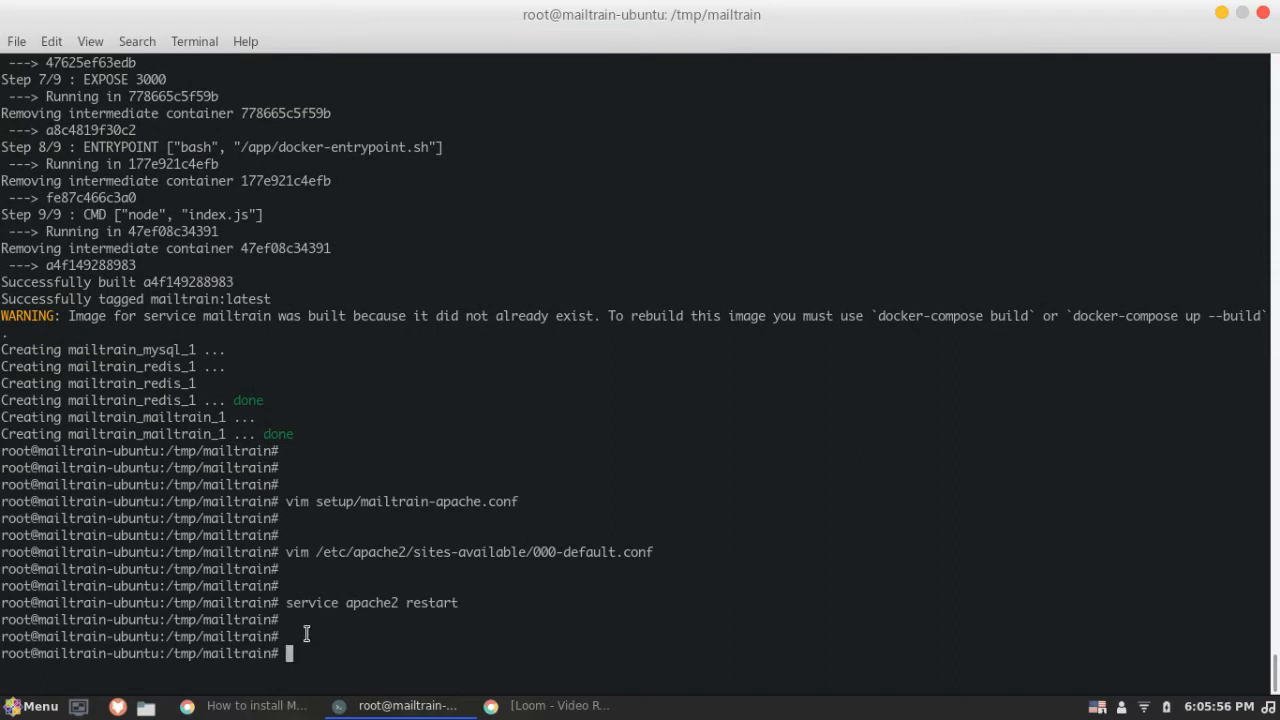
Step: Run ifconfig and pick out the server's public IP 167.172.227.181
{"action": "type", "text": "ifconfig"}
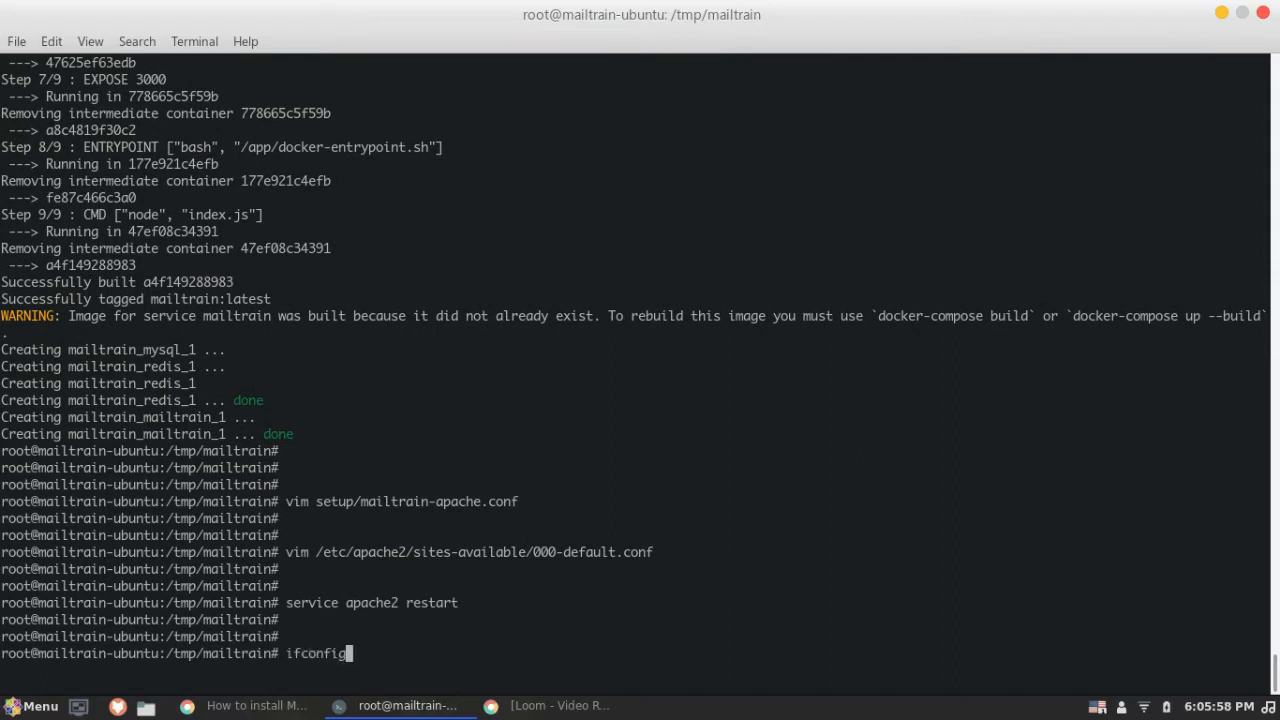
{"action": "key", "text": "Return"}
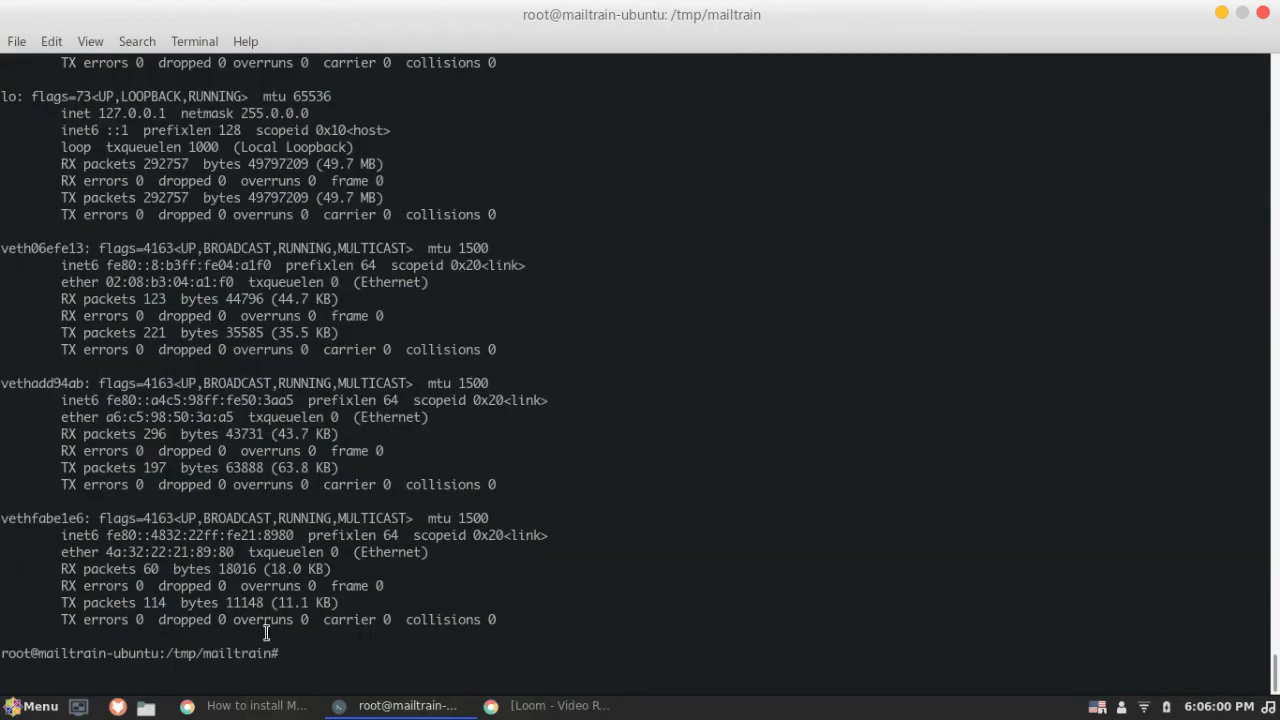
{"action": "scroll", "scroll_direction": "up", "scroll_amount": 3}
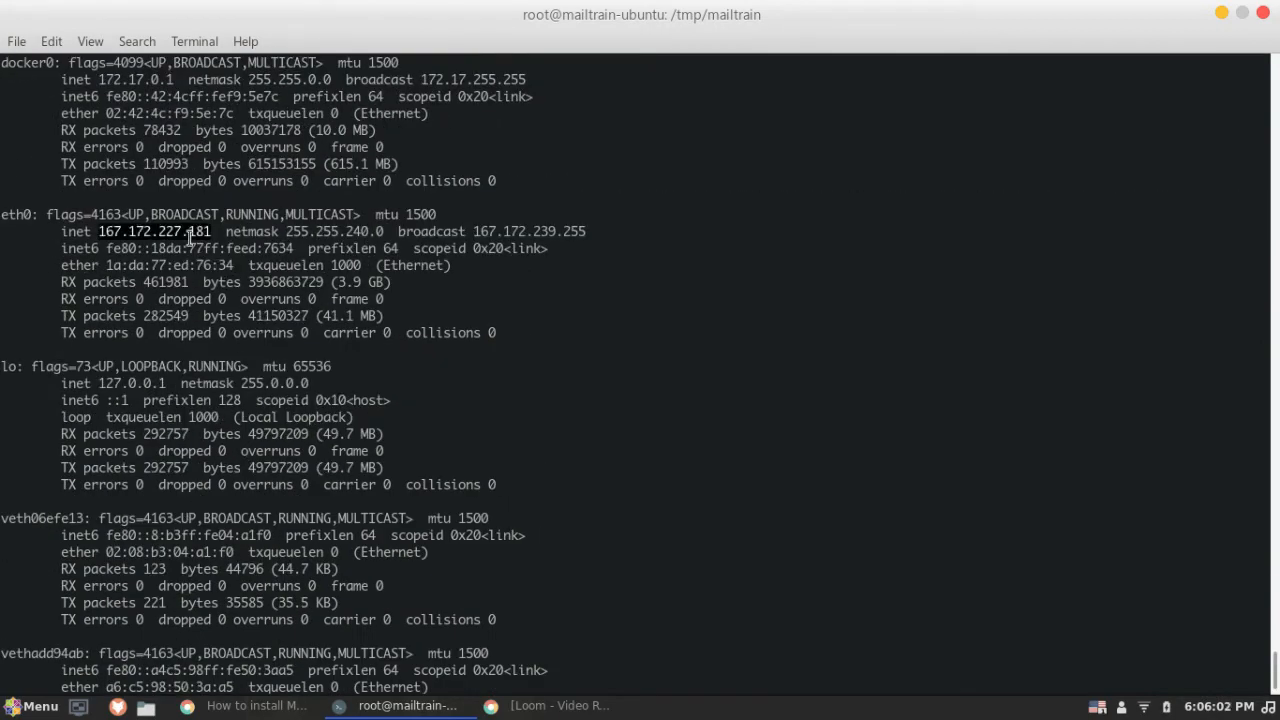
{"action": "left_click", "coordinate": [256, 704]}
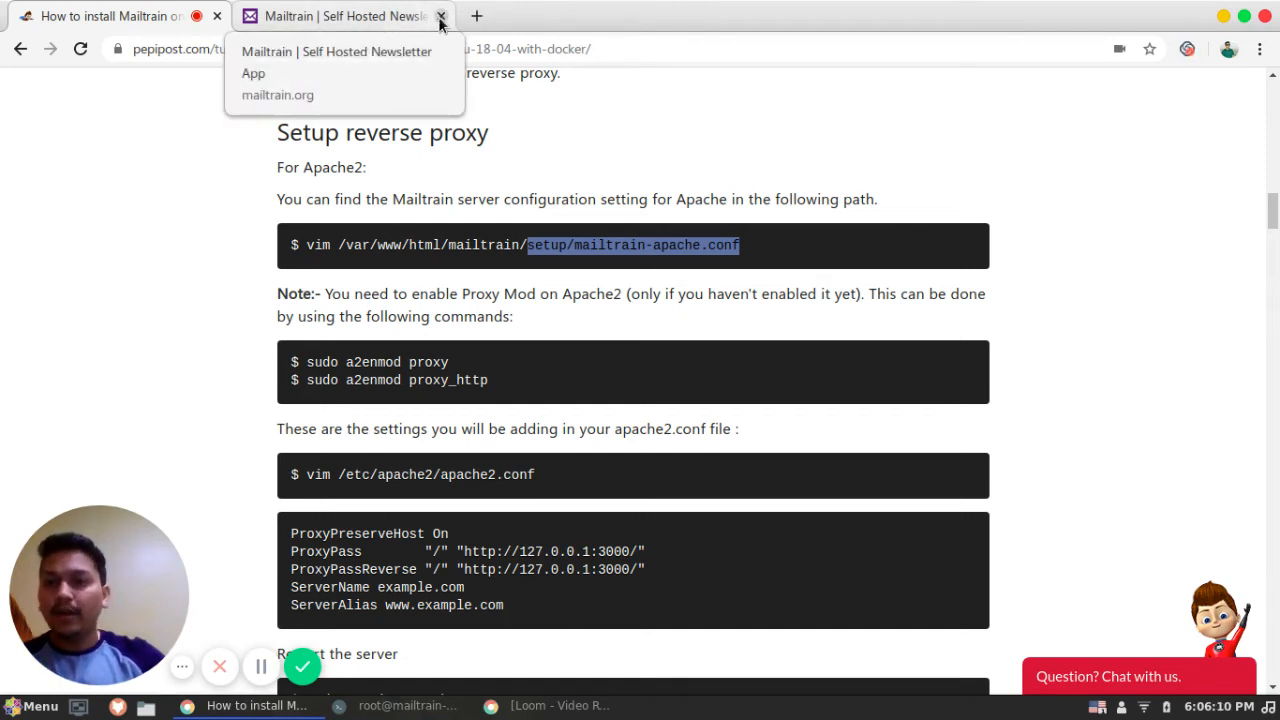
{"action": "left_click", "coordinate": [440, 16]}
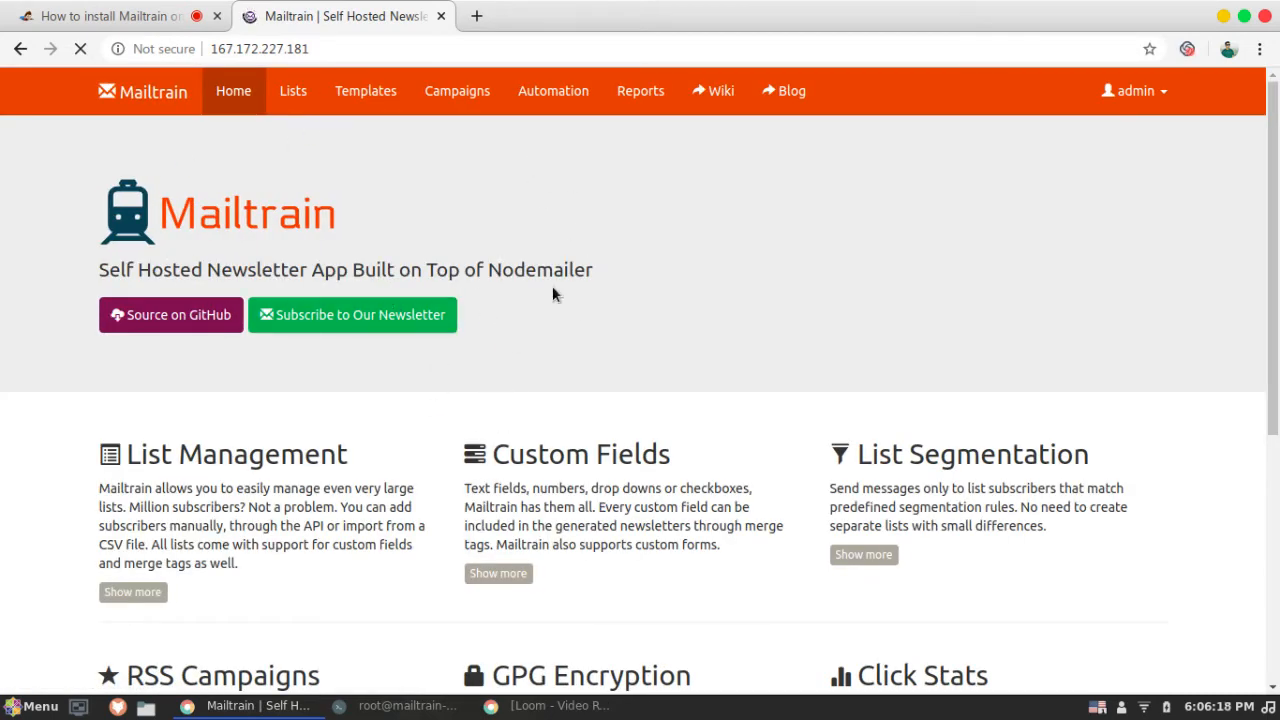
{"action": "scroll", "scroll_direction": "down", "scroll_amount": 3}
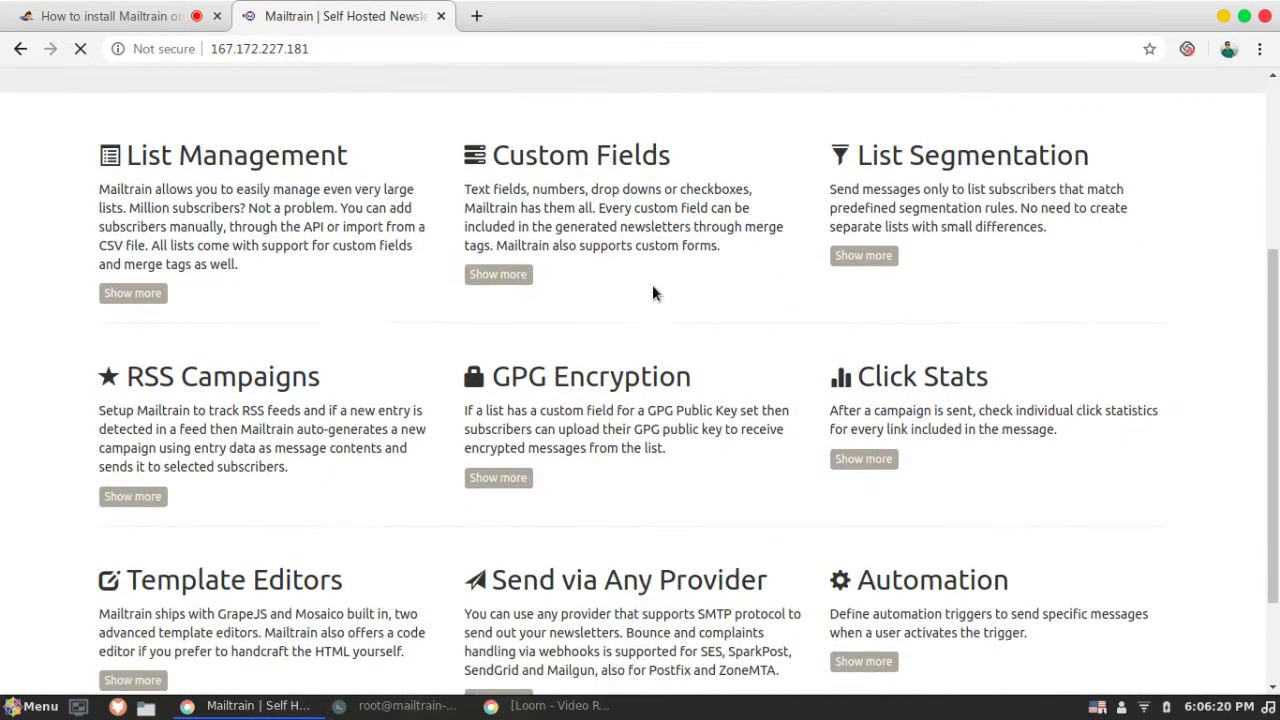
{"action": "scroll", "scroll_direction": "down", "scroll_amount": 3}
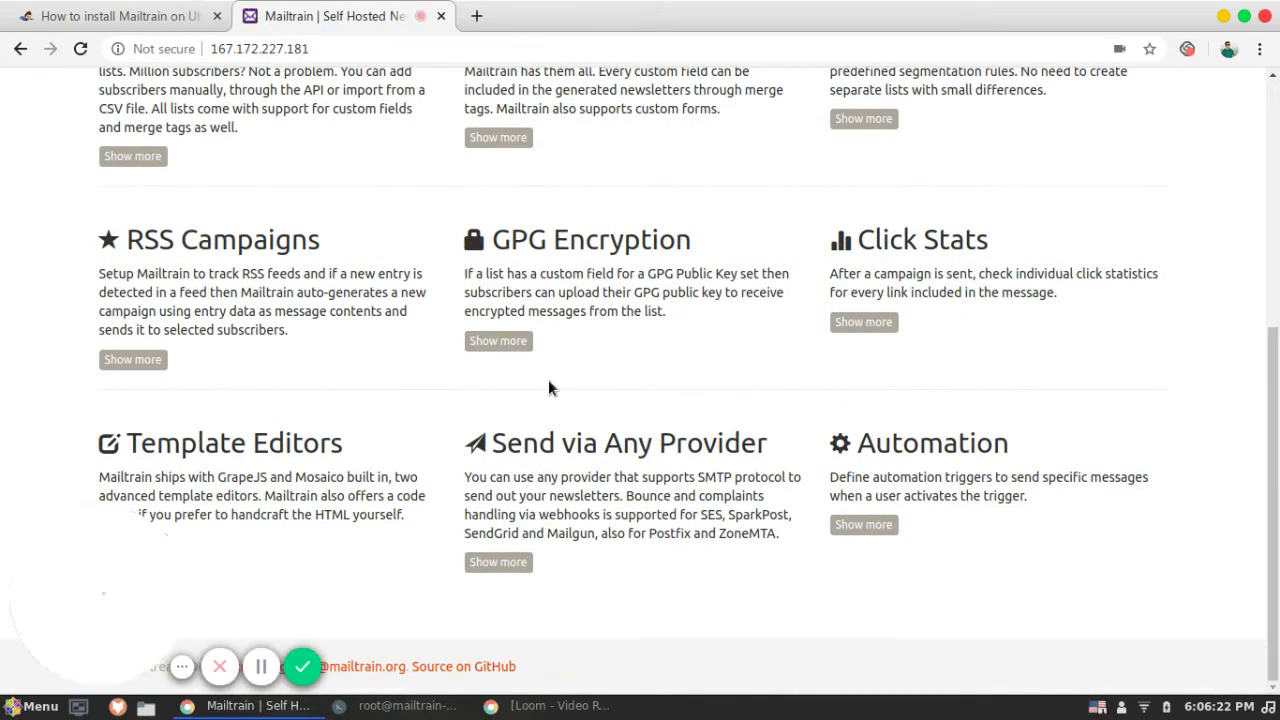
{"action": "scroll", "scroll_direction": "up", "scroll_amount": 3}
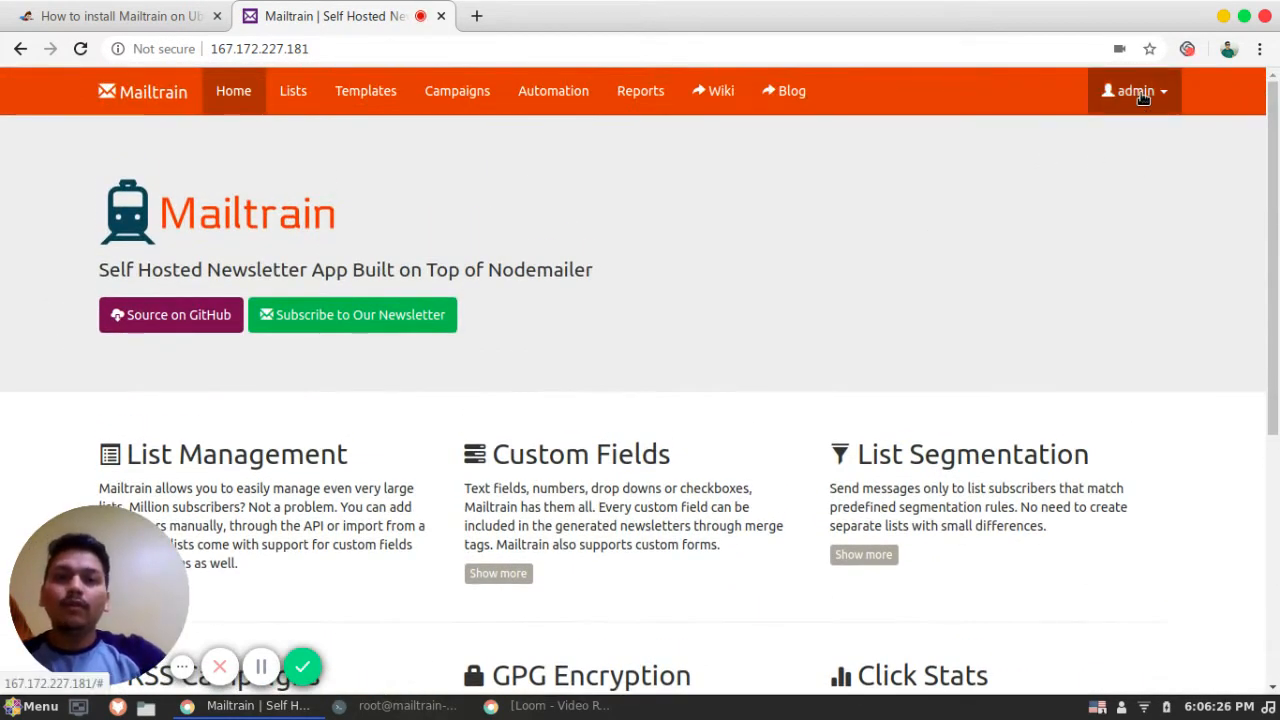
Step: Log out from the admin menu and enter username admin on the sign-in page
{"action": "left_click", "coordinate": [1134, 92]}
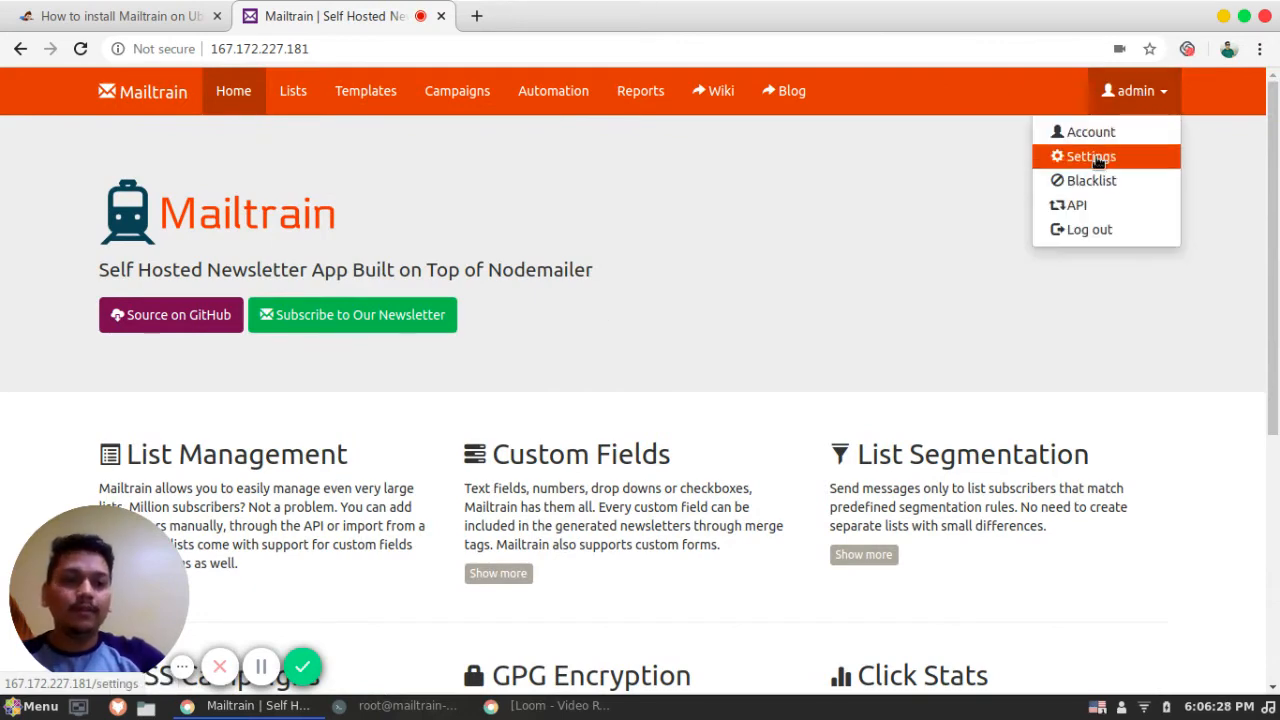
{"action": "mouse_move", "coordinate": [1092, 132]}
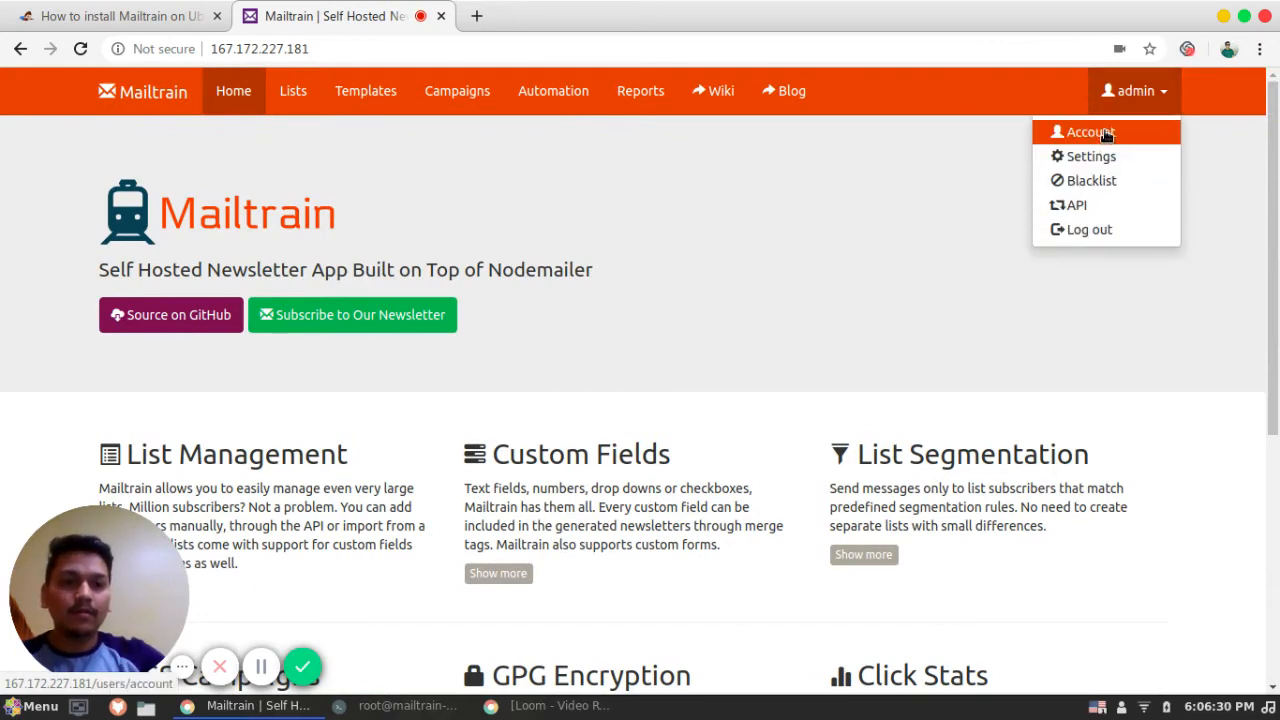
{"action": "mouse_move", "coordinate": [1200, 104]}
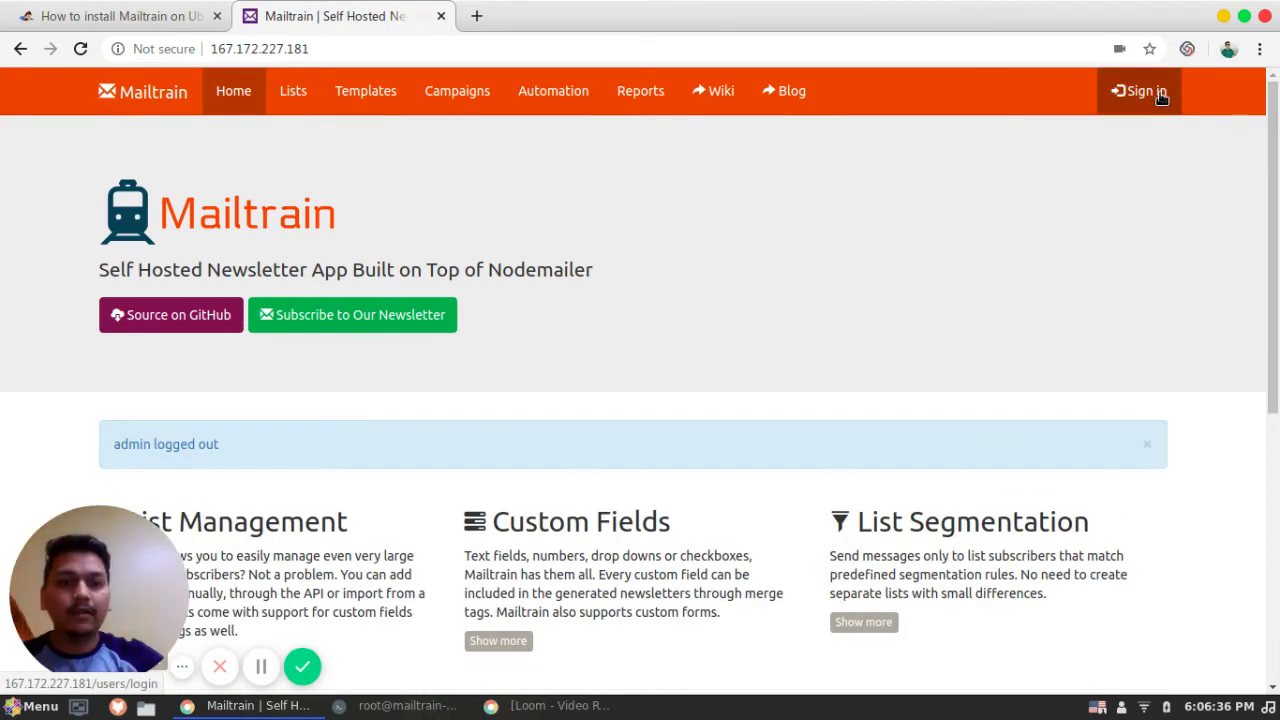
{"action": "left_click", "coordinate": [1140, 92]}
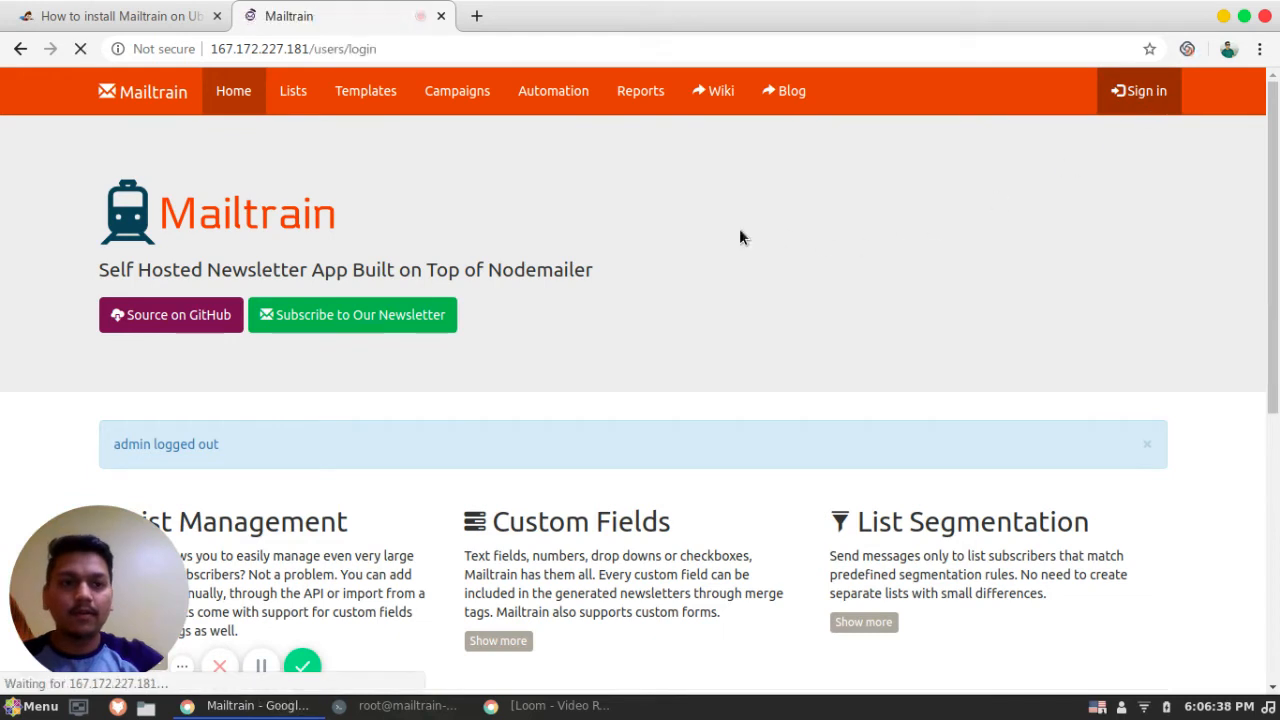
{"action": "left_click", "coordinate": [1140, 90]}
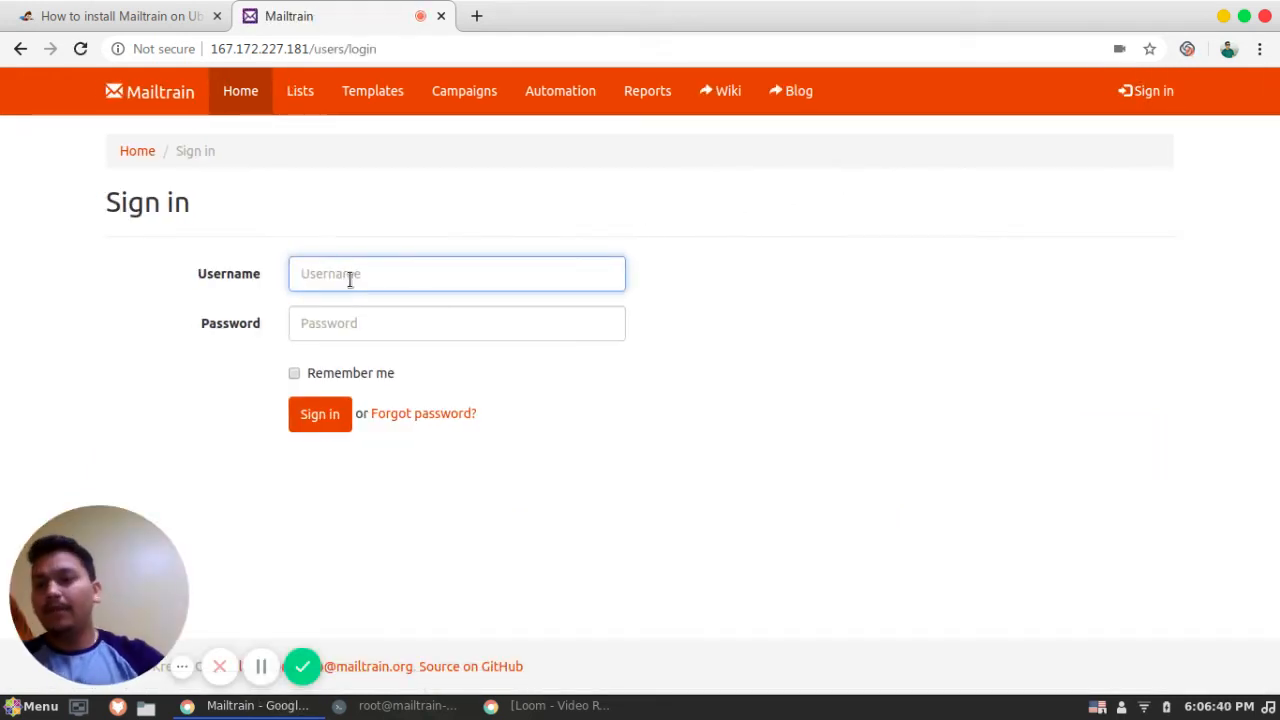
{"action": "type", "text": "a"}
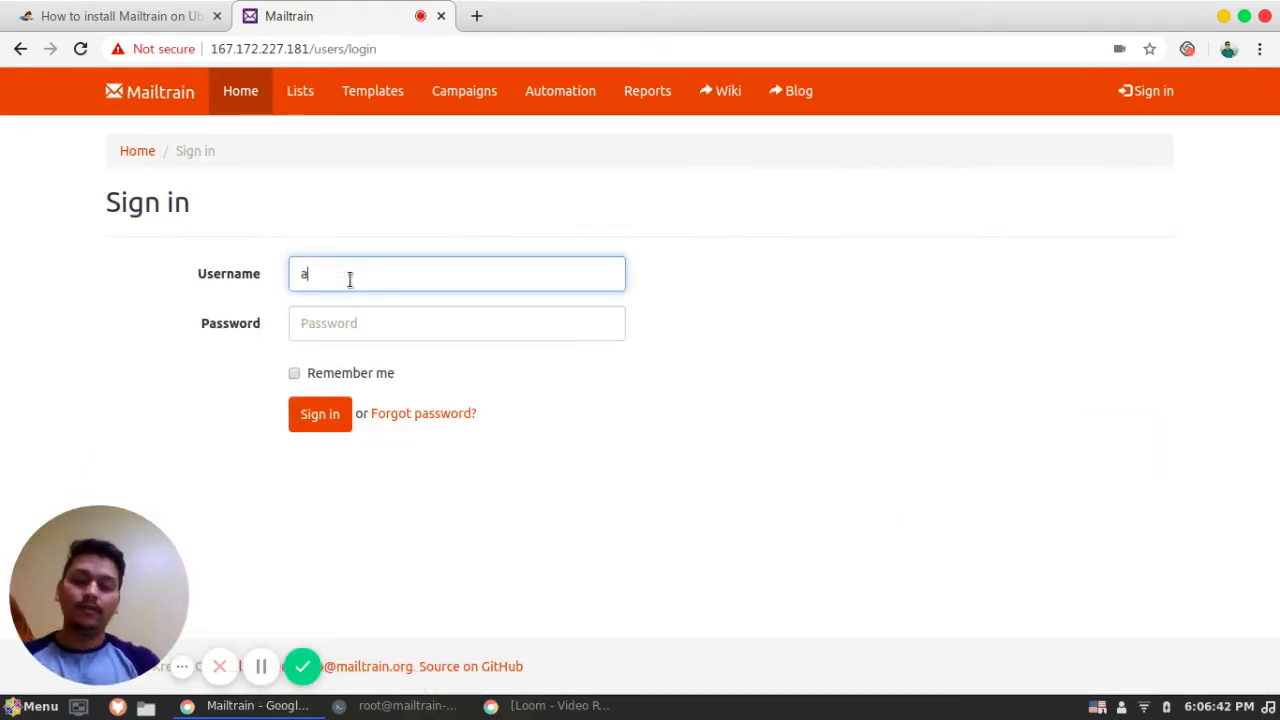
{"action": "type", "text": "dmin"}
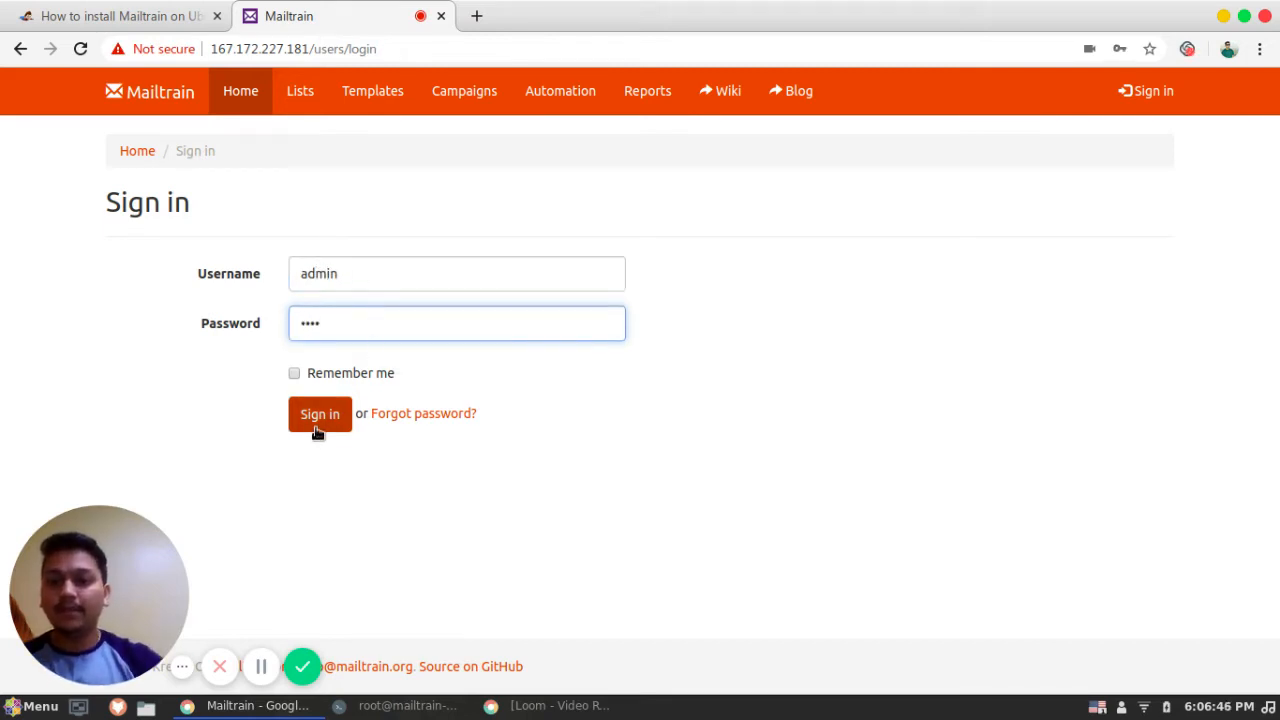
Step: Sign in as admin and reopen the admin account menu
{"action": "left_click", "coordinate": [320, 412]}
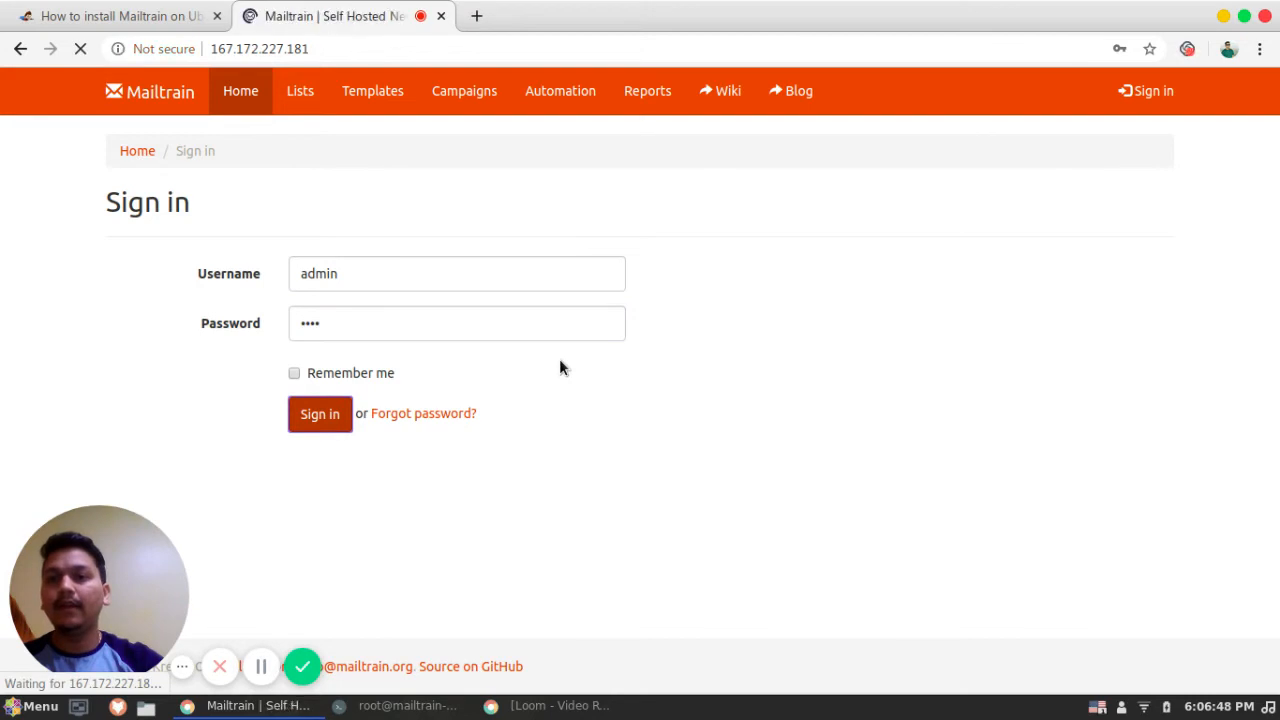
{"action": "left_click", "coordinate": [320, 412]}
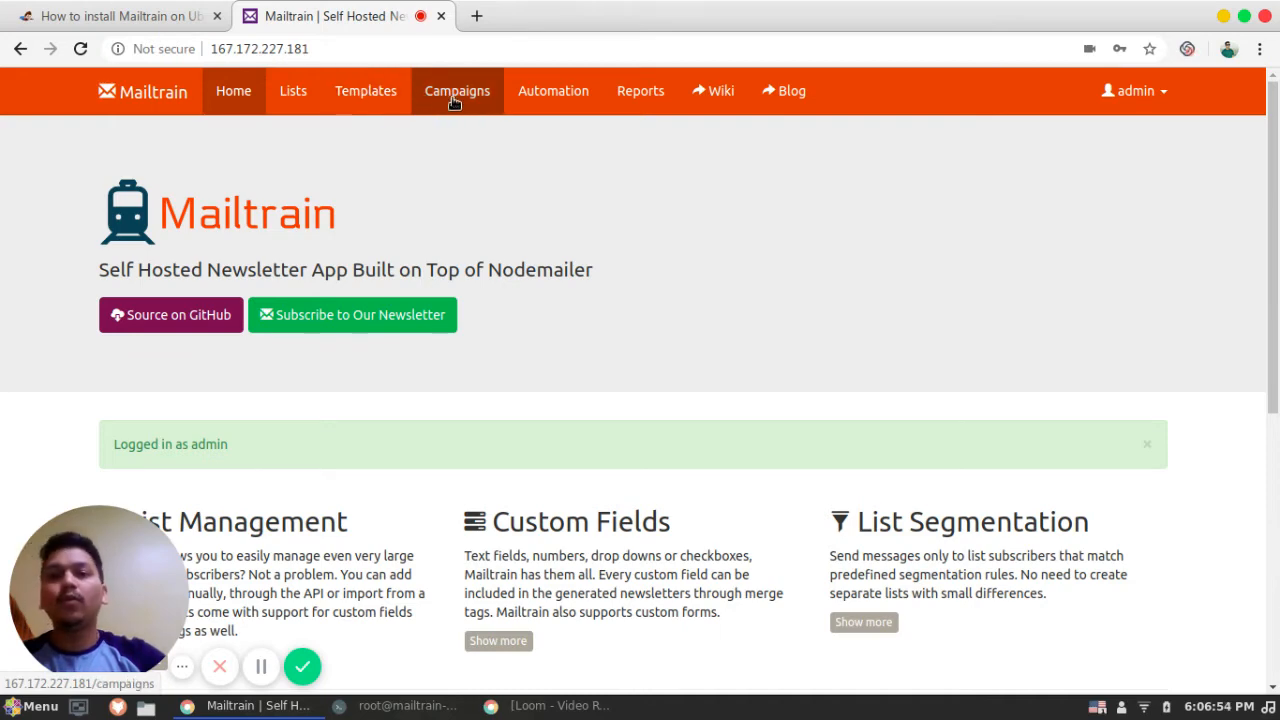
{"action": "mouse_move", "coordinate": [552, 90]}
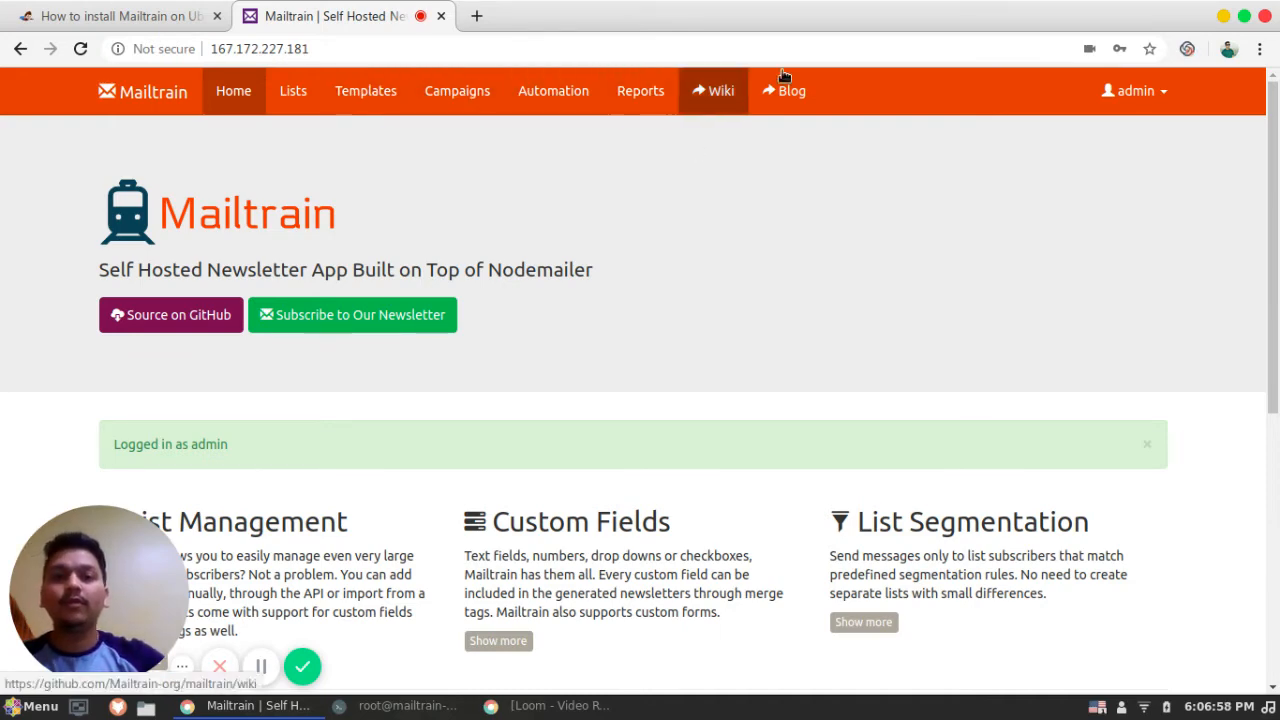
{"action": "left_click", "coordinate": [1134, 90]}
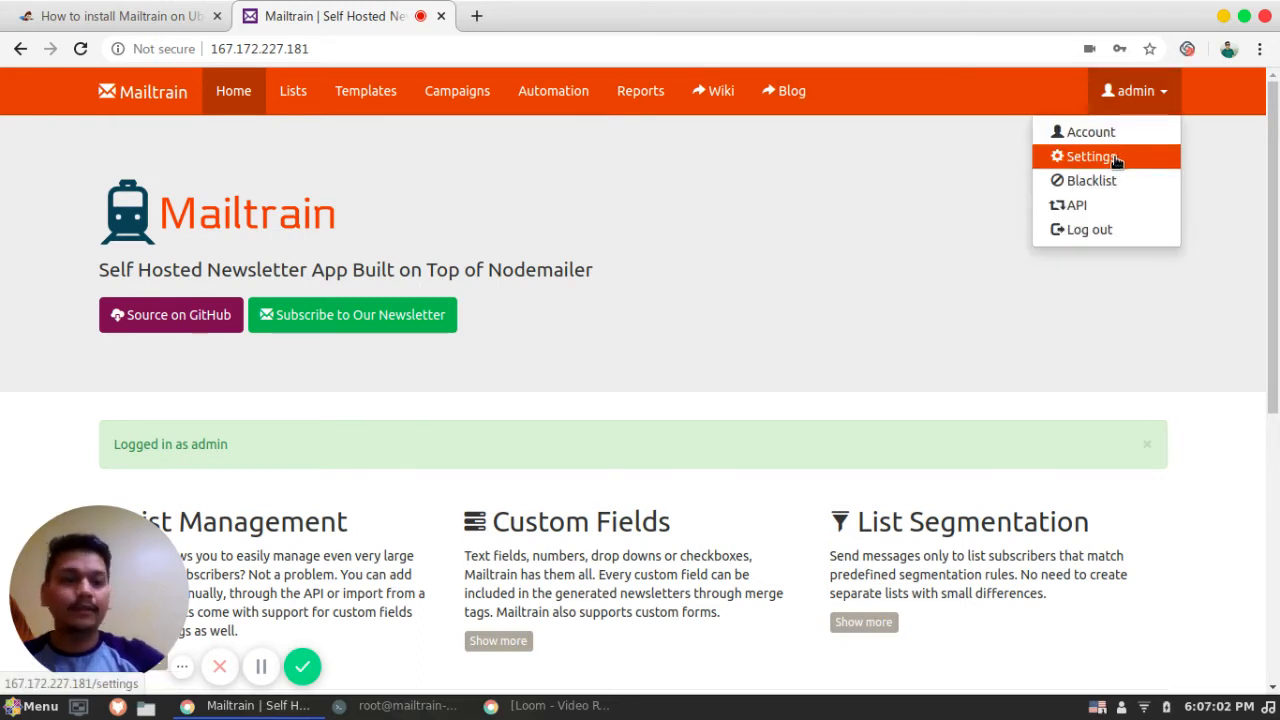
Step: Review the service address, admin email and campaign defaults down to the SMTP mailer settings
{"action": "left_click", "coordinate": [1088, 156]}
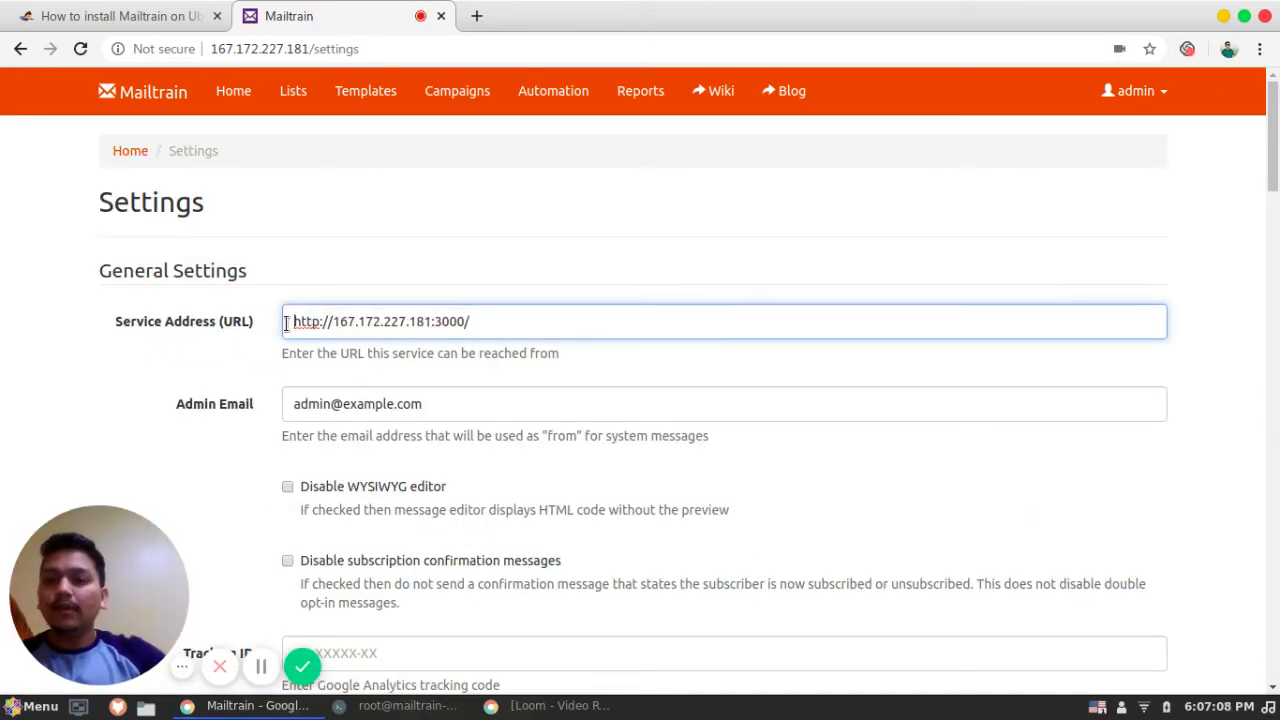
{"action": "left_click", "coordinate": [280, 48]}
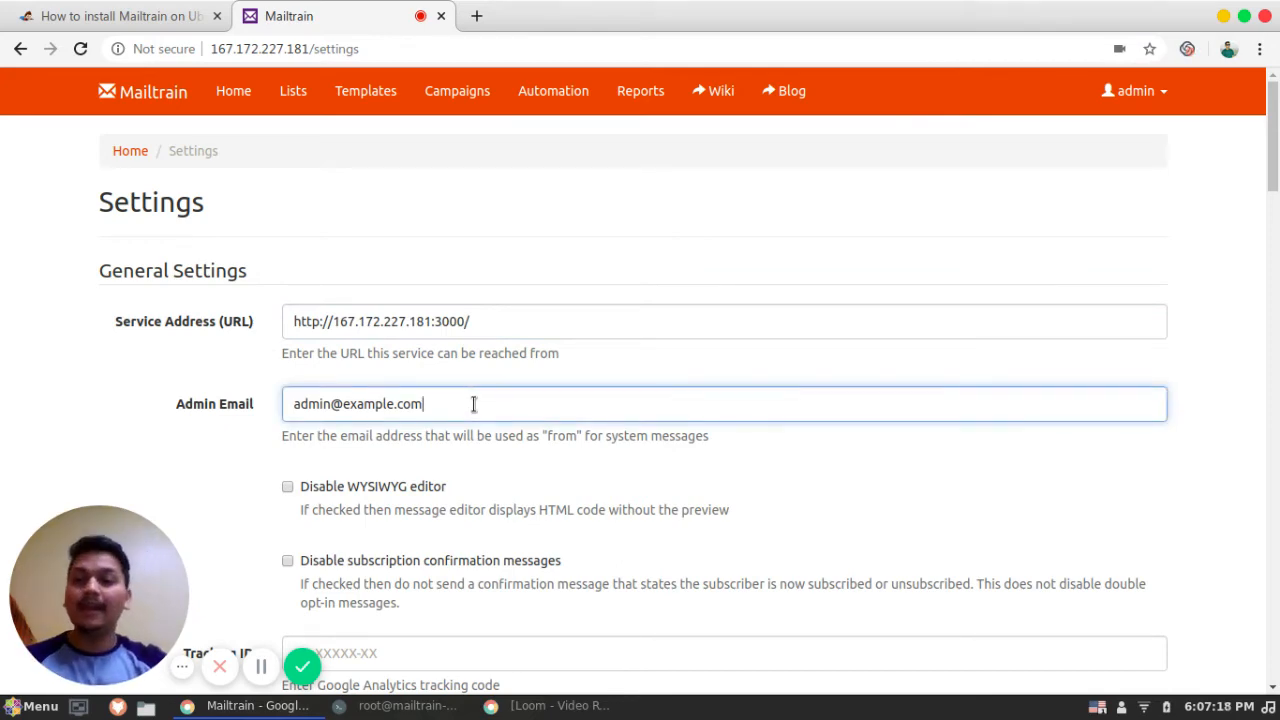
{"action": "scroll", "scroll_direction": "down", "scroll_amount": 3}
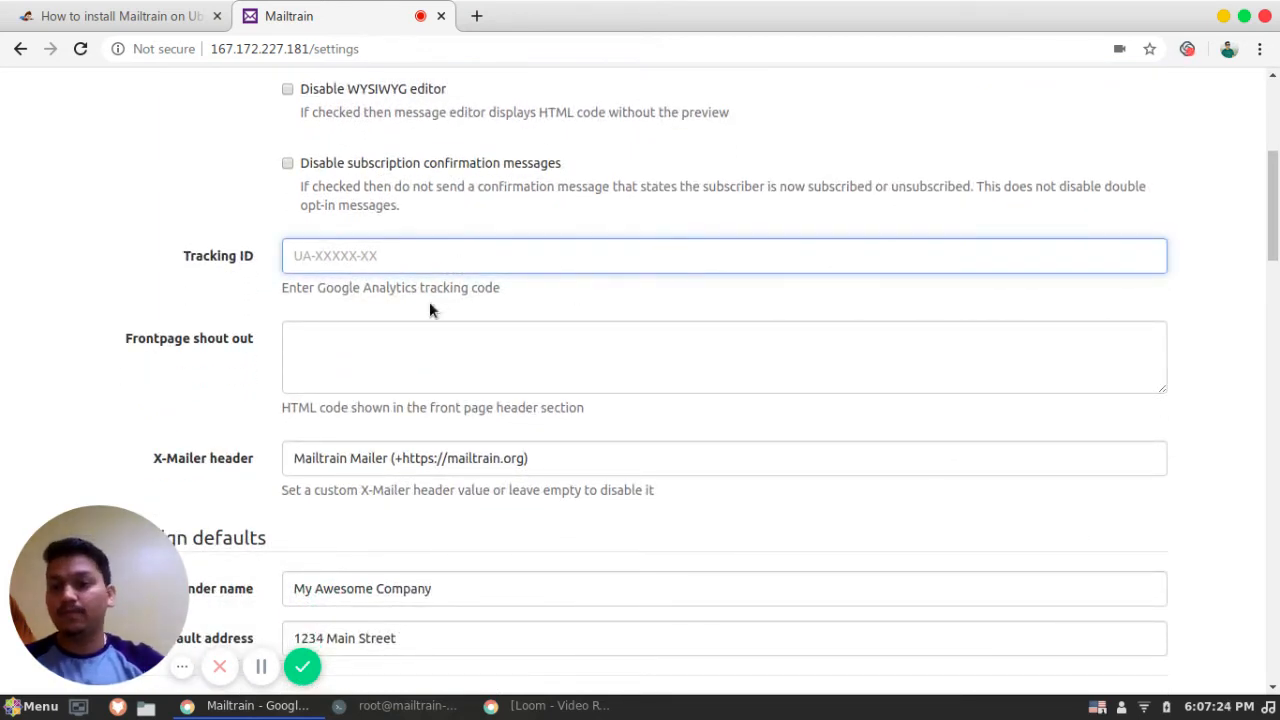
{"action": "scroll", "scroll_direction": "down", "scroll_amount": 3}
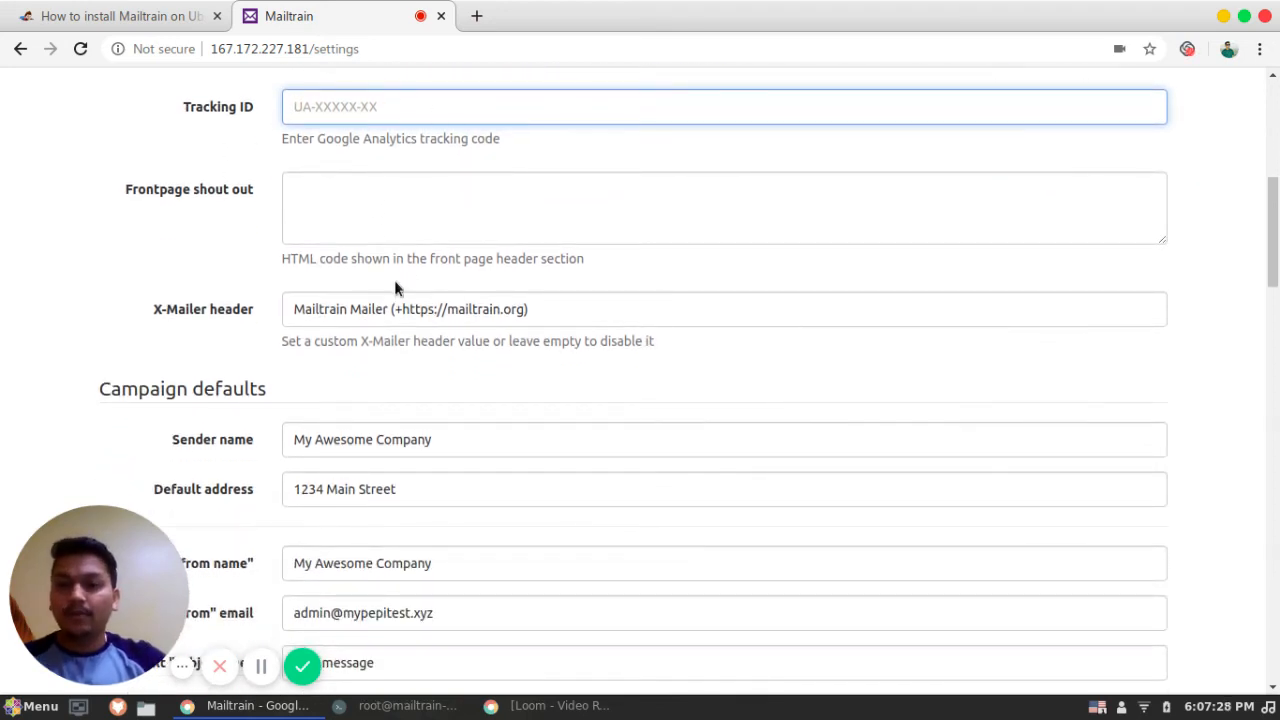
{"action": "scroll", "scroll_direction": "down", "scroll_amount": 3}
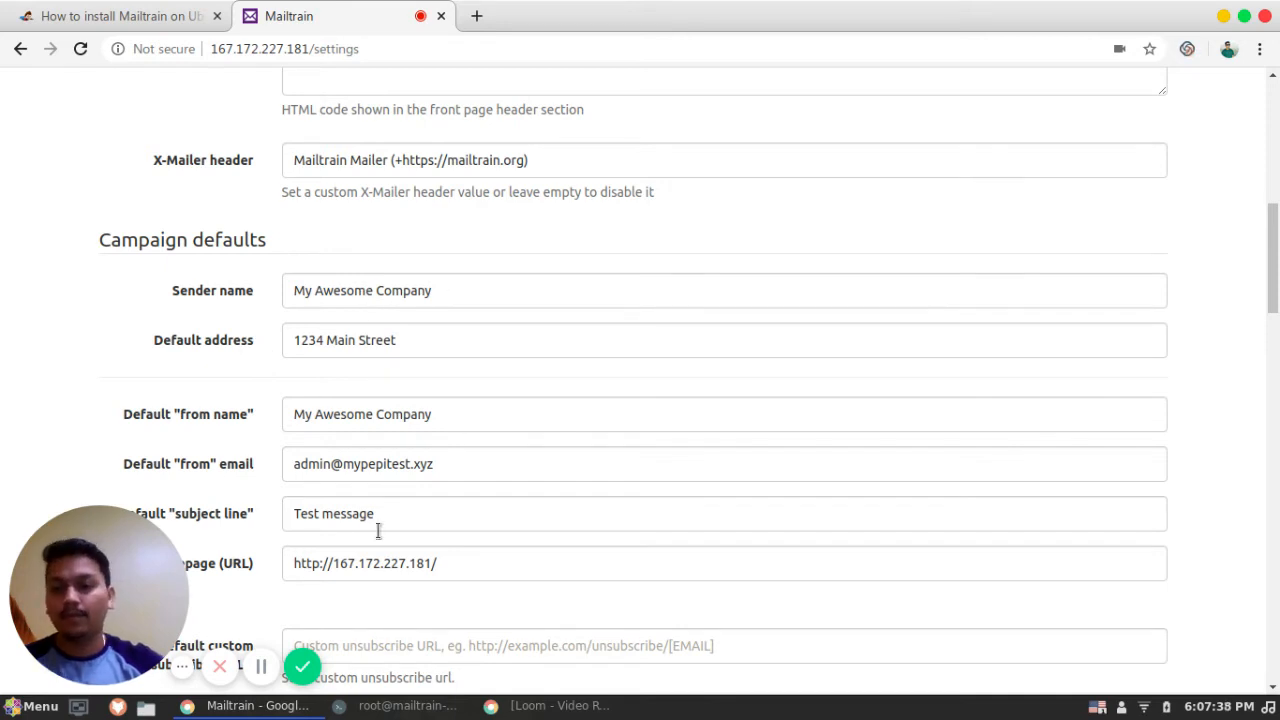
{"action": "scroll", "scroll_direction": "down", "scroll_amount": 3}
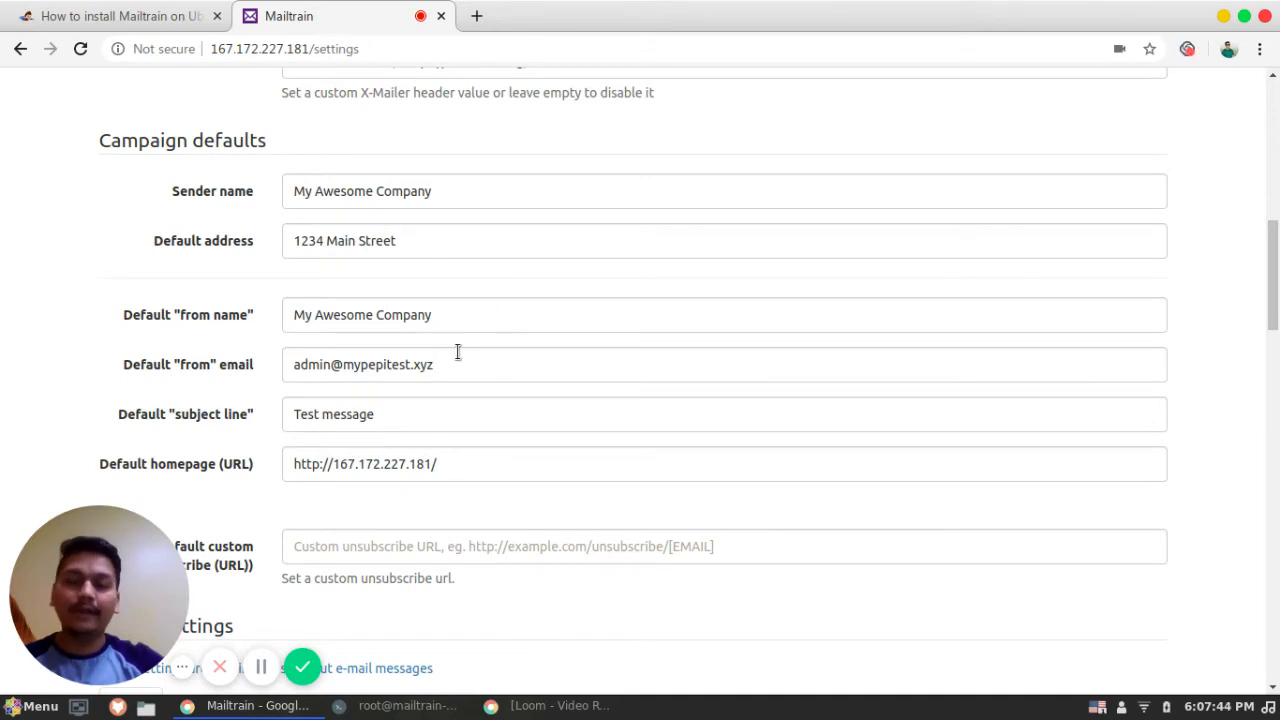
{"action": "scroll", "scroll_direction": "down", "scroll_amount": 3}
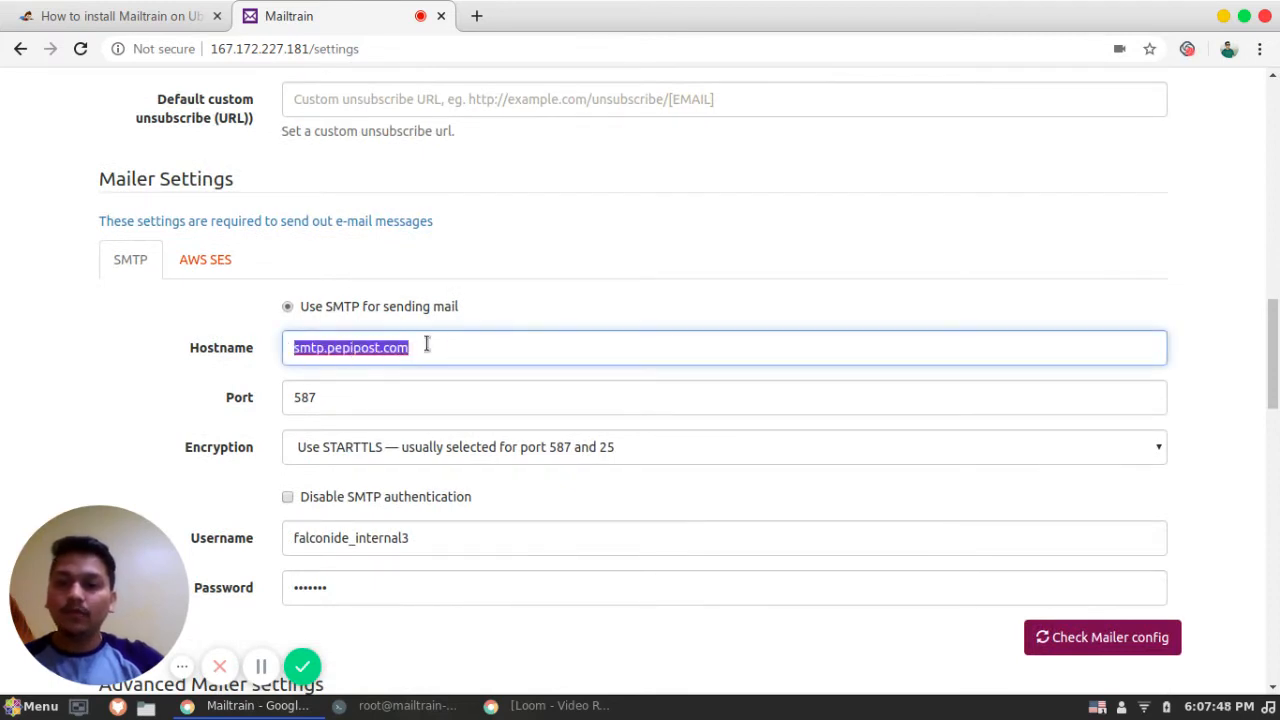
Step: Review the smtp.pepipost.com hostname in the Mailer Settings section
{"action": "left_click", "coordinate": [440, 348]}
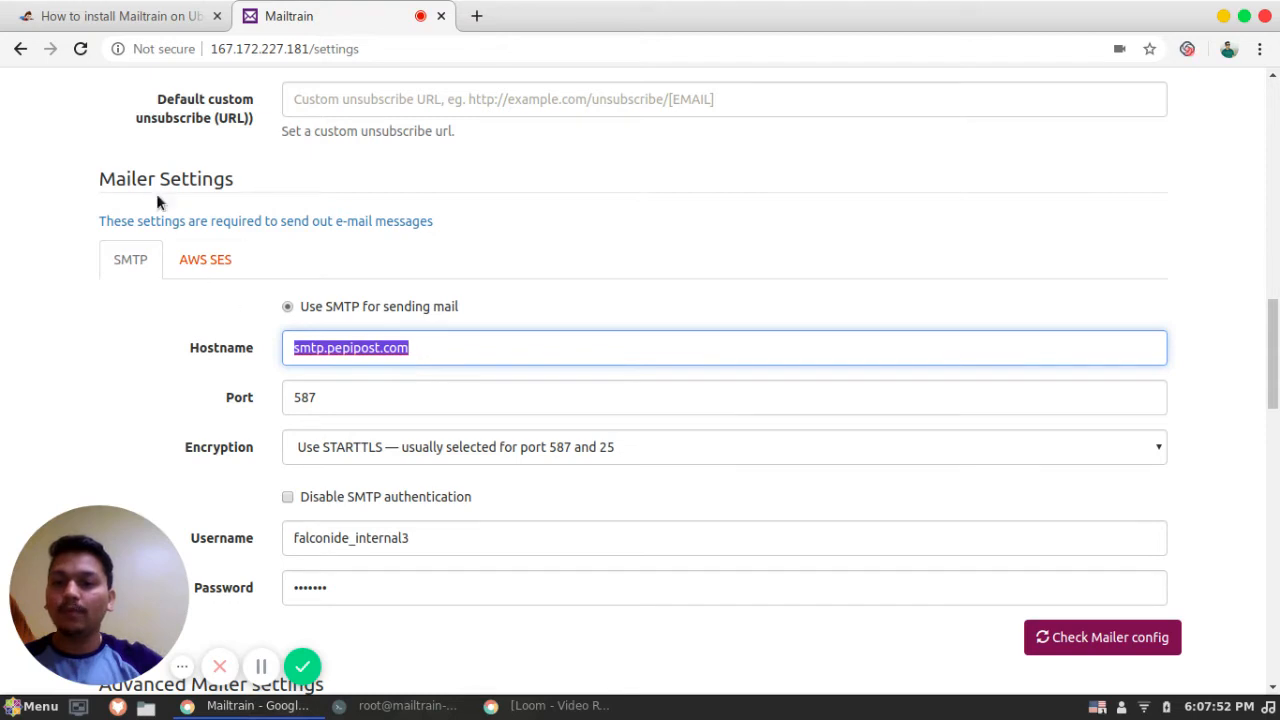
{"action": "mouse_move", "coordinate": [124, 190]}
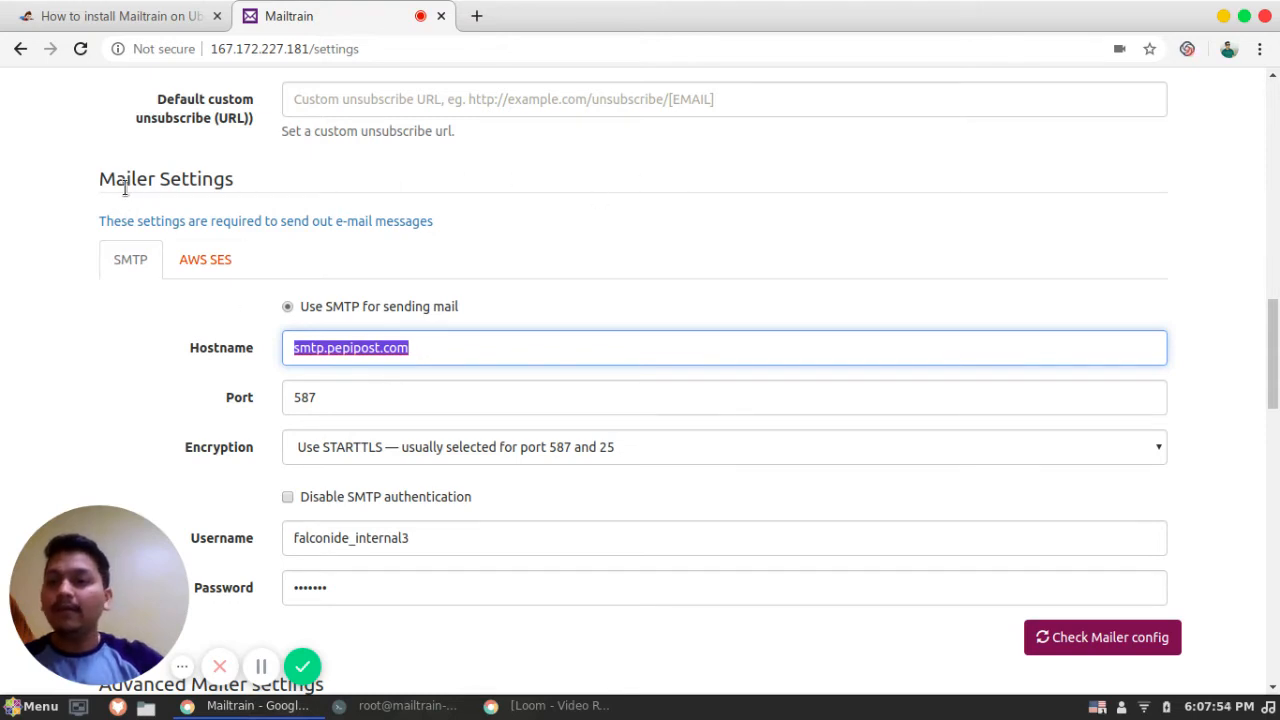
{"action": "scroll", "scroll_direction": "up", "scroll_amount": 3}
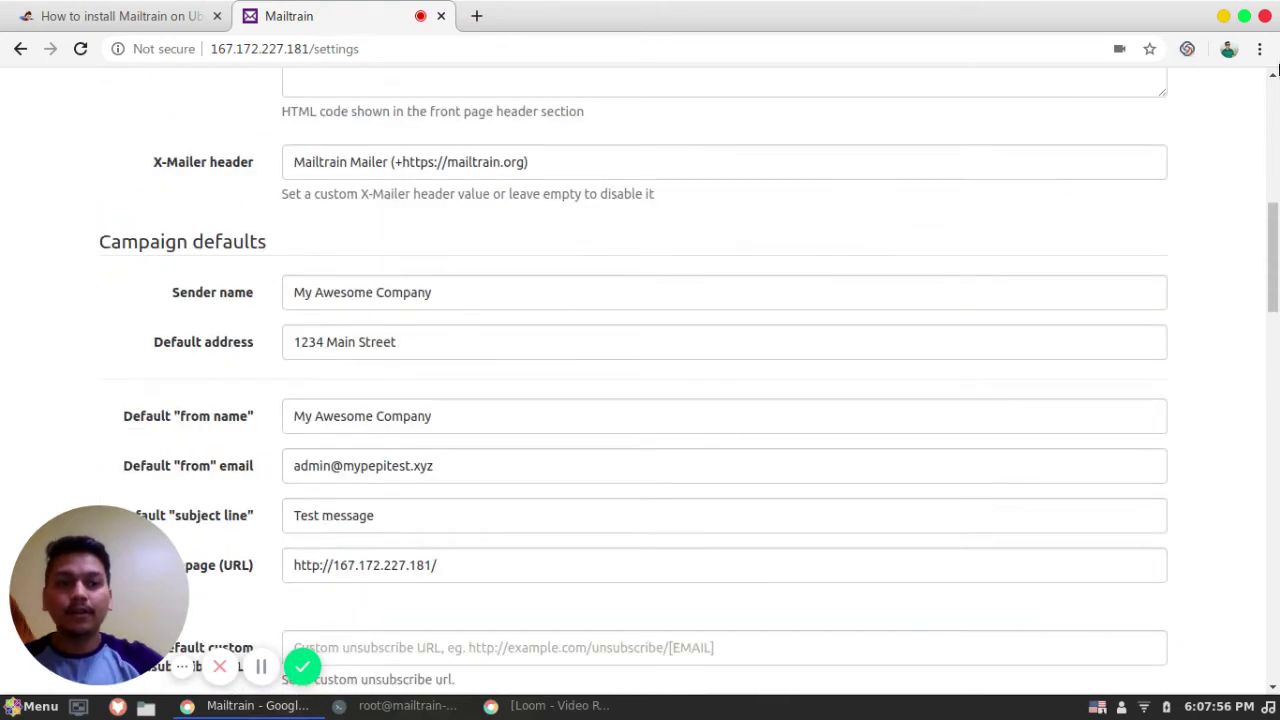
{"action": "scroll", "scroll_direction": "up", "scroll_amount": 3}
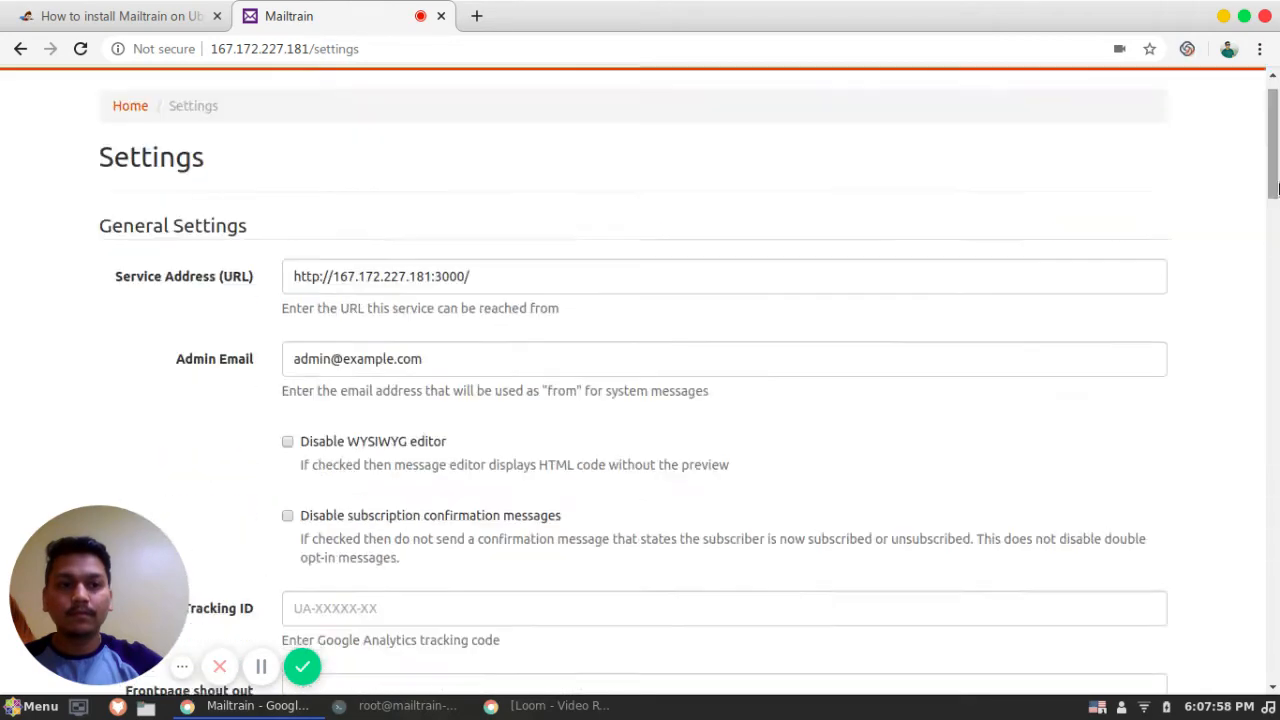
{"action": "left_click", "coordinate": [1132, 92]}
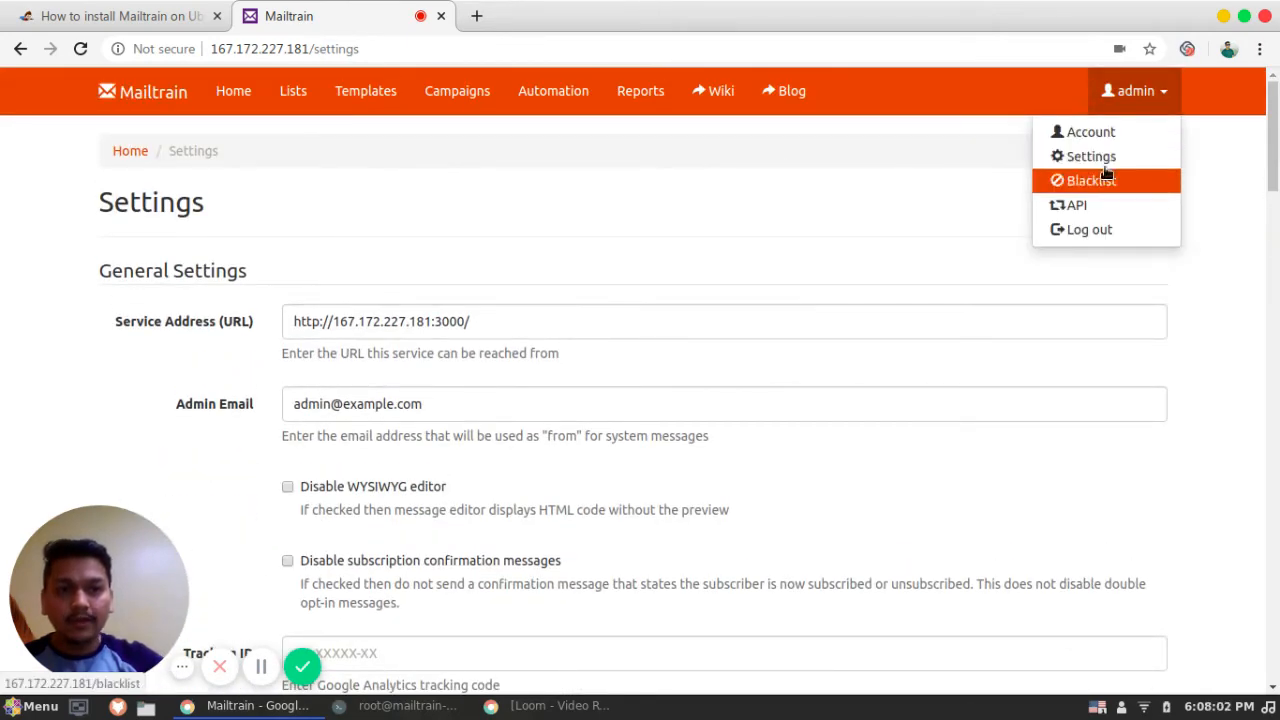
{"action": "scroll", "scroll_direction": "down", "scroll_amount": 3}
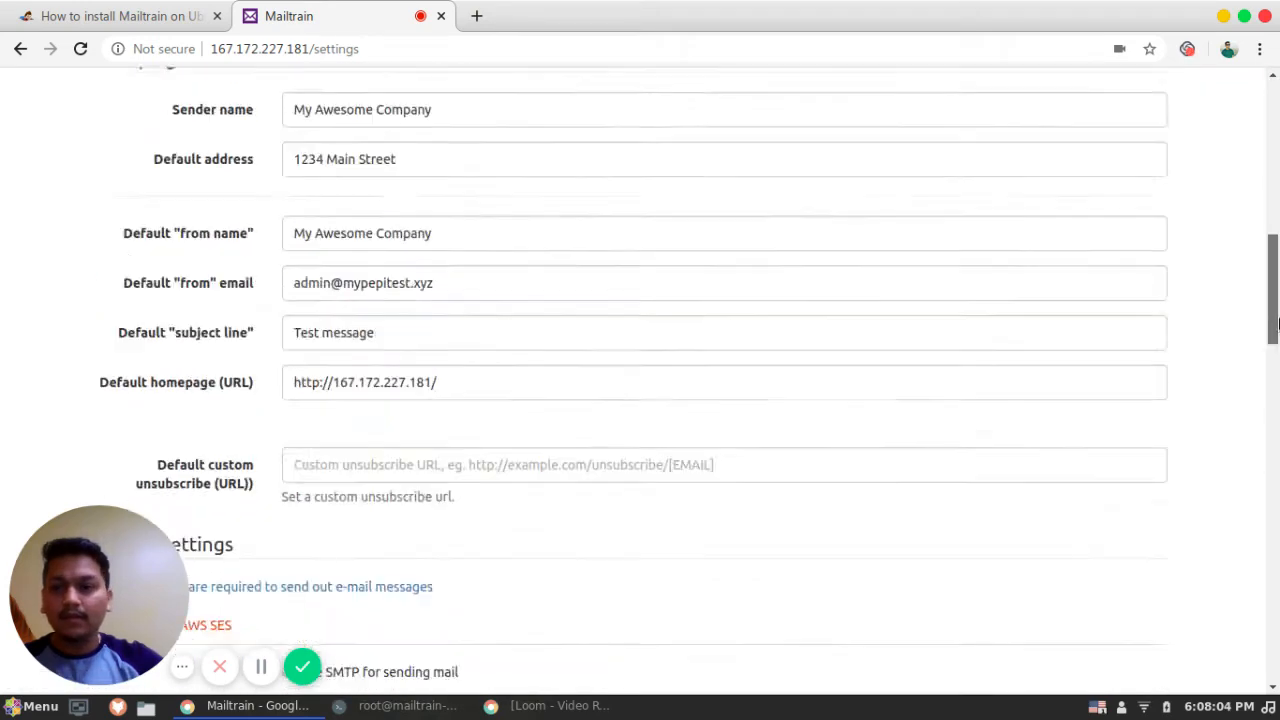
{"action": "scroll", "scroll_direction": "down", "scroll_amount": 3}
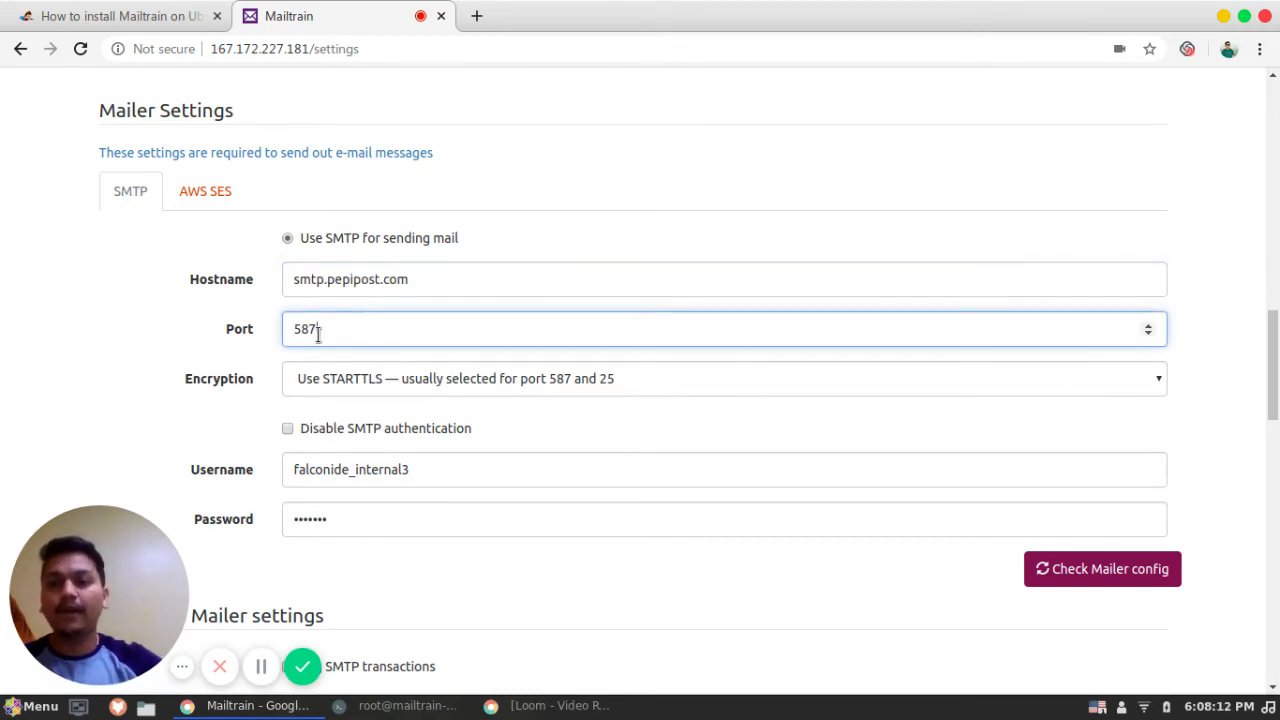
Step: Set SMTP port 587 with 'Use STARTTLS' encryption
{"action": "left_click", "coordinate": [724, 378]}
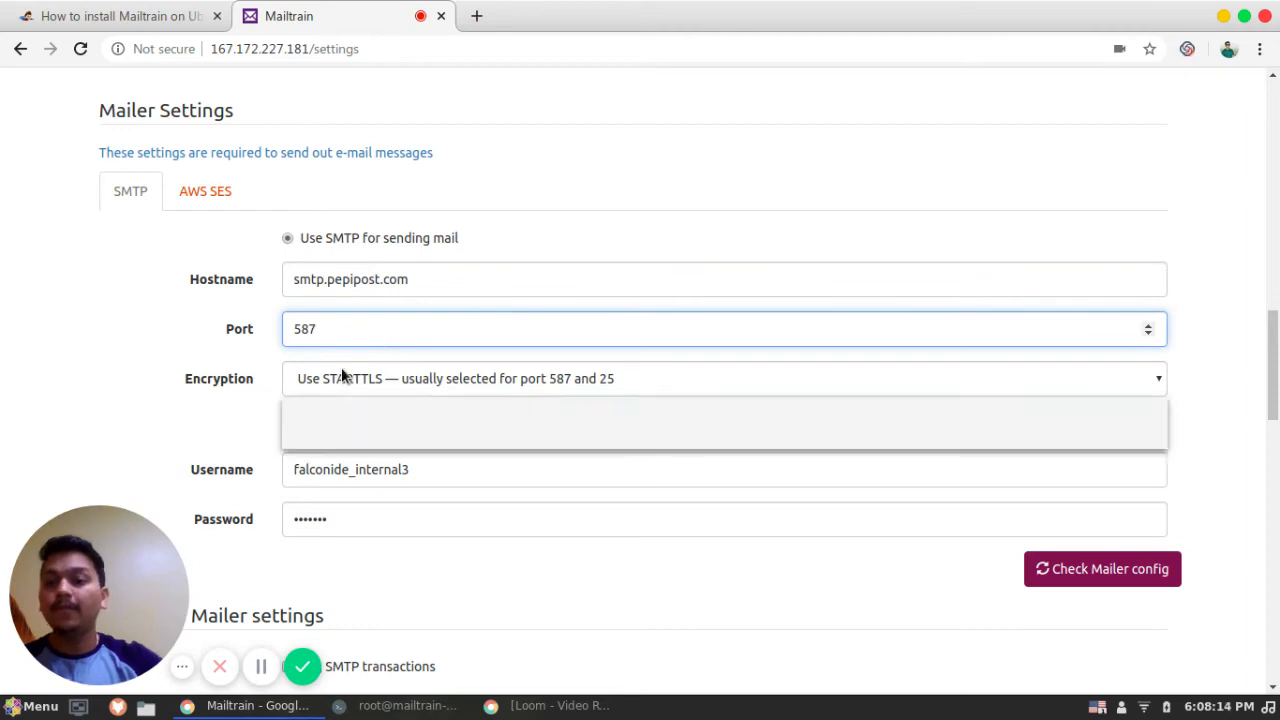
{"action": "left_click", "coordinate": [724, 378]}
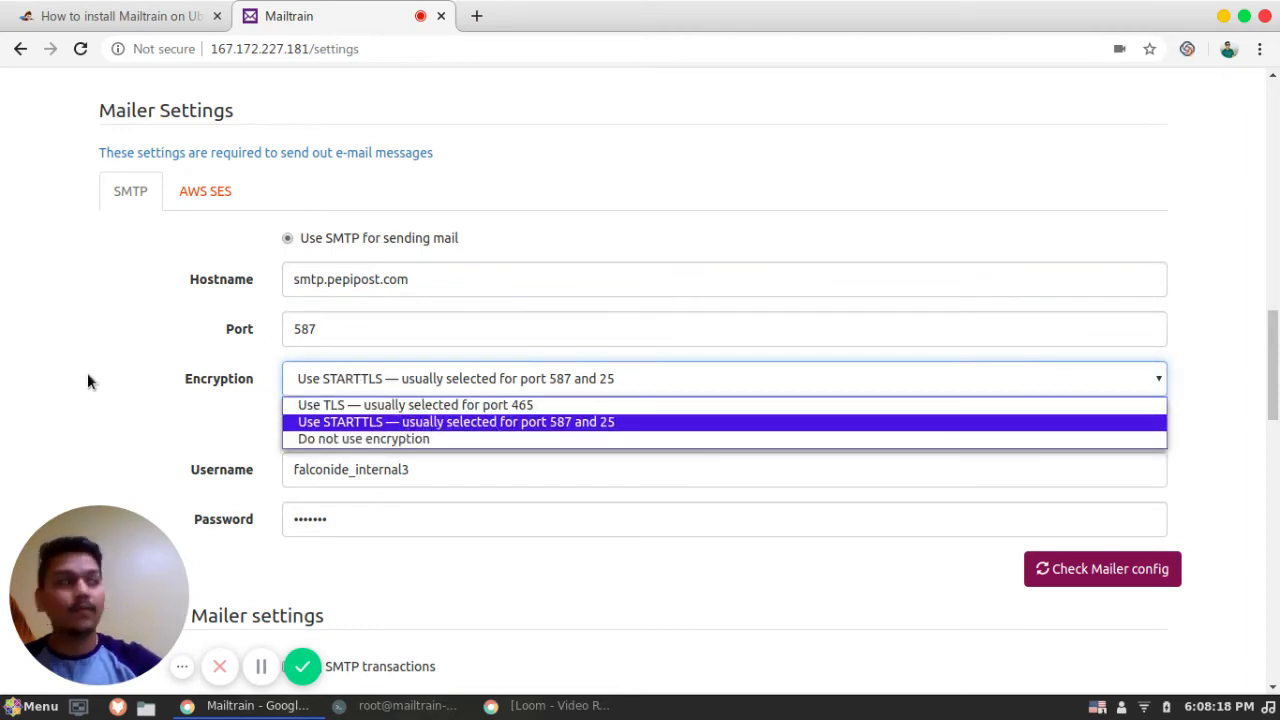
{"action": "left_click", "coordinate": [456, 420]}
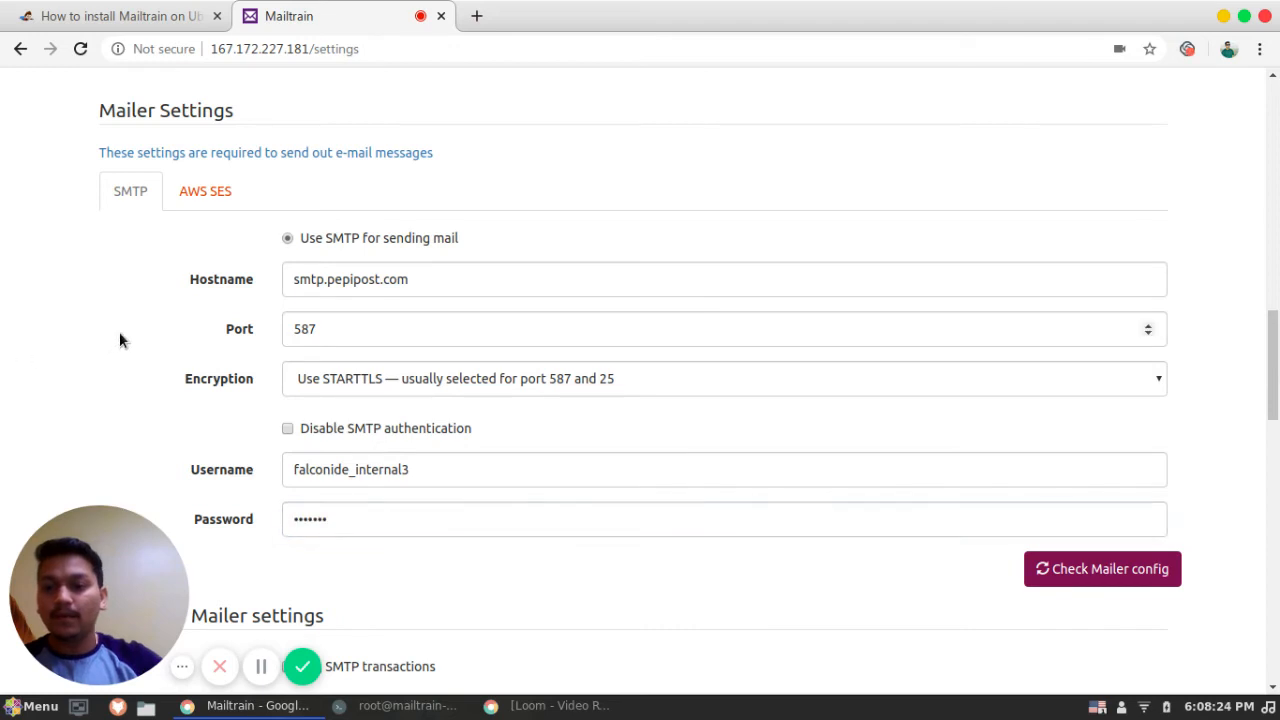
Step: Review advanced limits of 500 connections and 50000 messages, then update the settings
{"action": "scroll", "scroll_direction": "down", "scroll_amount": 3}
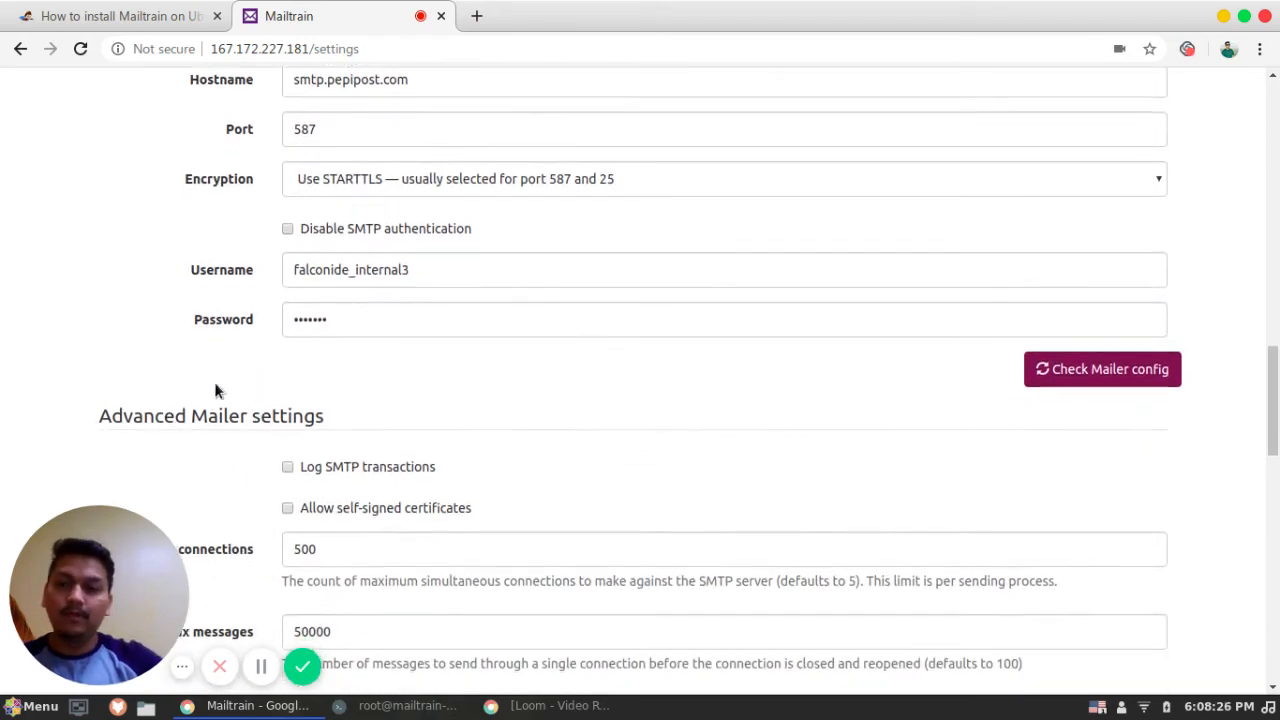
{"action": "scroll", "scroll_direction": "down", "scroll_amount": 3}
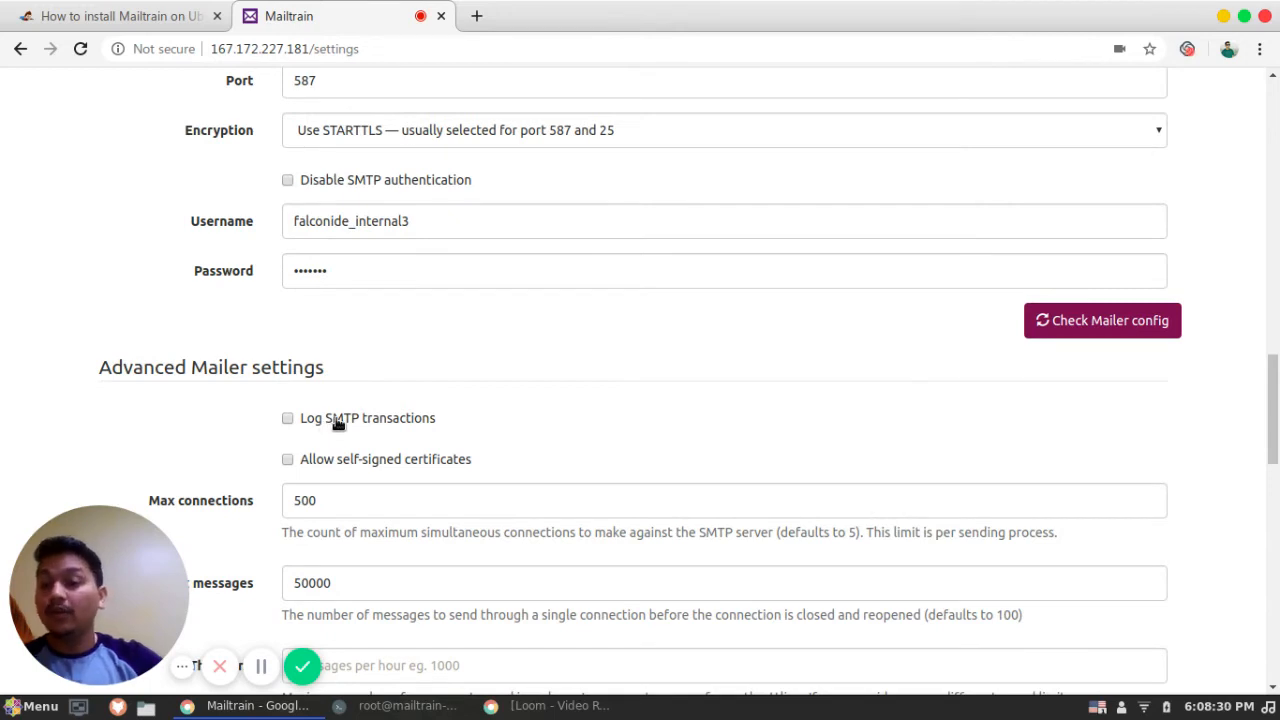
{"action": "scroll", "scroll_direction": "down", "scroll_amount": 3}
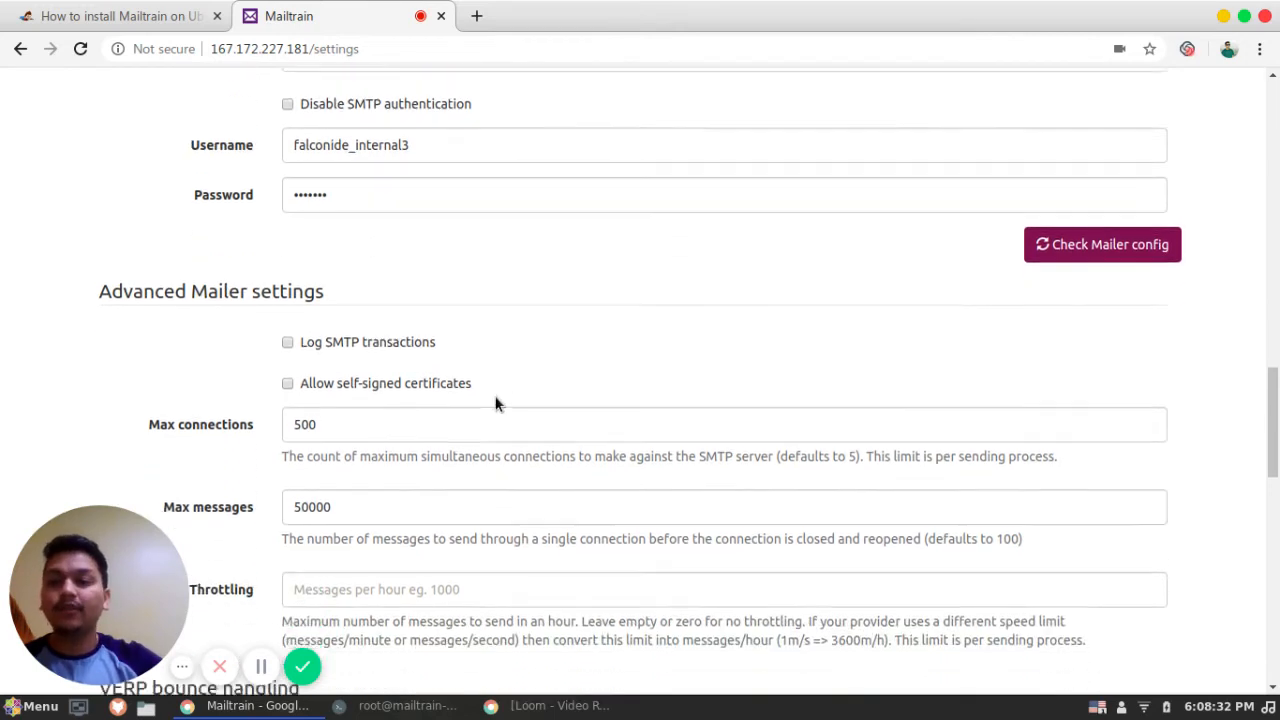
{"action": "left_click", "coordinate": [720, 400]}
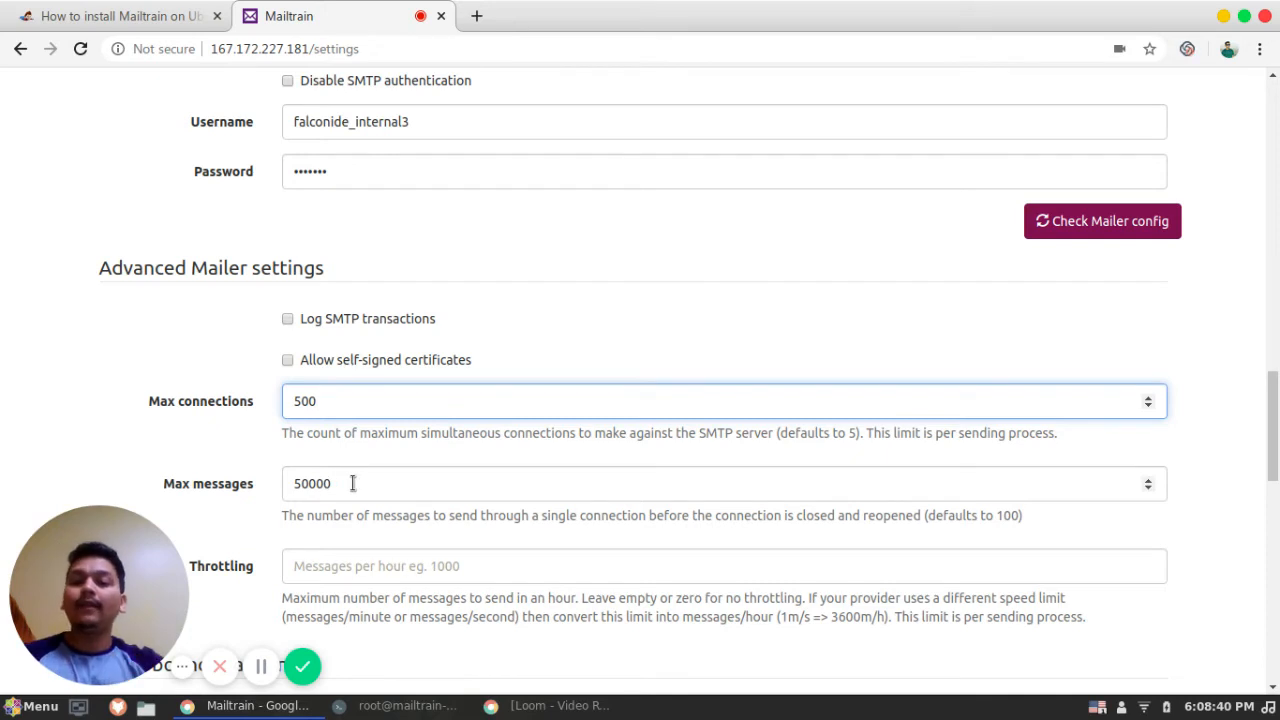
{"action": "left_click", "coordinate": [720, 482]}
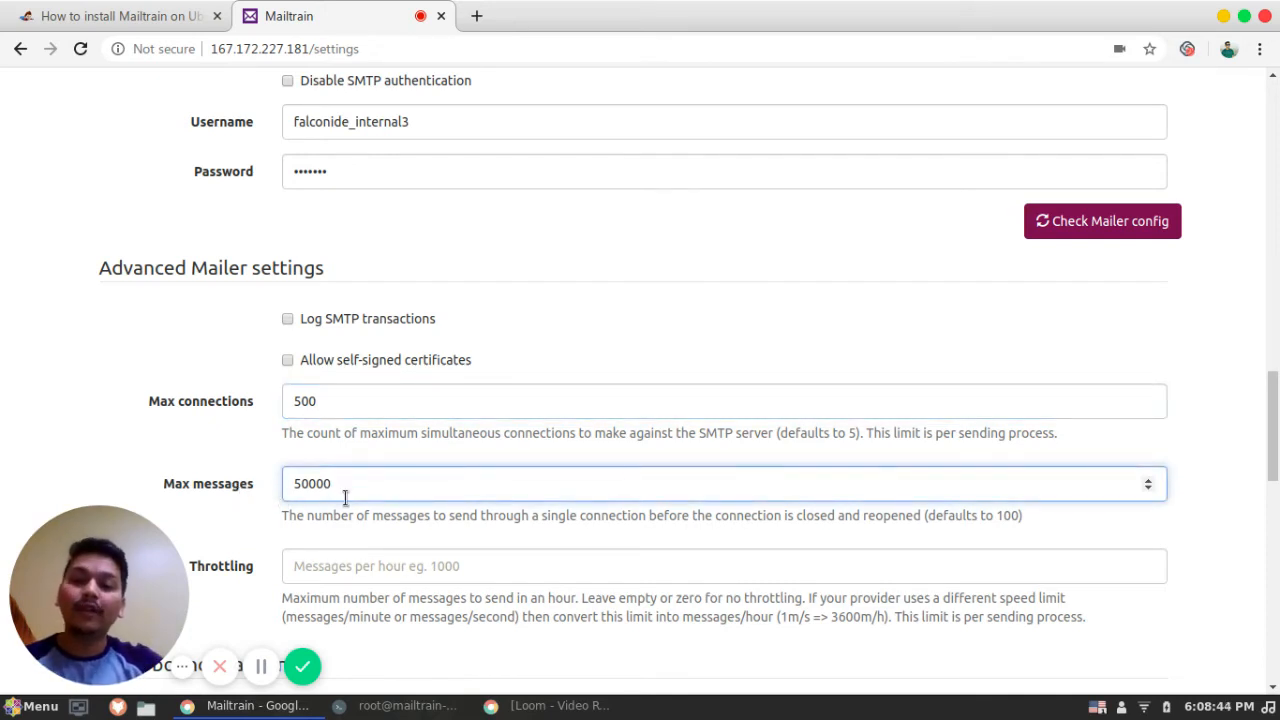
{"action": "scroll", "scroll_direction": "down", "scroll_amount": 3}
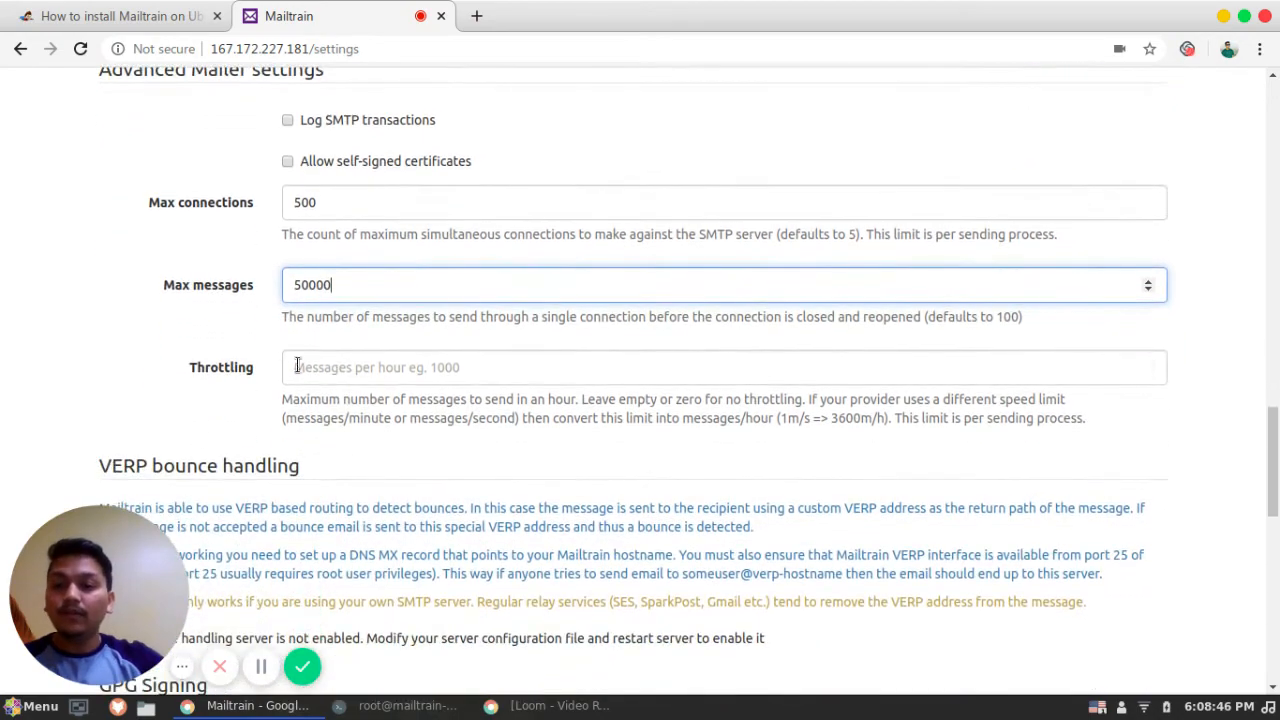
{"action": "scroll", "scroll_direction": "down", "scroll_amount": 3}
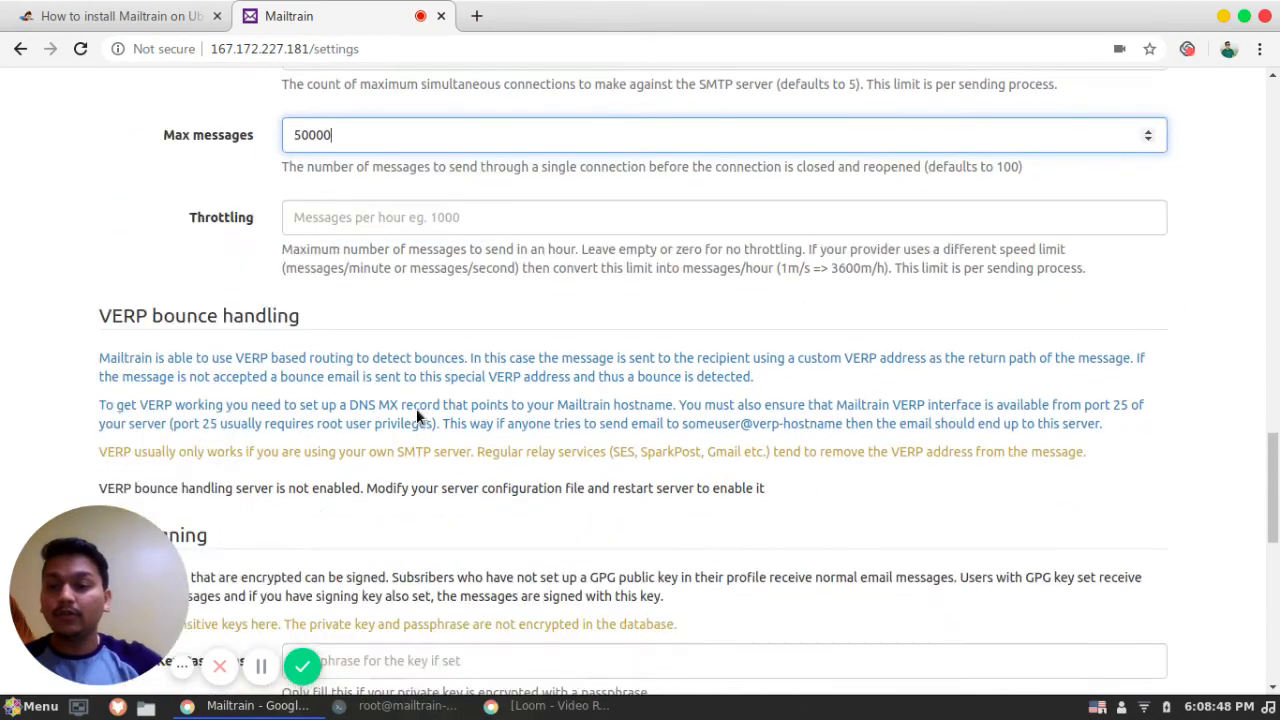
{"action": "scroll", "scroll_direction": "down", "scroll_amount": 3}
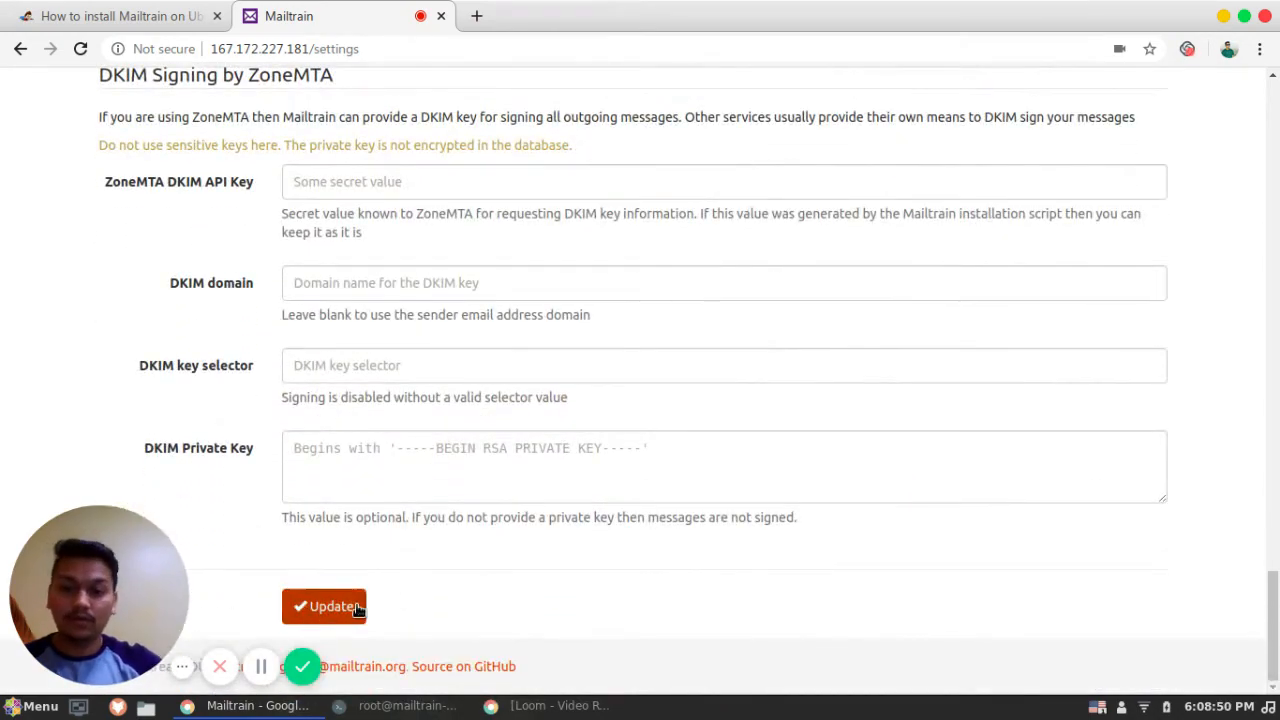
{"action": "left_click", "coordinate": [324, 606]}
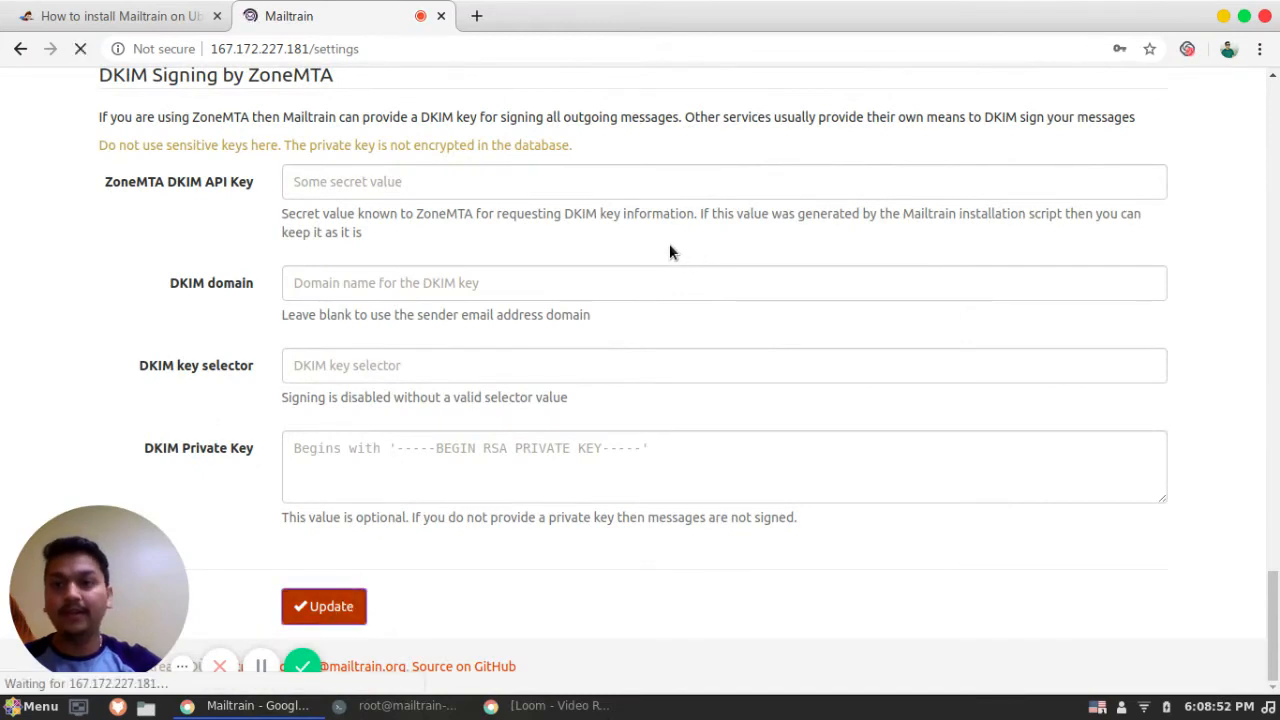
Step: Go to Lists and start creating a new mailing list
{"action": "left_click", "coordinate": [324, 606]}
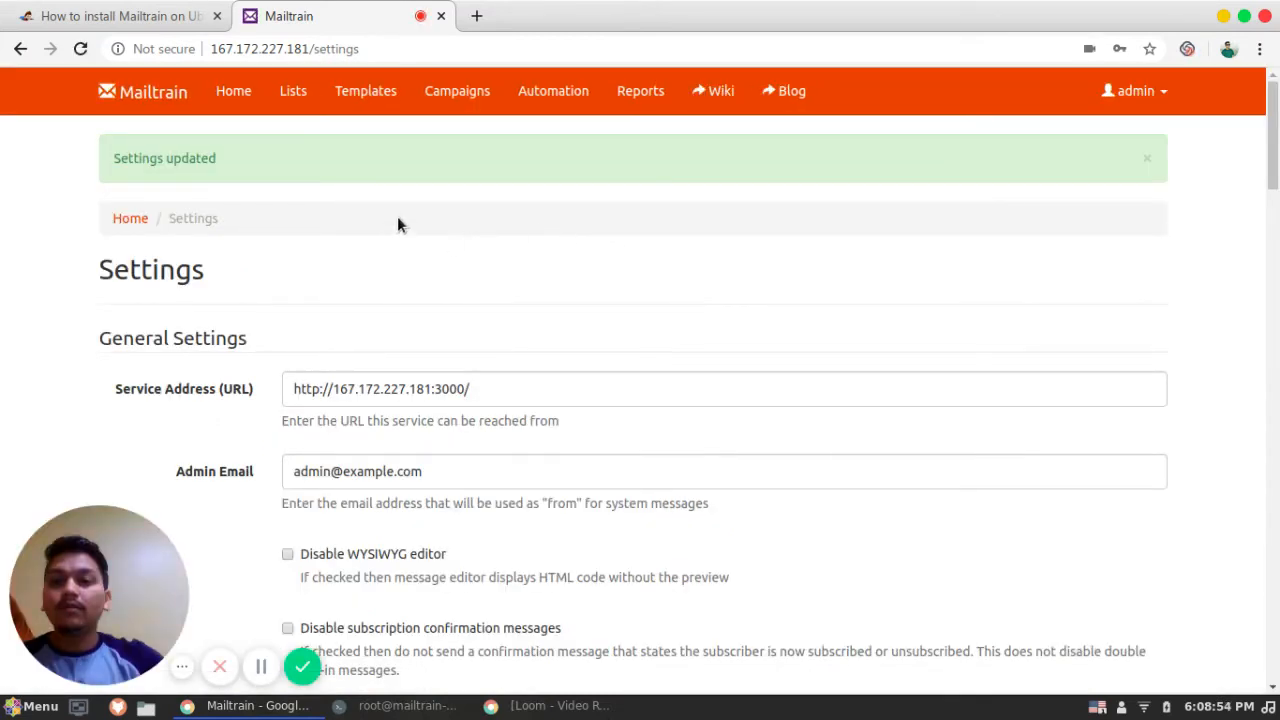
{"action": "left_click", "coordinate": [292, 90]}
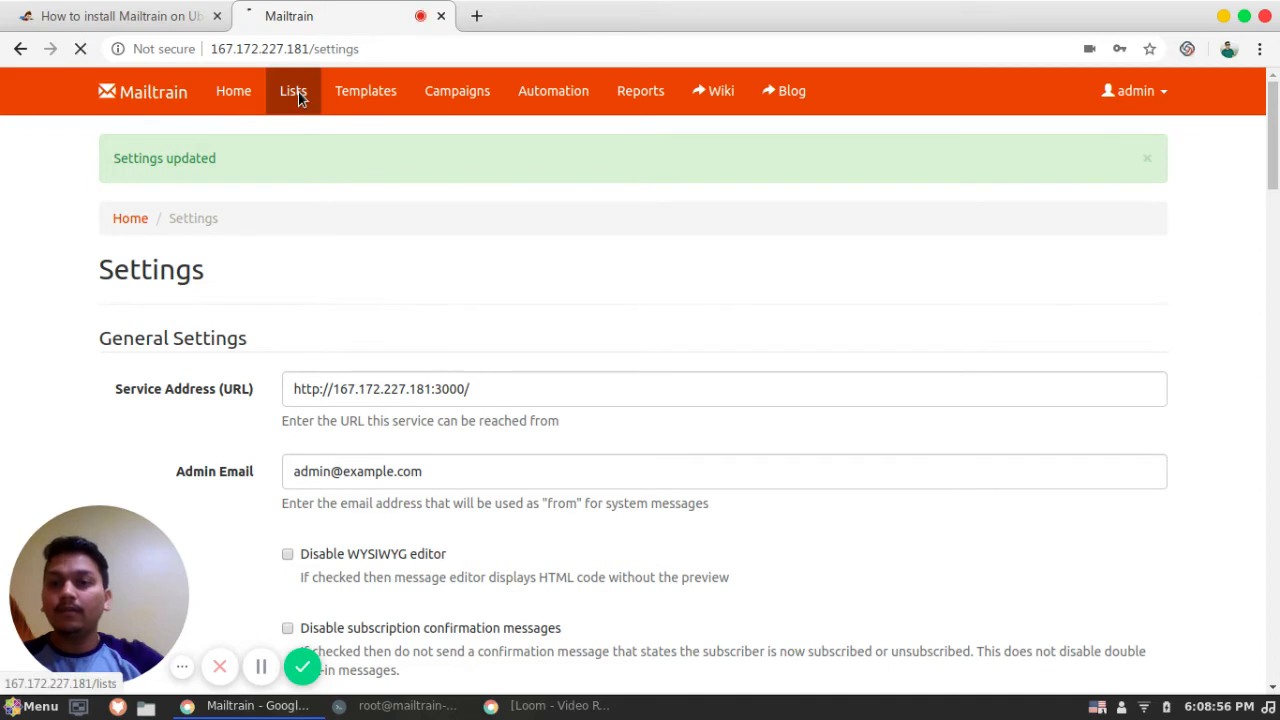
{"action": "left_click", "coordinate": [292, 92]}
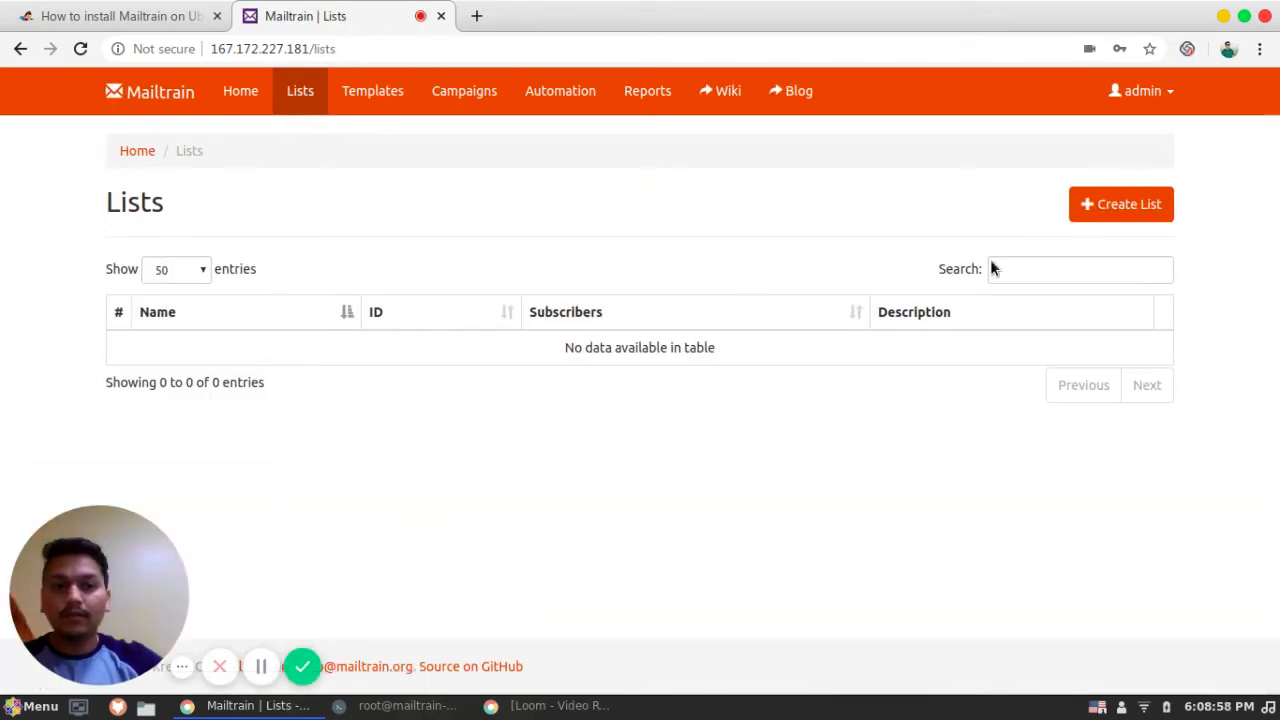
{"action": "left_click", "coordinate": [1120, 204]}
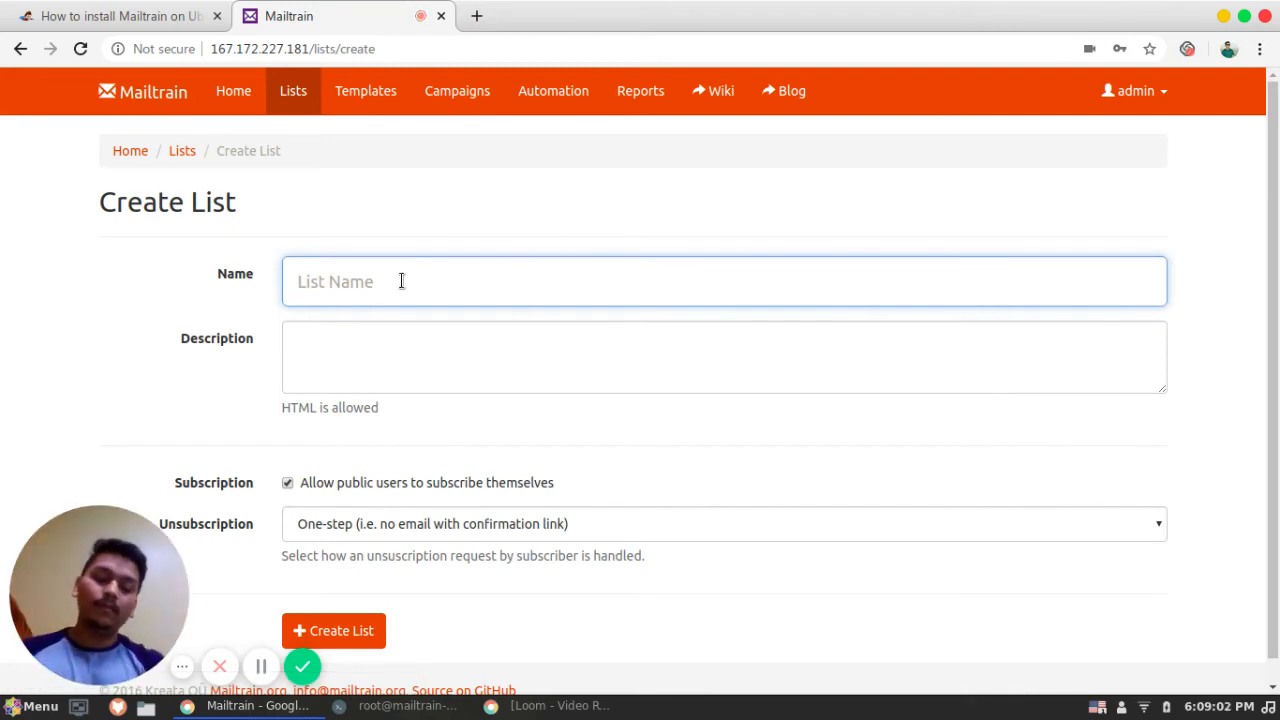
Step: Create list mailtrain-demo described as 'setting ubuntu - mailtrain with docker'
{"action": "type", "text": "mailtrain"}
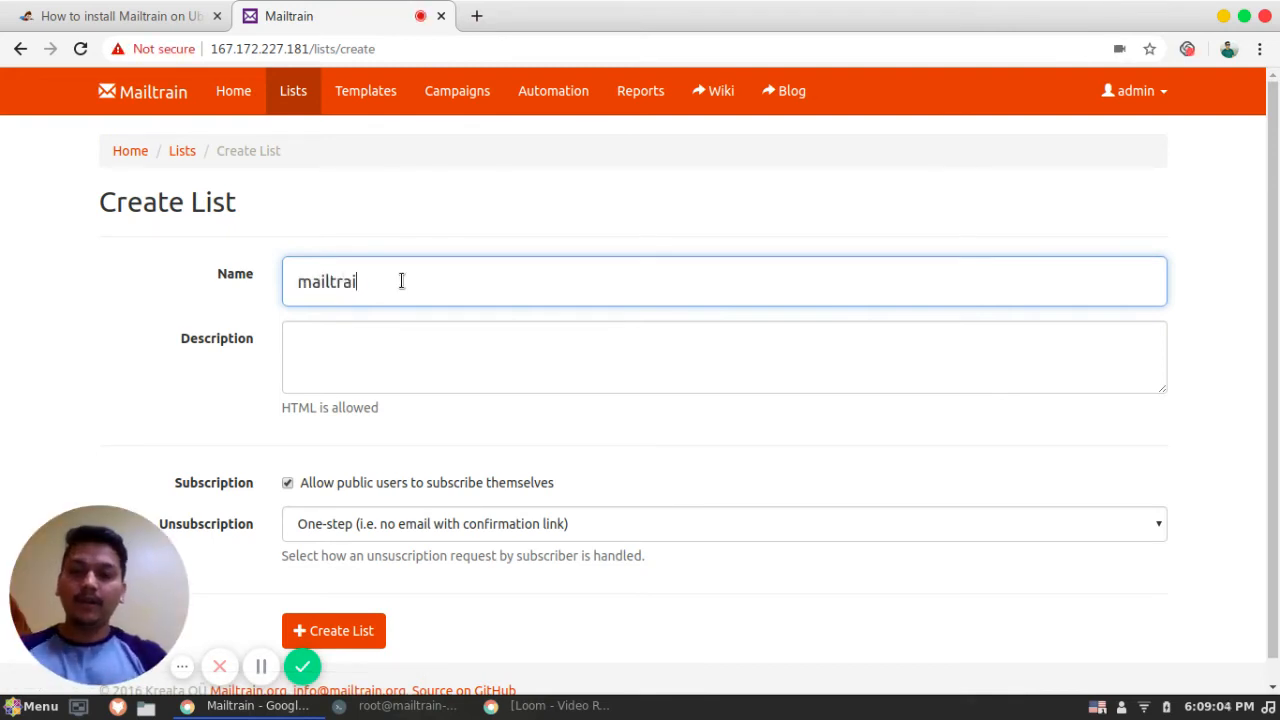
{"action": "type", "text": "-demo"}
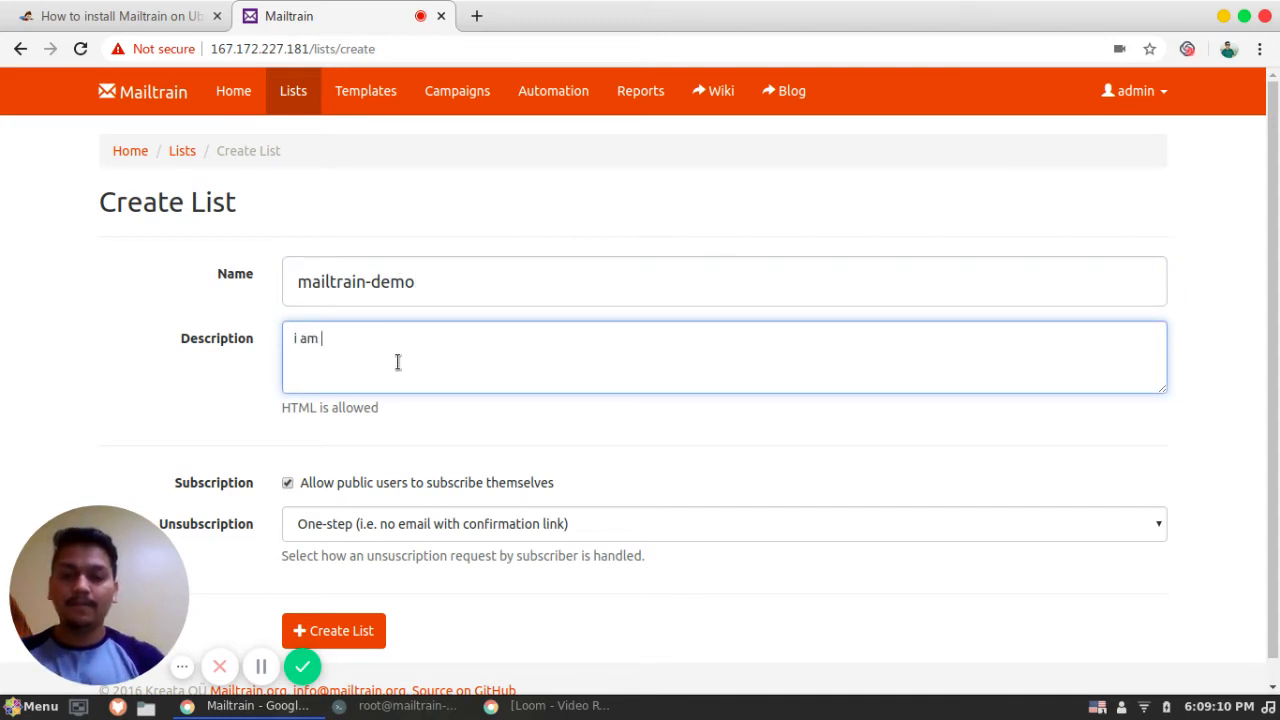
{"action": "type", "text": "setting ubu"}
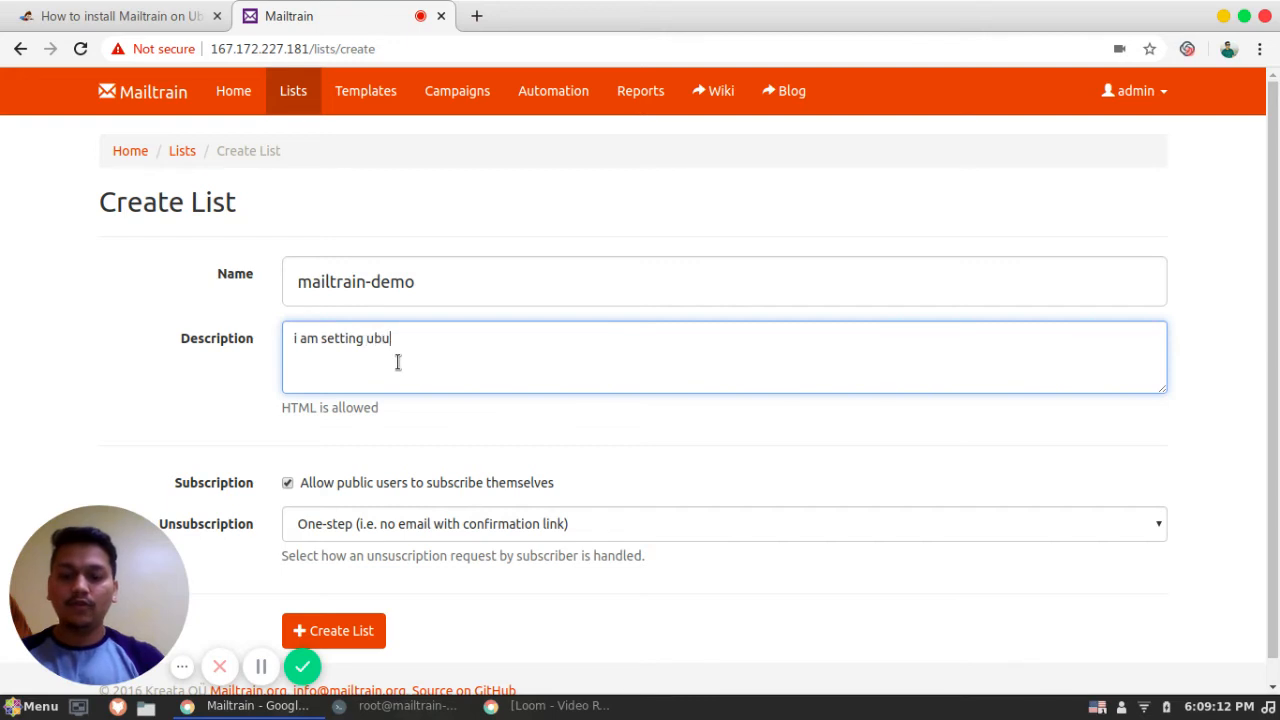
{"action": "type", "text": "ntu"}
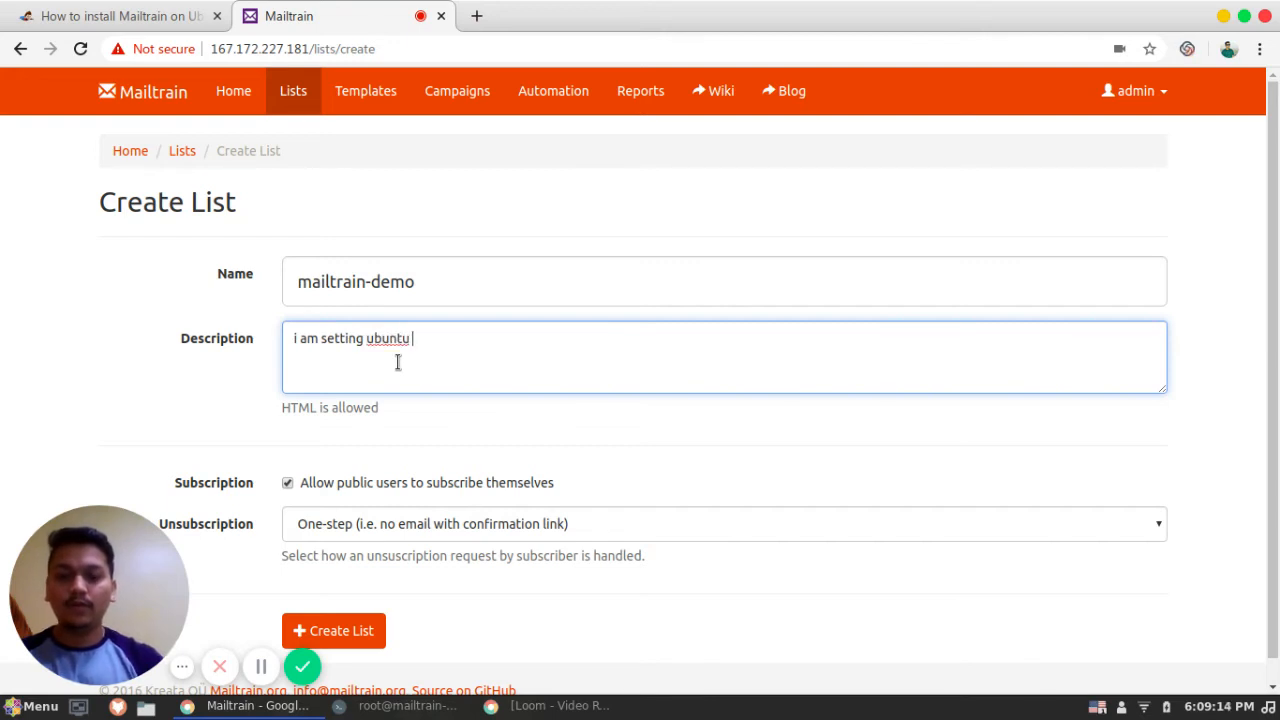
{"action": "type", "text": "- m"}
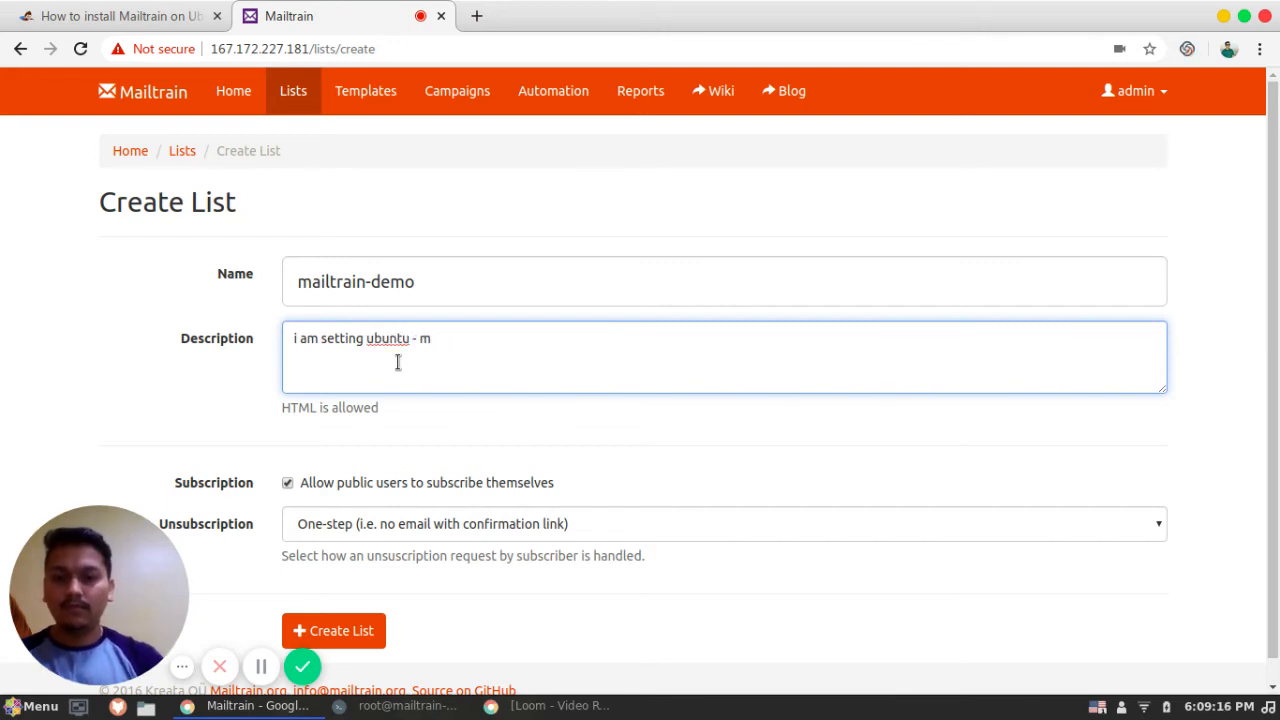
{"action": "type", "text": "ailtrain"}
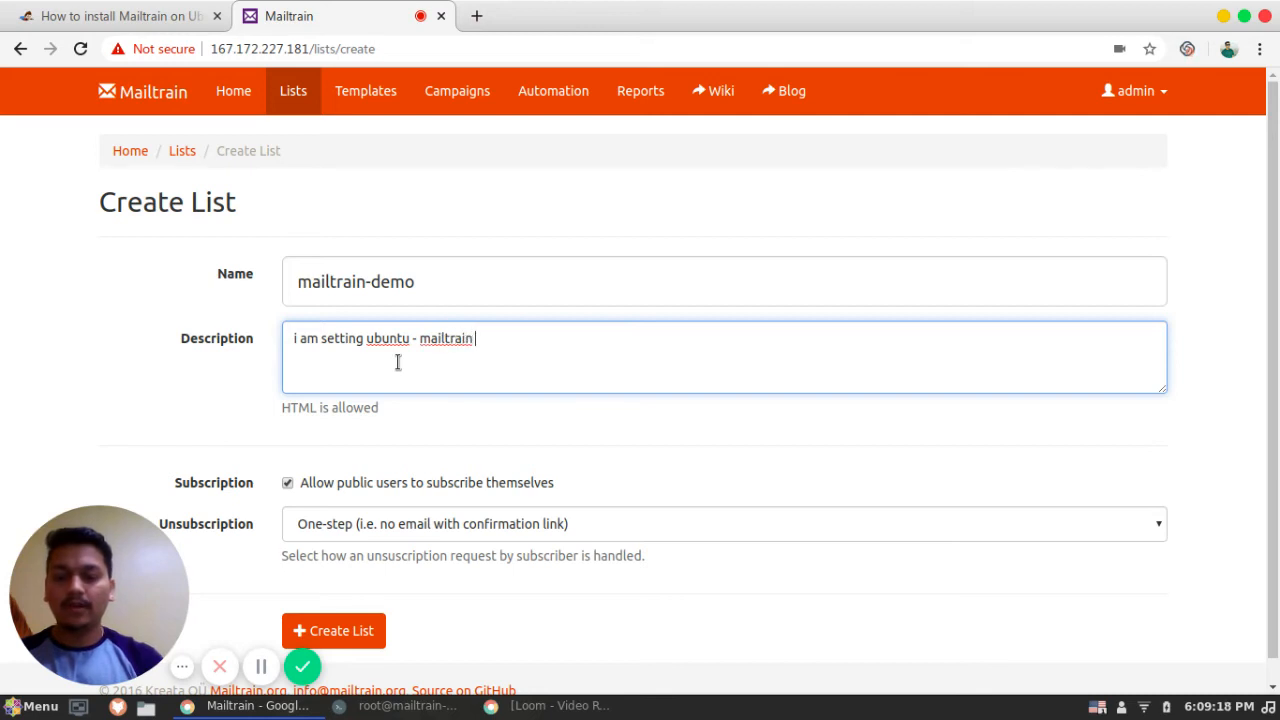
{"action": "type", "text": "withh docker"}
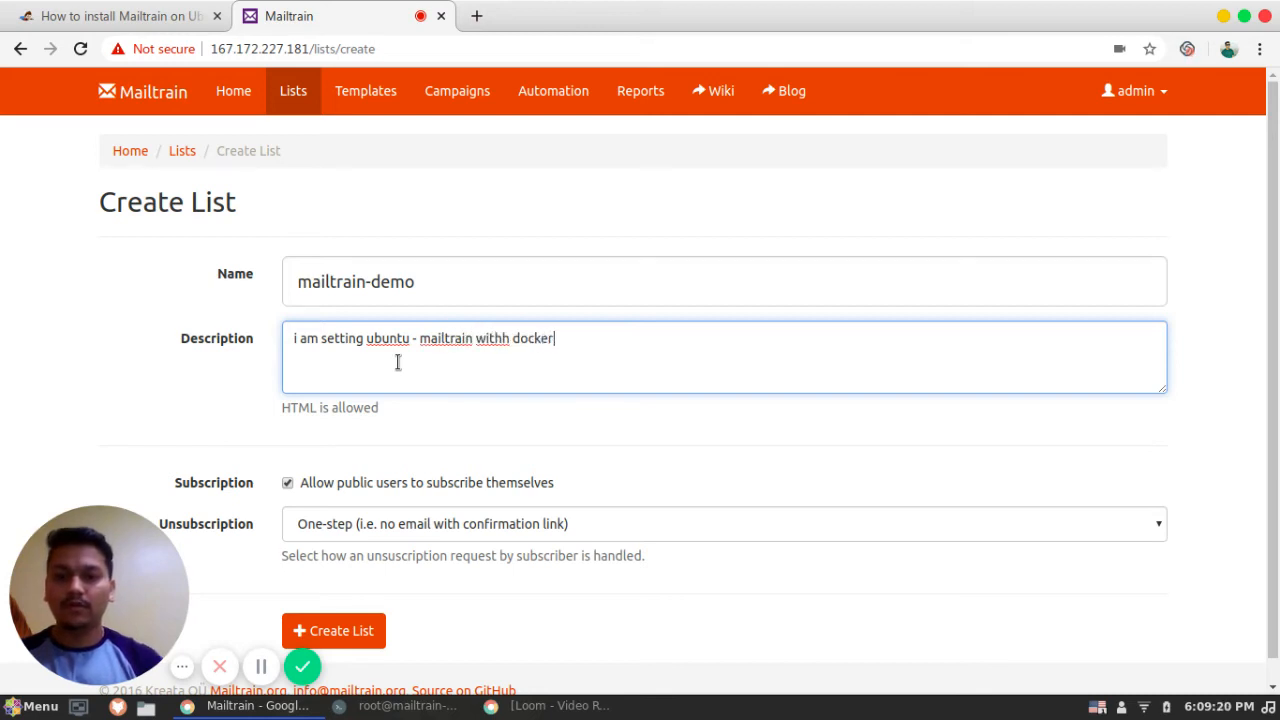
{"action": "key", "text": "BackSpace"}
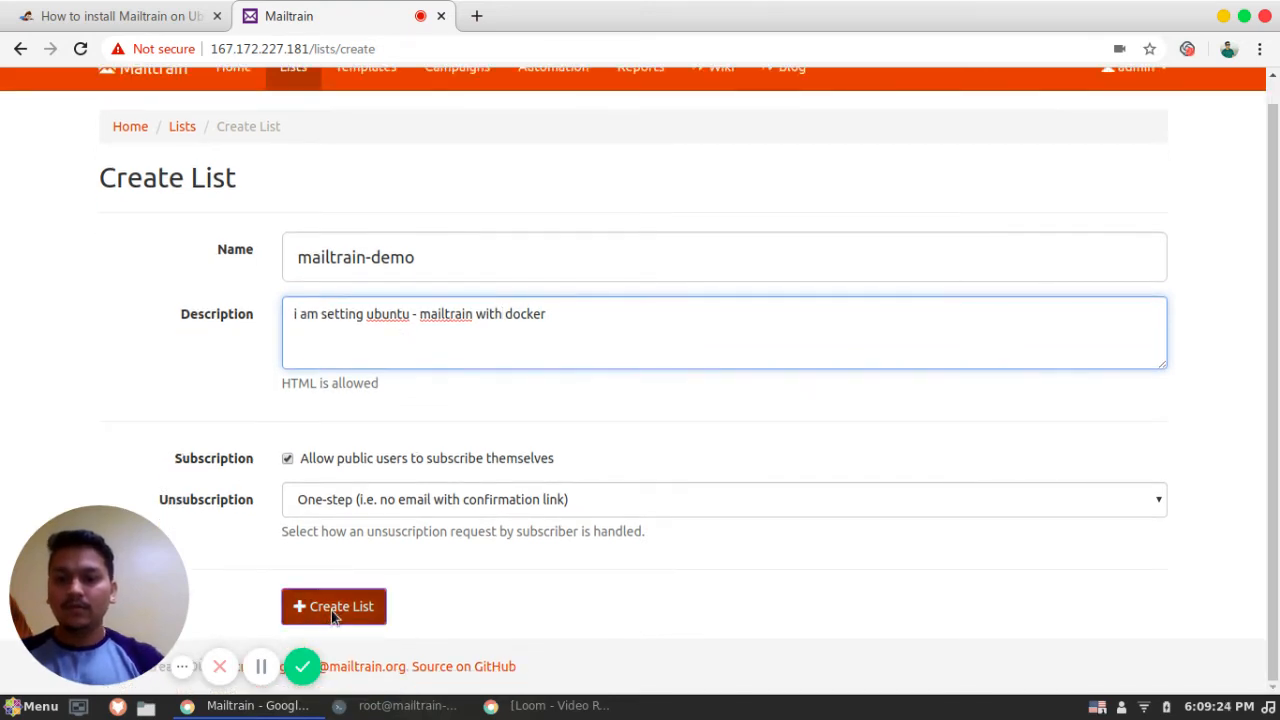
{"action": "left_click", "coordinate": [332, 606]}
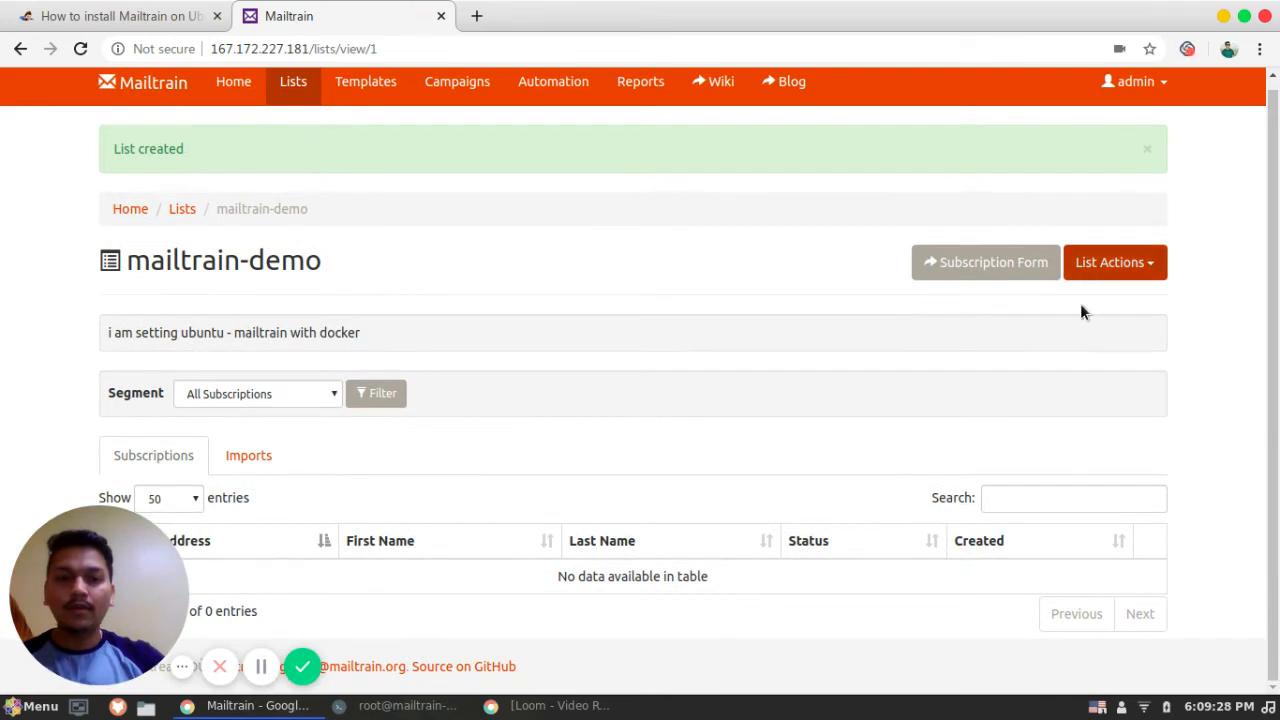
{"action": "left_click", "coordinate": [1114, 262]}
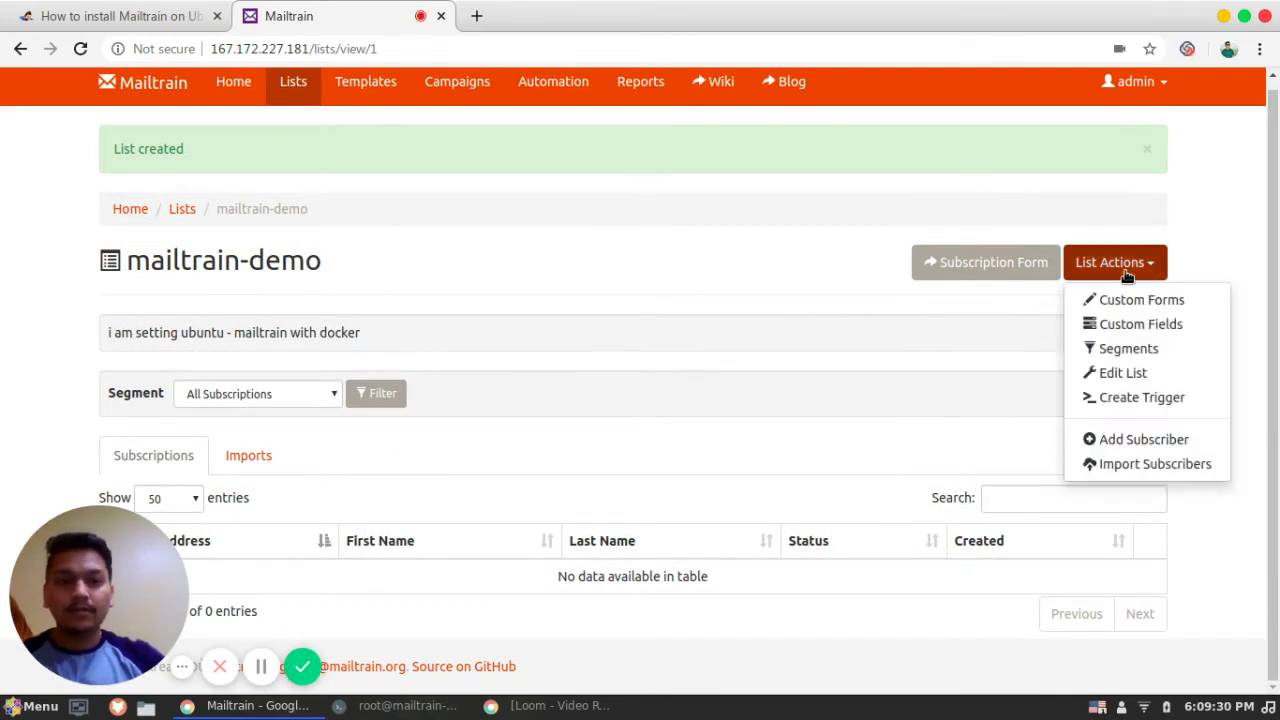
{"action": "mouse_move", "coordinate": [1124, 372]}
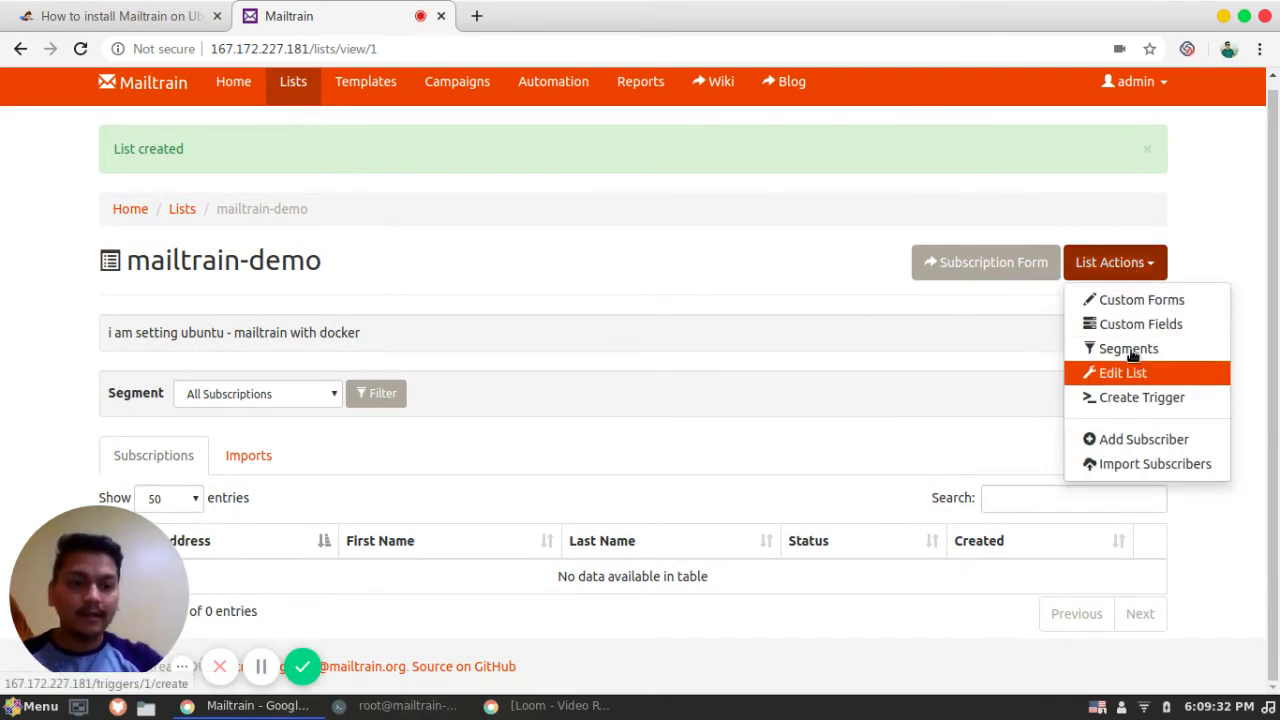
{"action": "mouse_move", "coordinate": [1148, 464]}
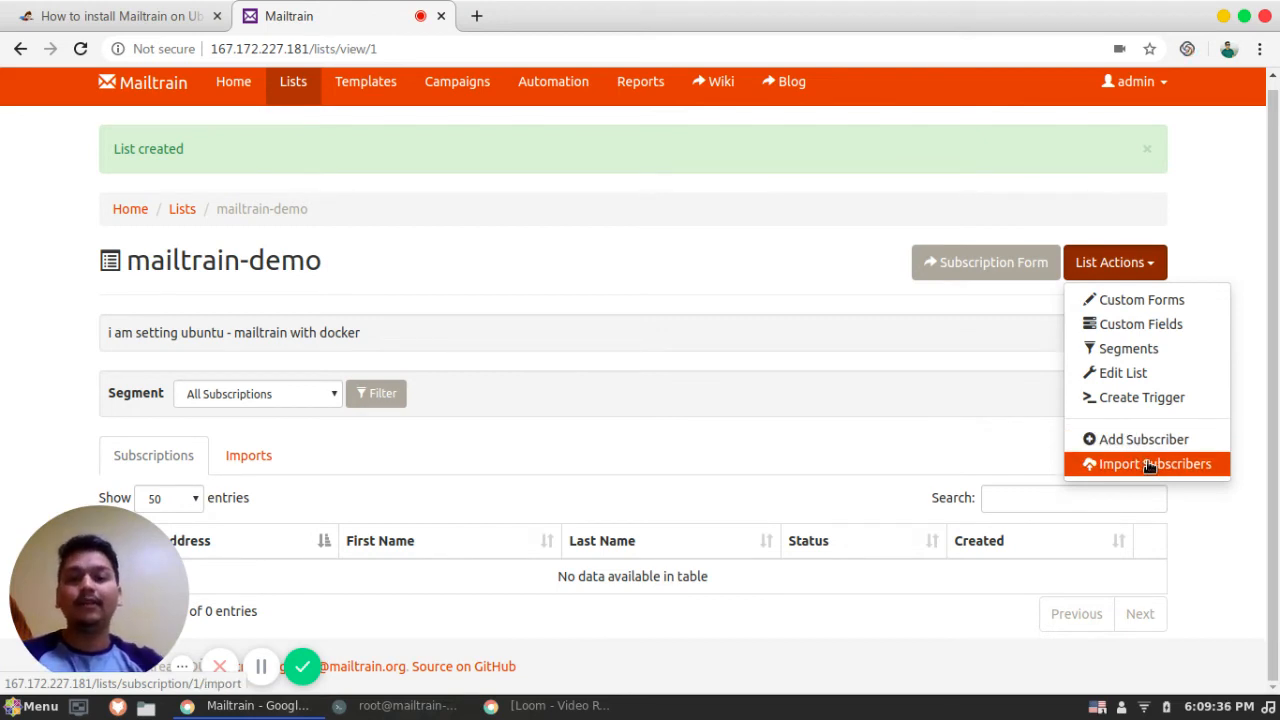
{"action": "left_click", "coordinate": [1146, 464]}
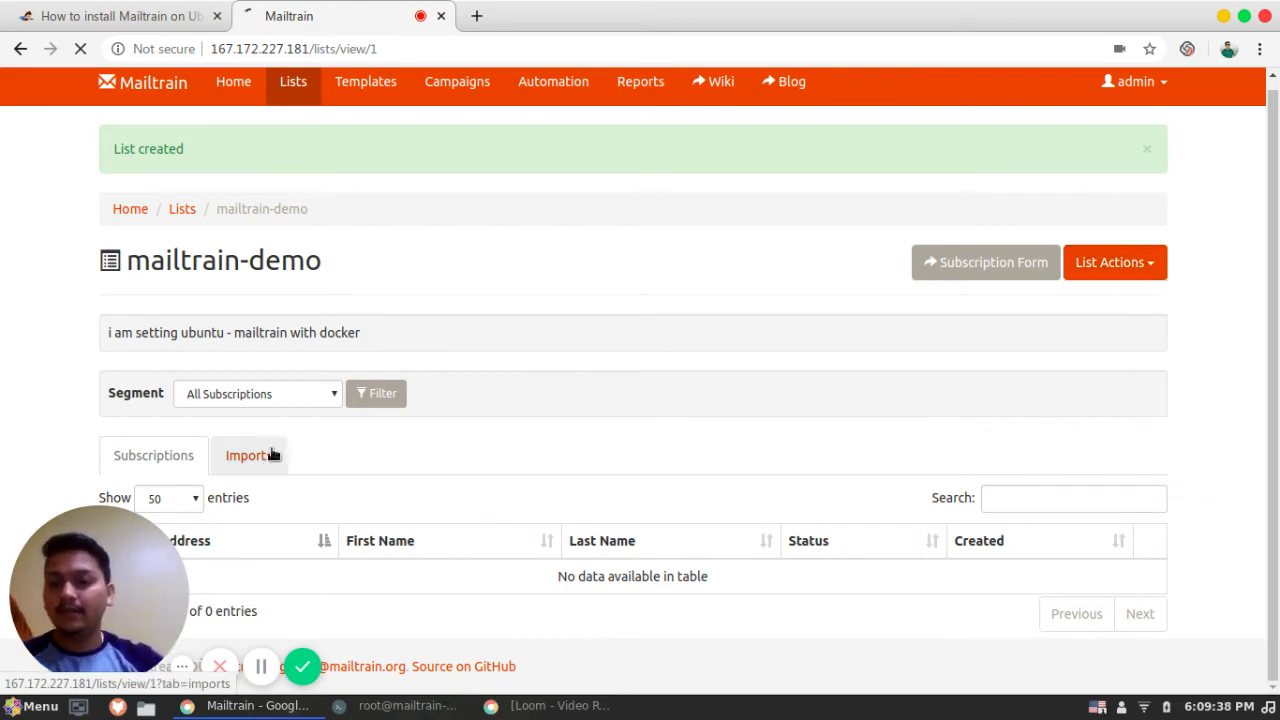
{"action": "left_click", "coordinate": [248, 456]}
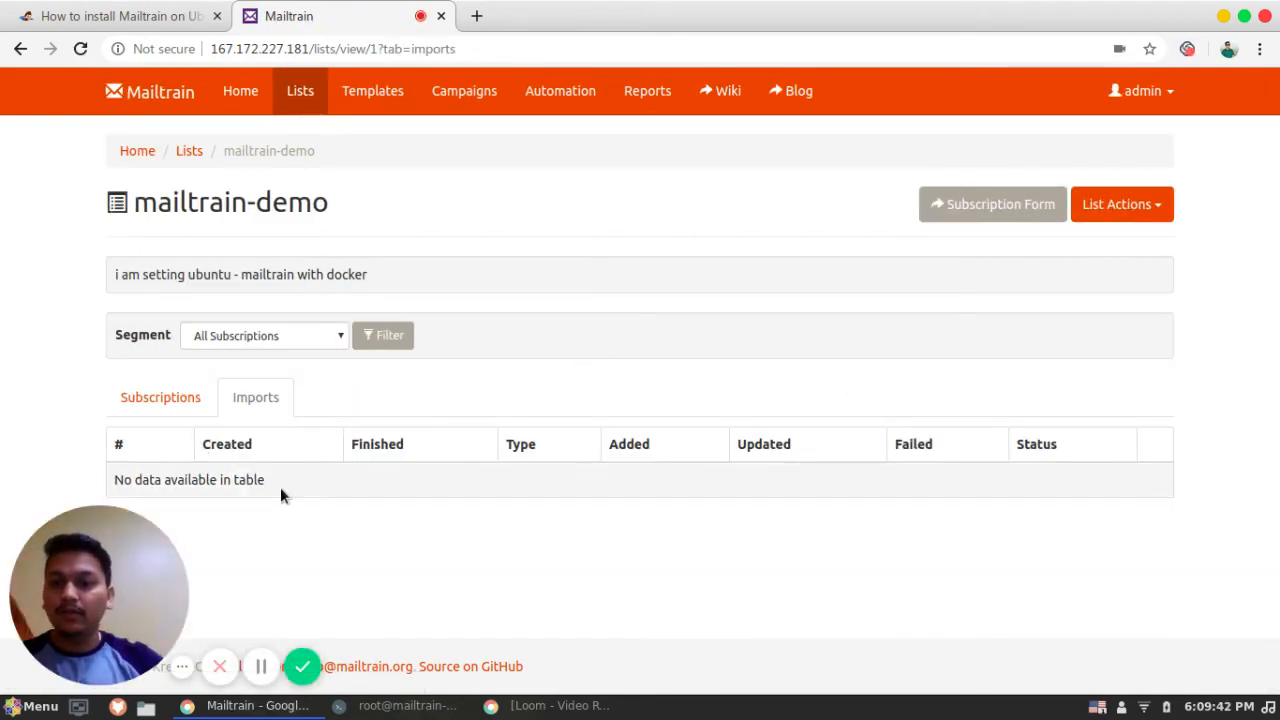
{"action": "left_click", "coordinate": [160, 396]}
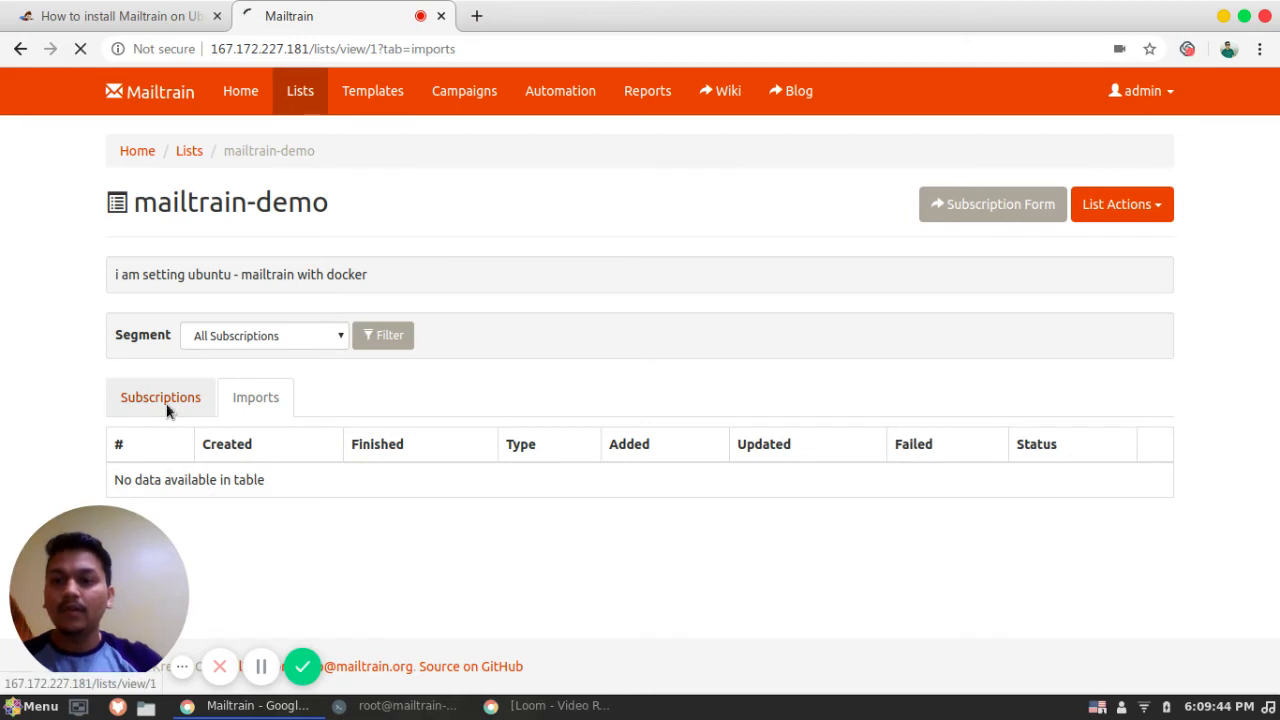
{"action": "left_click", "coordinate": [160, 396]}
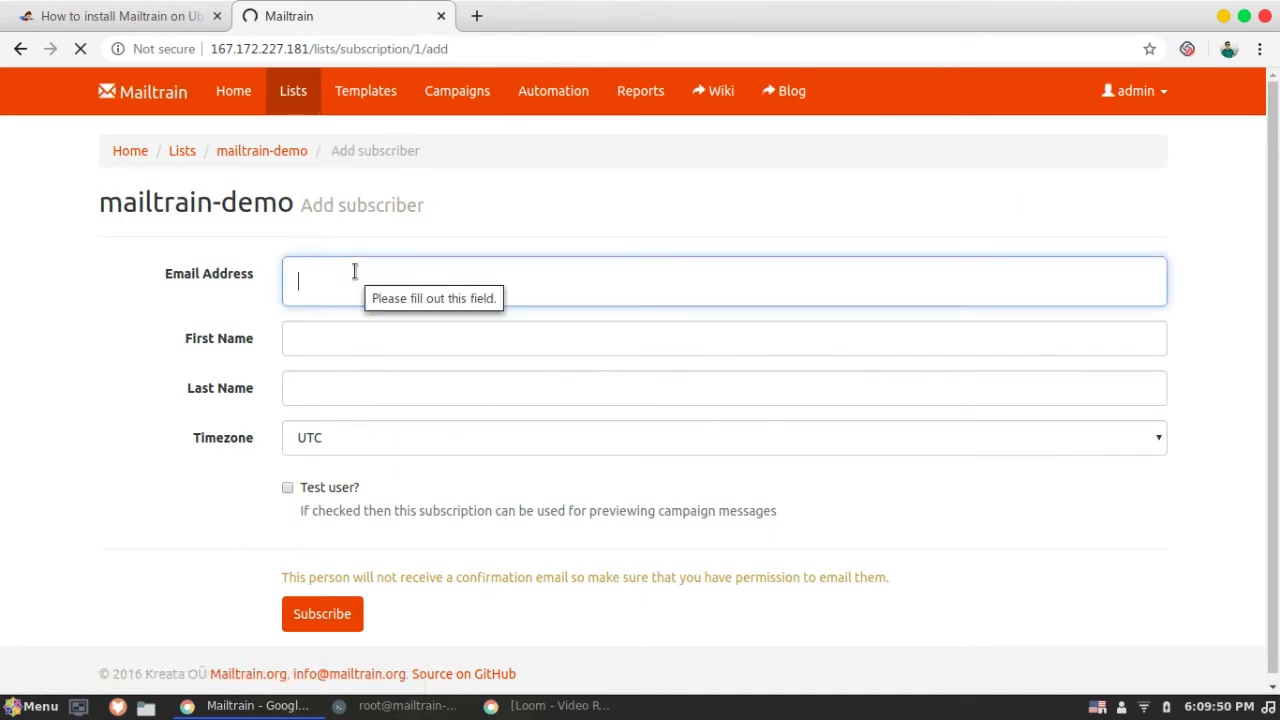
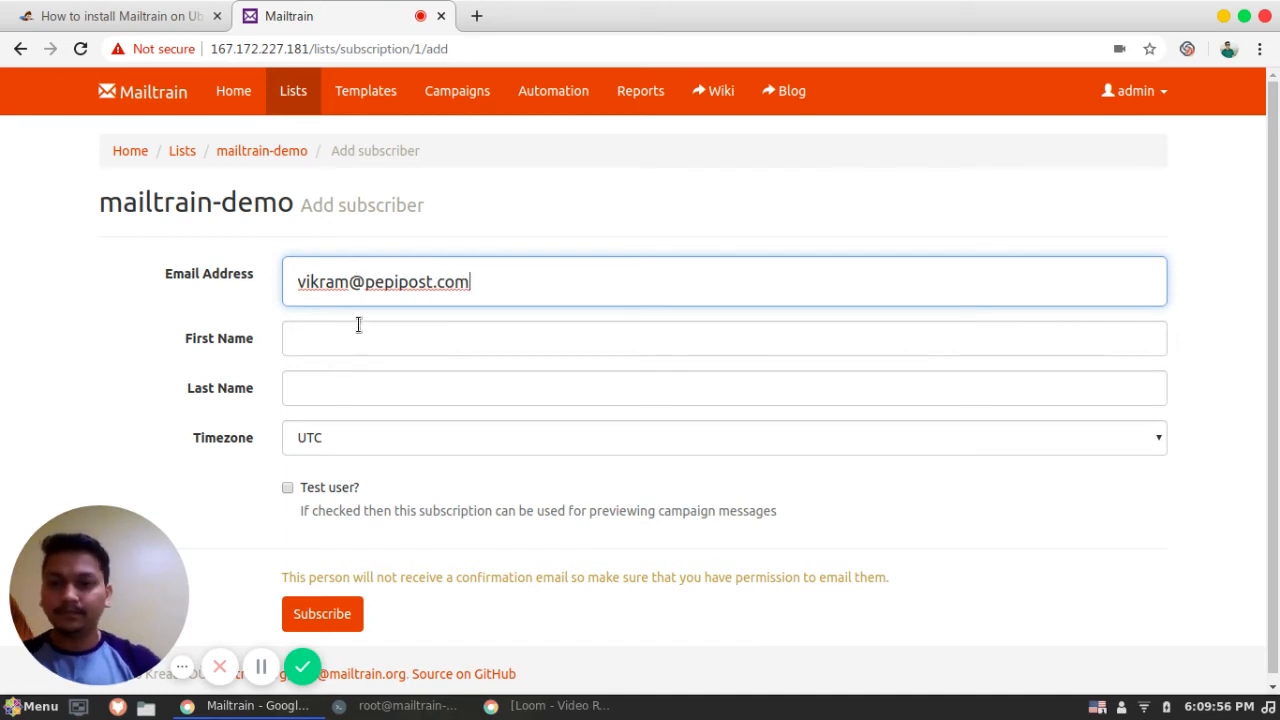
{"action": "left_click", "coordinate": [724, 338]}
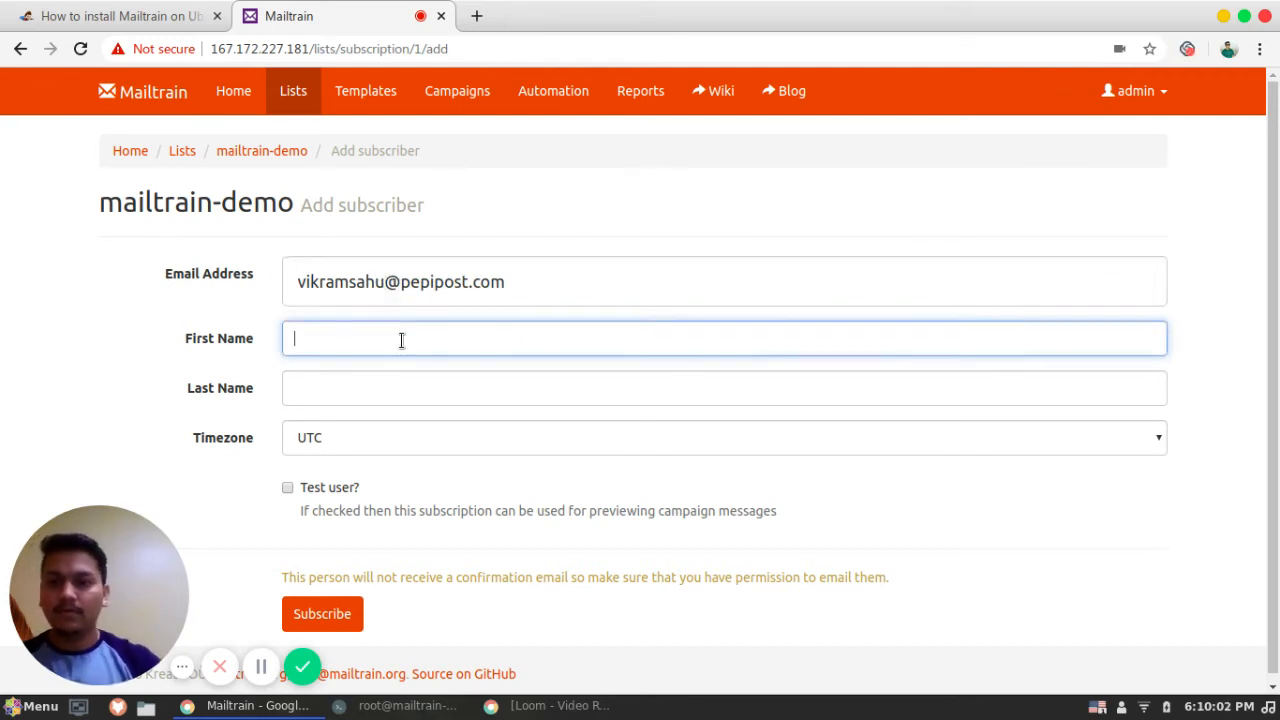
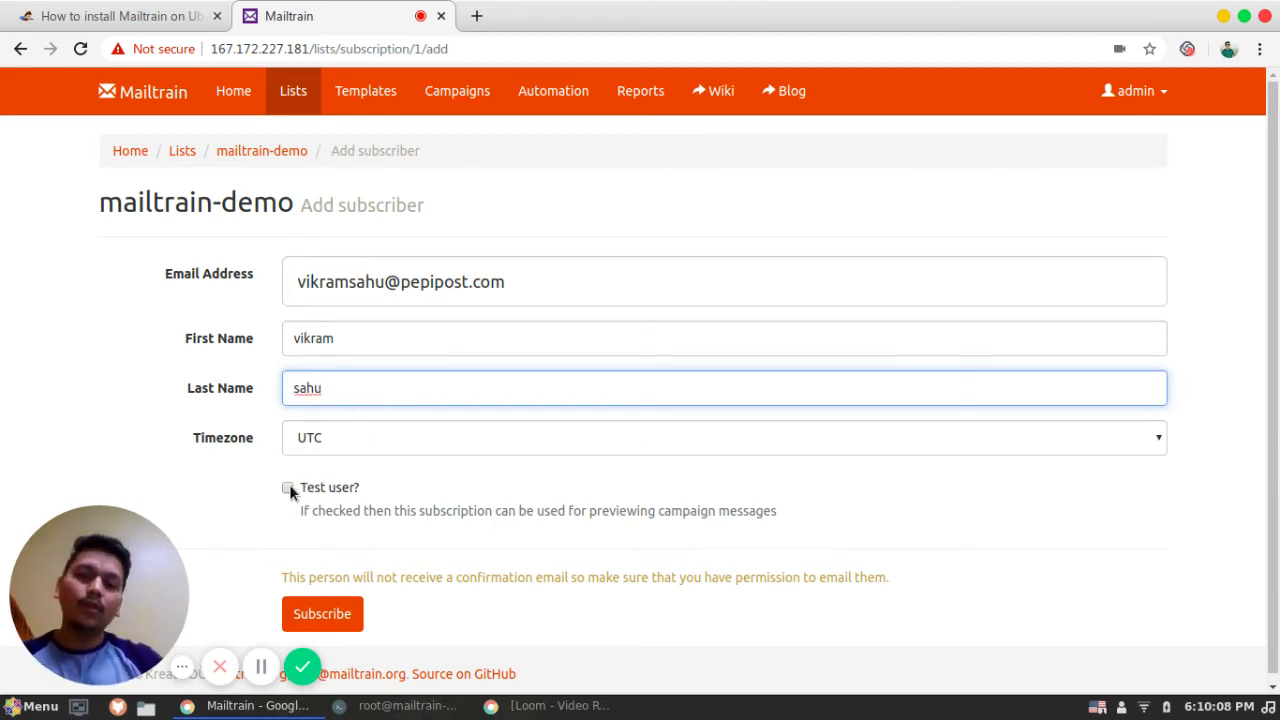
{"action": "left_click", "coordinate": [288, 488]}
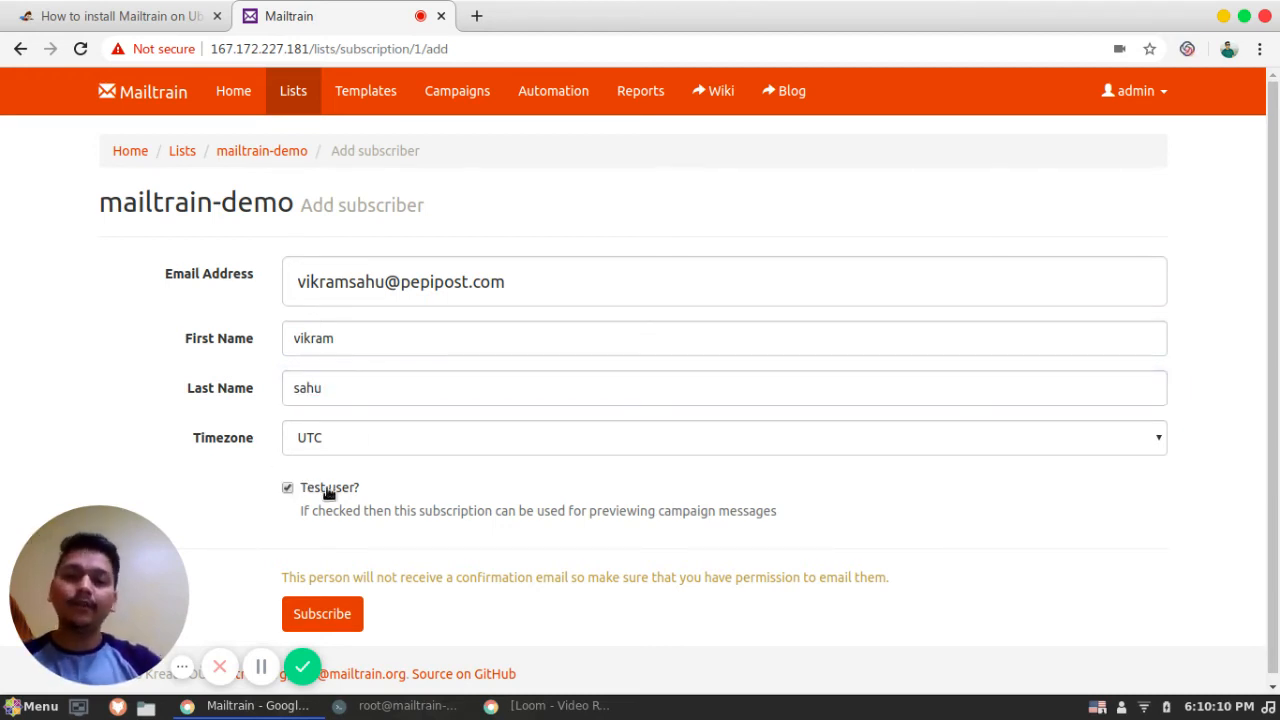
{"action": "mouse_move", "coordinate": [476, 644]}
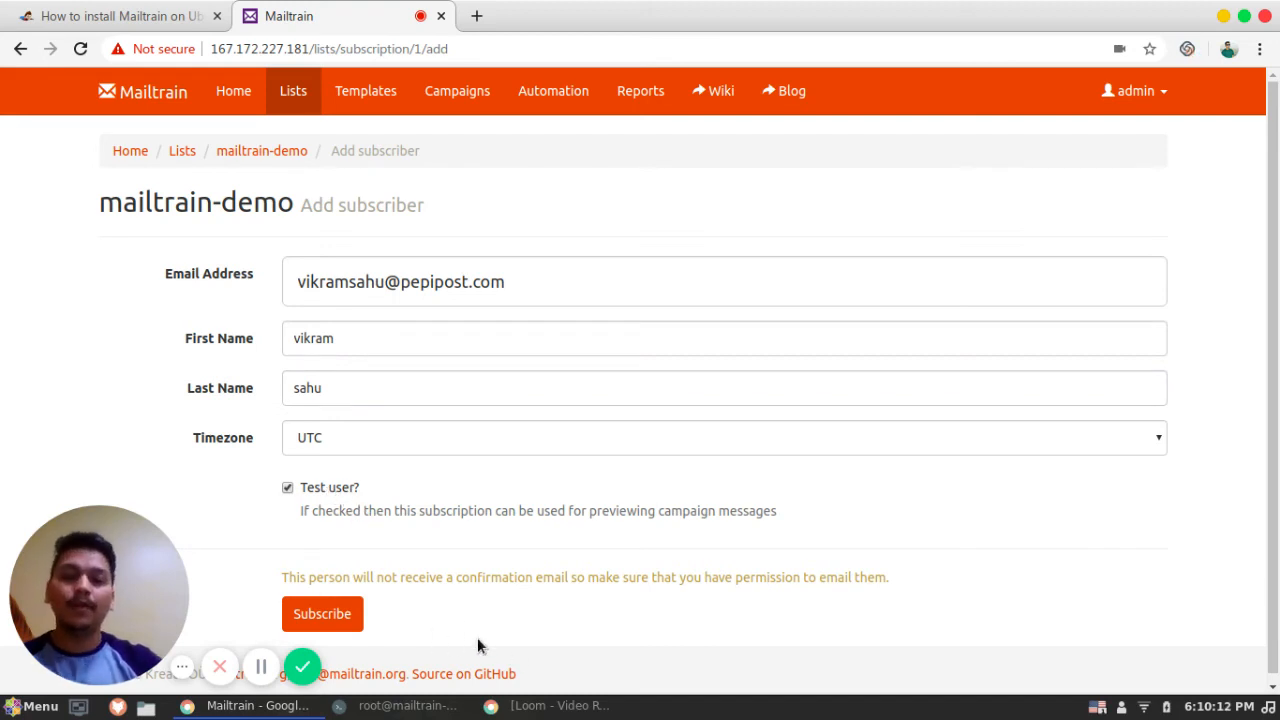
{"action": "mouse_move", "coordinate": [432, 626]}
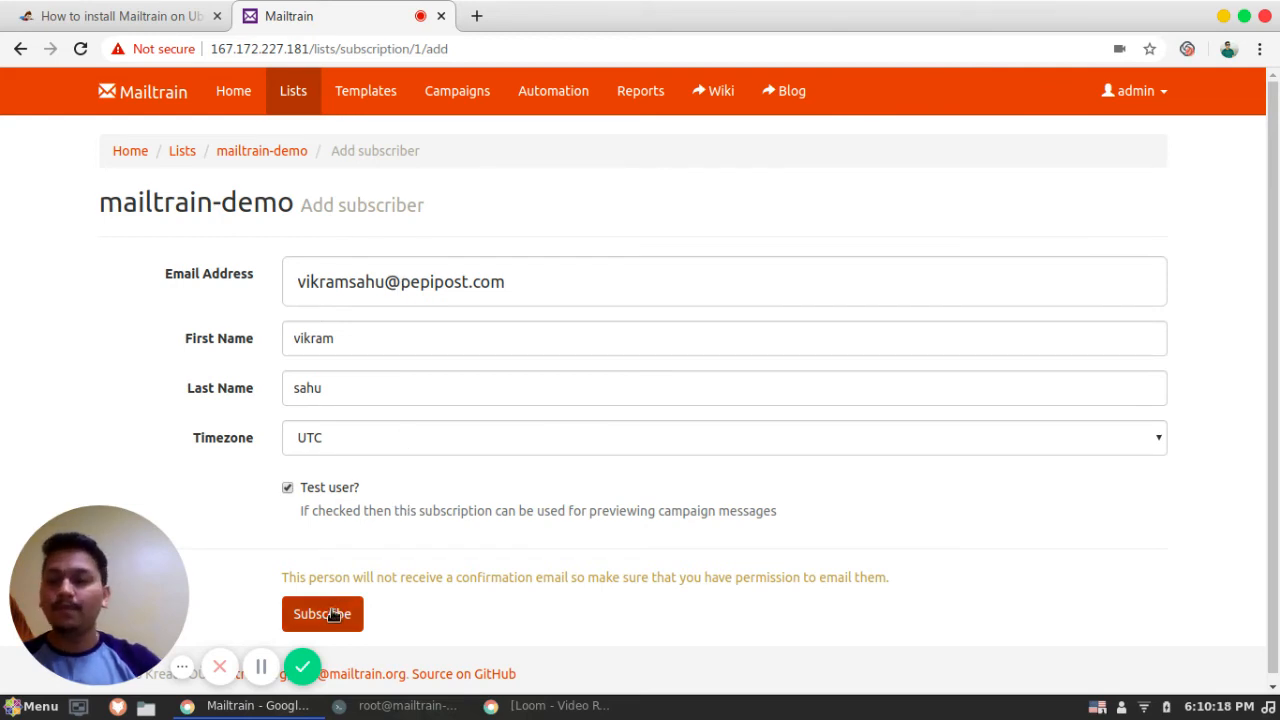
{"action": "left_click", "coordinate": [322, 612]}
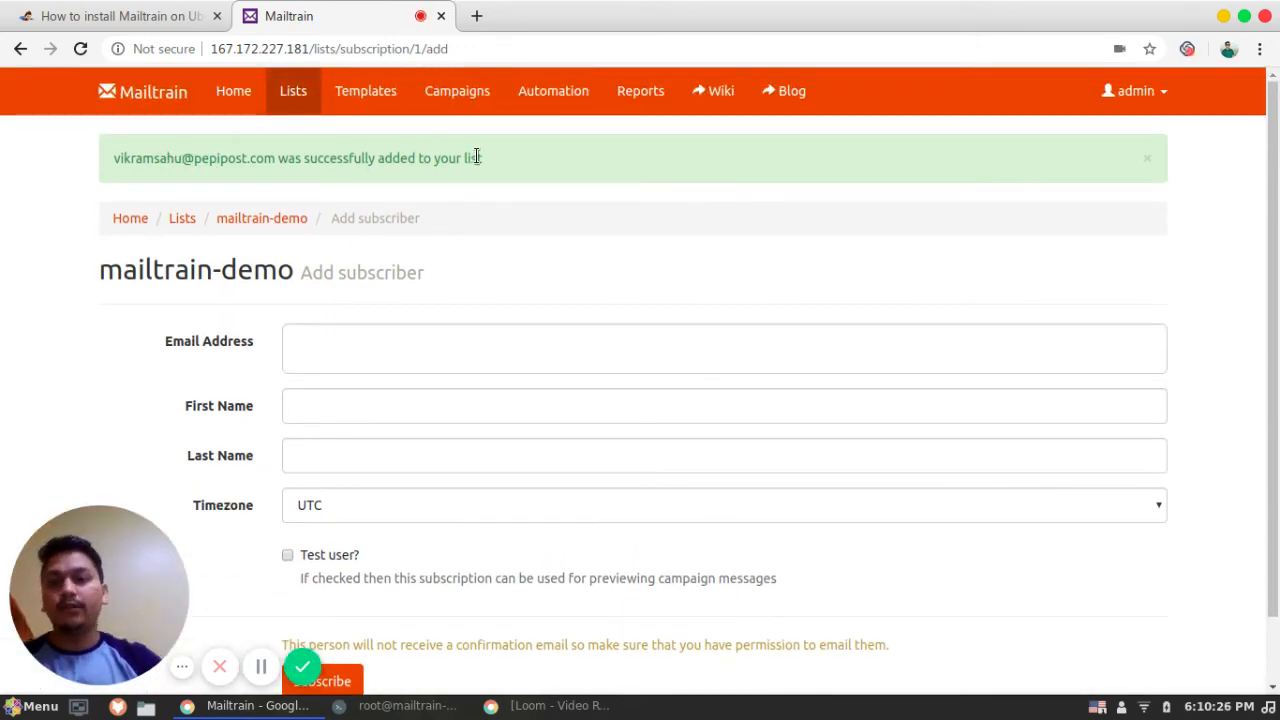
{"action": "left_click", "coordinate": [260, 218]}
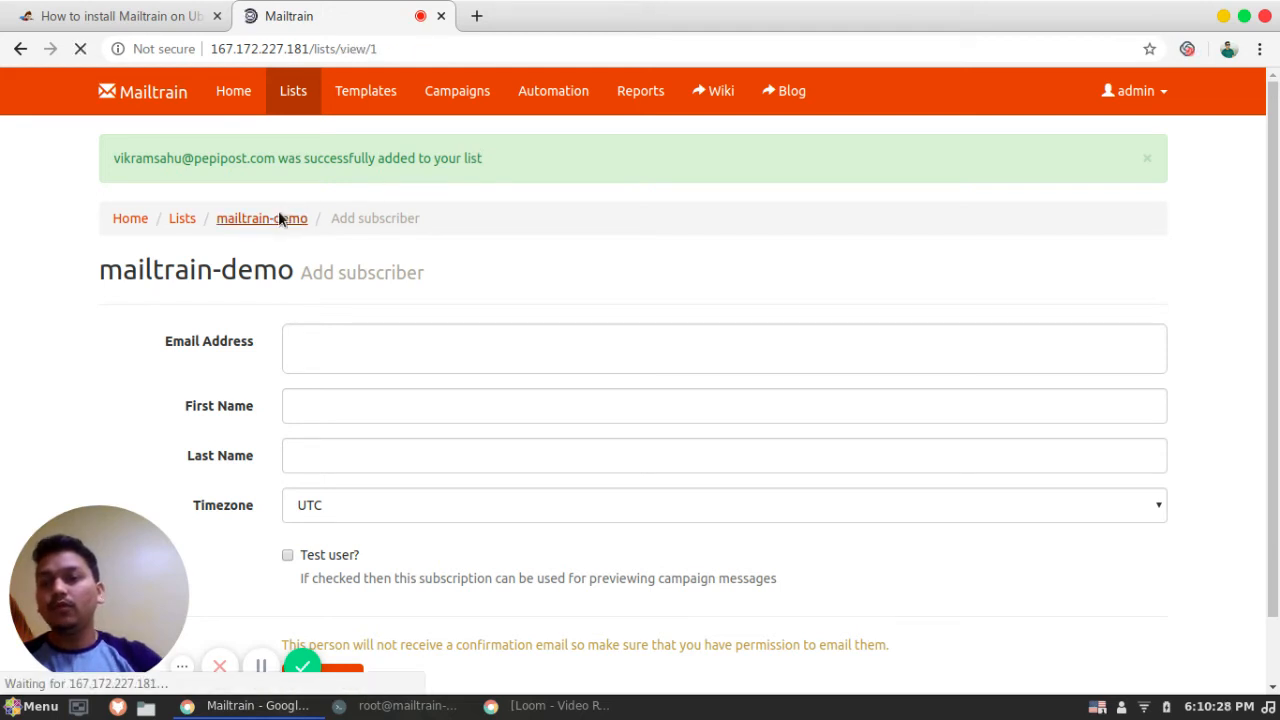
{"action": "left_click", "coordinate": [260, 218]}
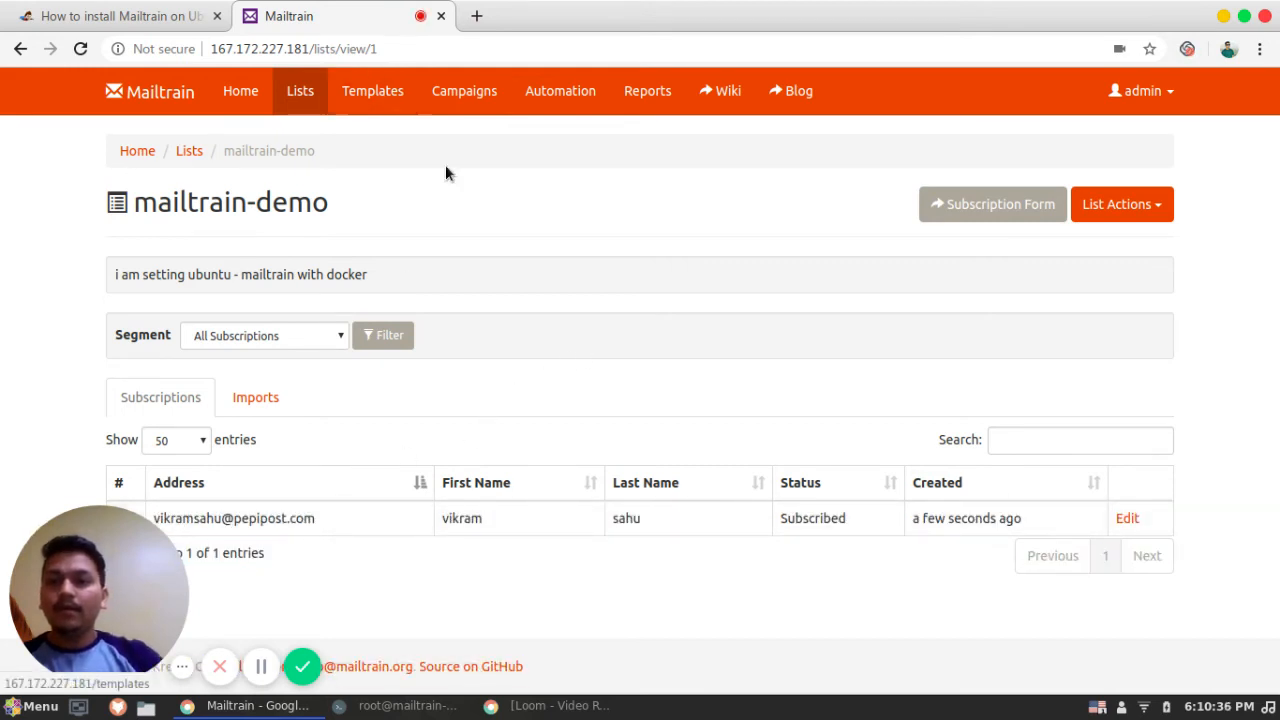
{"action": "mouse_move", "coordinate": [464, 90]}
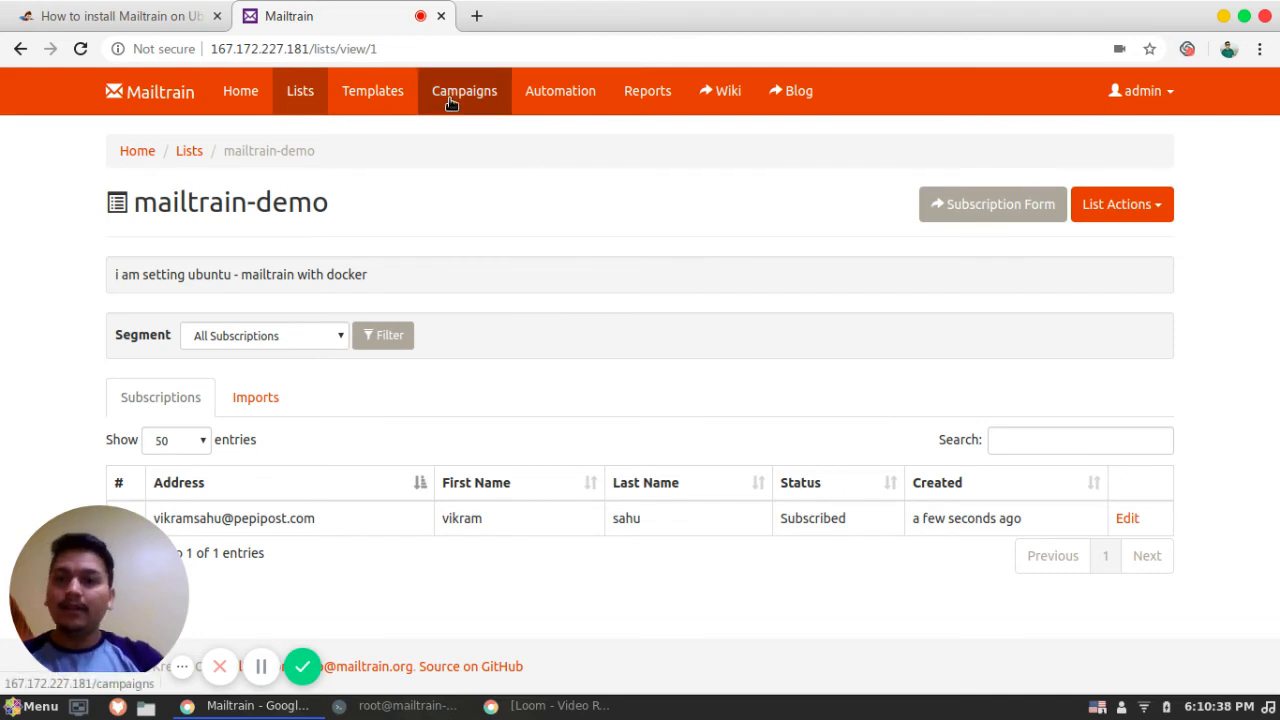
Step: From Campaigns, choose Regular Campaign to get the empty Create Campaign form
{"action": "left_click", "coordinate": [464, 92]}
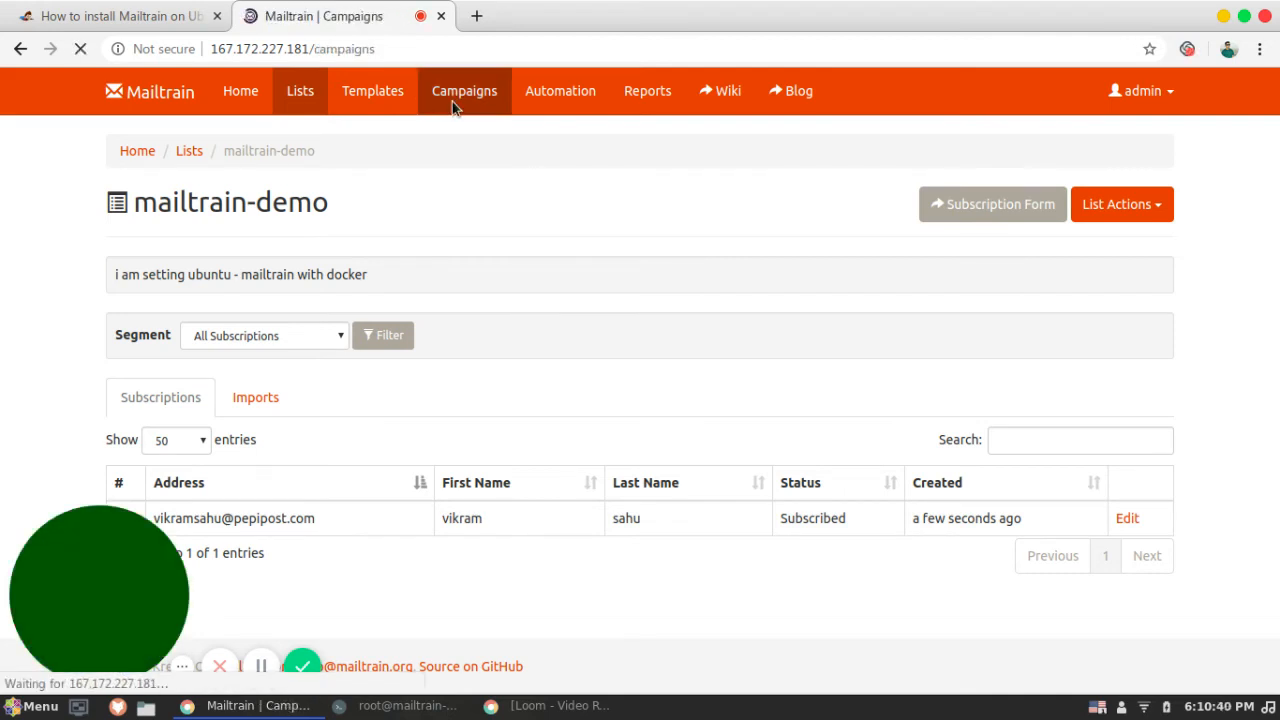
{"action": "left_click", "coordinate": [464, 90]}
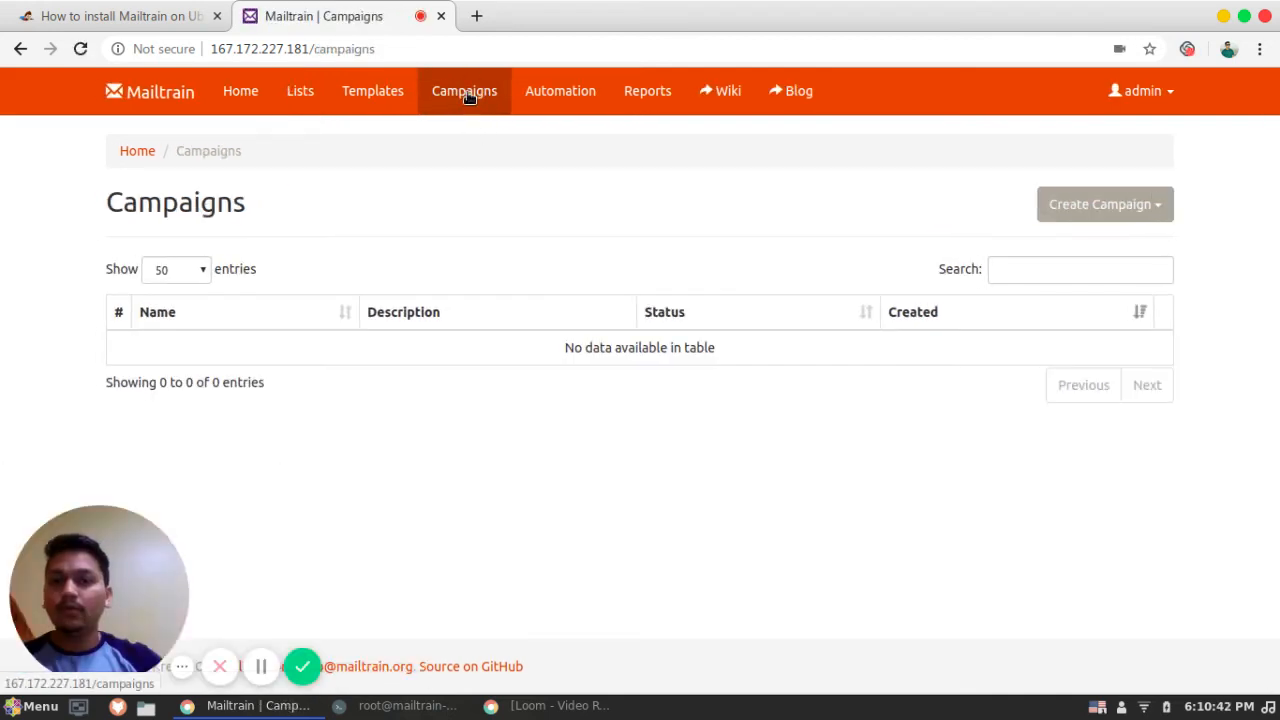
{"action": "left_click", "coordinate": [1104, 204]}
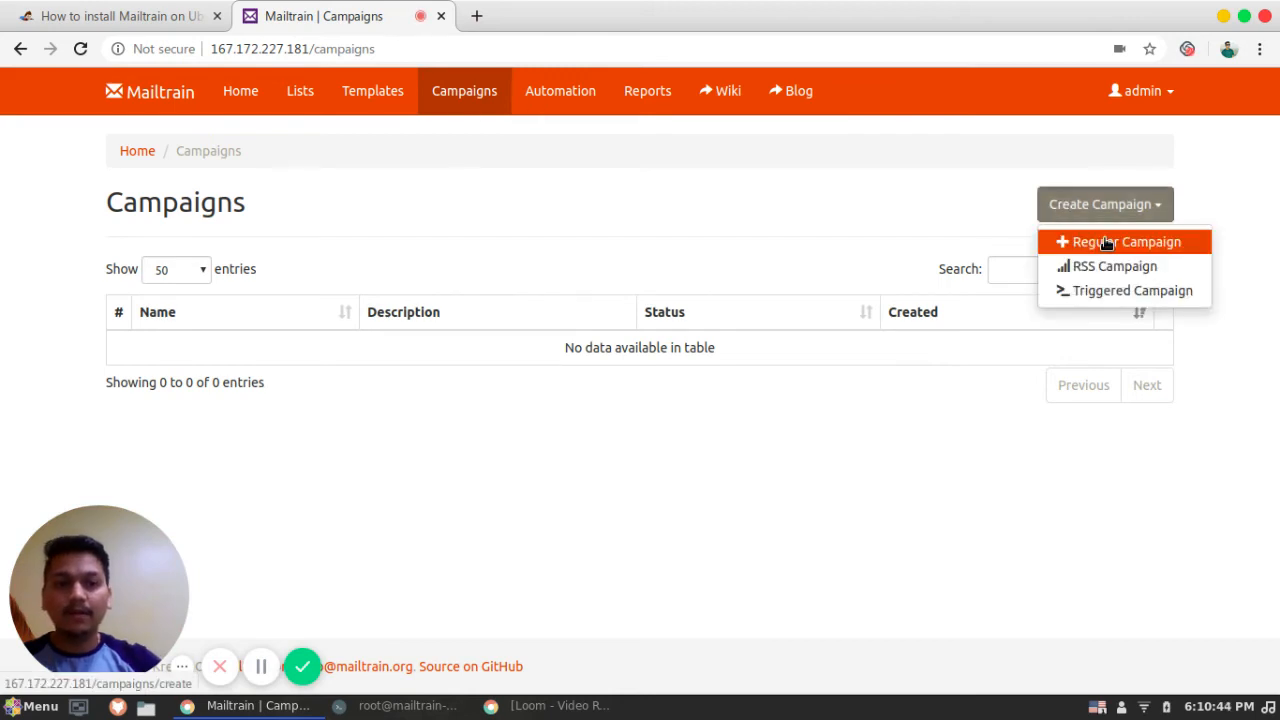
{"action": "left_click", "coordinate": [1122, 240]}
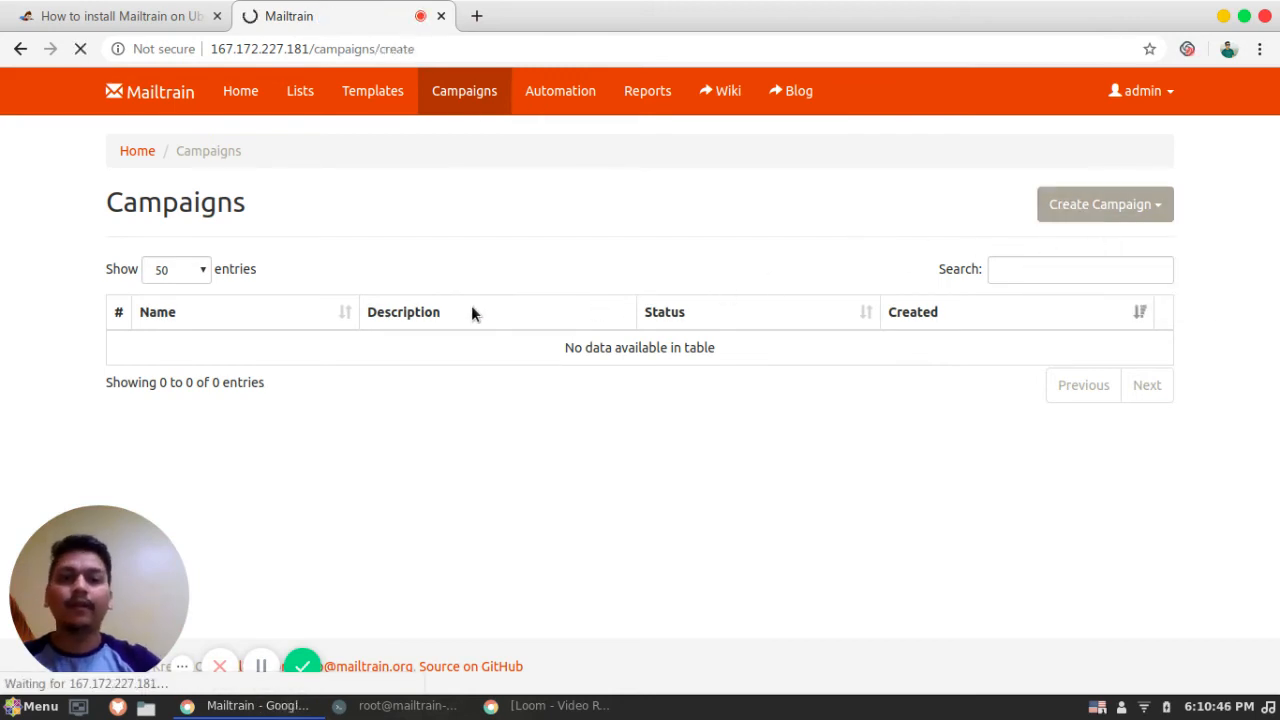
{"action": "left_click", "coordinate": [1100, 204]}
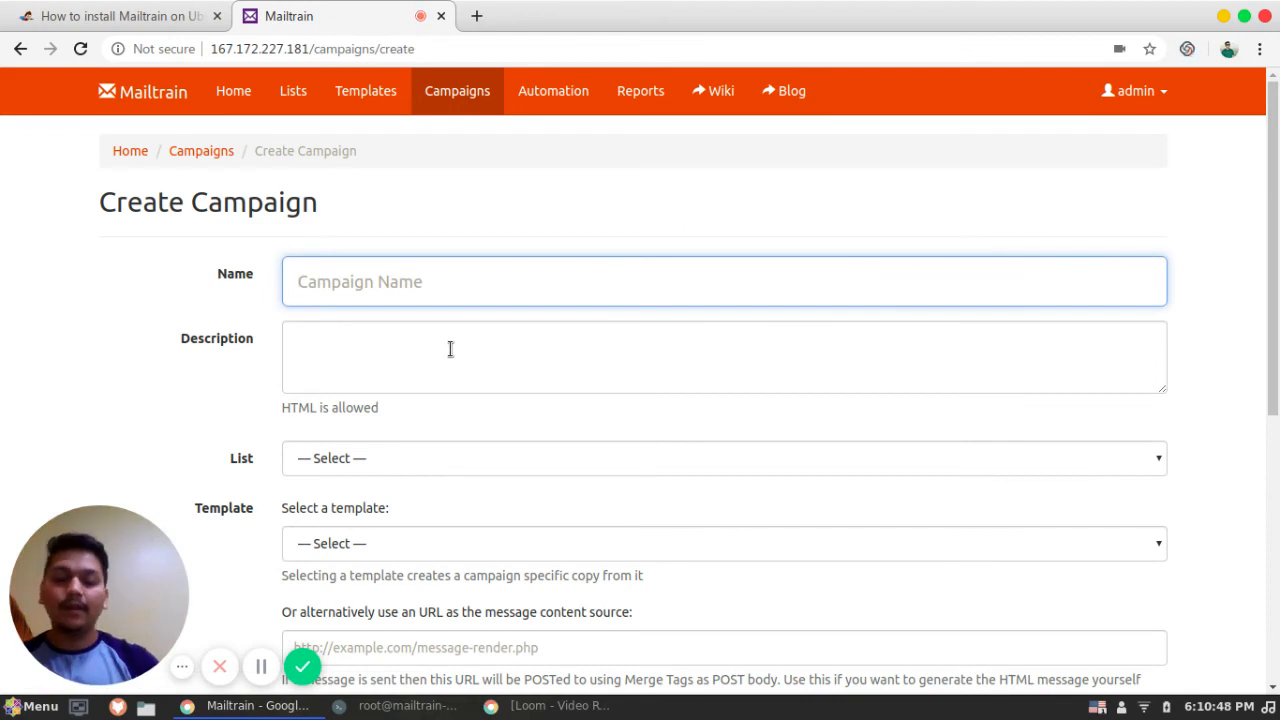
Step: Create campaign 'test -mailtrain' with description 'test' sent to the mailtrain-demo list
{"action": "type", "text": "test -ma"}
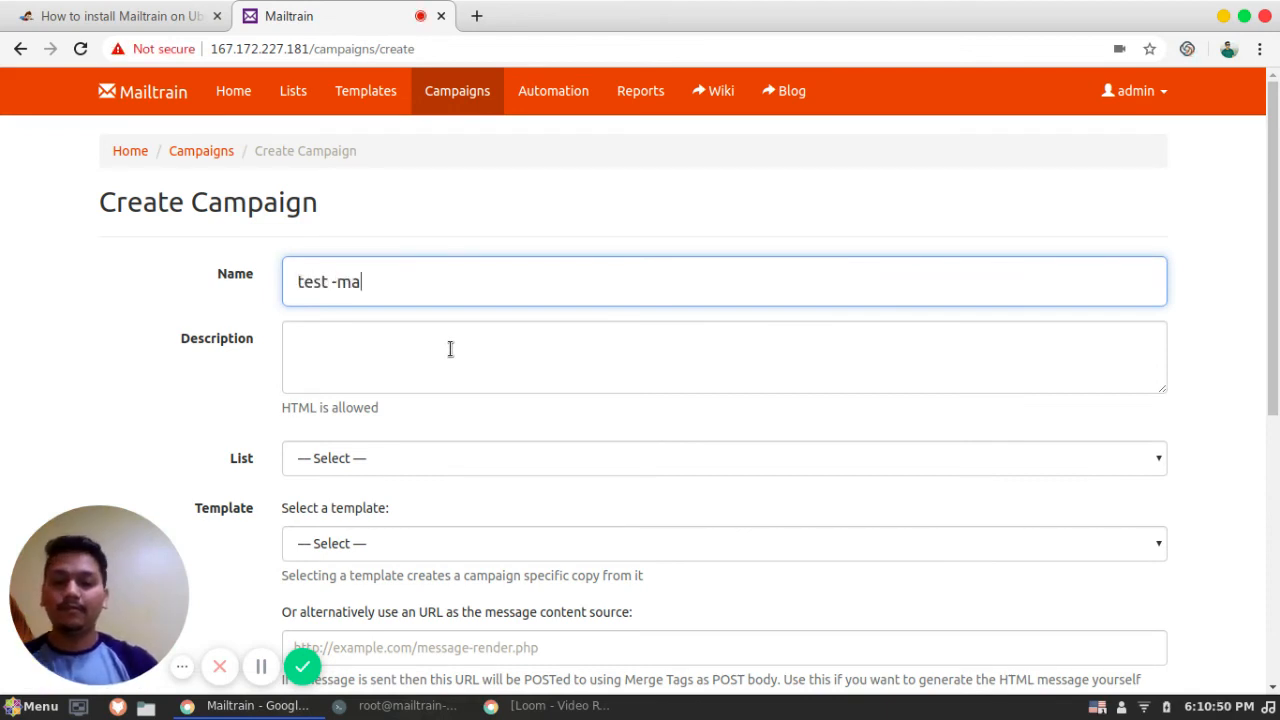
{"action": "type", "text": "iltrain"}
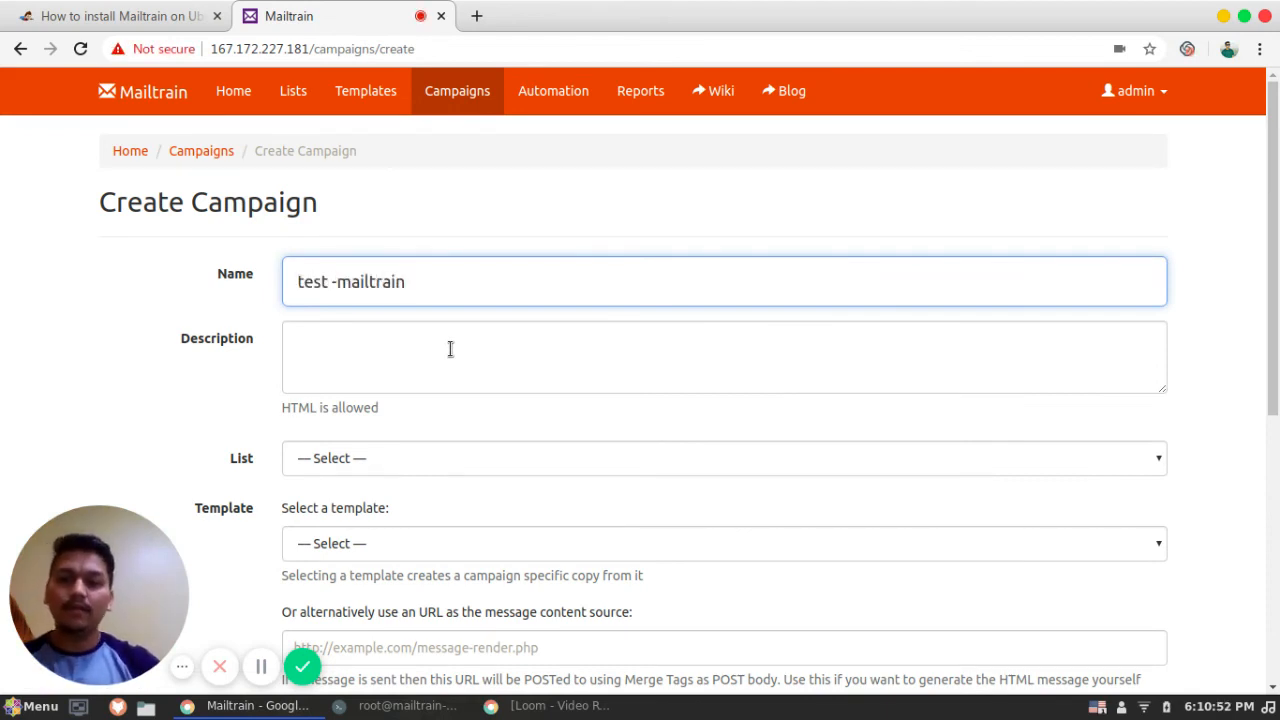
{"action": "type", "text": "test"}
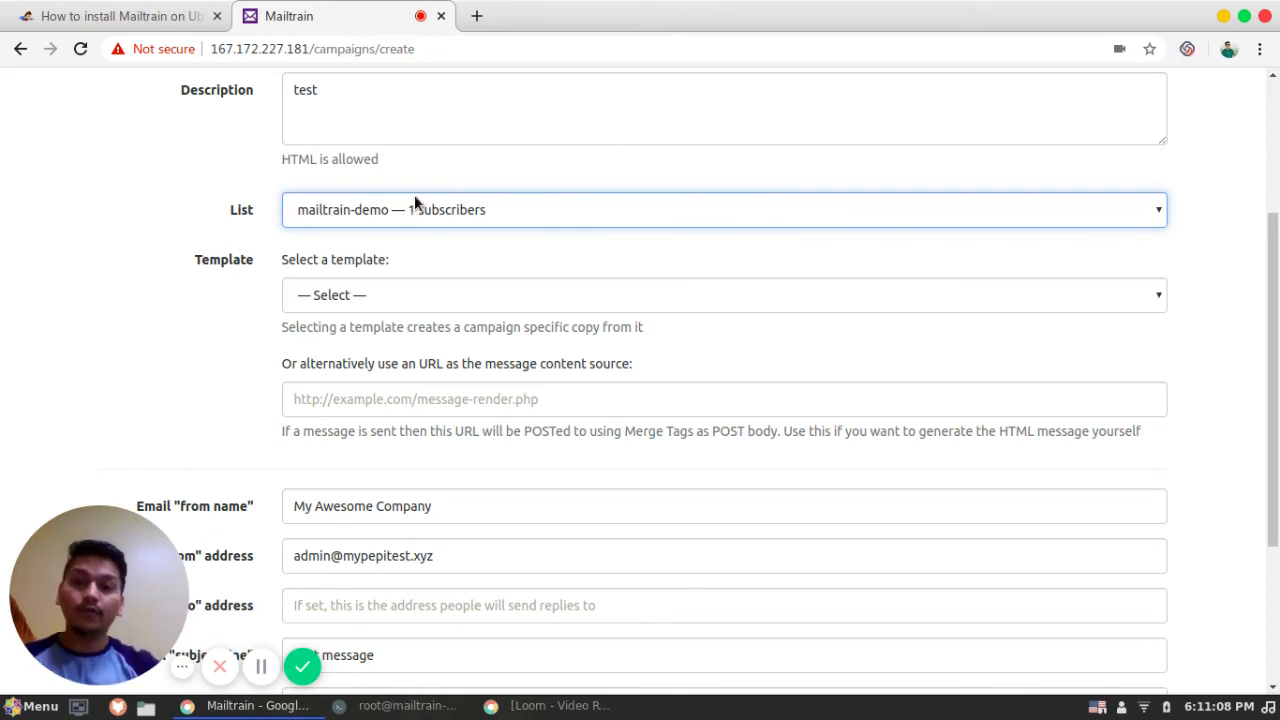
{"action": "left_click", "coordinate": [722, 294]}
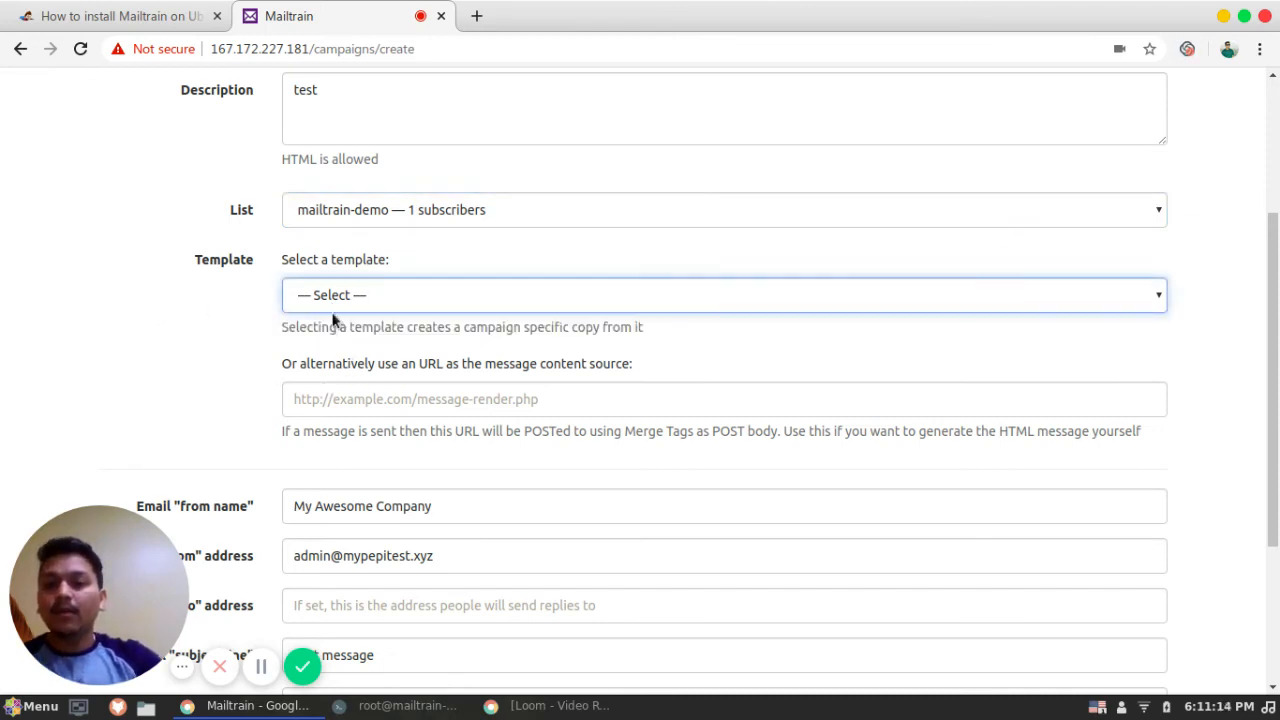
{"action": "scroll", "scroll_direction": "down", "scroll_amount": 3}
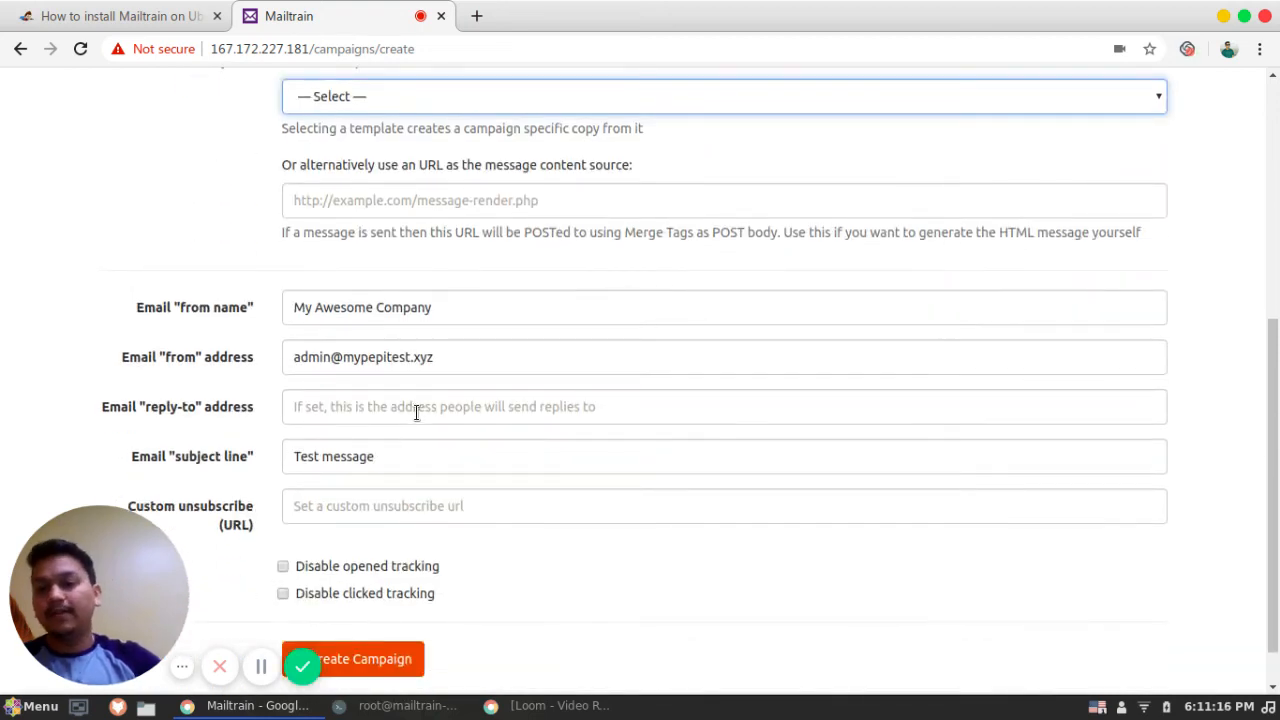
{"action": "scroll", "scroll_direction": "down", "scroll_amount": 3}
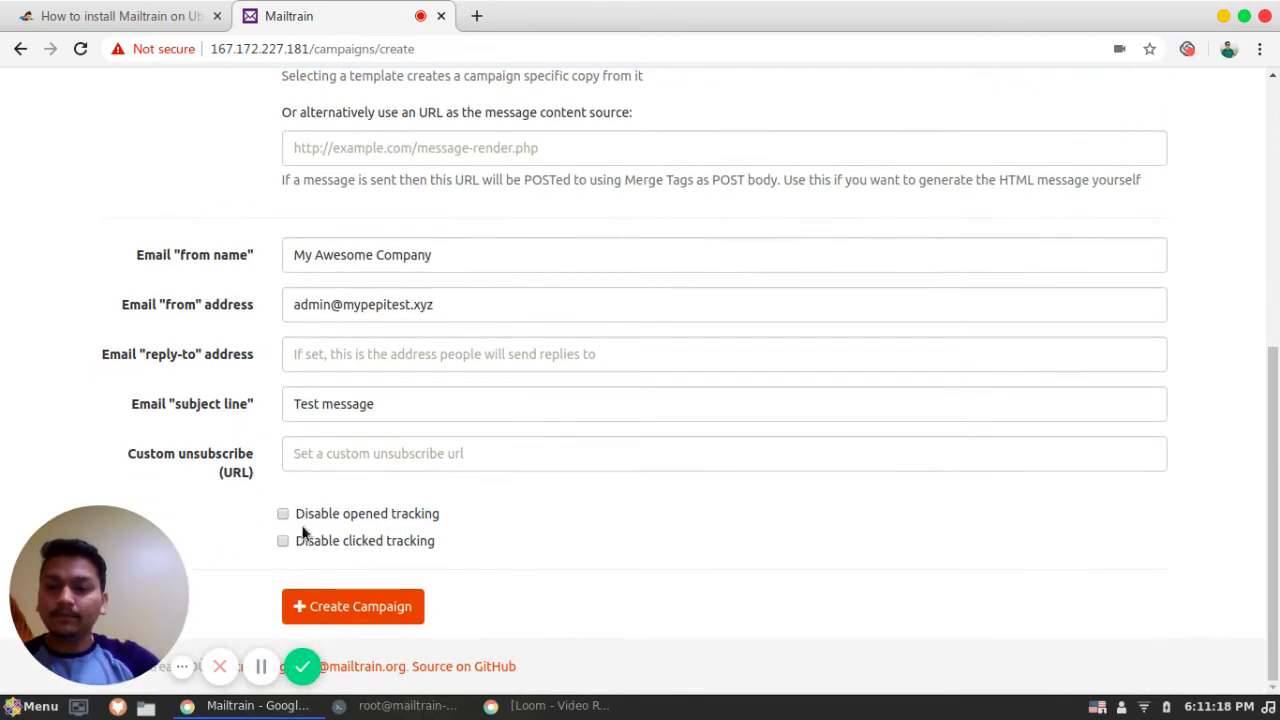
{"action": "mouse_move", "coordinate": [368, 508]}
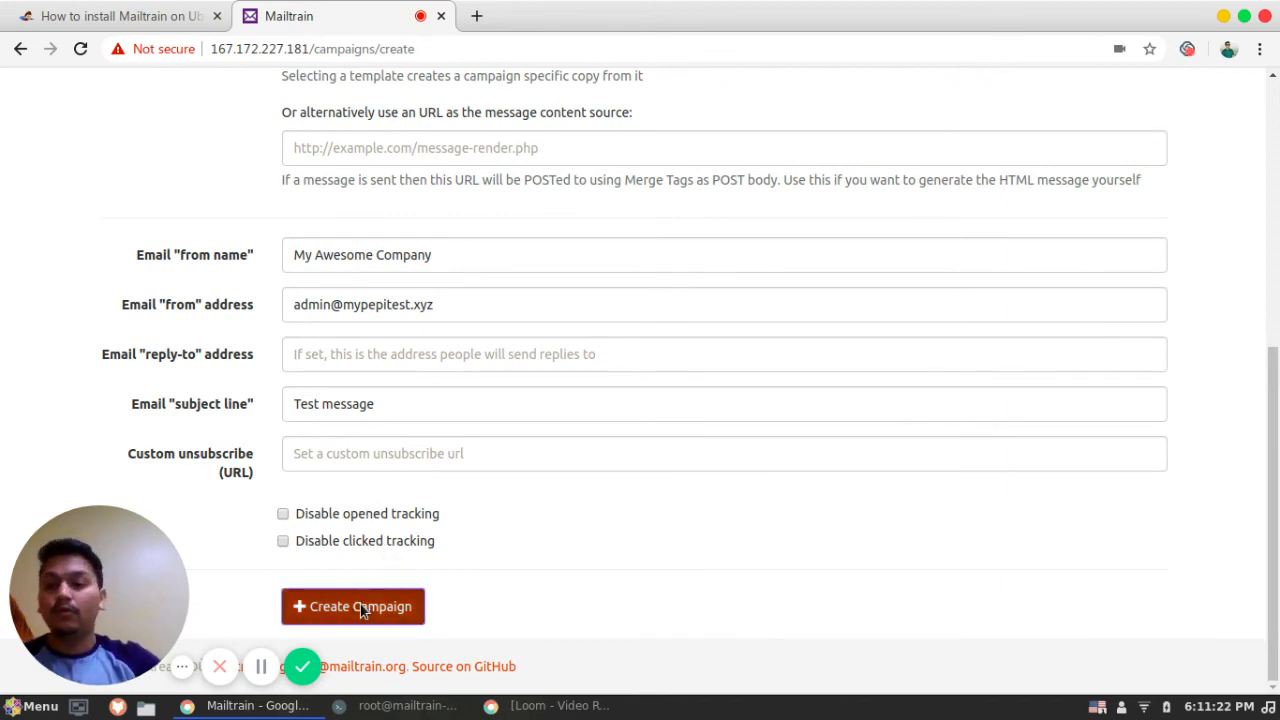
{"action": "left_click", "coordinate": [352, 606]}
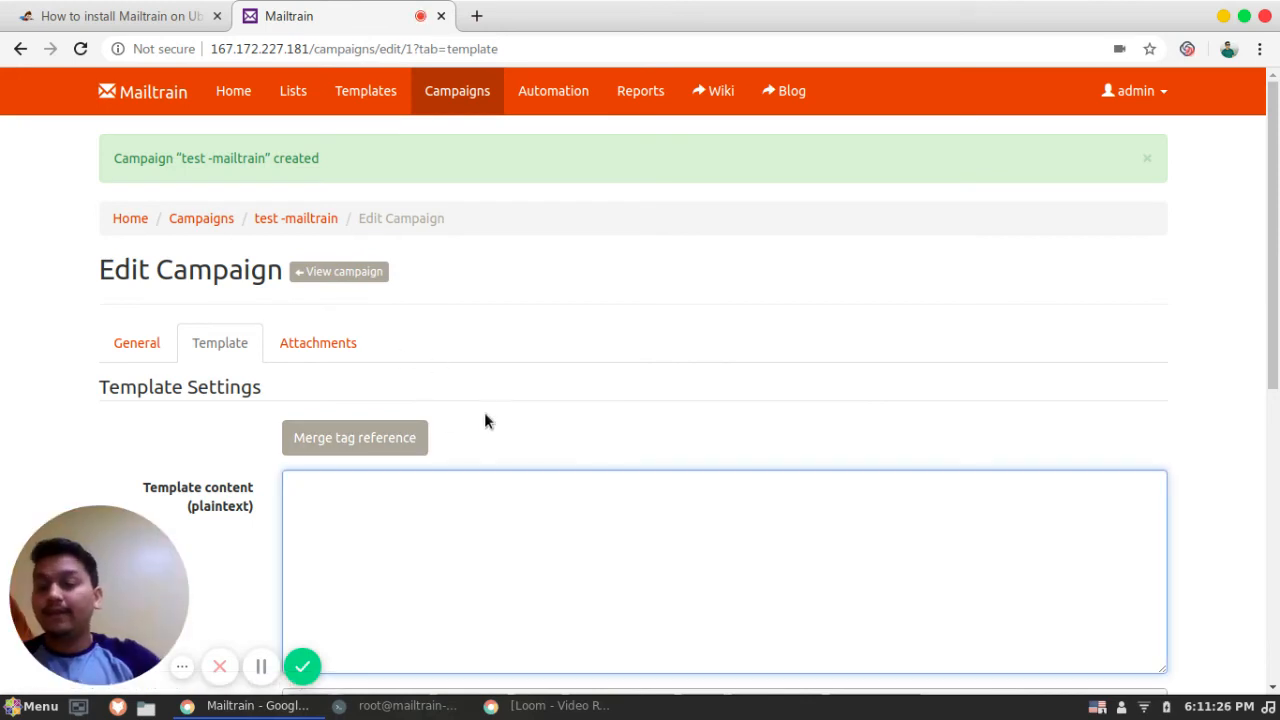
Step: Set the template content to 'hello vikram, i am mailtrain -service user' and update it
{"action": "scroll", "scroll_direction": "down", "scroll_amount": 3}
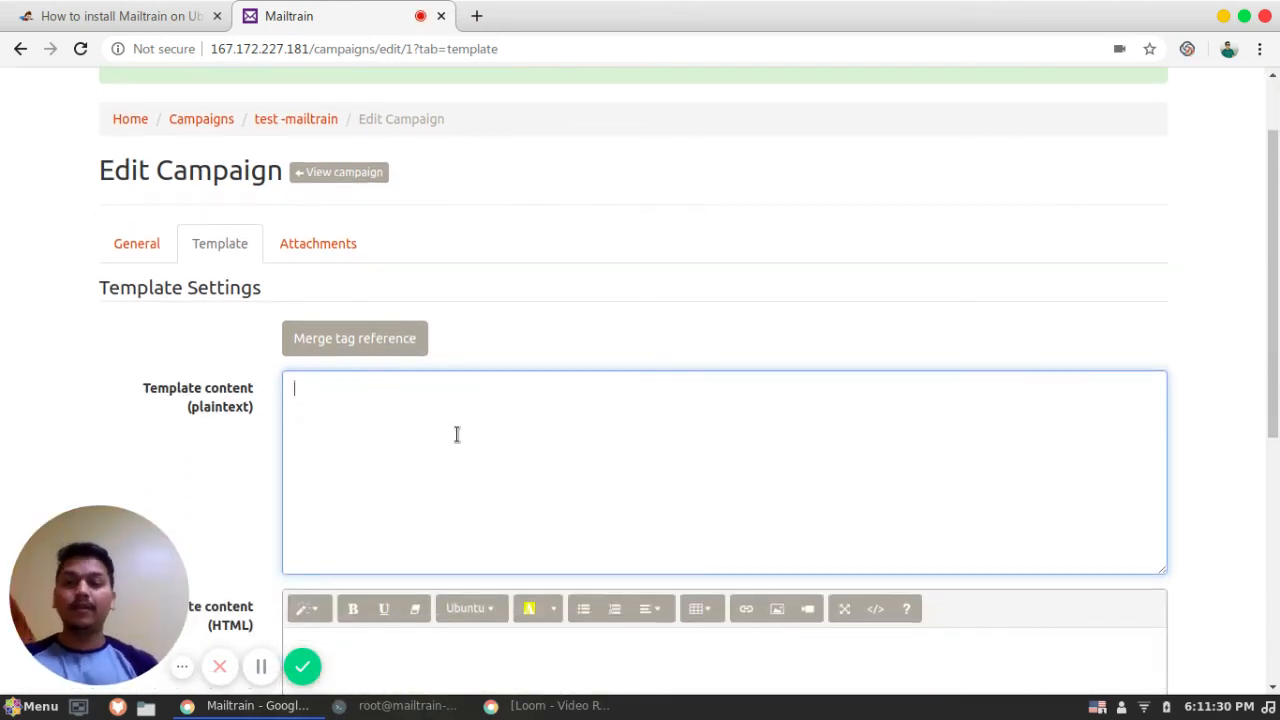
{"action": "type", "text": "hello"}
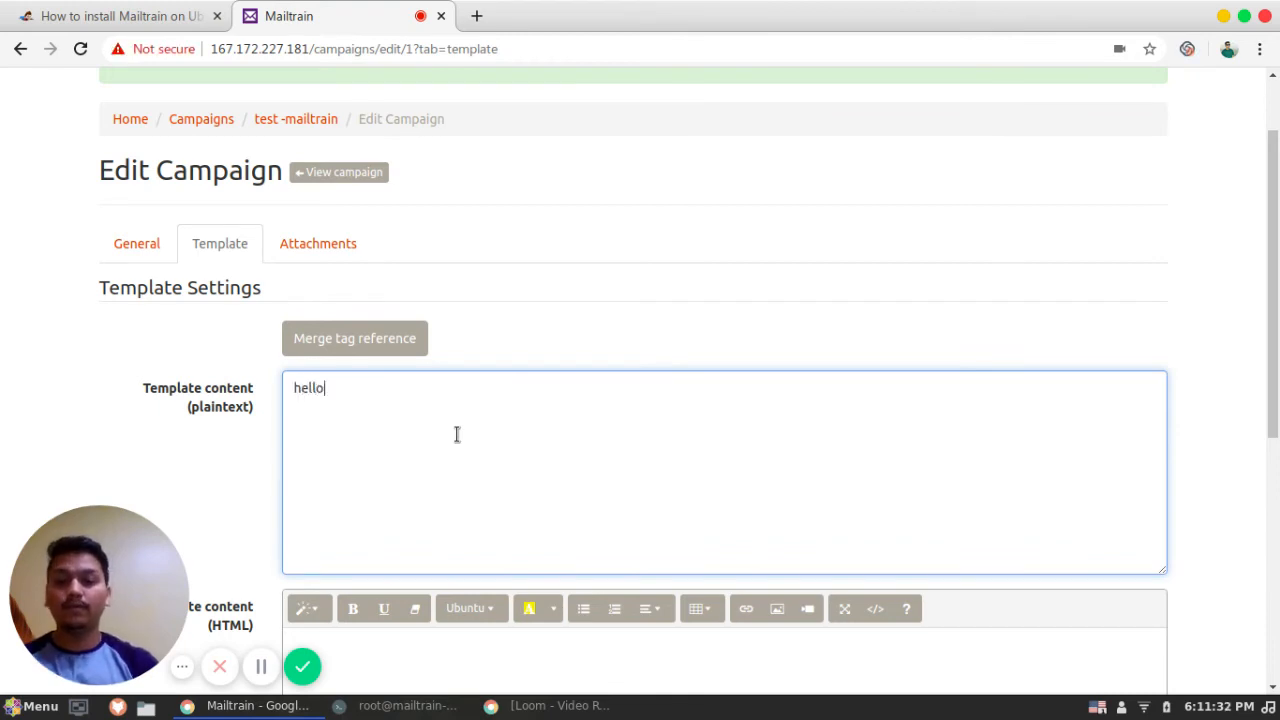
{"action": "type", "text": "vikra"}
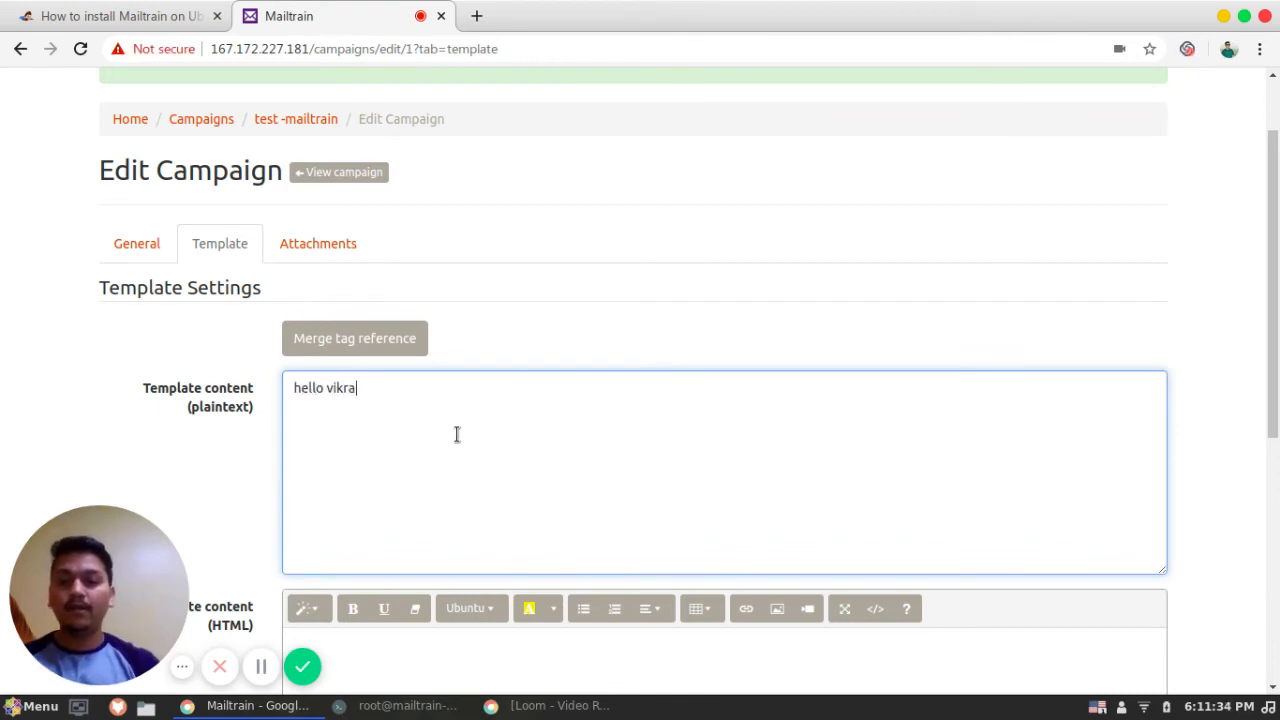
{"action": "type", "text": "m,"}
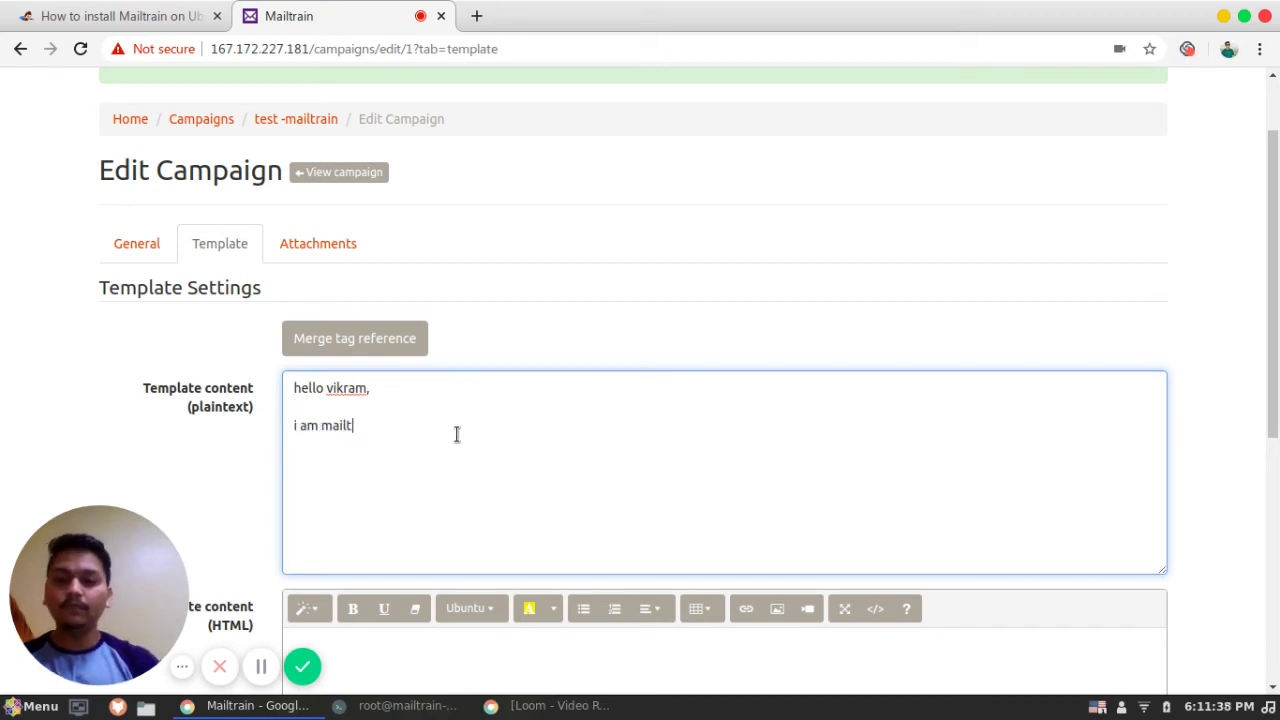
{"action": "type", "text": "rain -servi"}
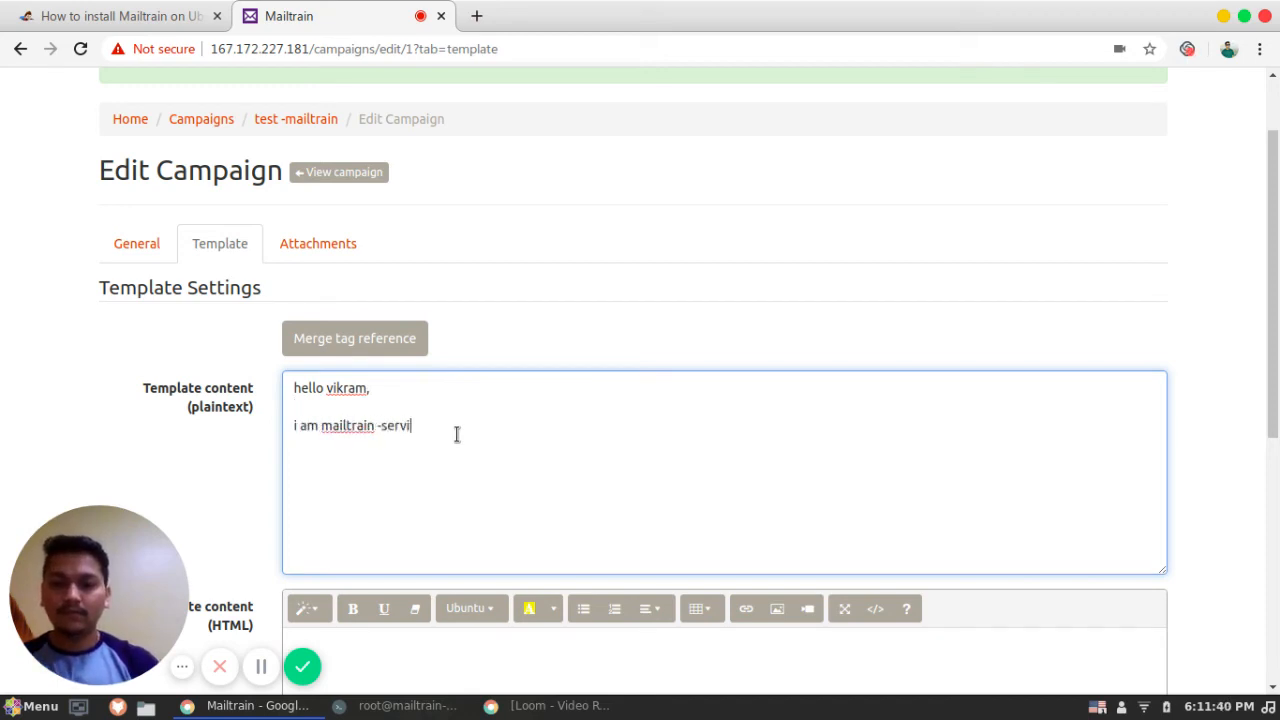
{"action": "type", "text": "ce user"}
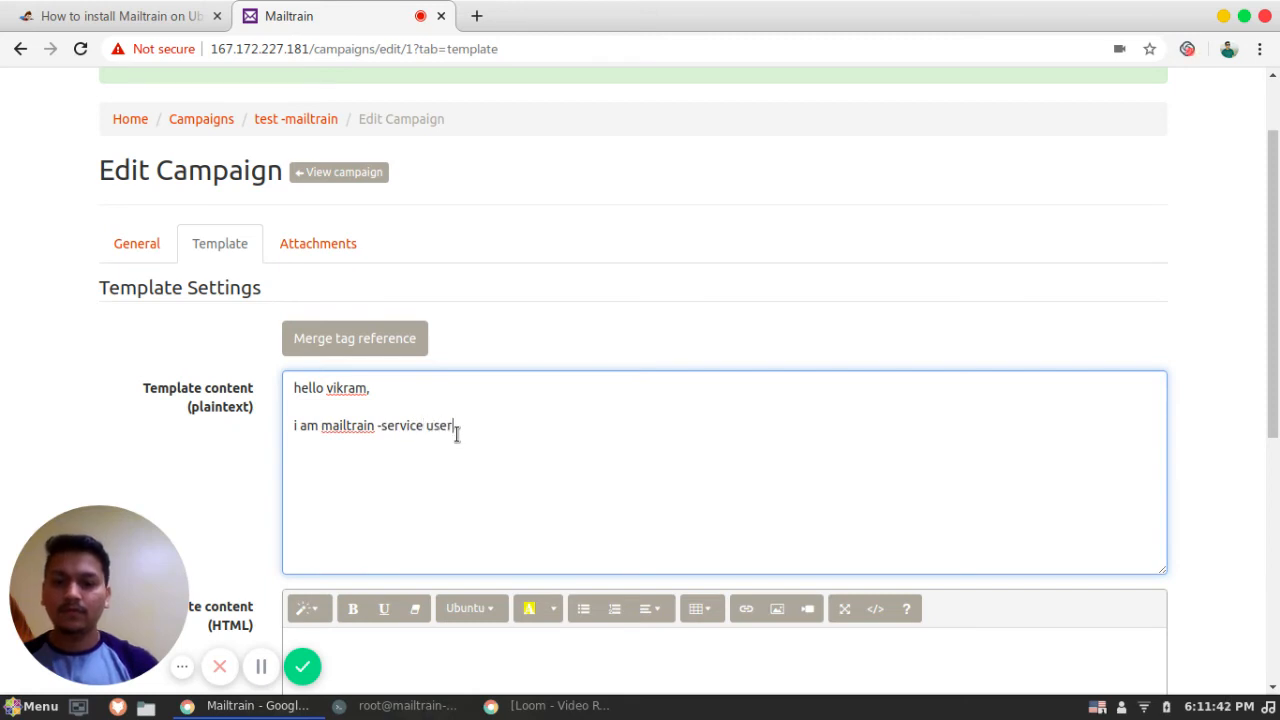
{"action": "scroll", "scroll_direction": "down", "scroll_amount": 3}
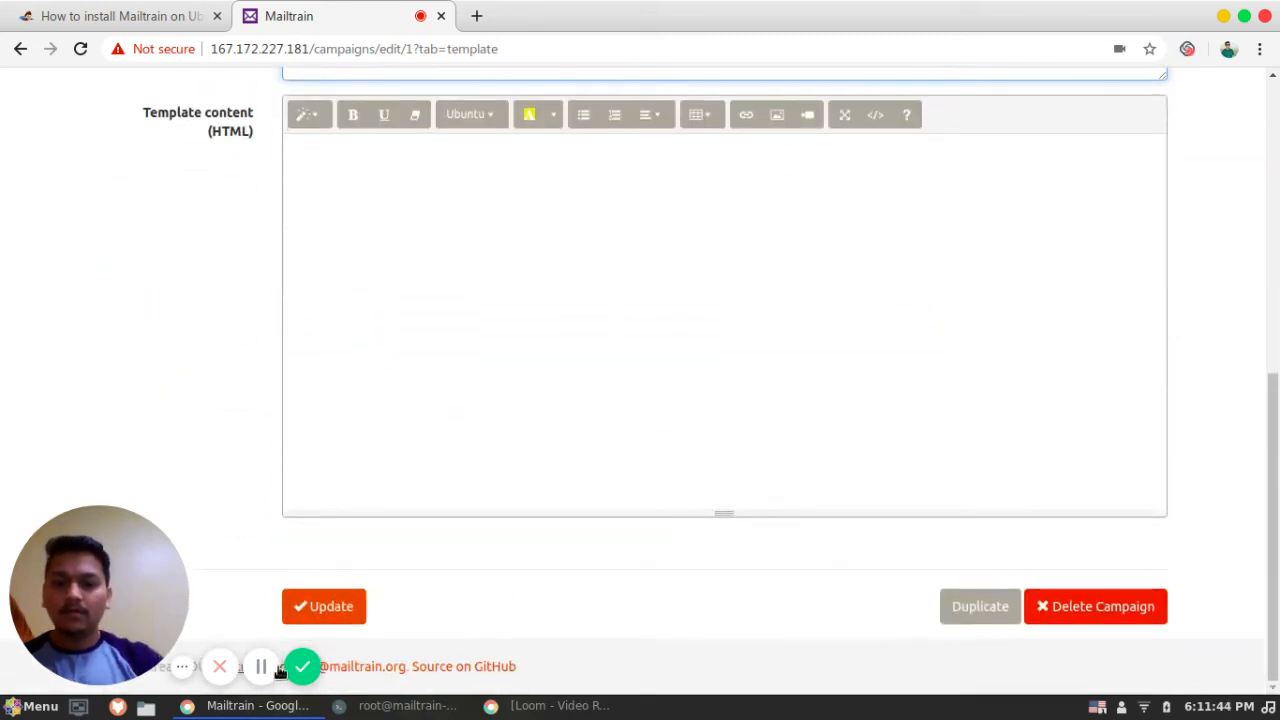
{"action": "left_click", "coordinate": [324, 606]}
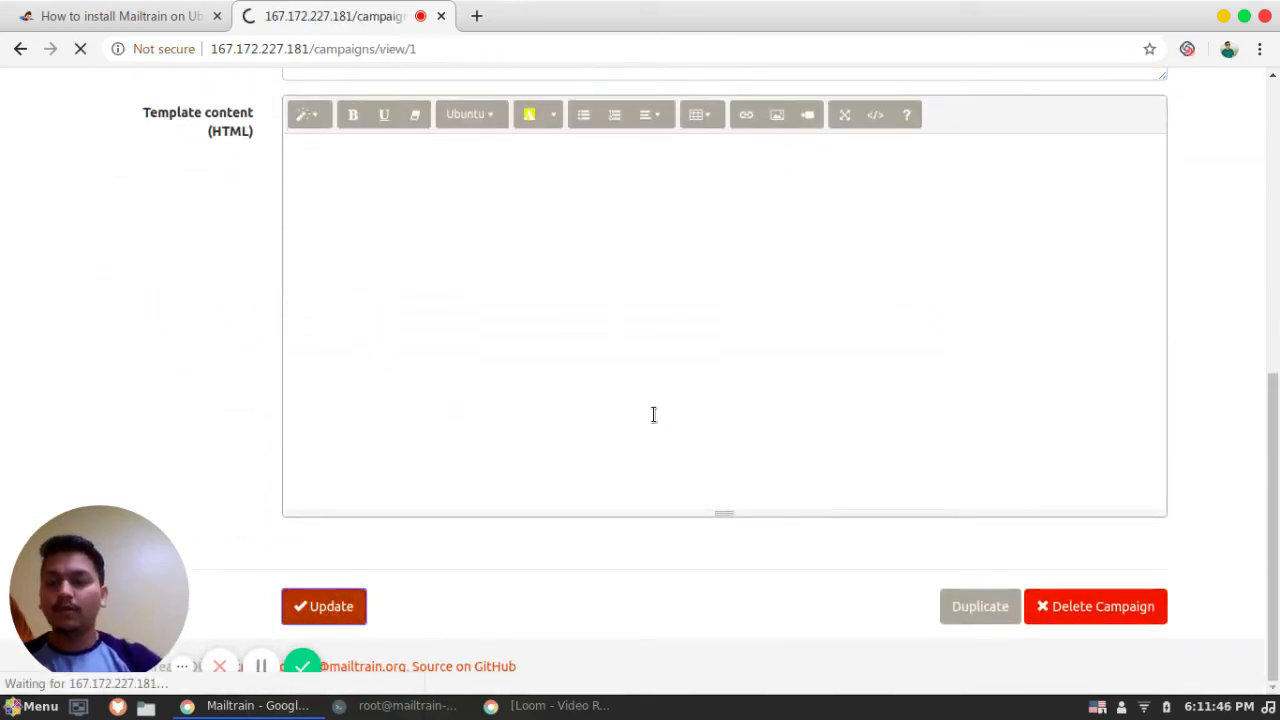
Step: Keep the preview test user and confirm sending the campaign to its 1 subscriber
{"action": "left_click", "coordinate": [324, 606]}
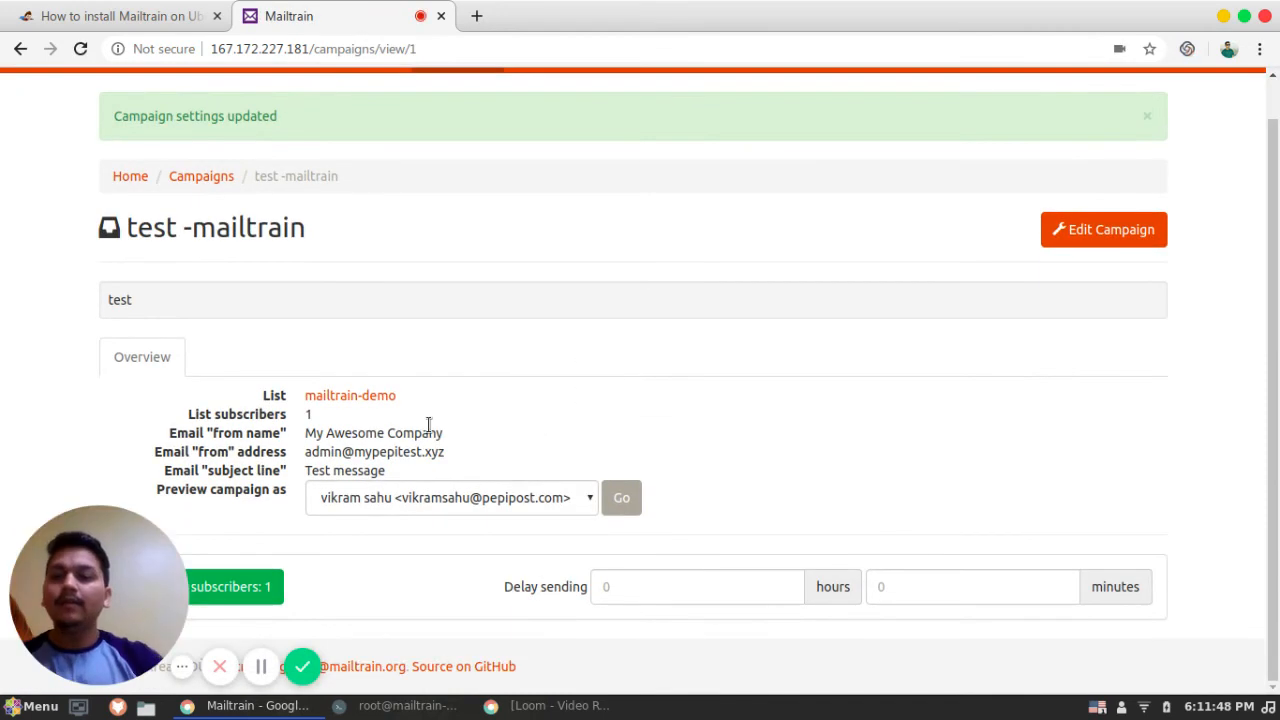
{"action": "mouse_move", "coordinate": [424, 518]}
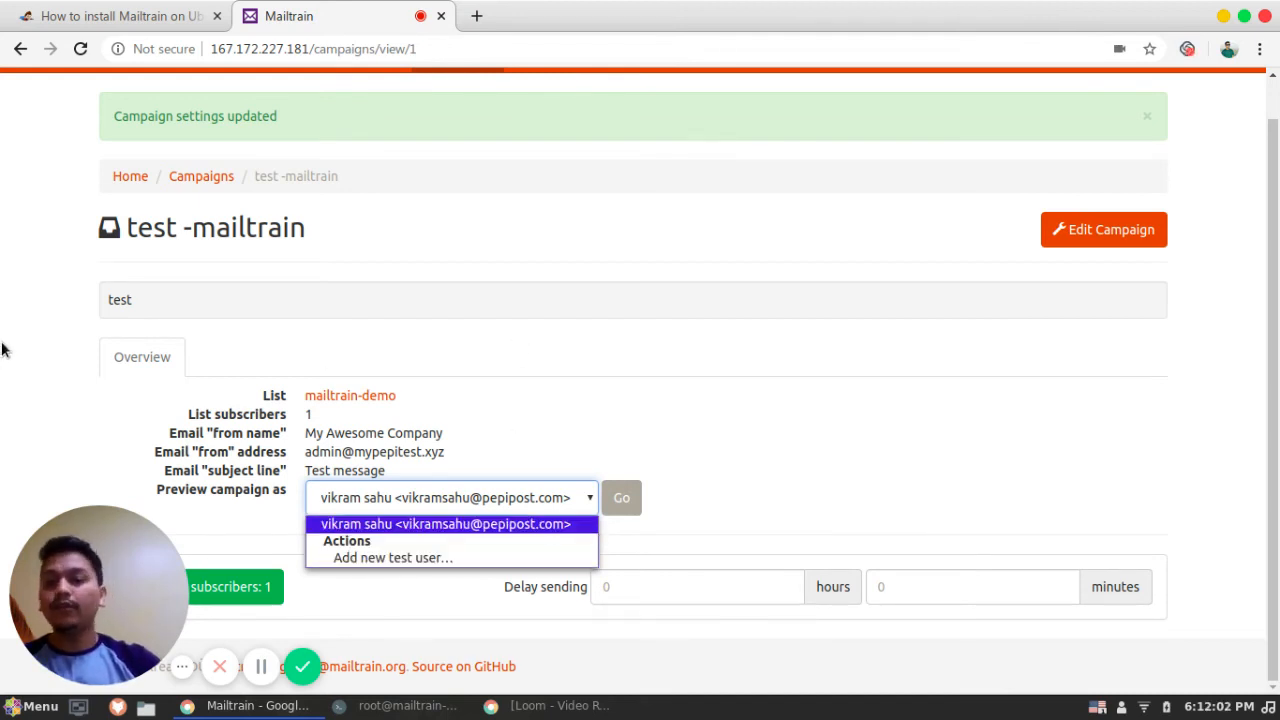
{"action": "left_click", "coordinate": [444, 524]}
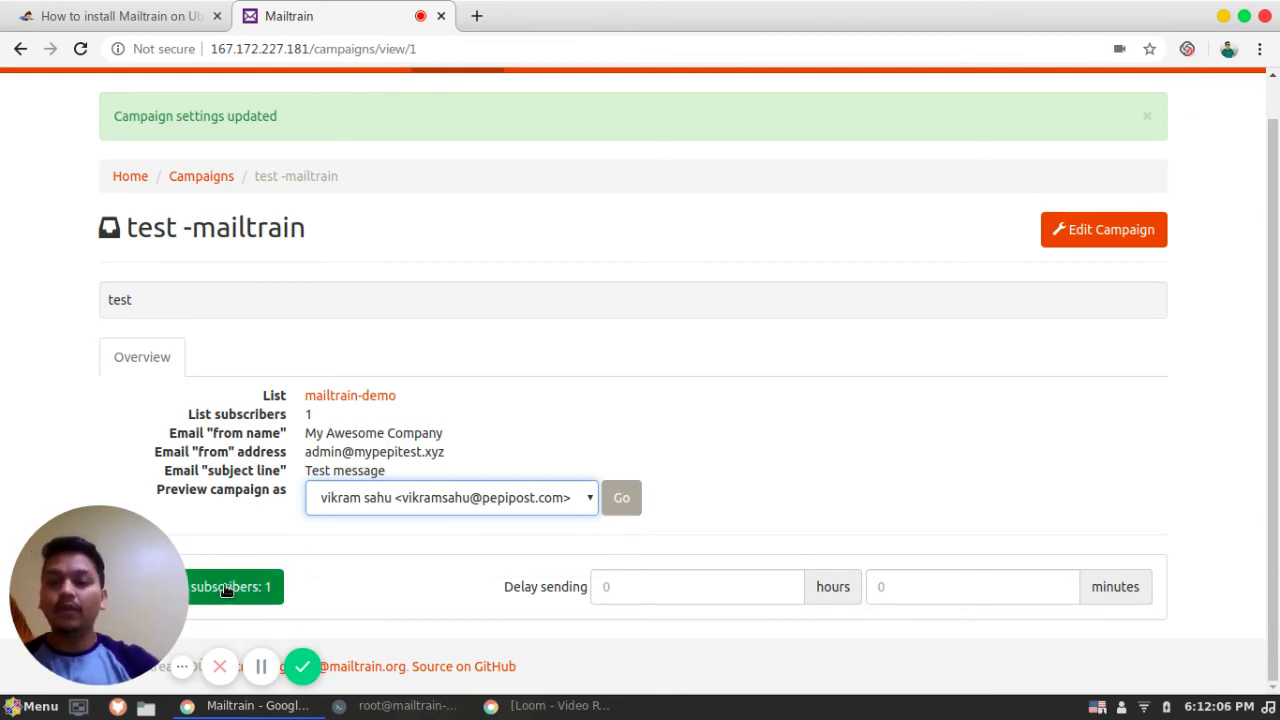
{"action": "left_click", "coordinate": [232, 586]}
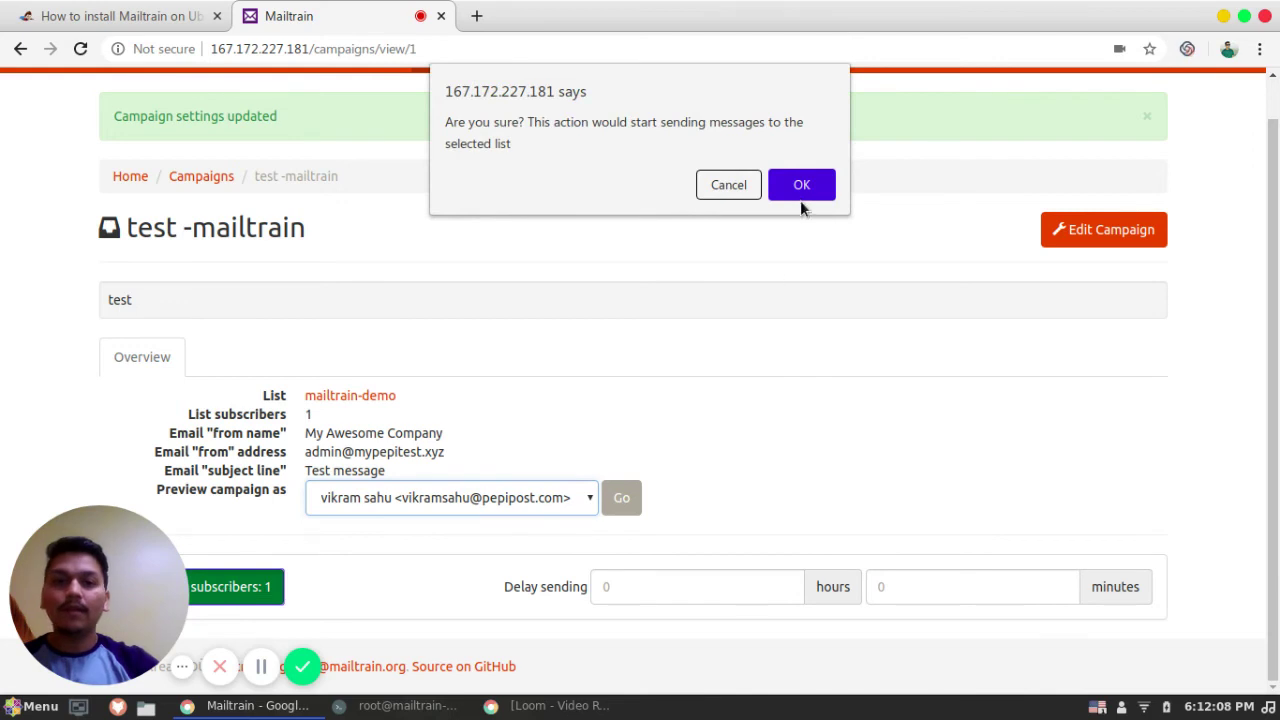
{"action": "left_click", "coordinate": [800, 184]}
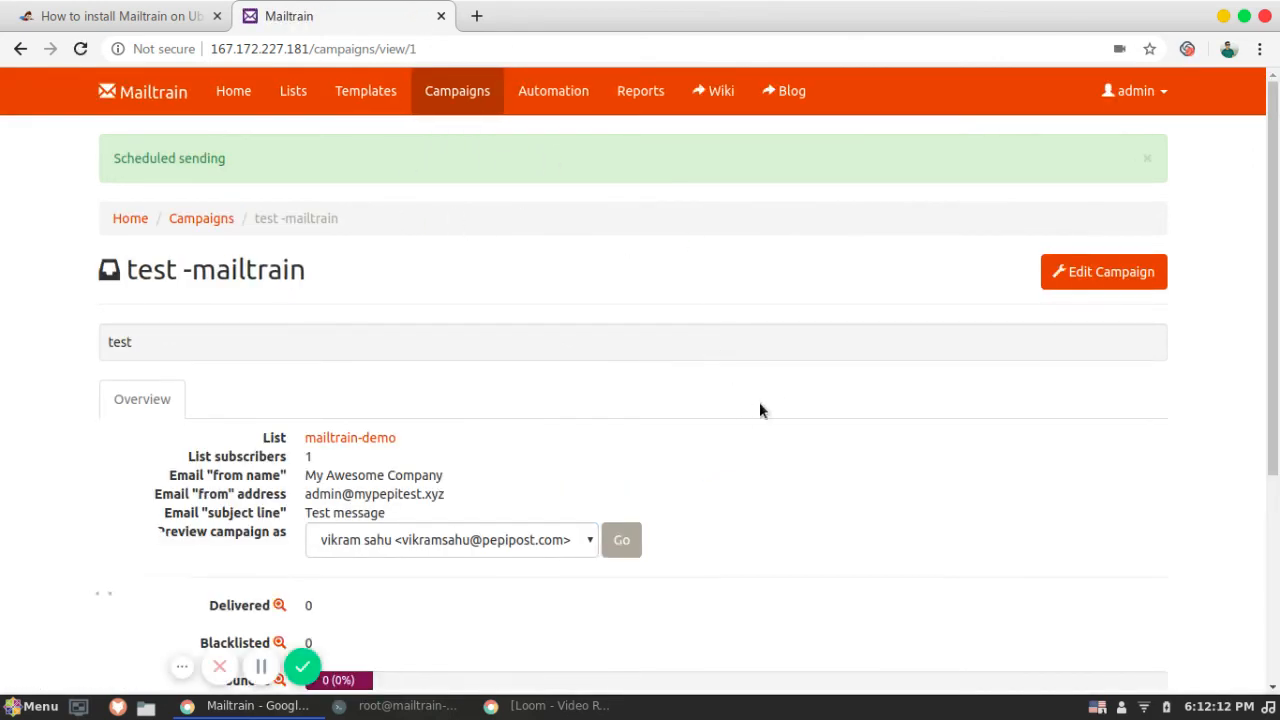
Step: Scroll down the campaign view to watch the delivery statistics while sending
{"action": "scroll", "scroll_direction": "down", "scroll_amount": 3}
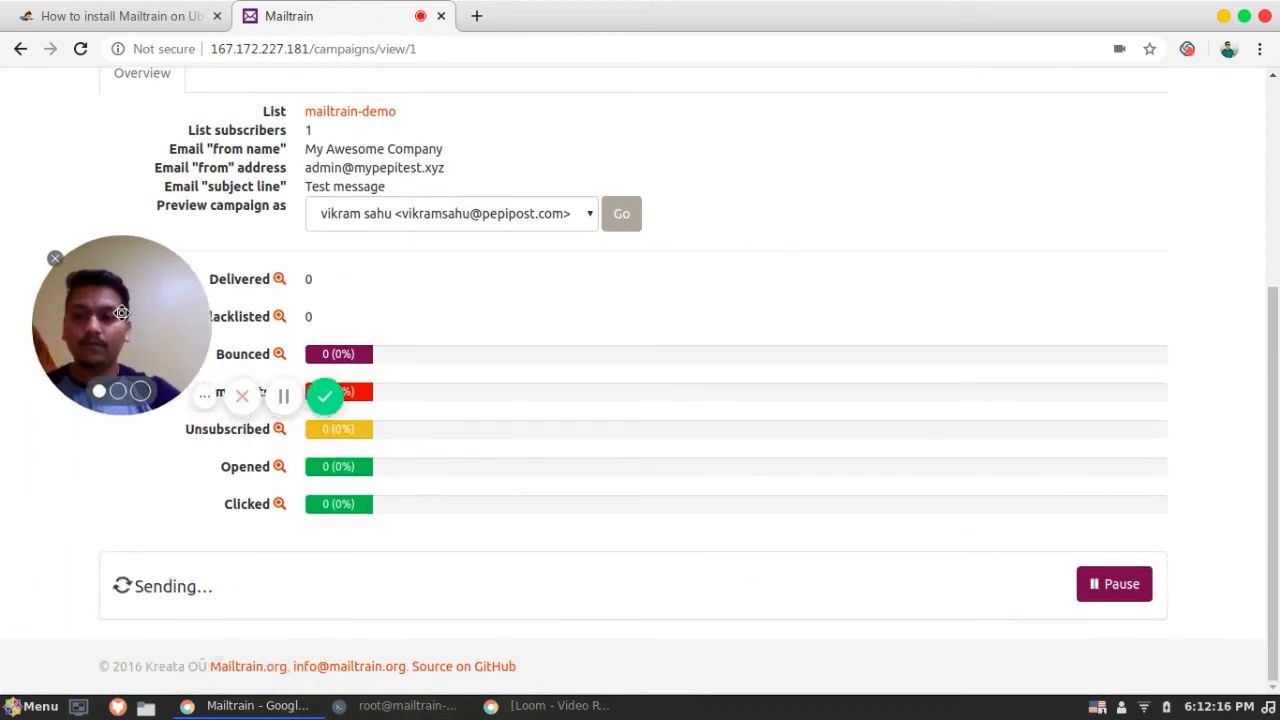
{"action": "mouse_move", "coordinate": [172, 558]}
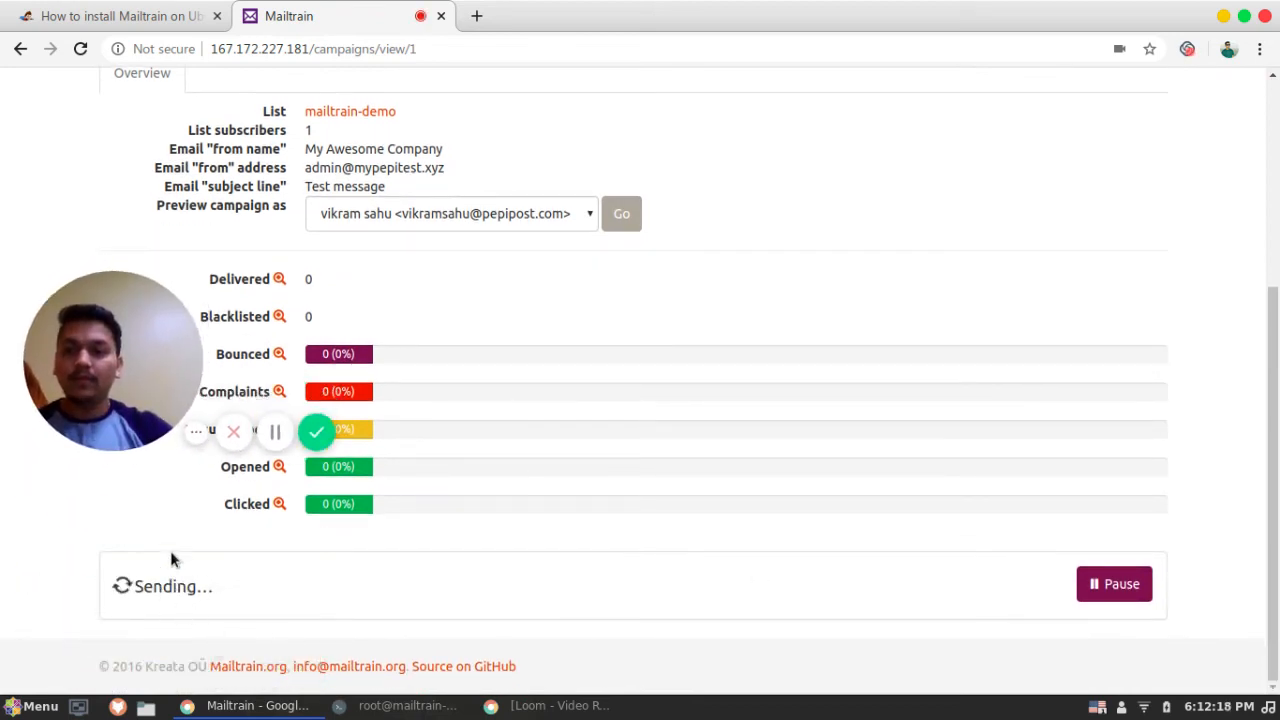
{"action": "mouse_move", "coordinate": [320, 568]}
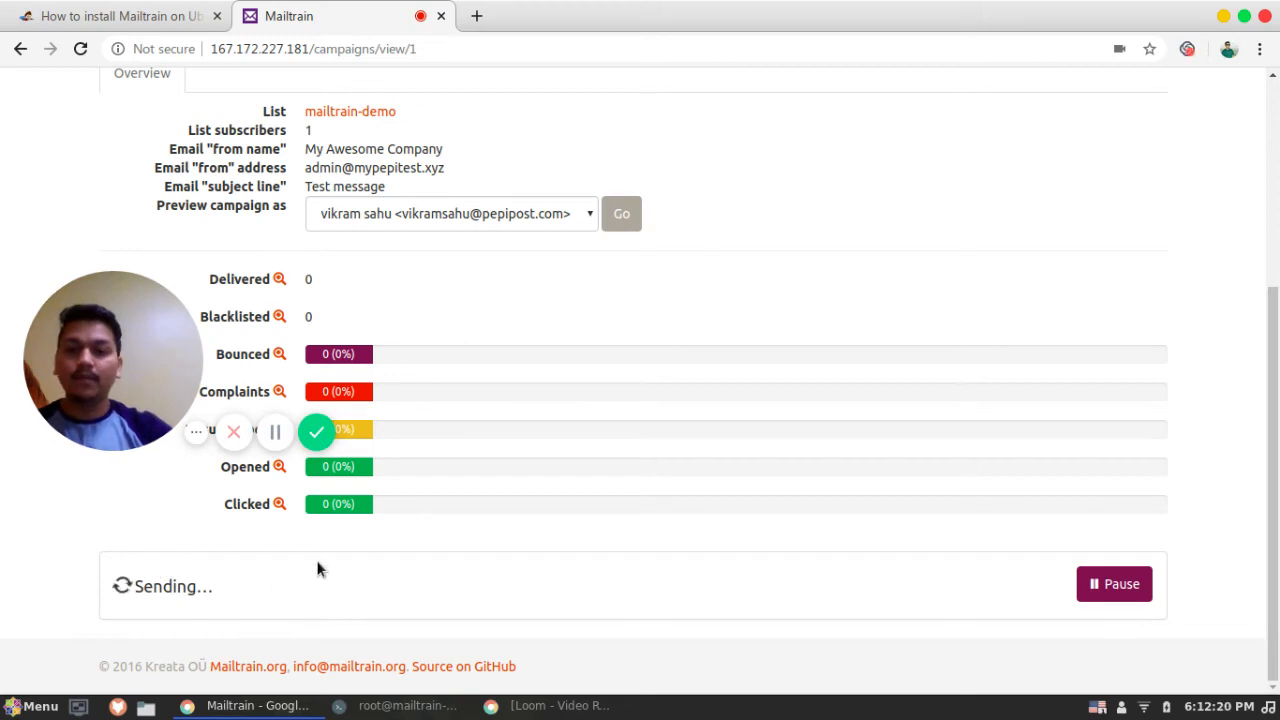
{"action": "mouse_move", "coordinate": [336, 552]}
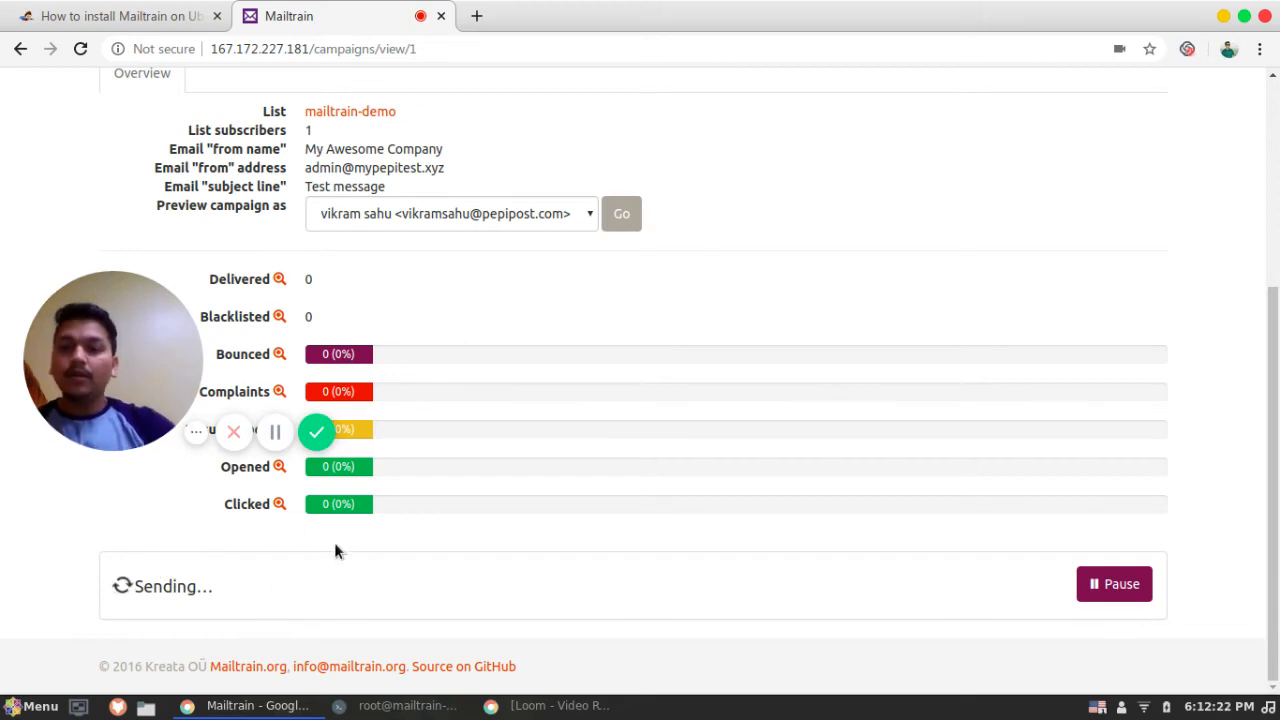
{"action": "mouse_move", "coordinate": [378, 584]}
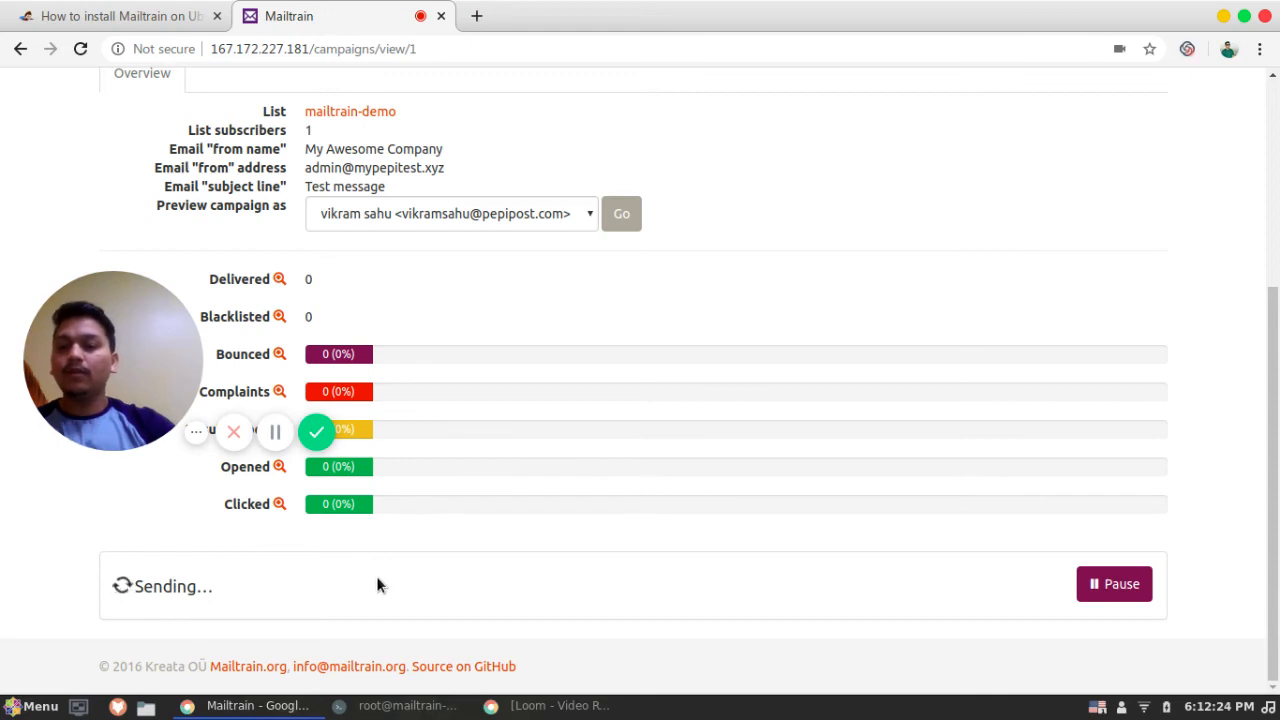
{"action": "mouse_move", "coordinate": [352, 592]}
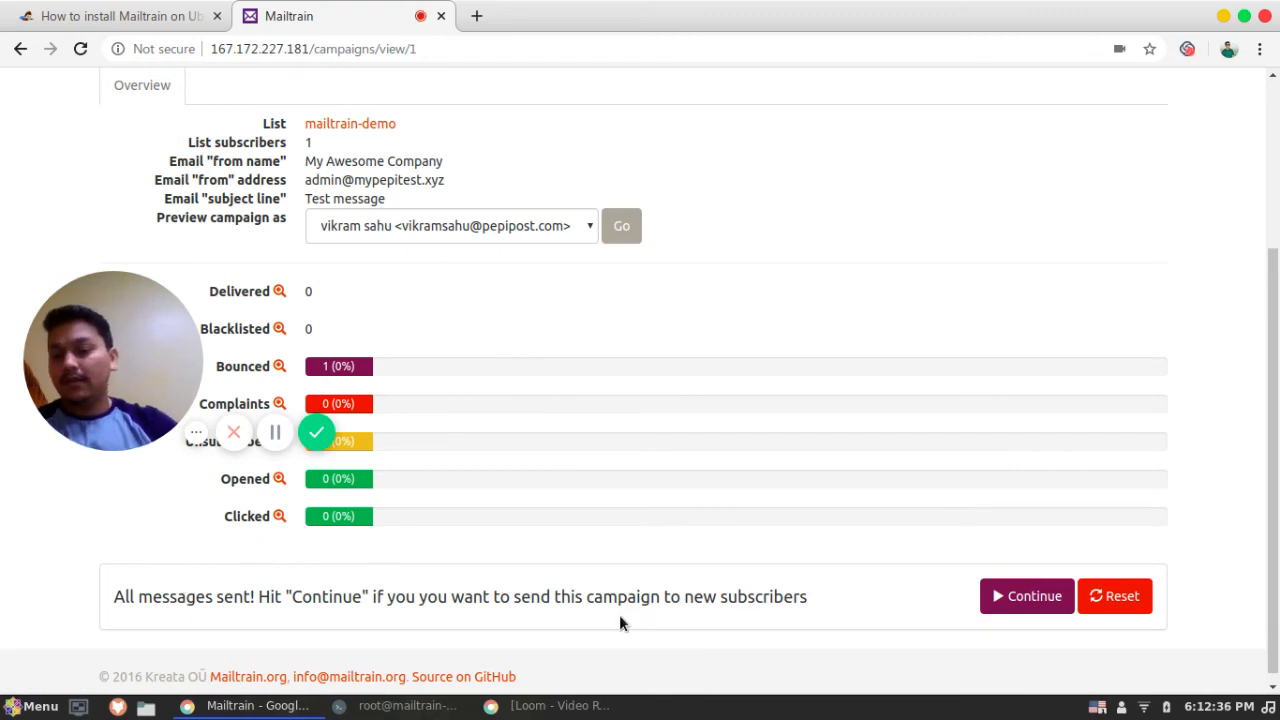
{"action": "mouse_move", "coordinate": [154, 618]}
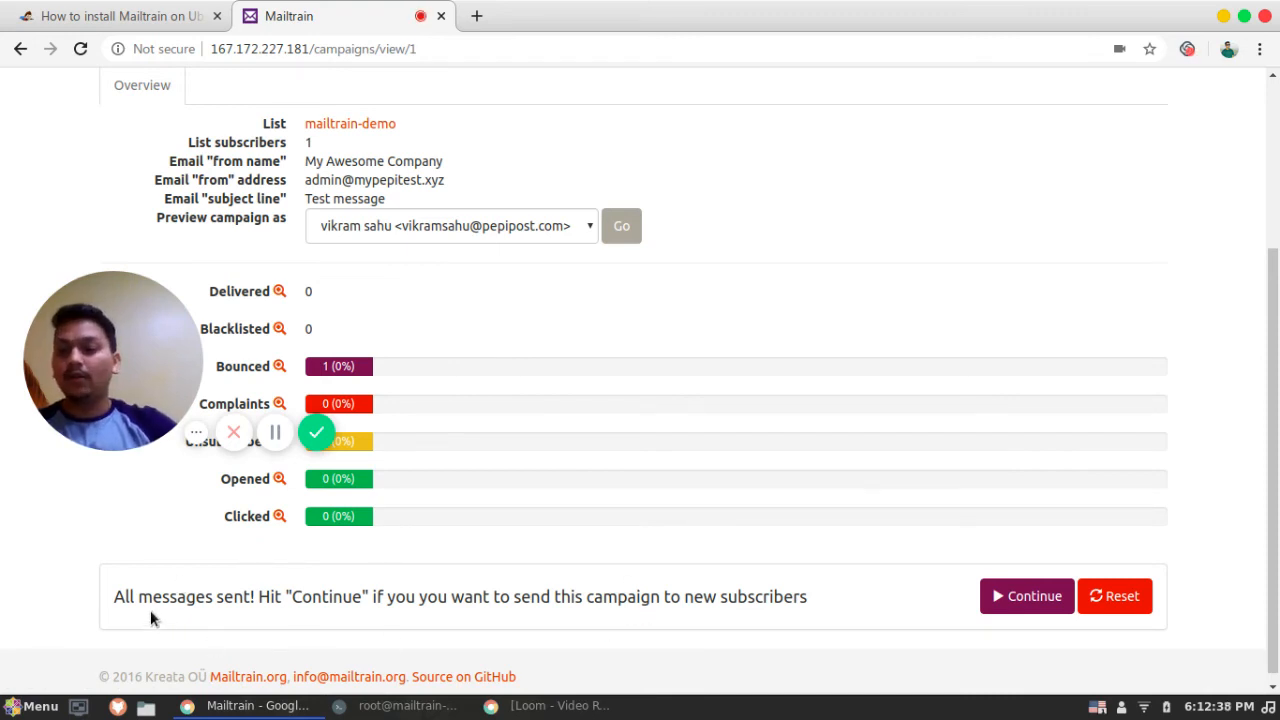
{"action": "mouse_move", "coordinate": [454, 616]}
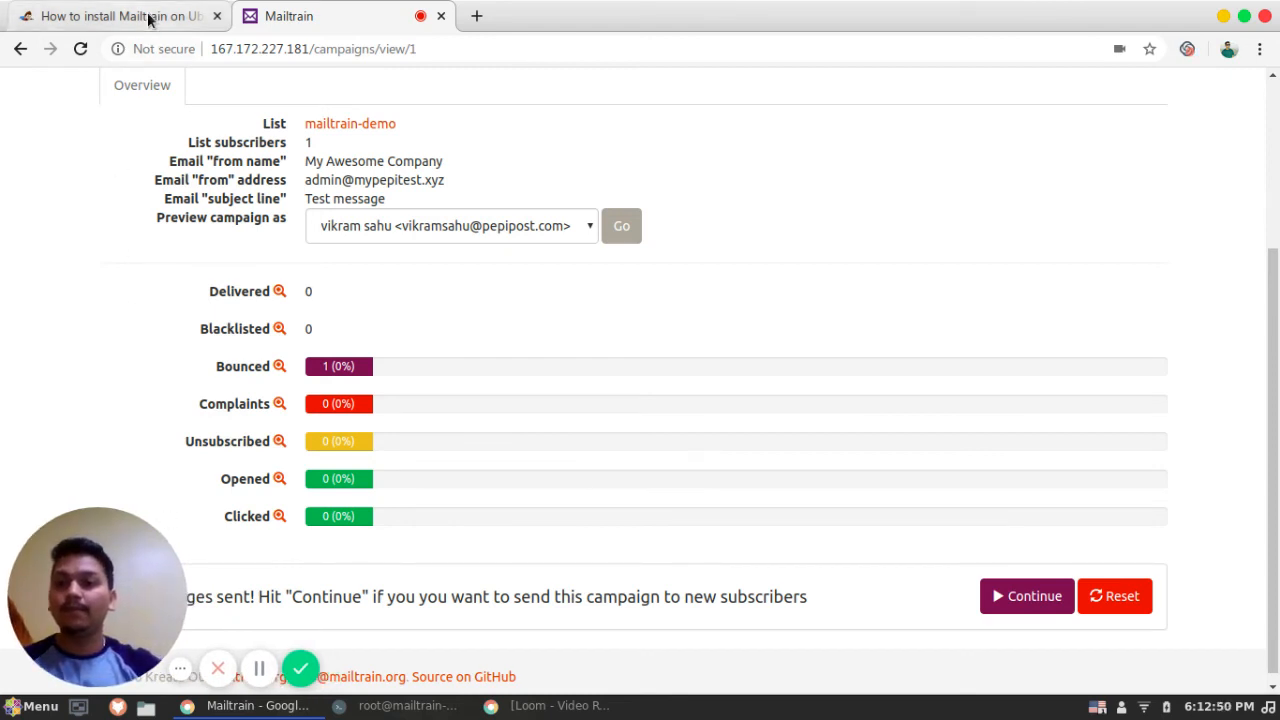
Step: Review the tutorial's 'For Nginx' section in Chrome, then switch to the server terminal
{"action": "left_click", "coordinate": [110, 16]}
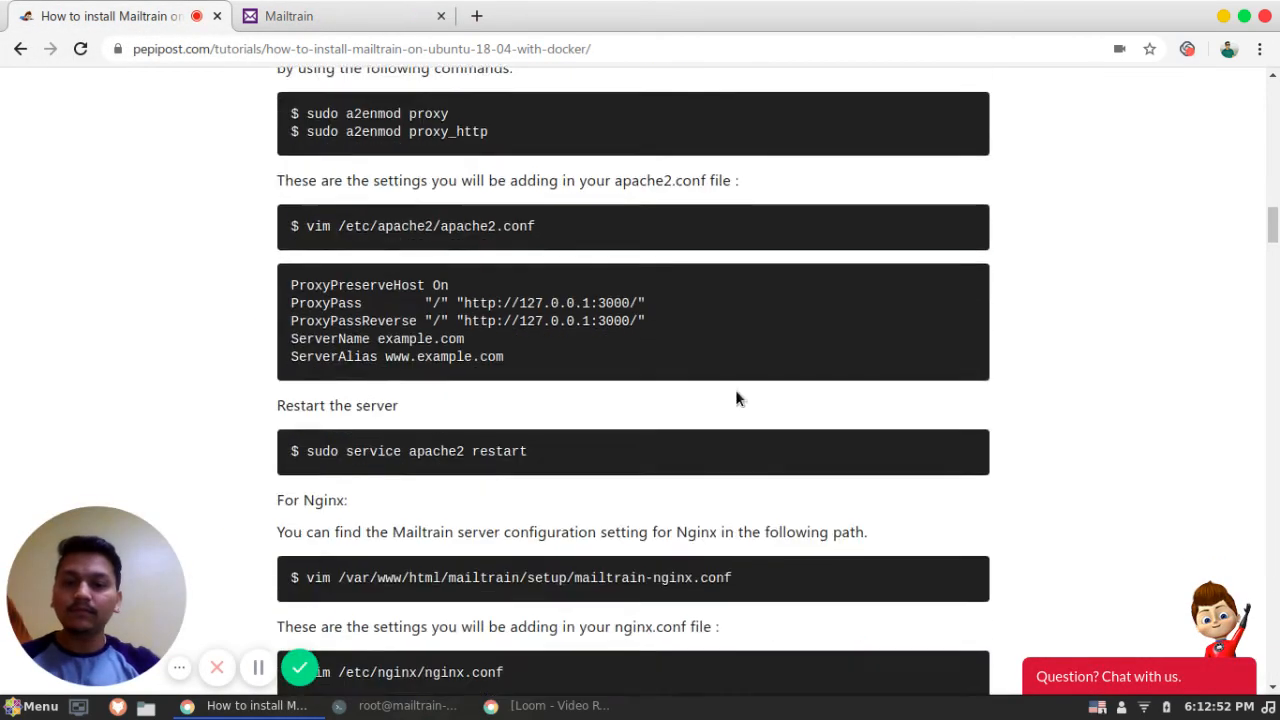
{"action": "scroll", "scroll_direction": "up", "scroll_amount": 3}
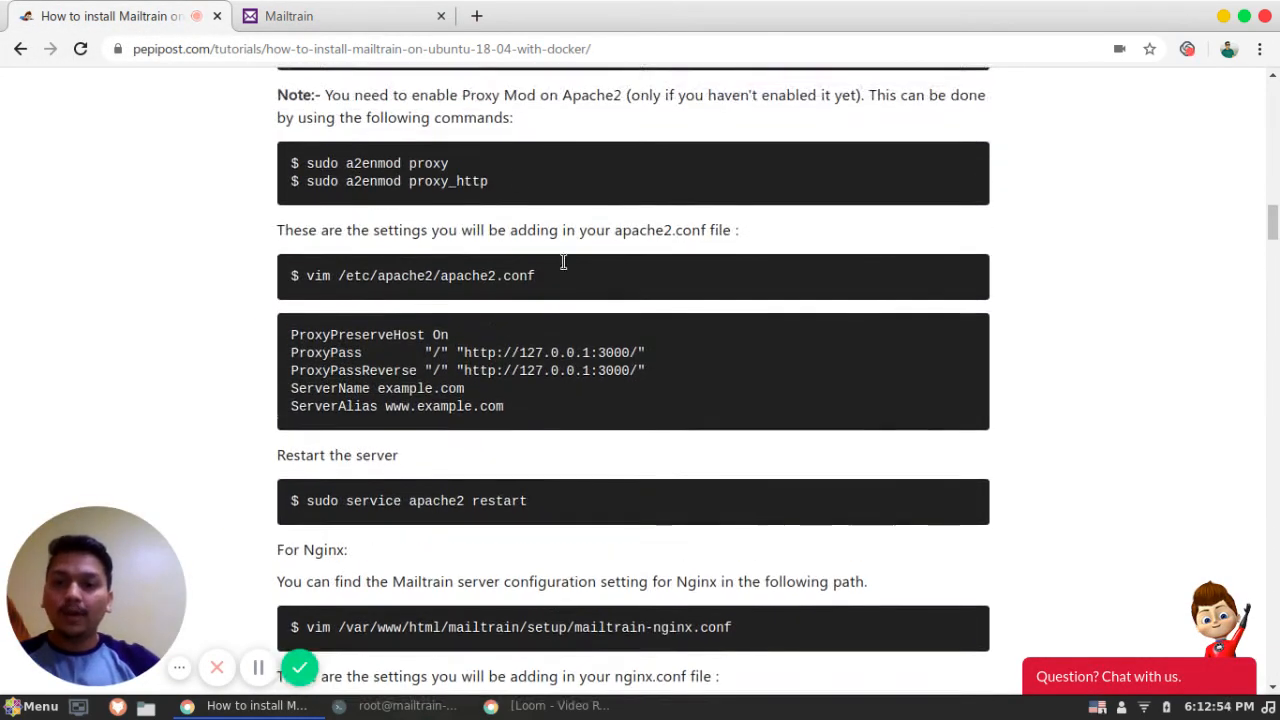
{"action": "scroll", "scroll_direction": "down", "scroll_amount": 3}
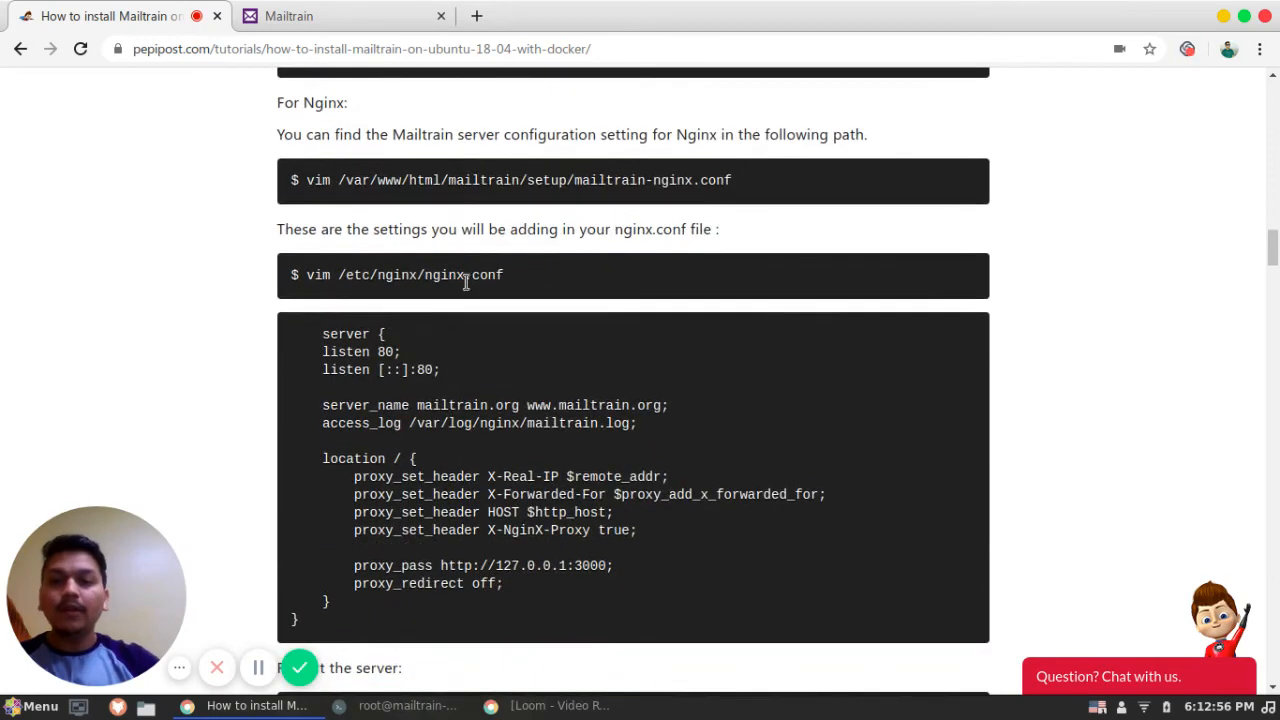
{"action": "mouse_move", "coordinate": [452, 696]}
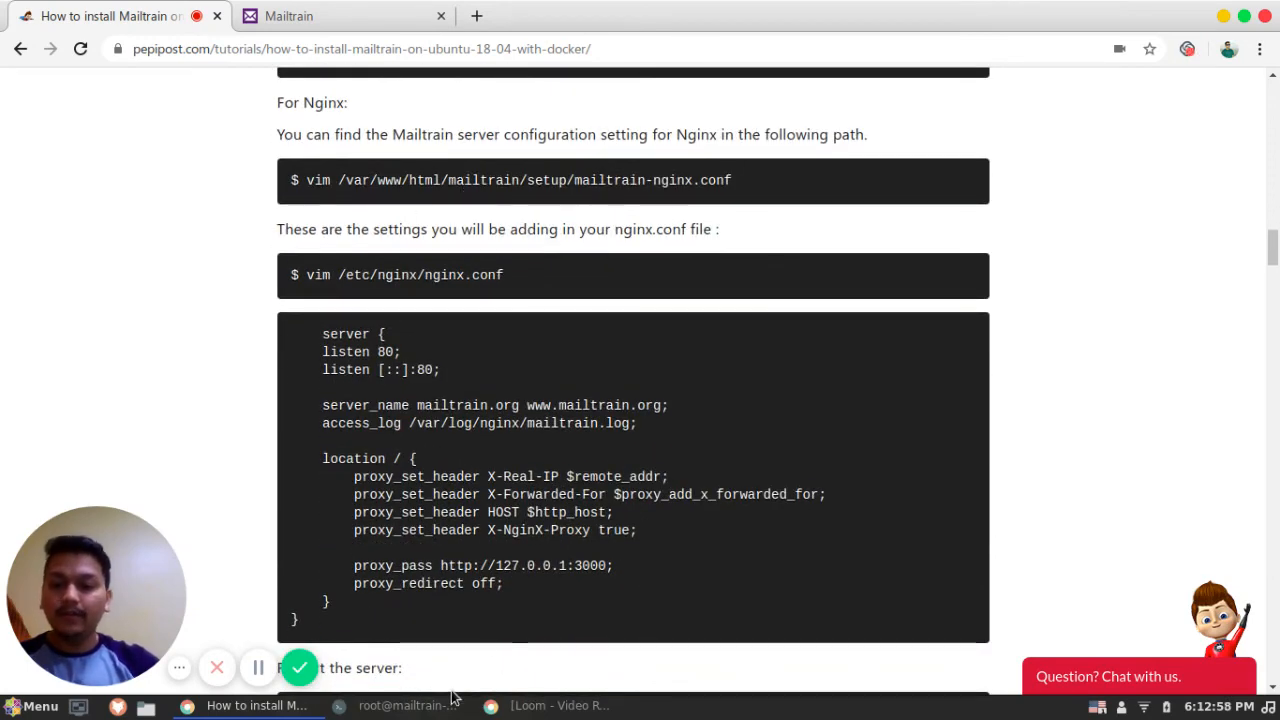
{"action": "left_click", "coordinate": [404, 704]}
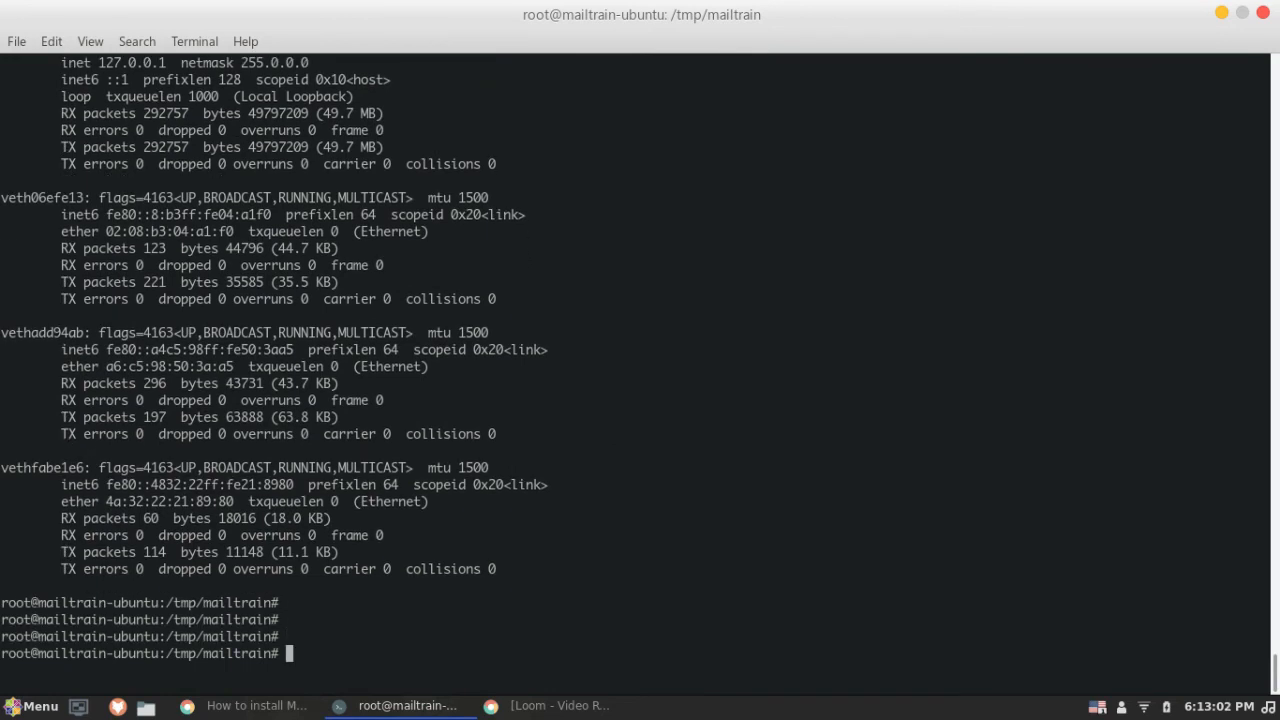
Step: Stop the Apache service with 'service apache2 stop'
{"action": "type", "text": "service"}
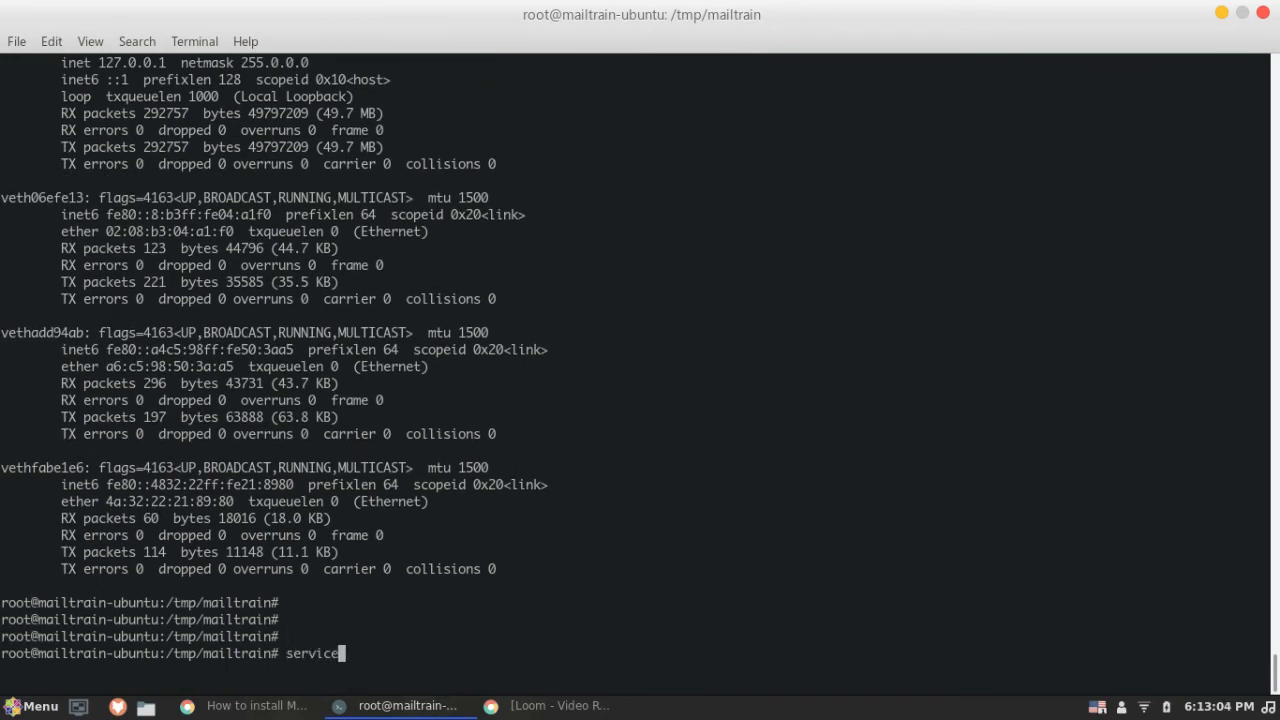
{"action": "type", "text": "apache2 stop"}
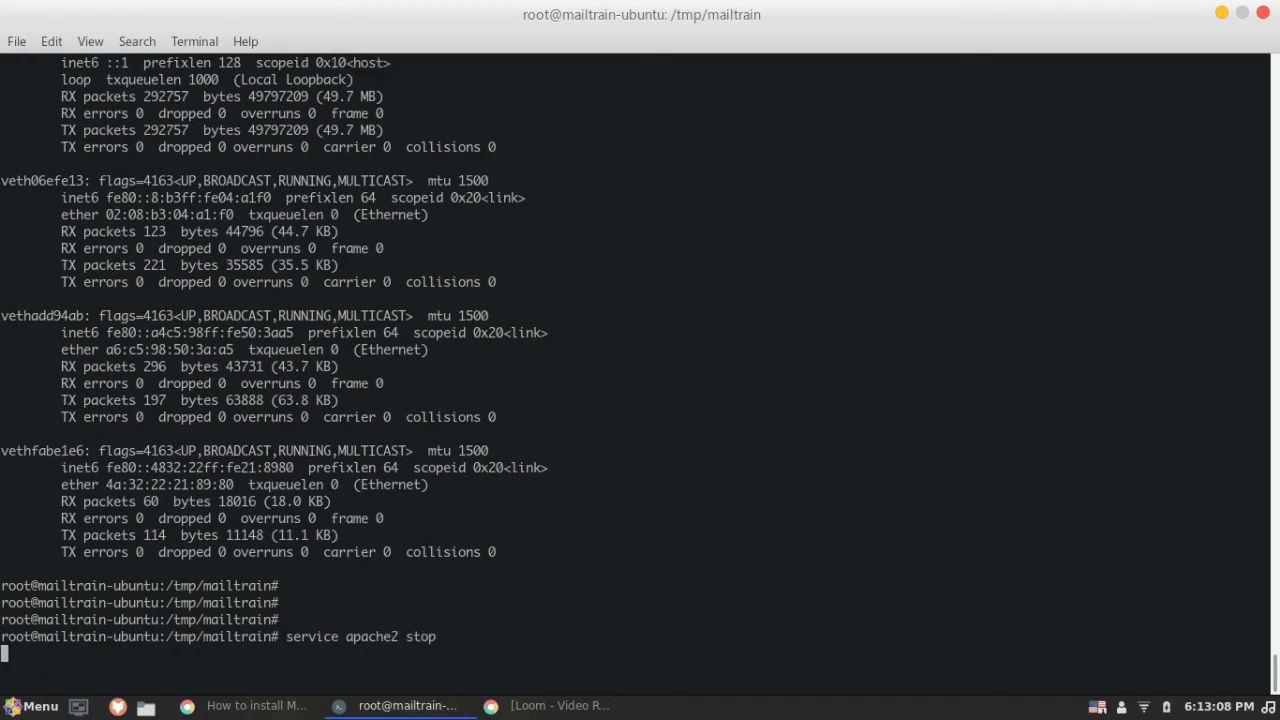
{"action": "key", "text": "Return"}
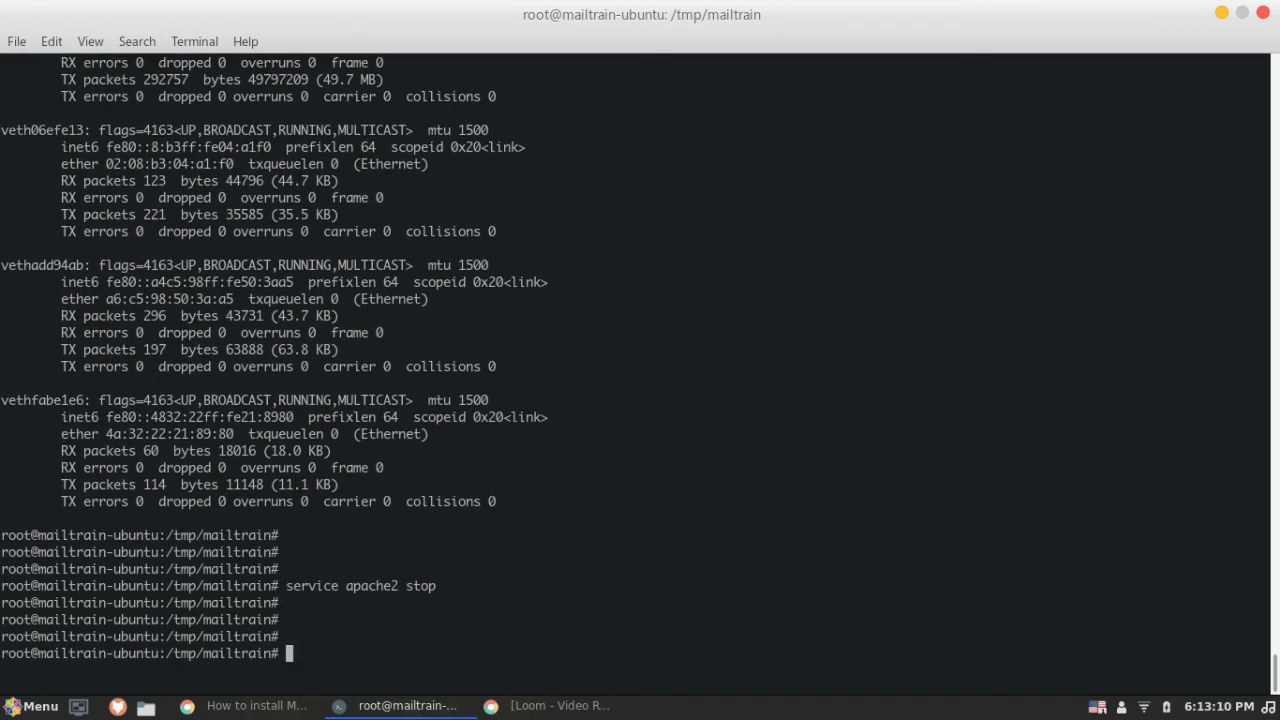
{"action": "mouse_move", "coordinate": [416, 612]}
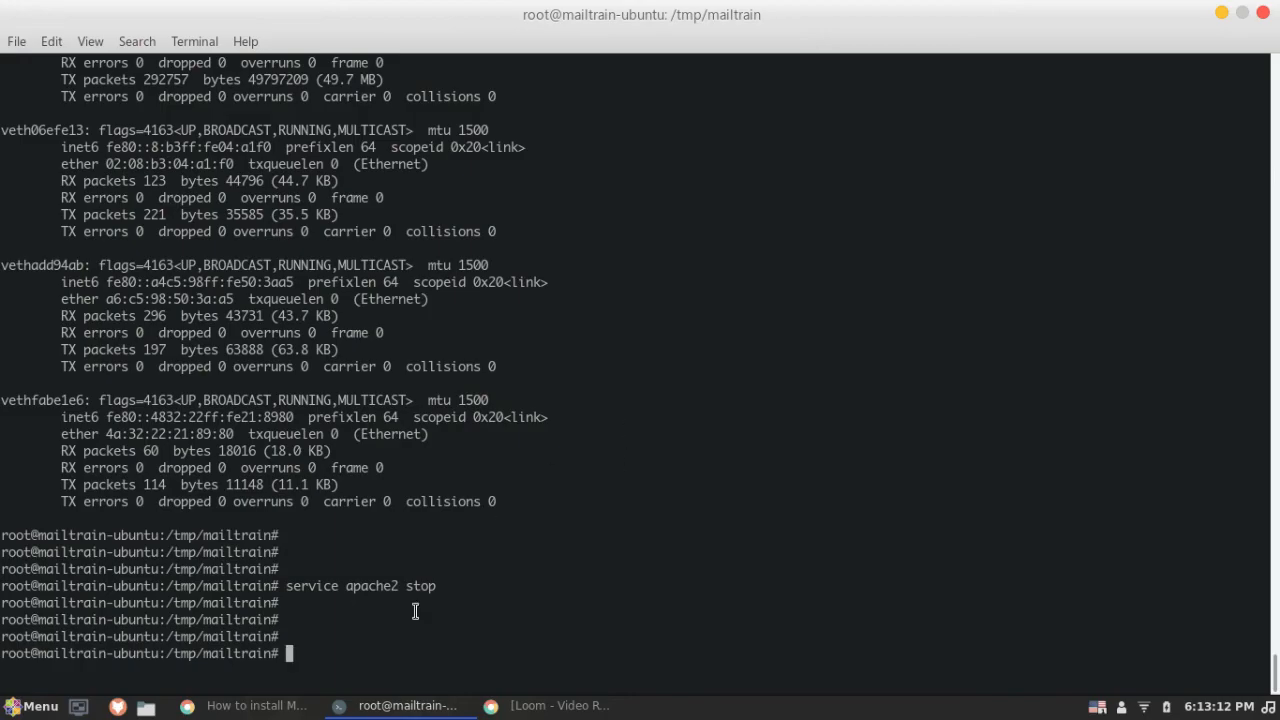
{"action": "left_click", "coordinate": [256, 704]}
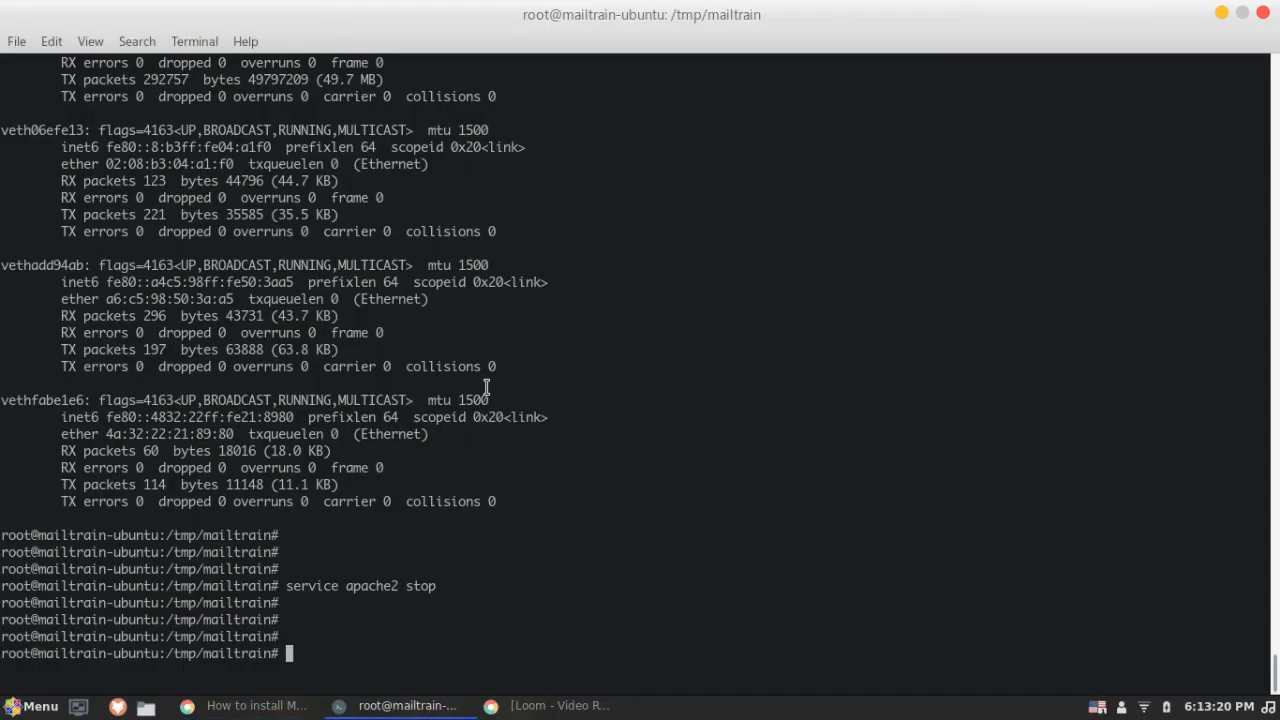
Step: View setup/mailtrain-nginx.conf in vim, then open /etc/nginx/nginx.conf
{"action": "type", "text": "vim"}
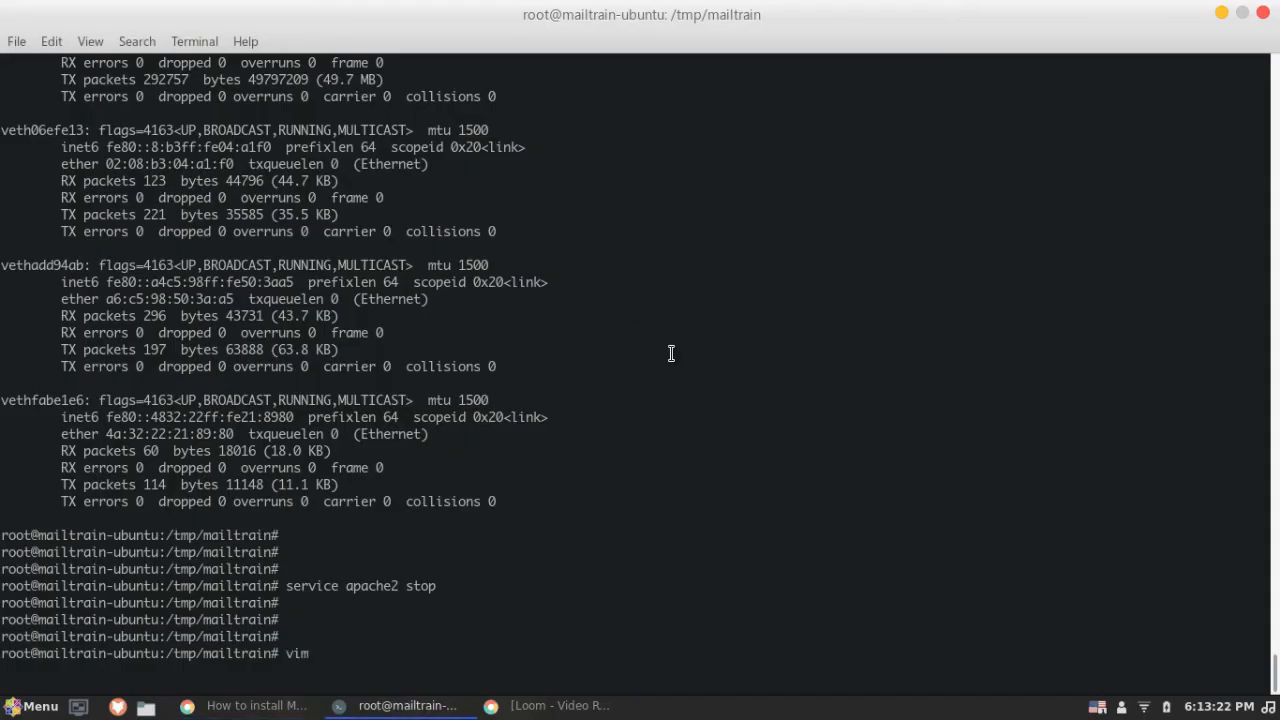
{"action": "key", "text": "Return"}
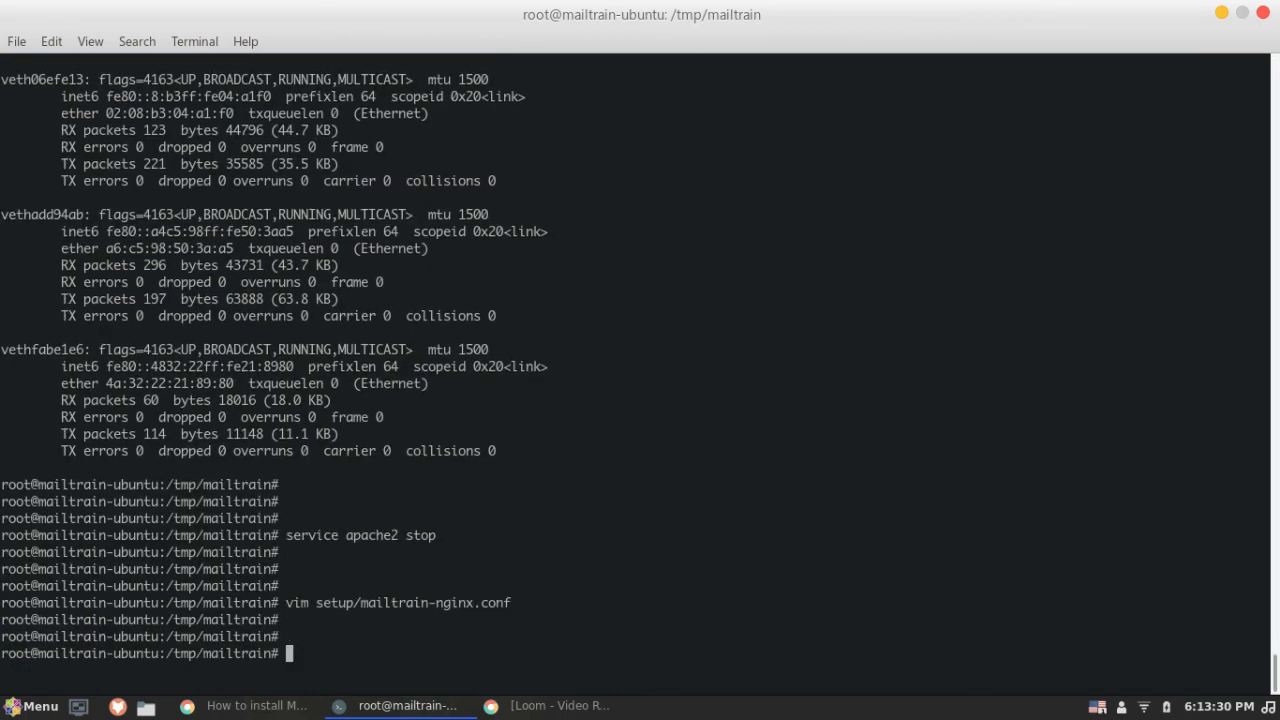
{"action": "type", "text": "vim /e"}
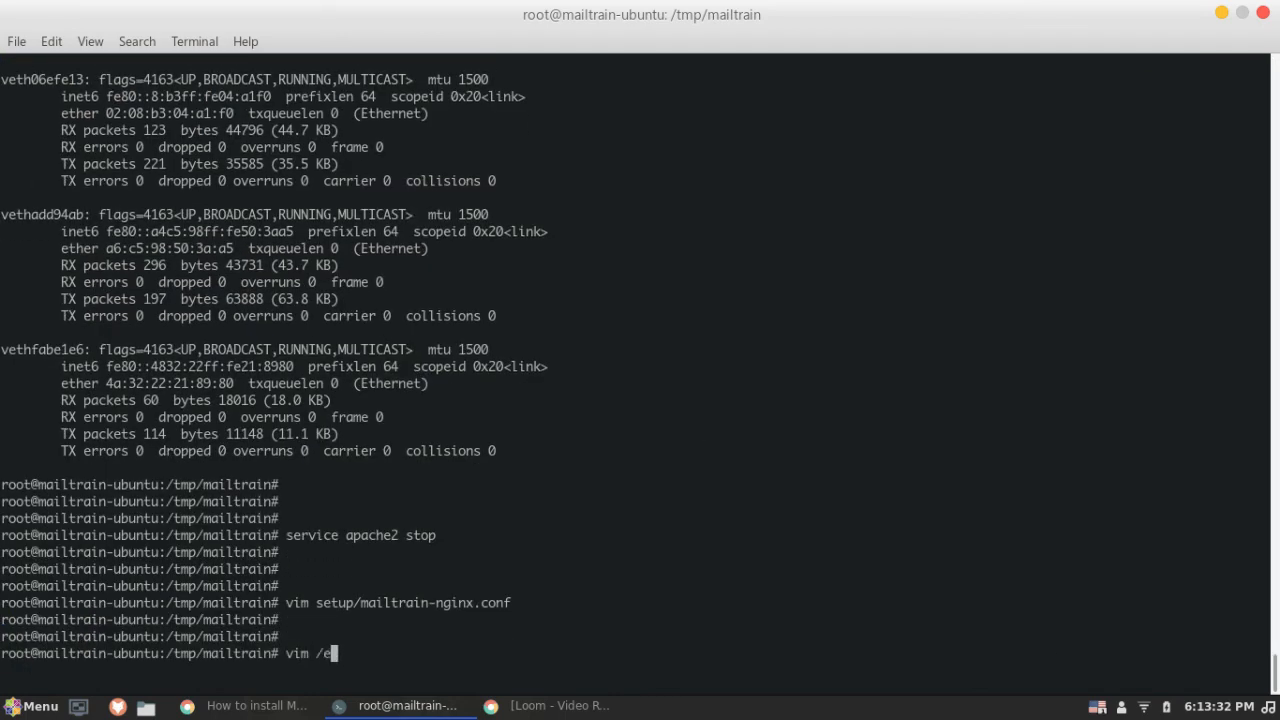
{"action": "type", "text": "tc/nginx/"}
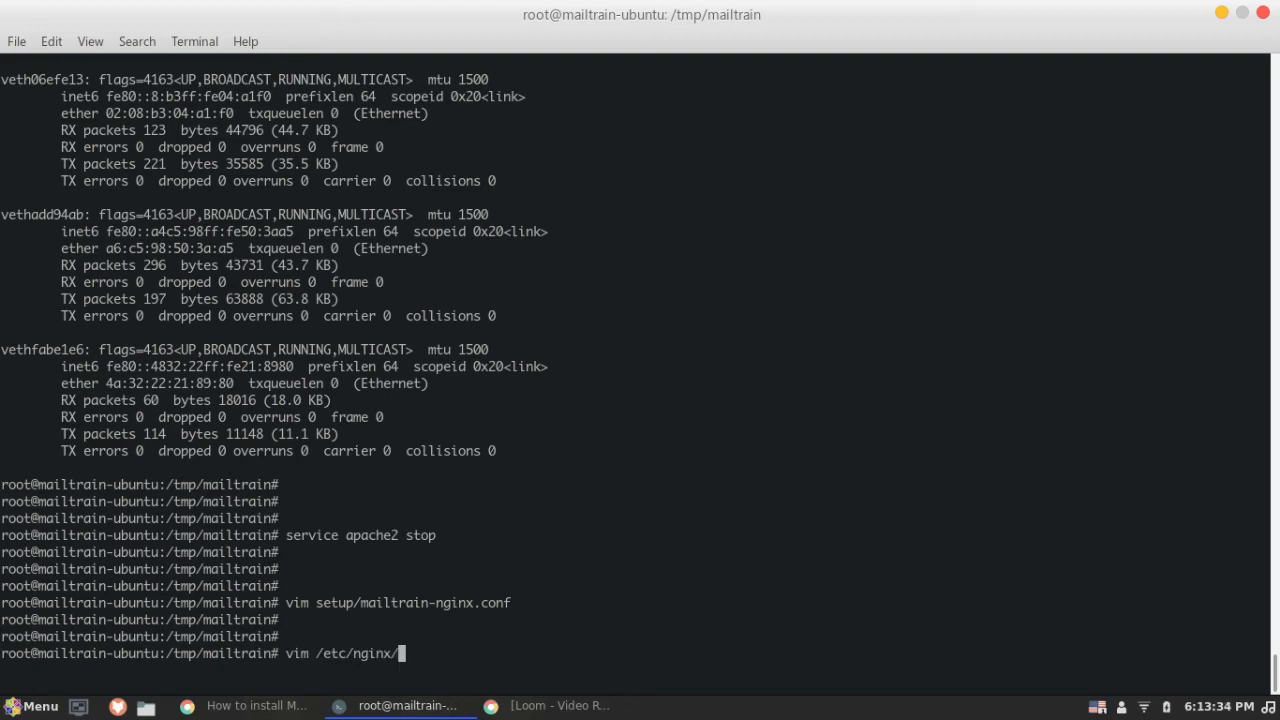
{"action": "key", "text": "Return"}
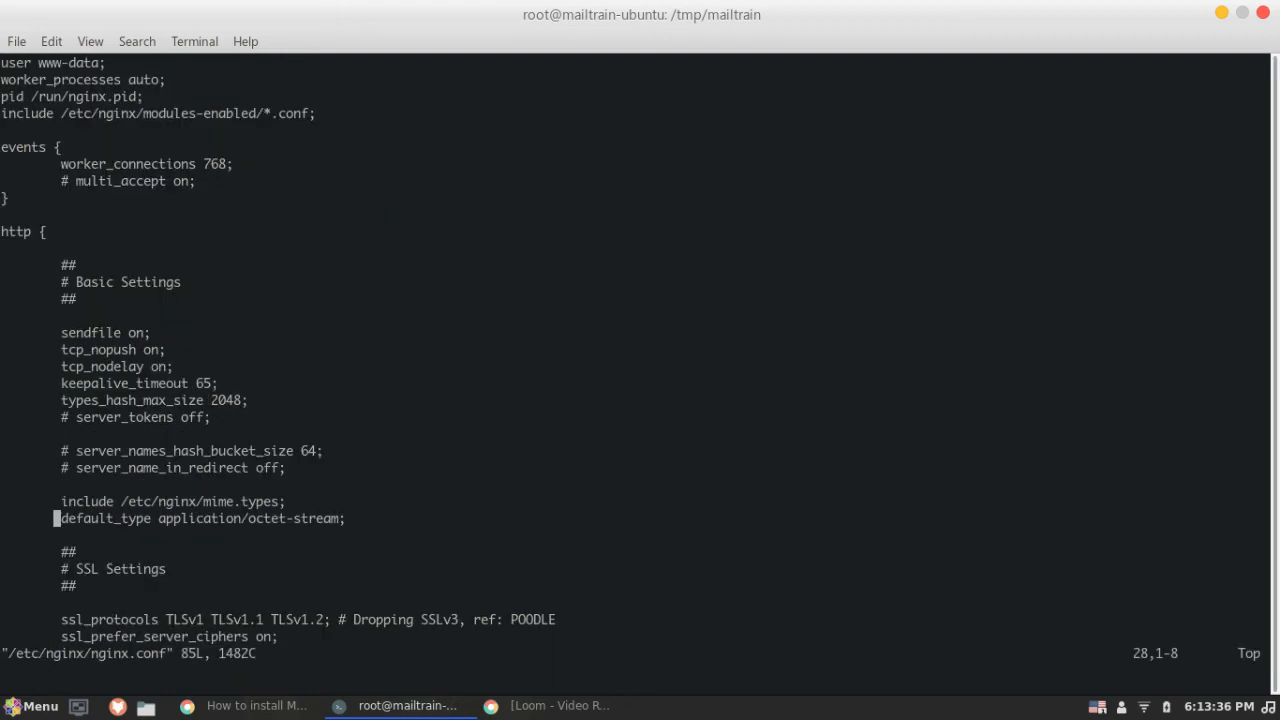
Step: Scroll through /etc/nginx/nginx.conf and quit vim with :q! without saving
{"action": "scroll", "scroll_direction": "down", "scroll_amount": 3}
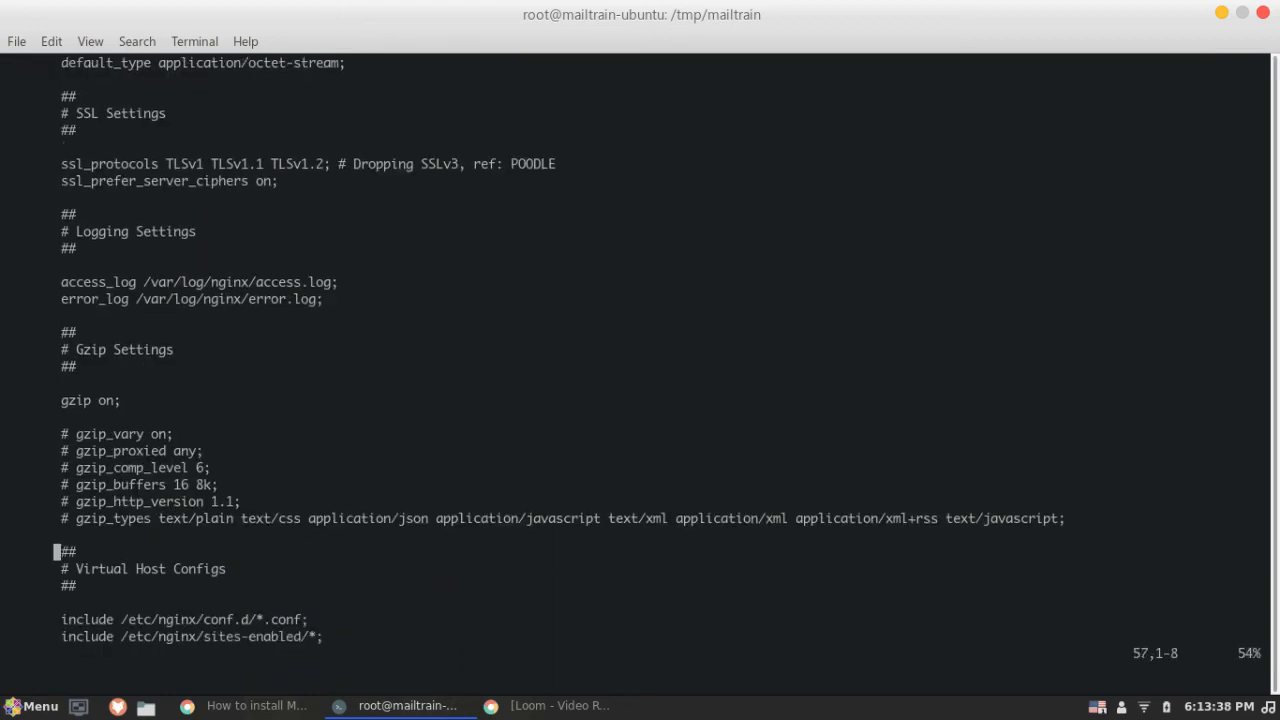
{"action": "scroll", "scroll_direction": "down", "scroll_amount": 3}
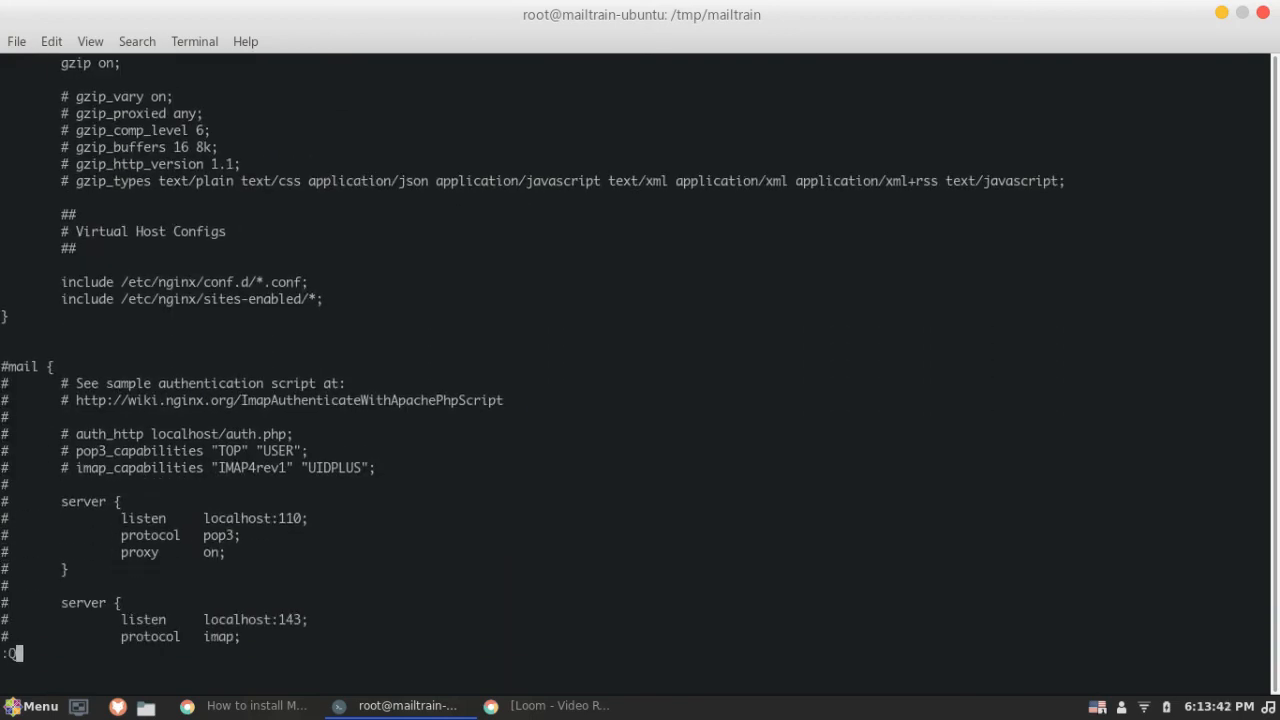
{"action": "type", "text": "q!"}
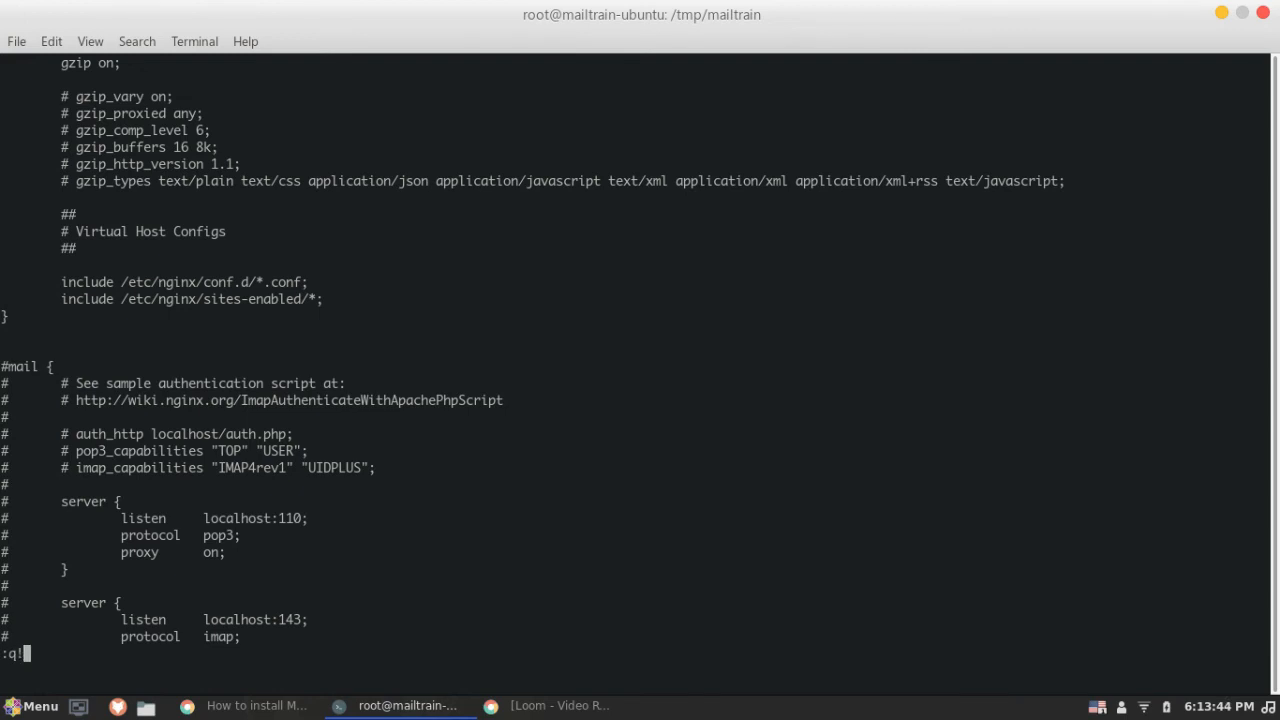
{"action": "key", "text": "Return"}
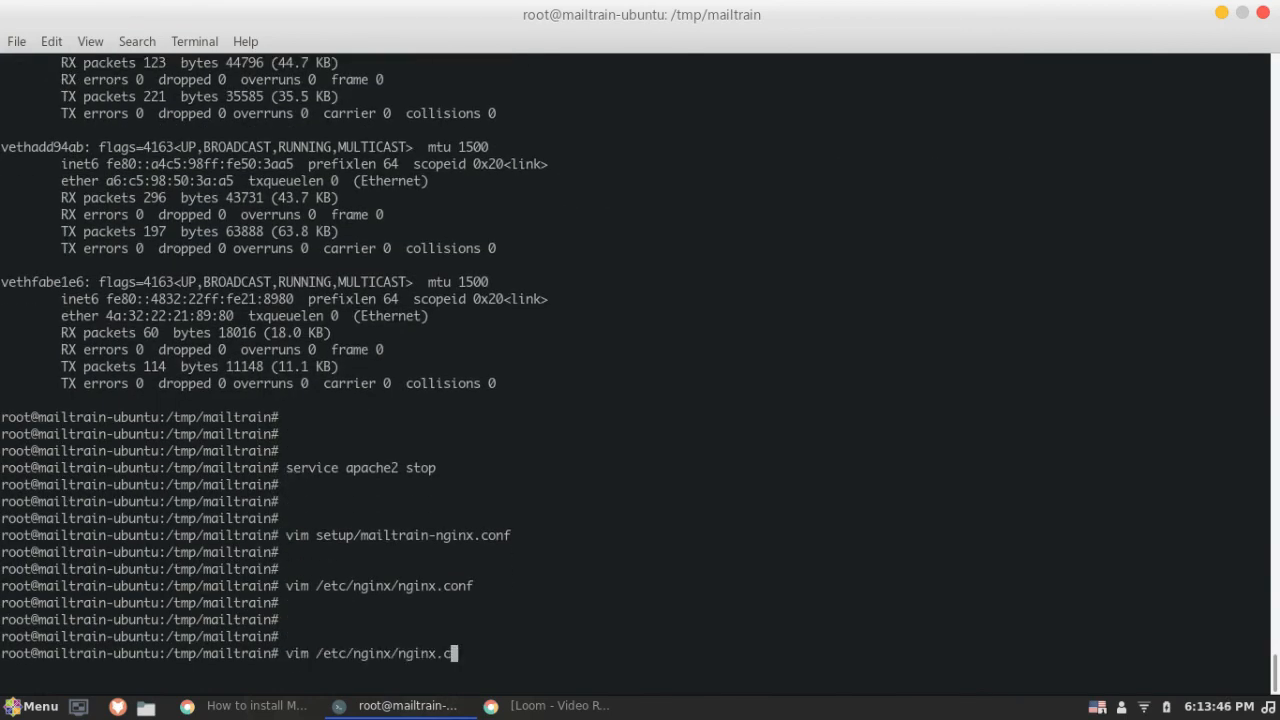
{"action": "key", "text": "Tab"}
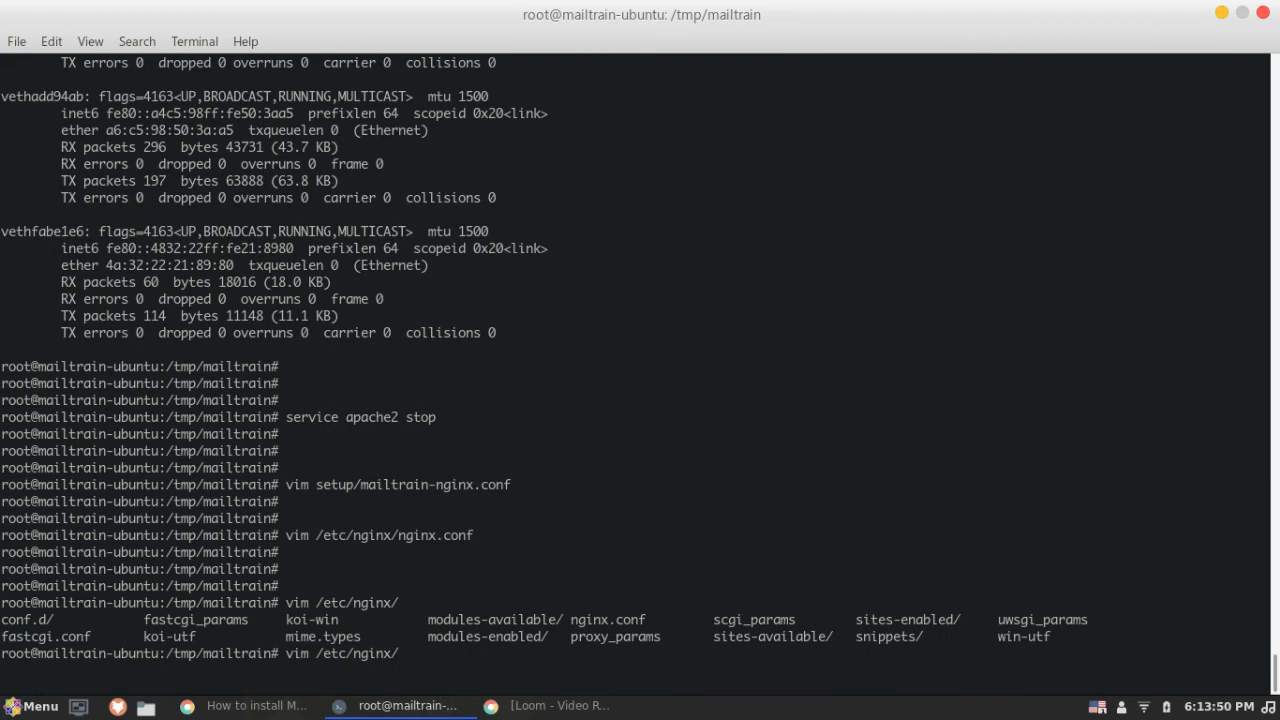
{"action": "type", "text": "sites-"}
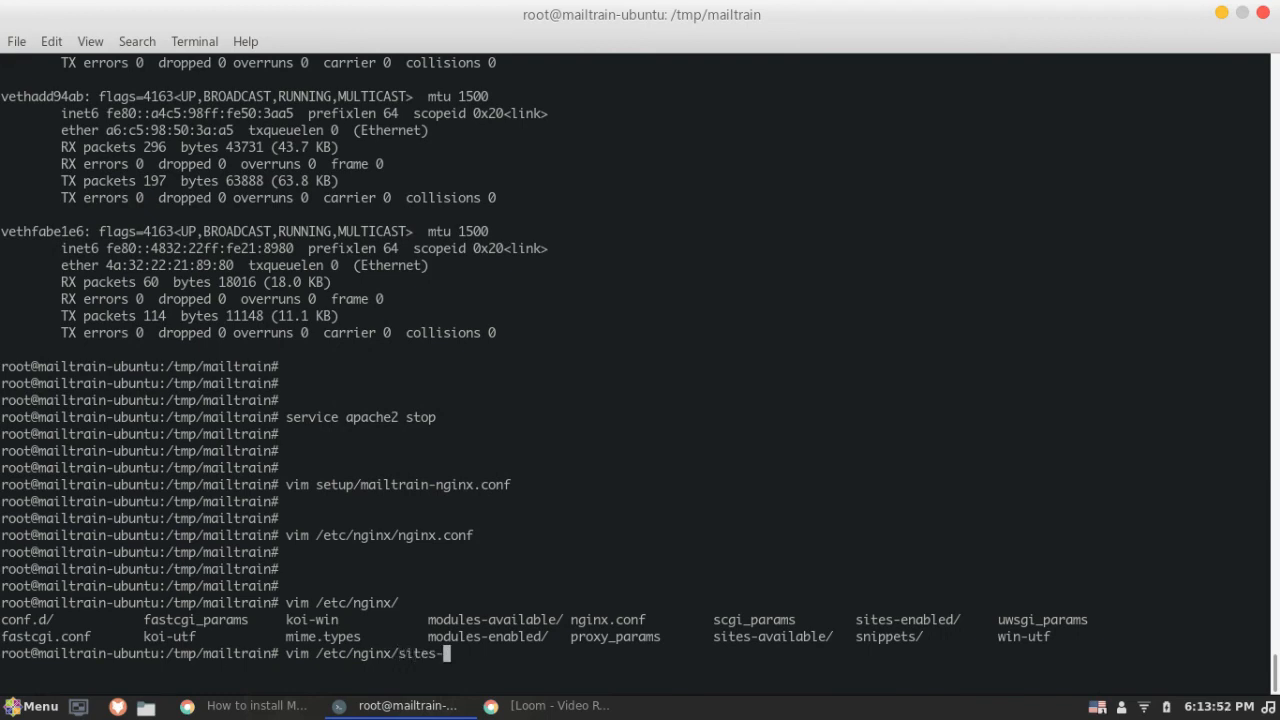
{"action": "type", "text": "enabled/default"}
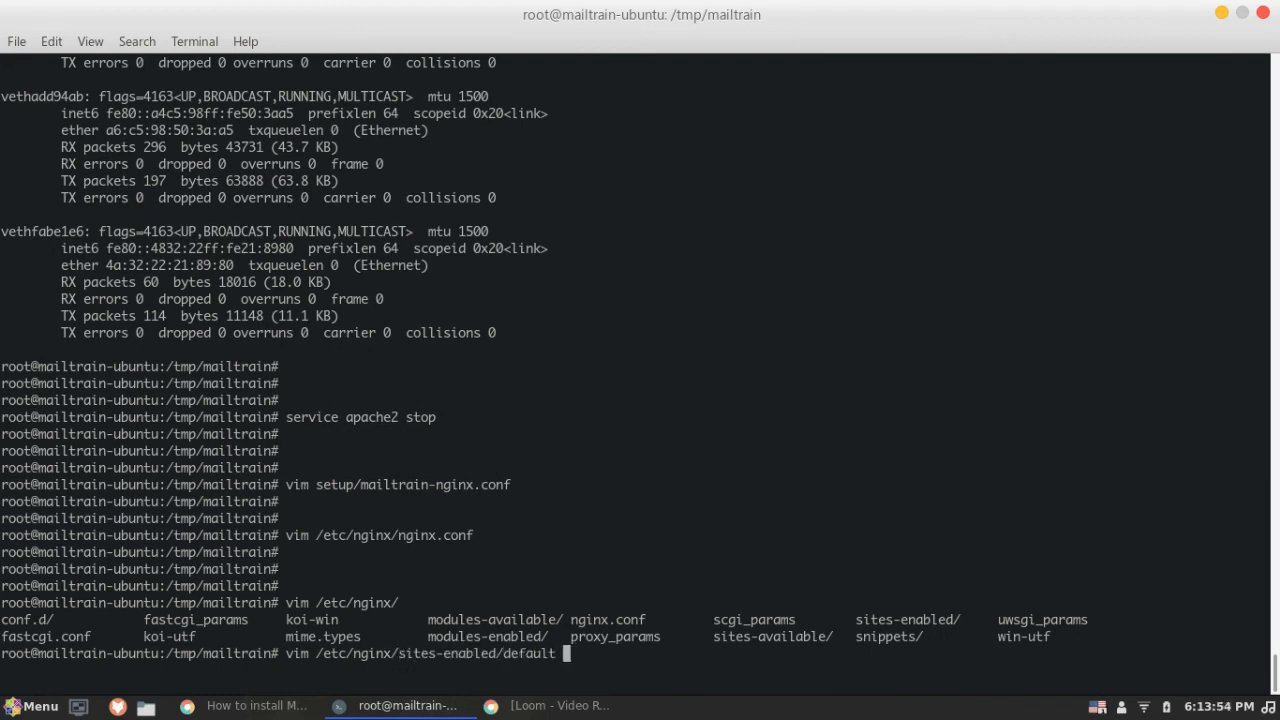
{"action": "key", "text": "Return"}
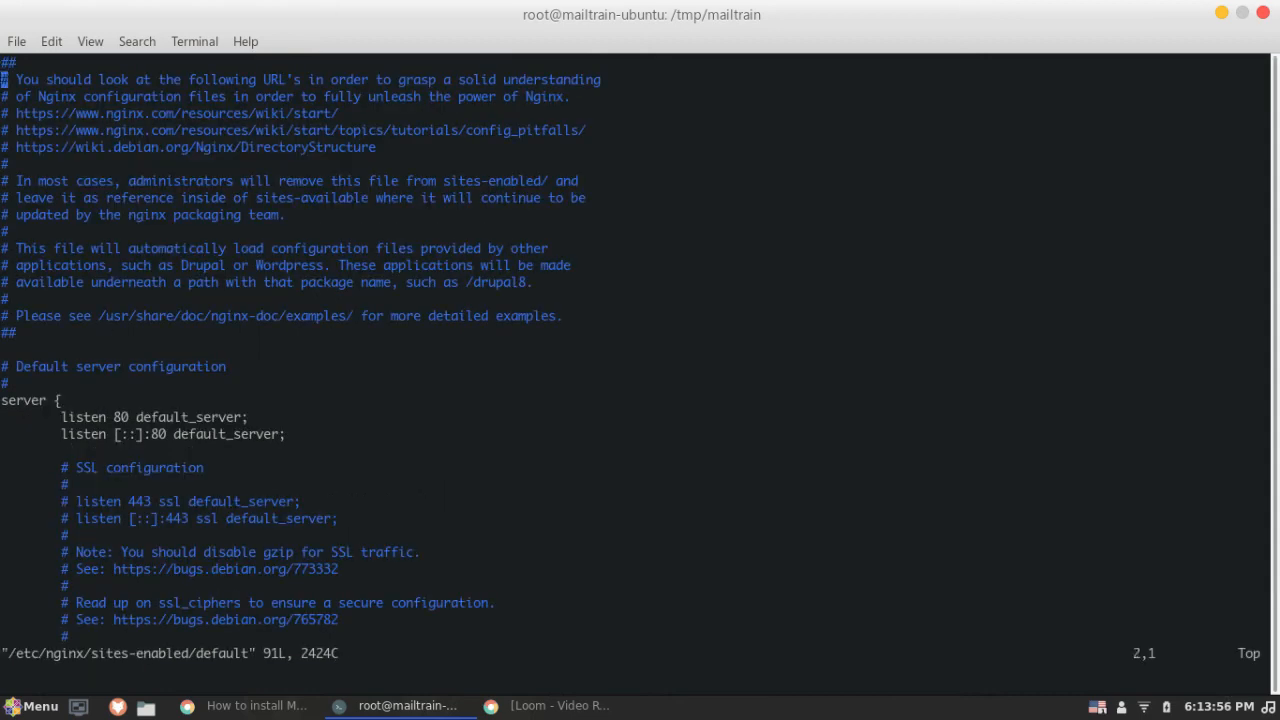
{"action": "scroll", "scroll_direction": "down", "scroll_amount": 3}
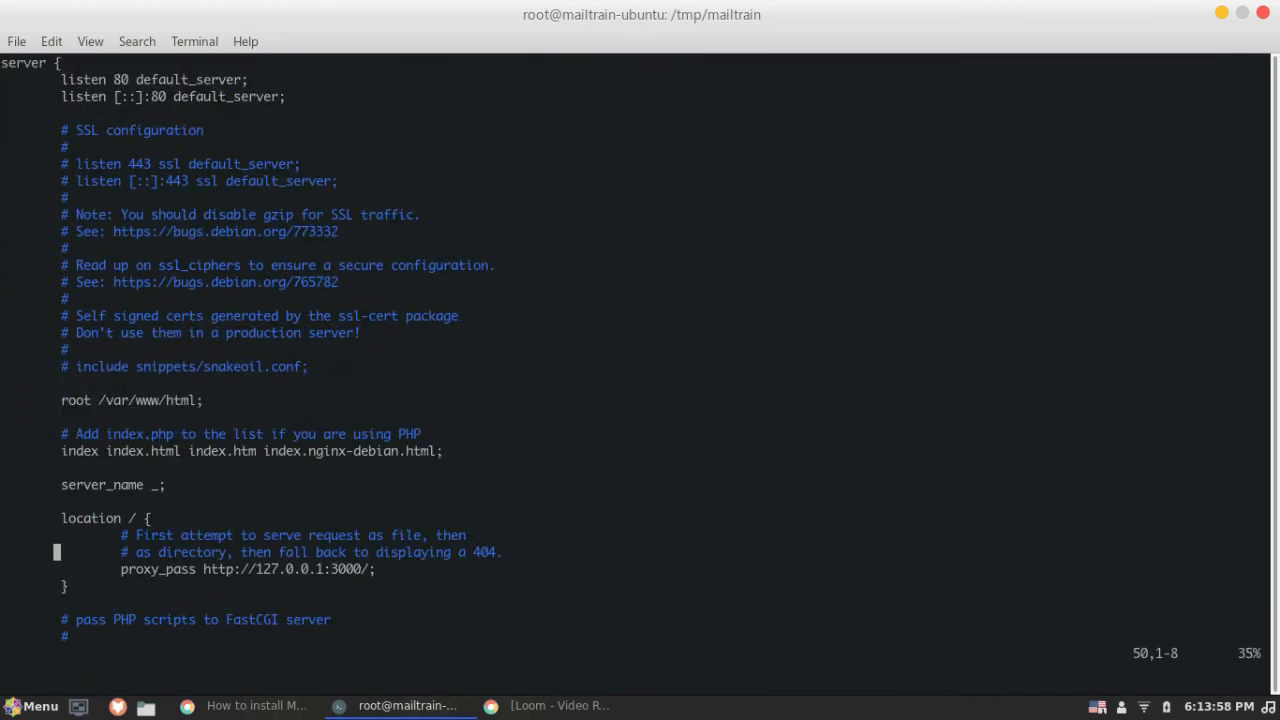
{"action": "scroll", "scroll_direction": "down", "scroll_amount": 3}
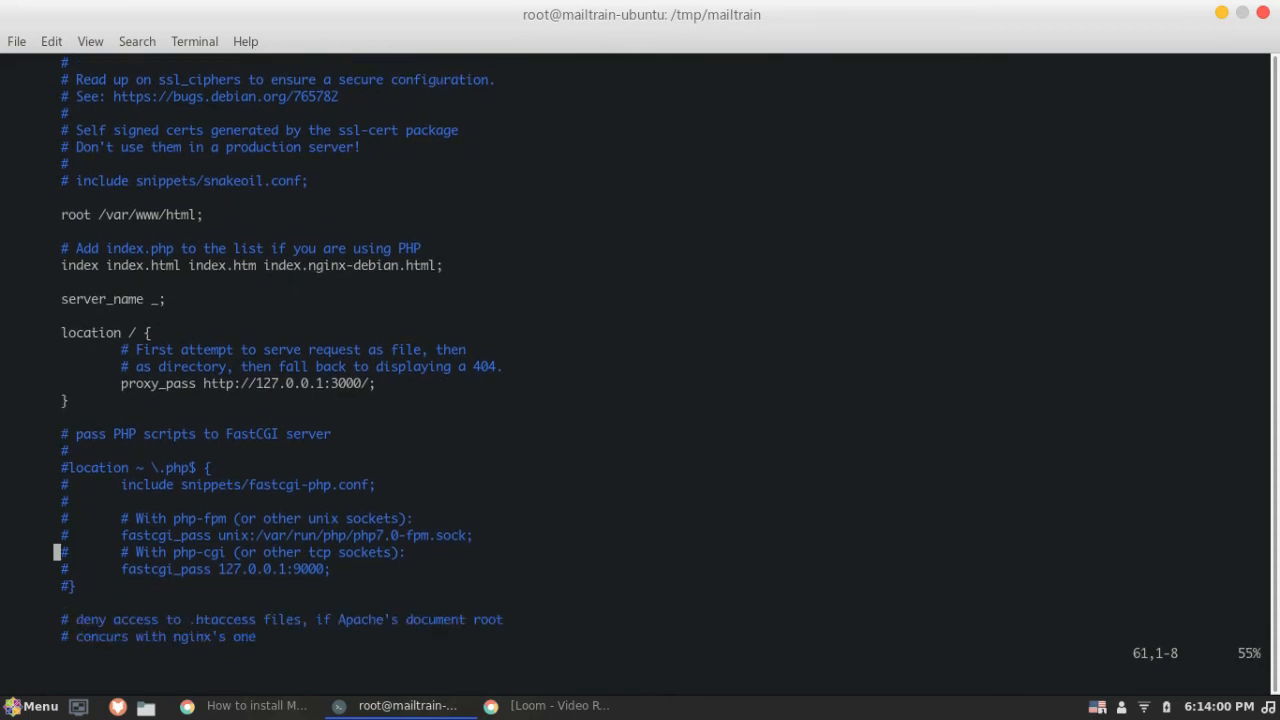
{"action": "mouse_move", "coordinate": [122, 388]}
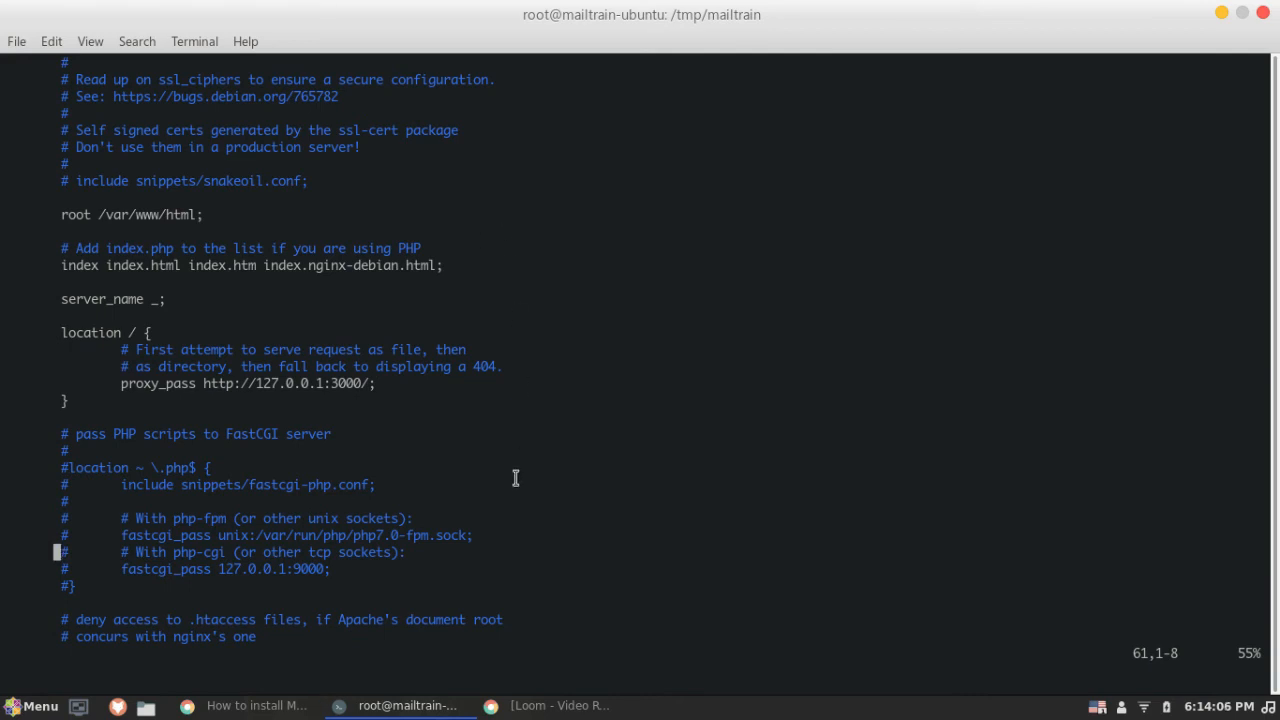
{"action": "mouse_move", "coordinate": [188, 404]}
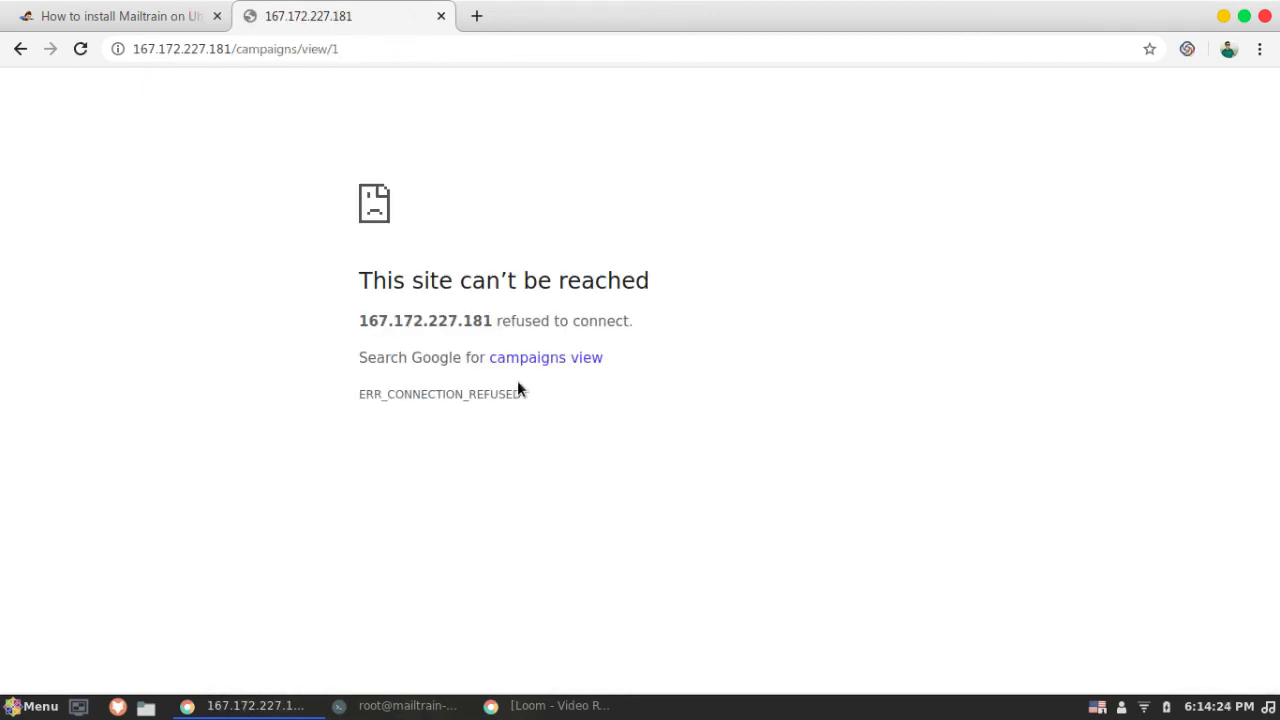
Step: Return to the terminal window after confirming the connection is still refused
{"action": "left_click", "coordinate": [408, 704]}
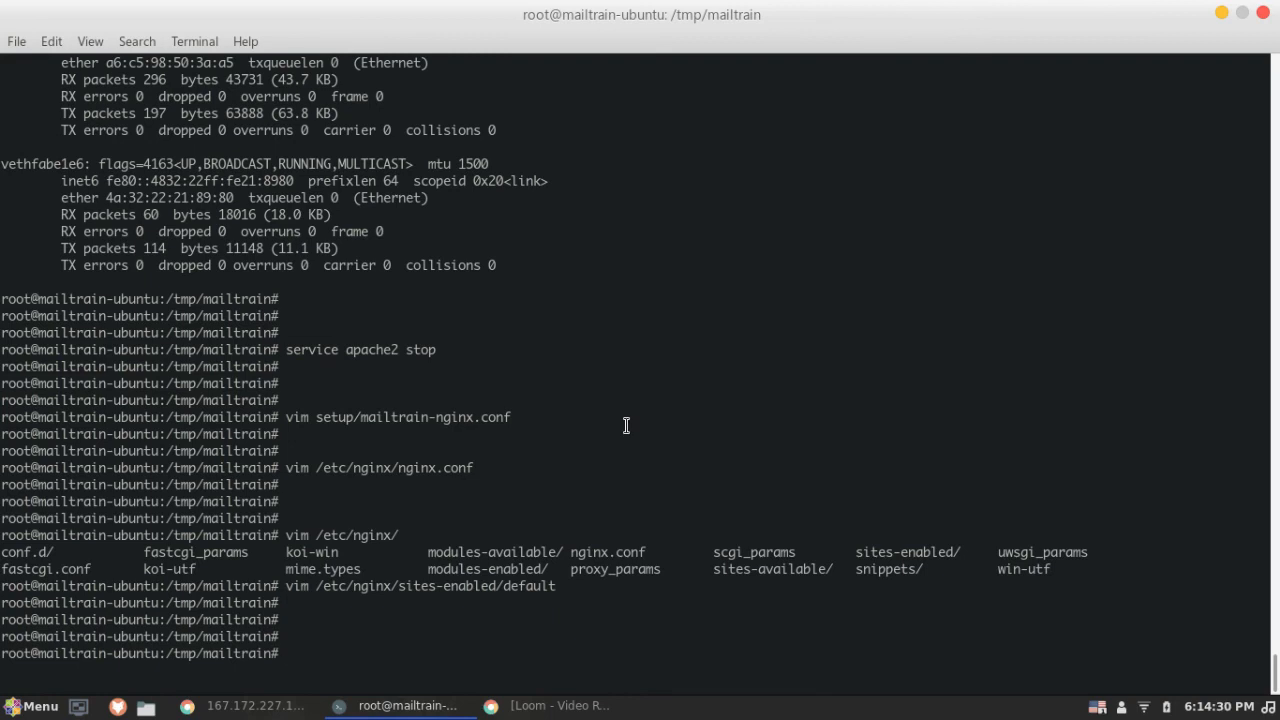
Step: Run 'service nginx start' to start the Nginx service
{"action": "type", "text": "serive"}
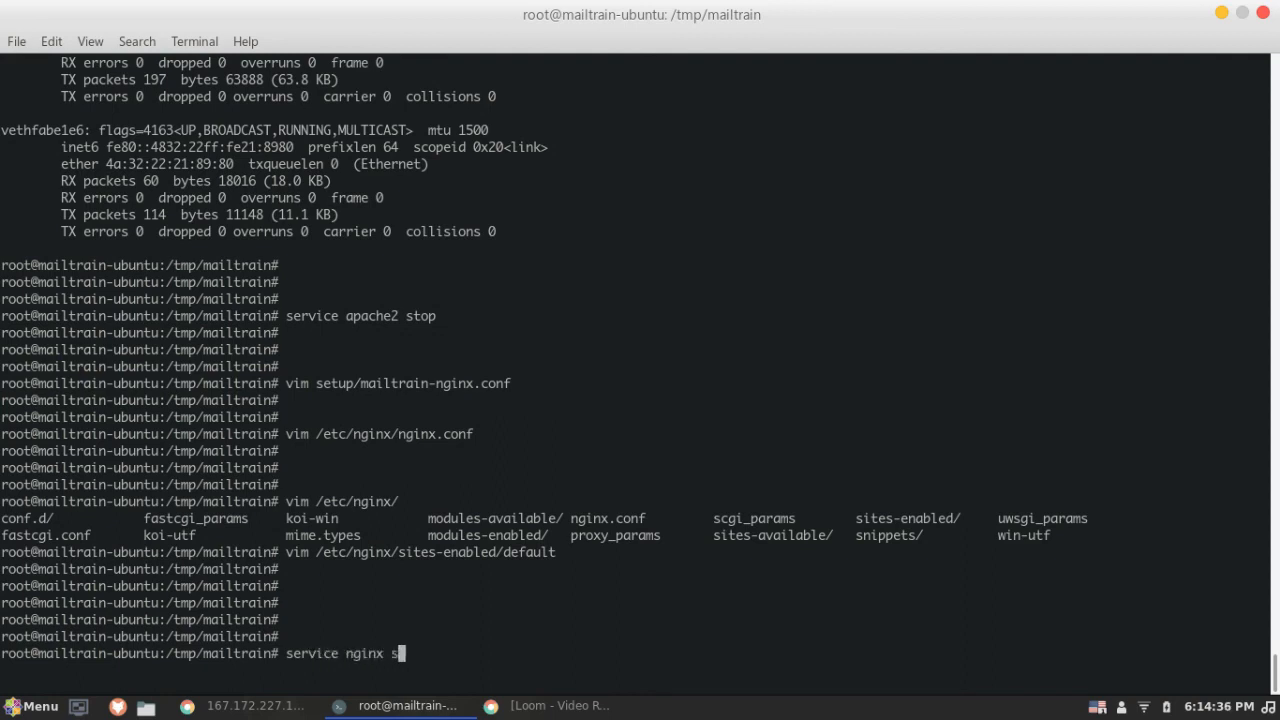
{"action": "key", "text": "BackSpace"}
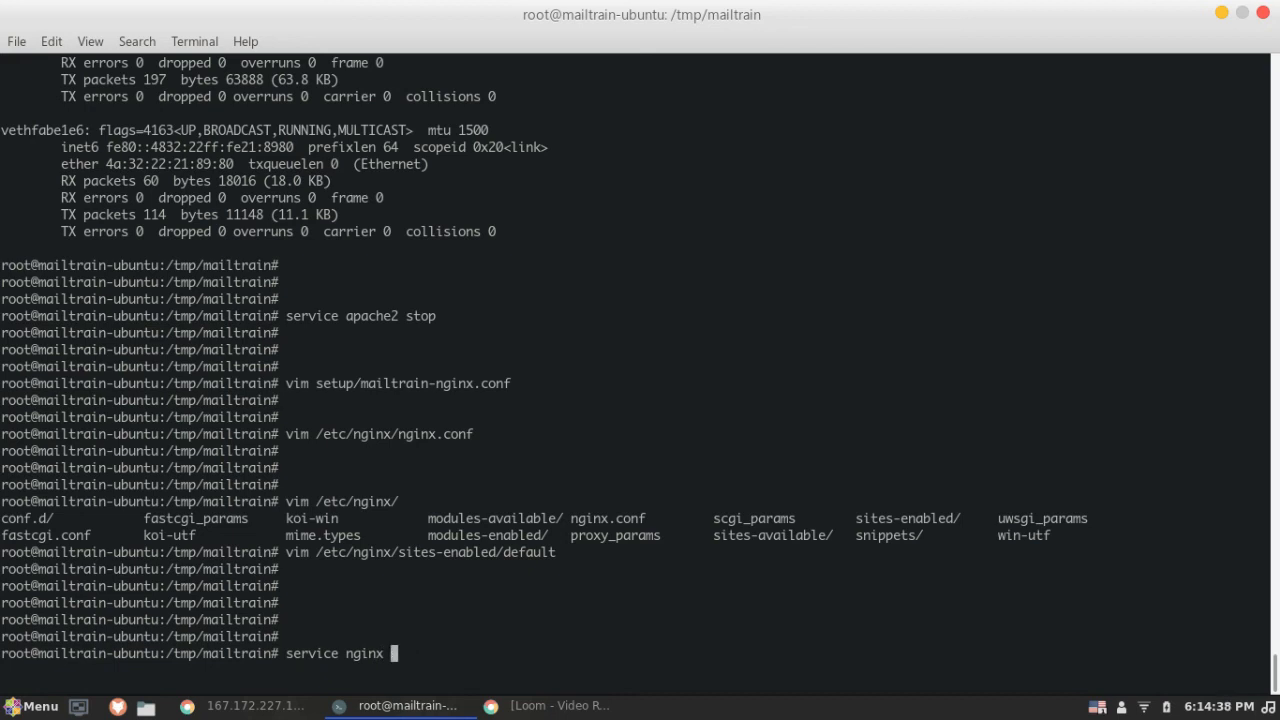
{"action": "type", "text": "start"}
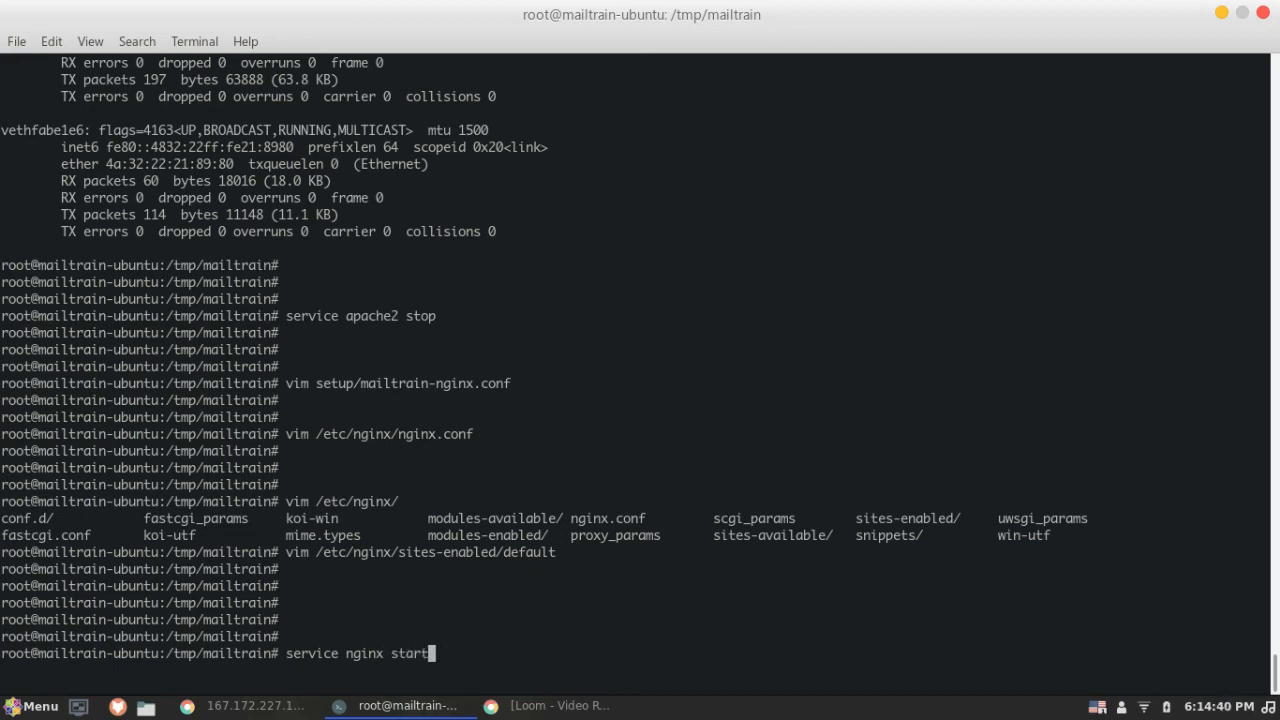
{"action": "key", "text": "Return"}
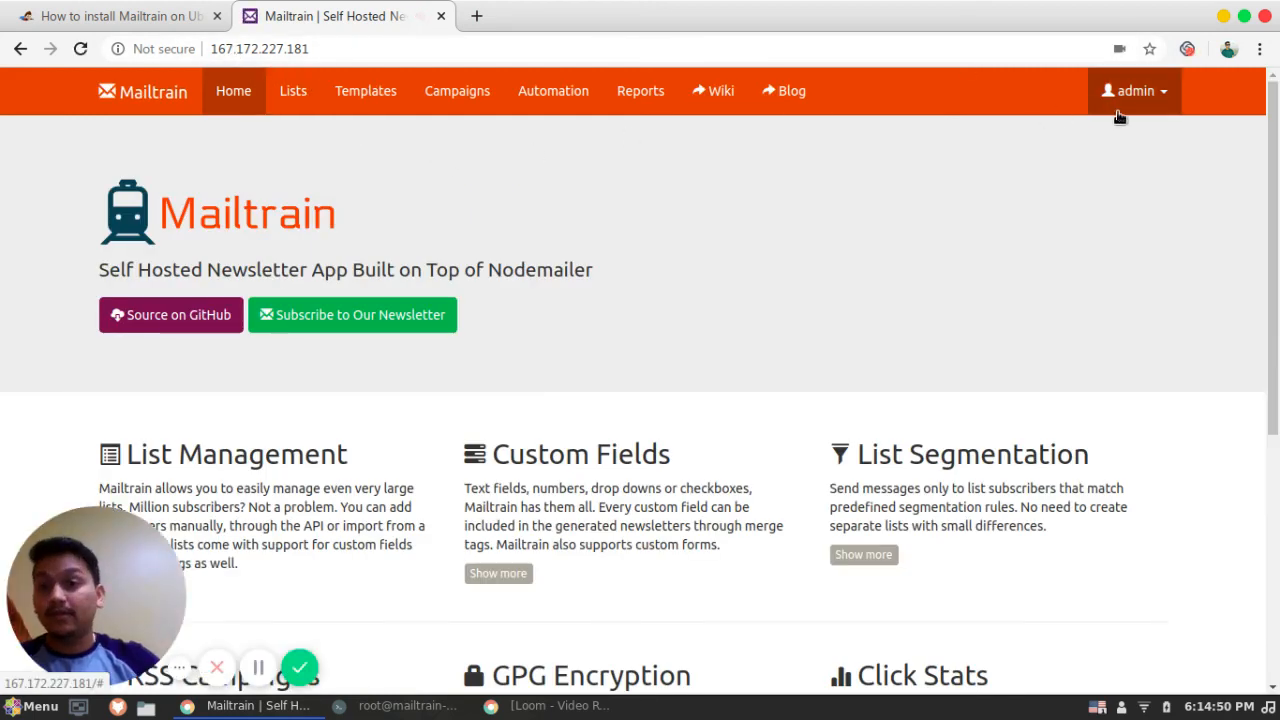
{"action": "mouse_move", "coordinate": [296, 164]}
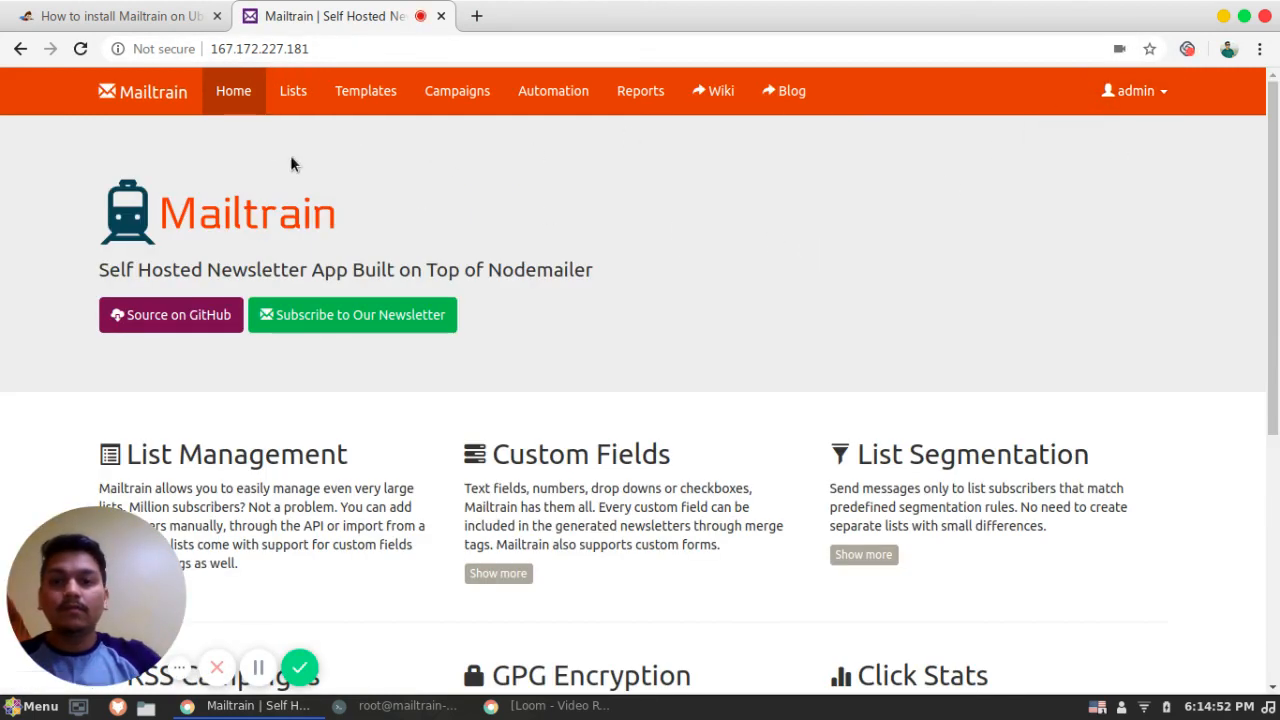
Step: Show the Lists page with mailtrain-demo, then switch to the Pepipost tutorial tab
{"action": "left_click", "coordinate": [292, 90]}
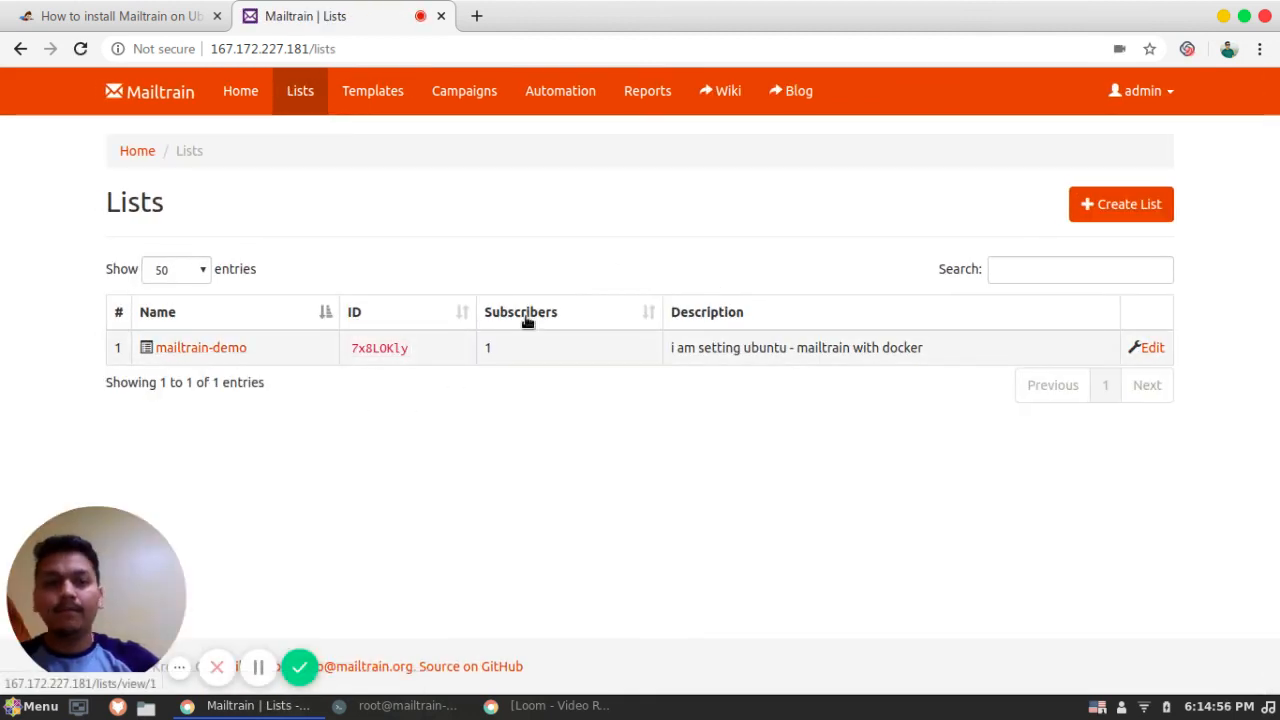
{"action": "mouse_move", "coordinate": [464, 92]}
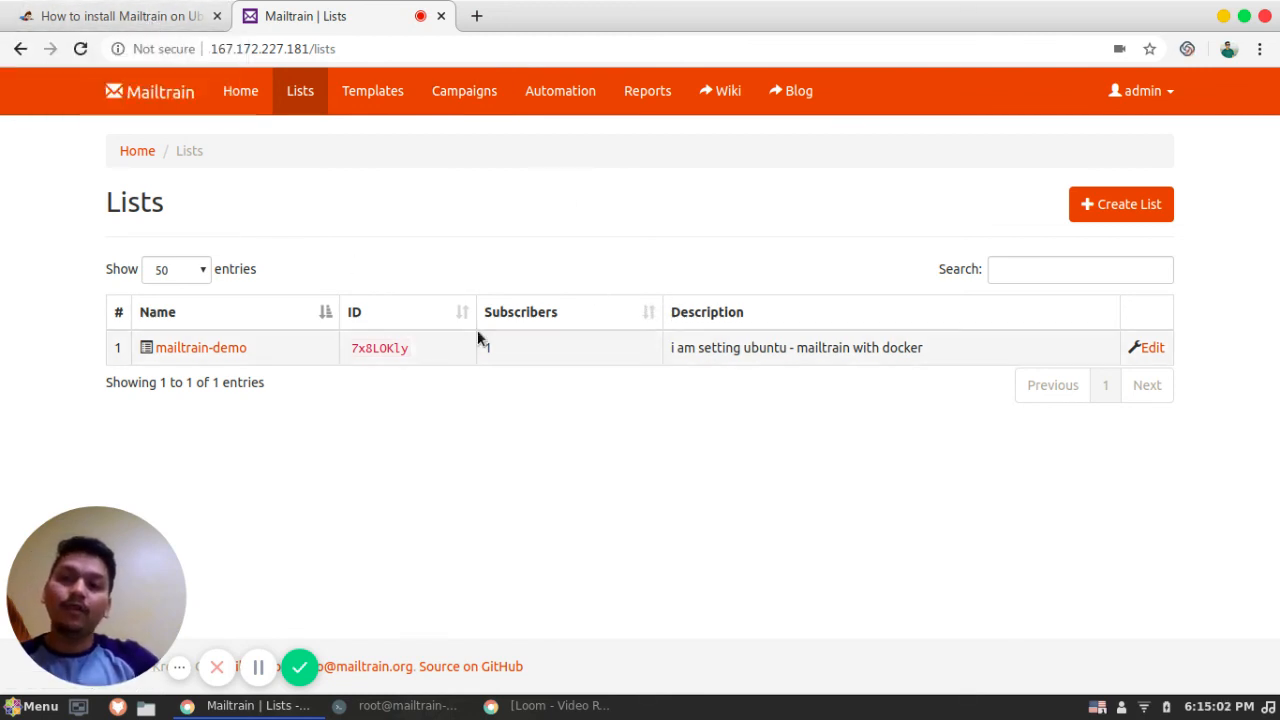
{"action": "left_click", "coordinate": [116, 16]}
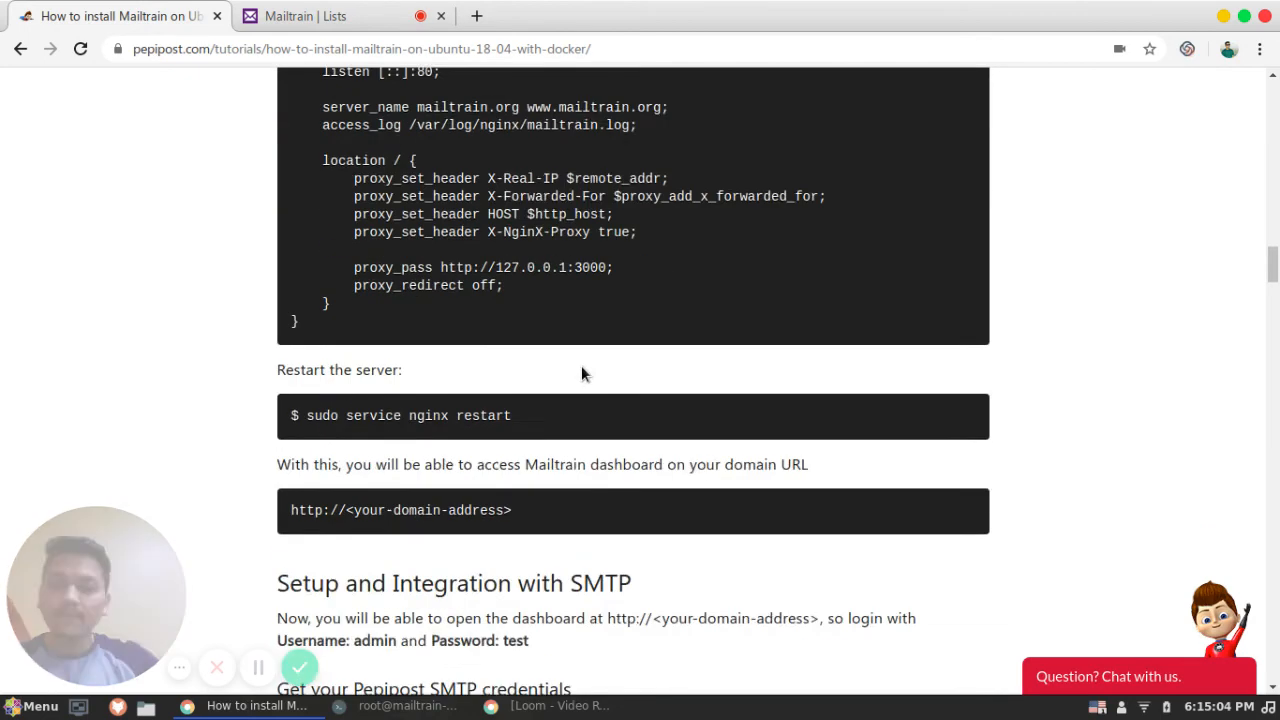
Step: Scroll through the tutorial's SMTP settings, list import, template and campaign creation sections
{"action": "scroll", "scroll_direction": "down", "scroll_amount": 3}
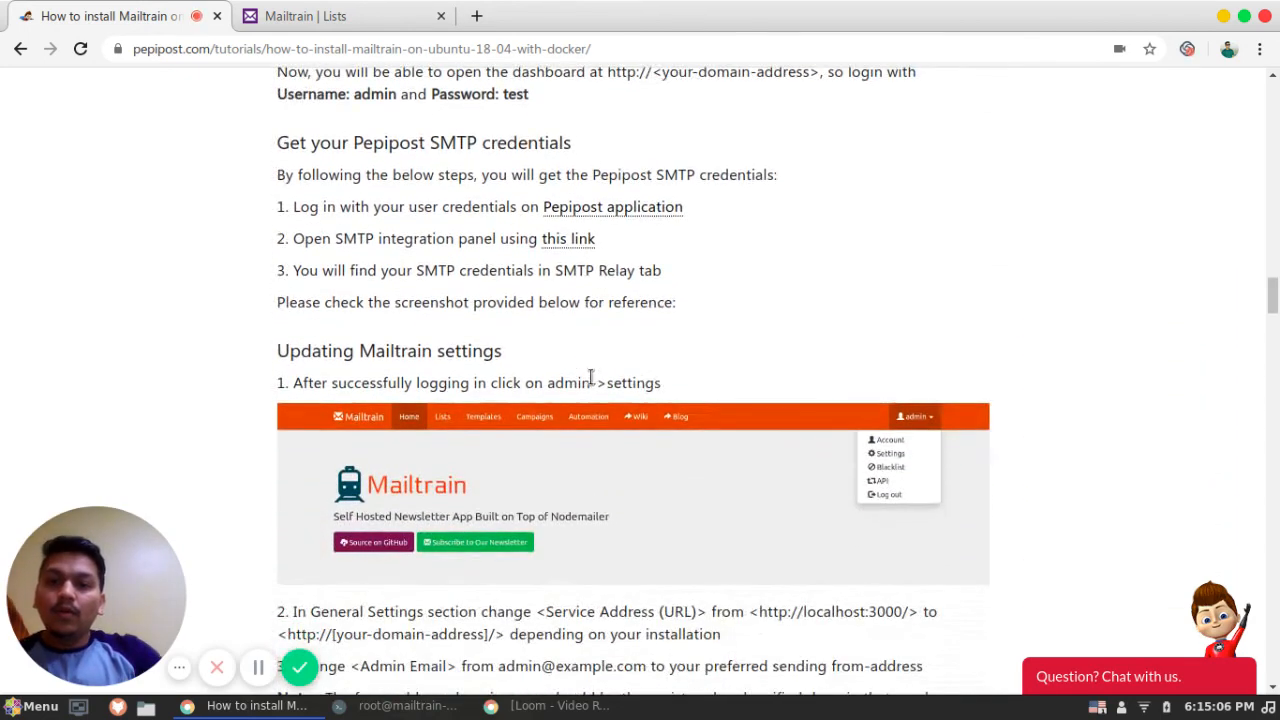
{"action": "scroll", "scroll_direction": "up", "scroll_amount": 3}
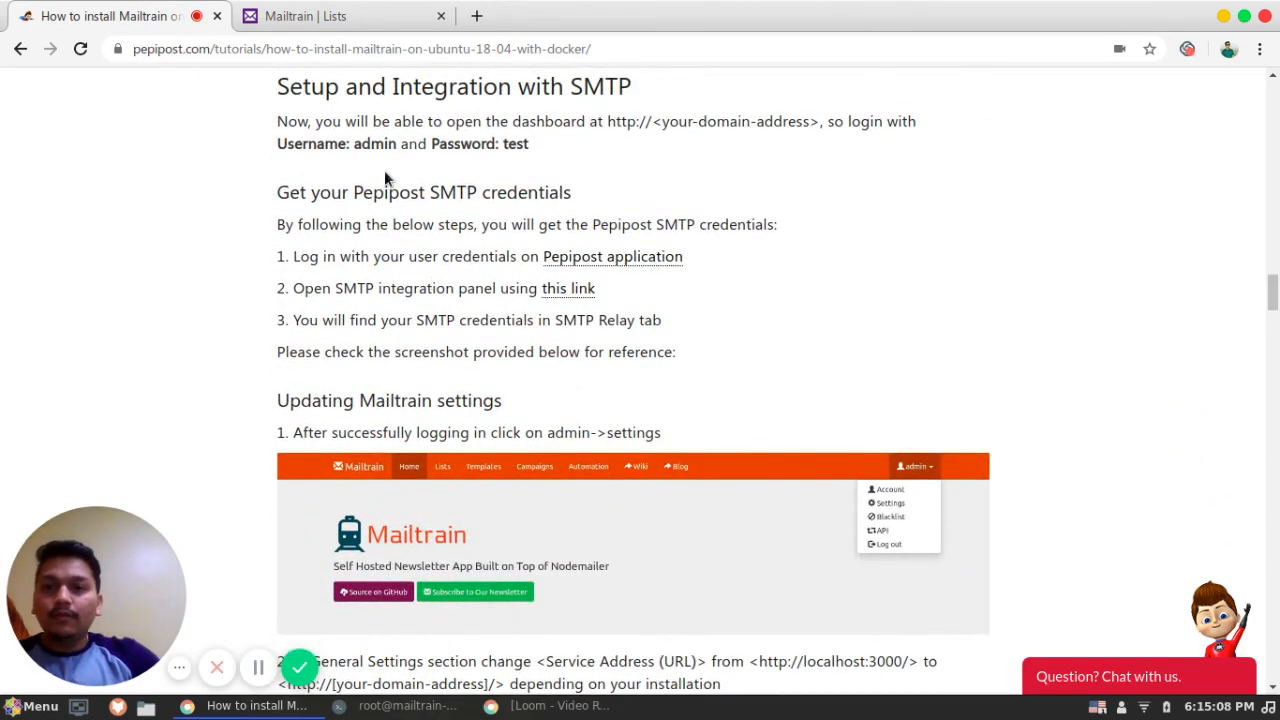
{"action": "scroll", "scroll_direction": "up", "scroll_amount": 3}
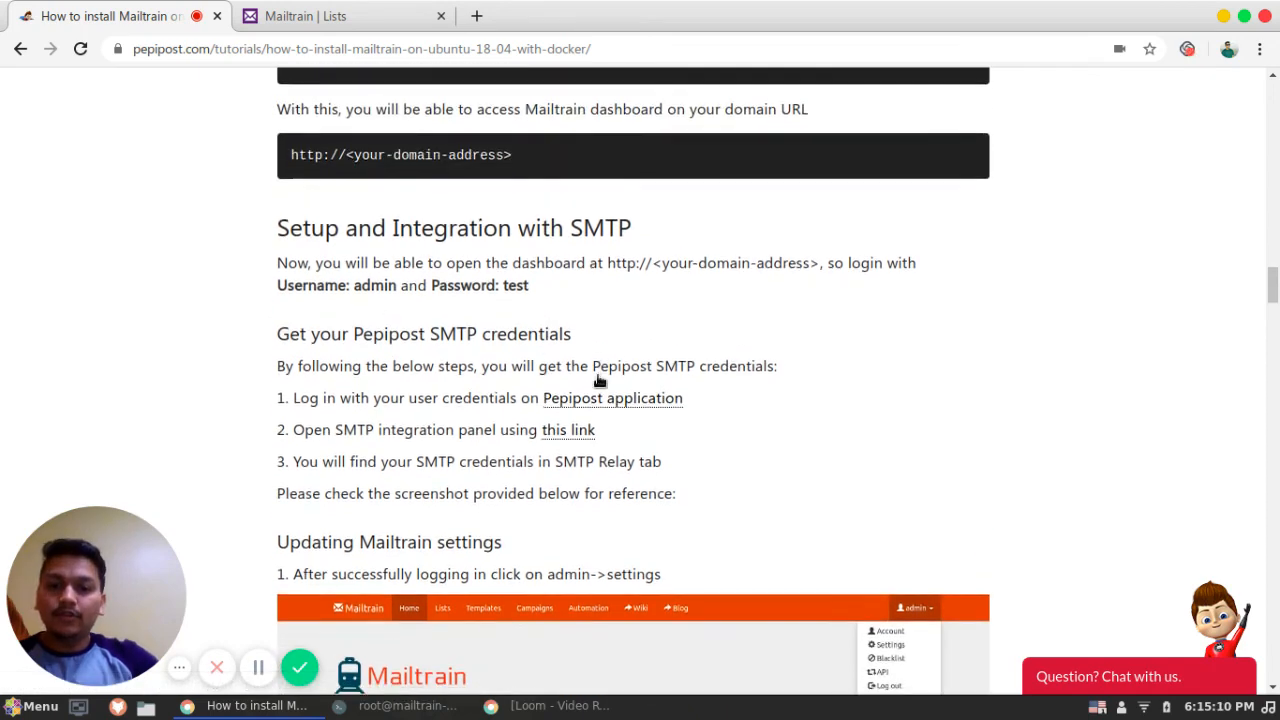
{"action": "scroll", "scroll_direction": "down", "scroll_amount": 3}
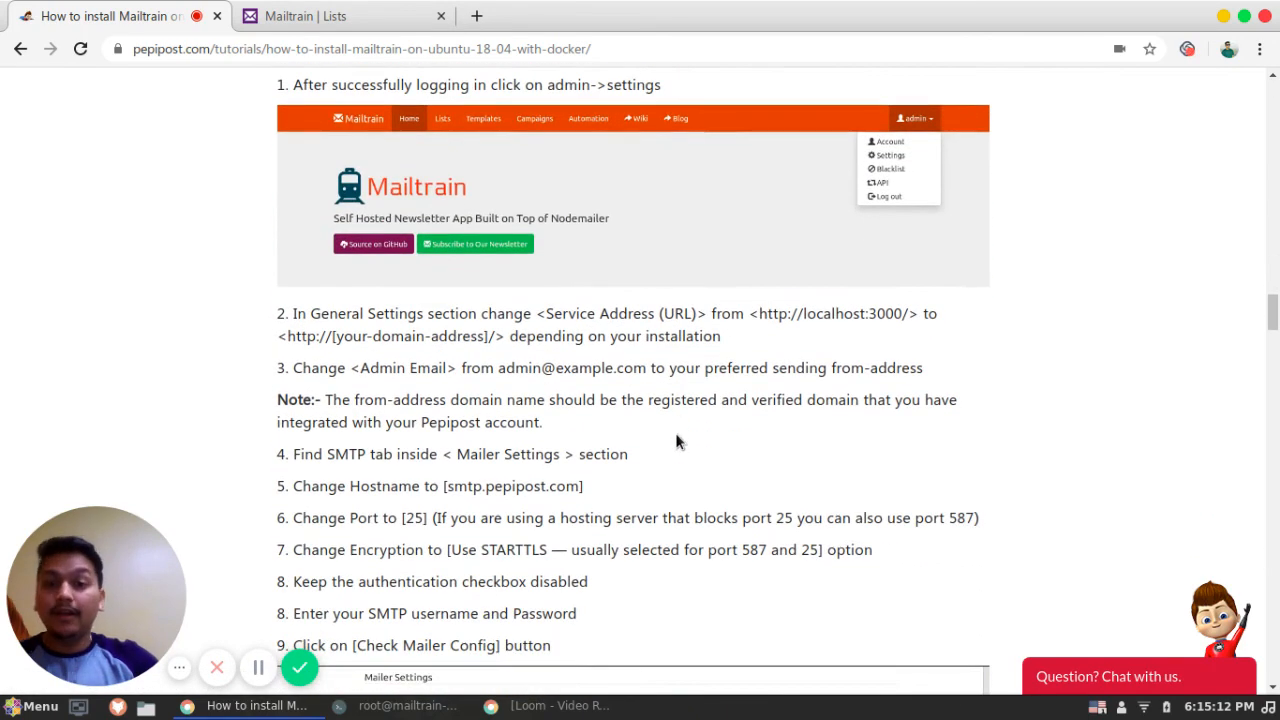
{"action": "mouse_move", "coordinate": [612, 424]}
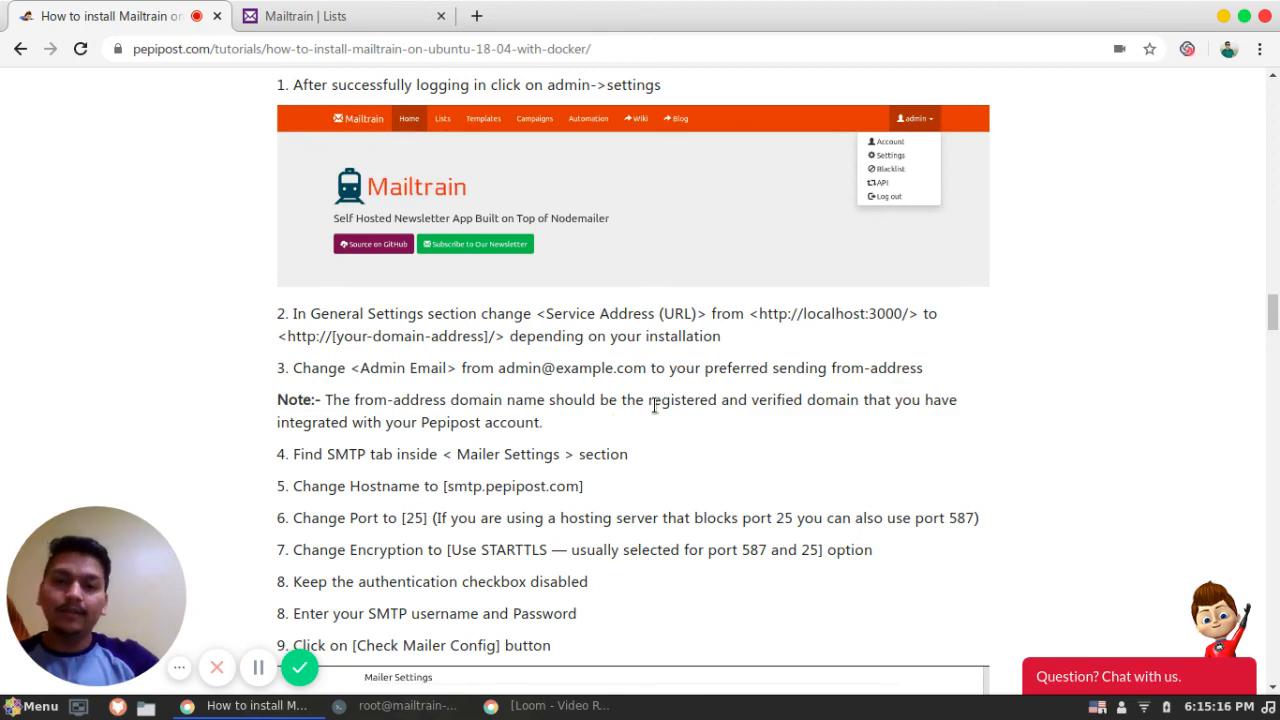
{"action": "scroll", "scroll_direction": "down", "scroll_amount": 3}
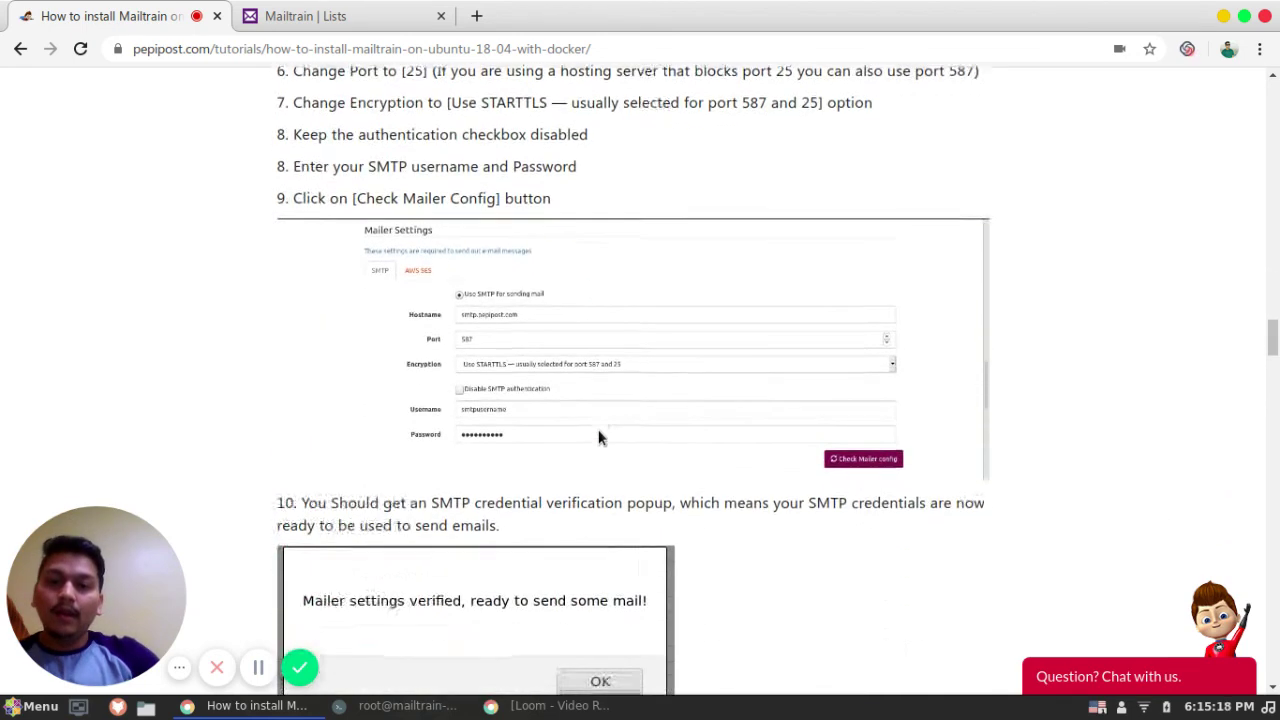
{"action": "mouse_move", "coordinate": [560, 336]}
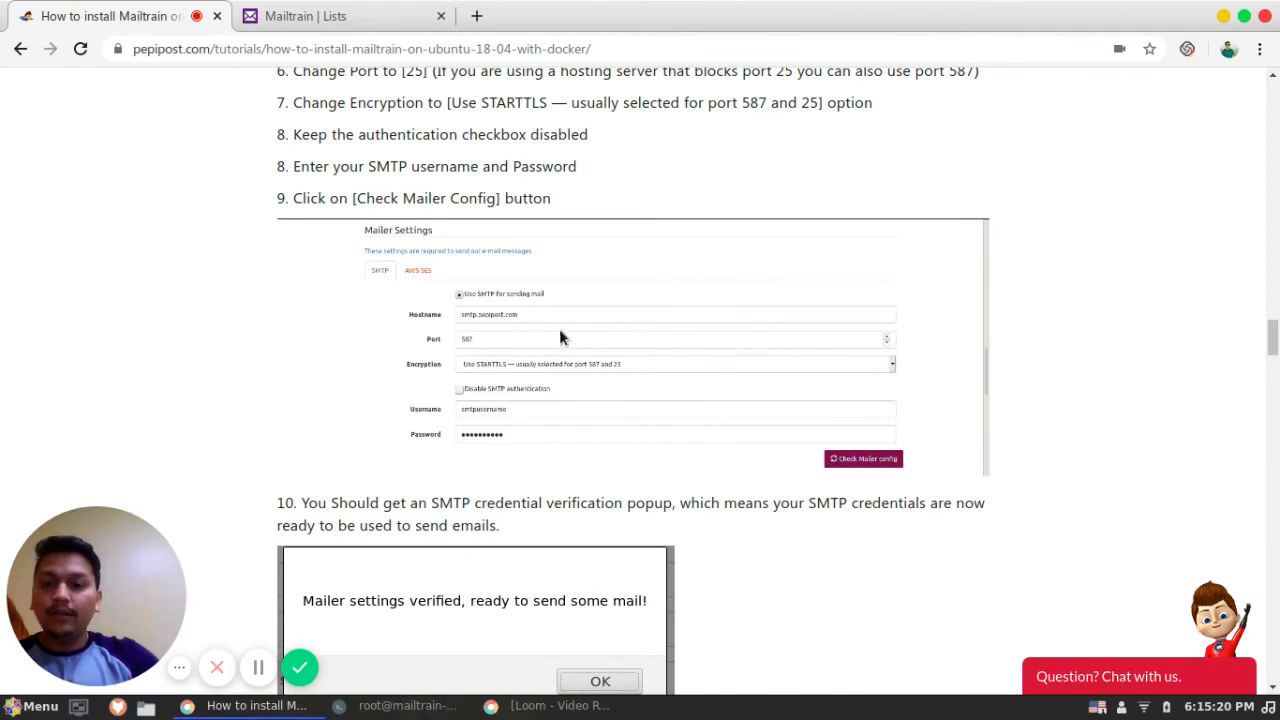
{"action": "scroll", "scroll_direction": "down", "scroll_amount": 3}
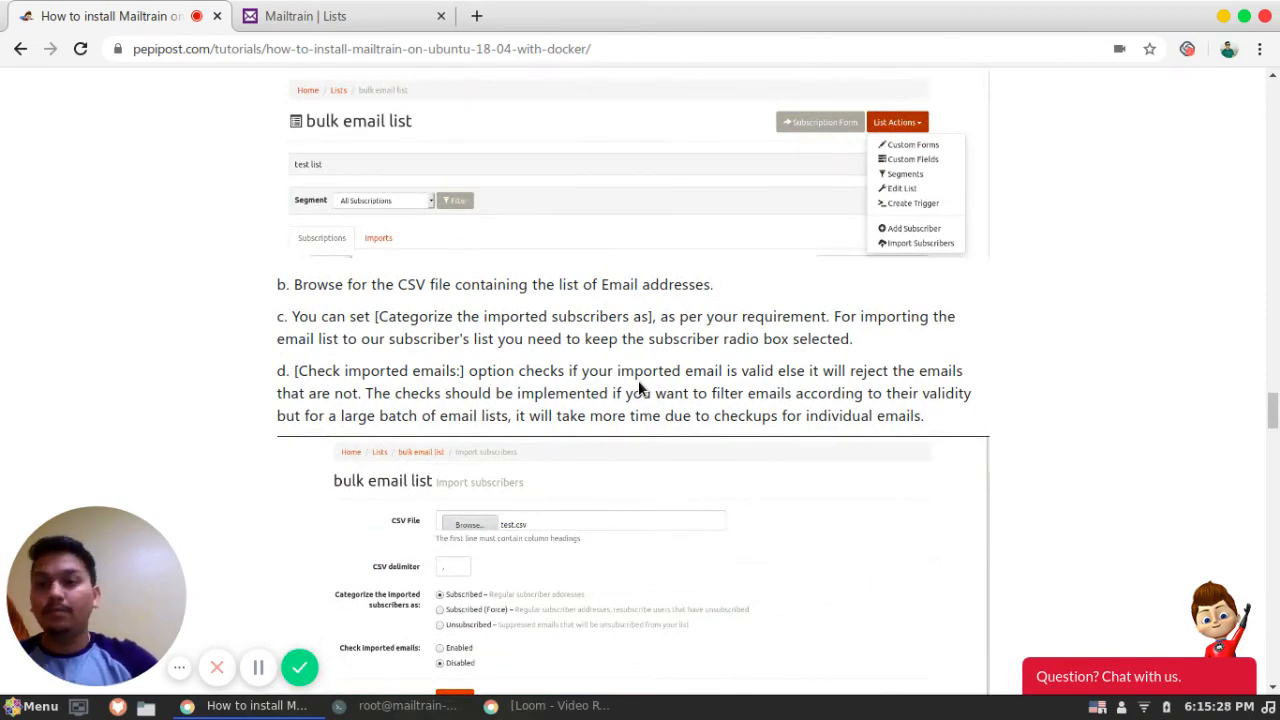
{"action": "scroll", "scroll_direction": "down", "scroll_amount": 3}
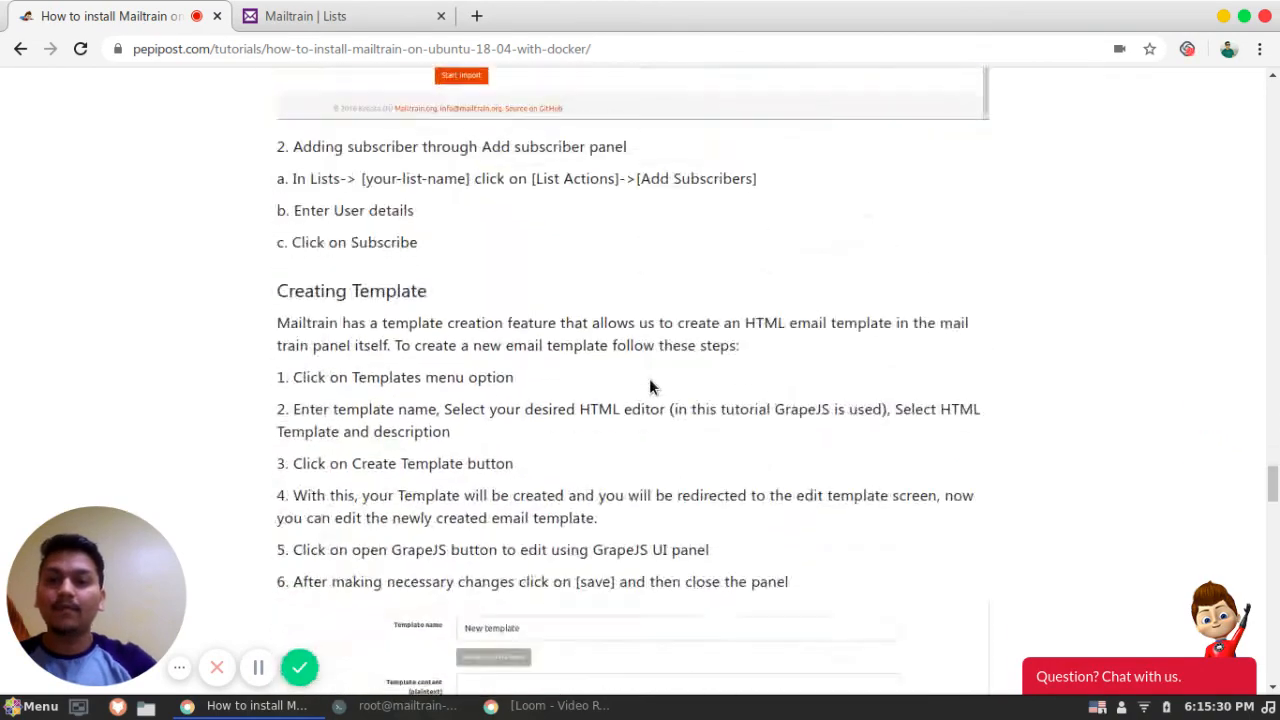
{"action": "scroll", "scroll_direction": "down", "scroll_amount": 3}
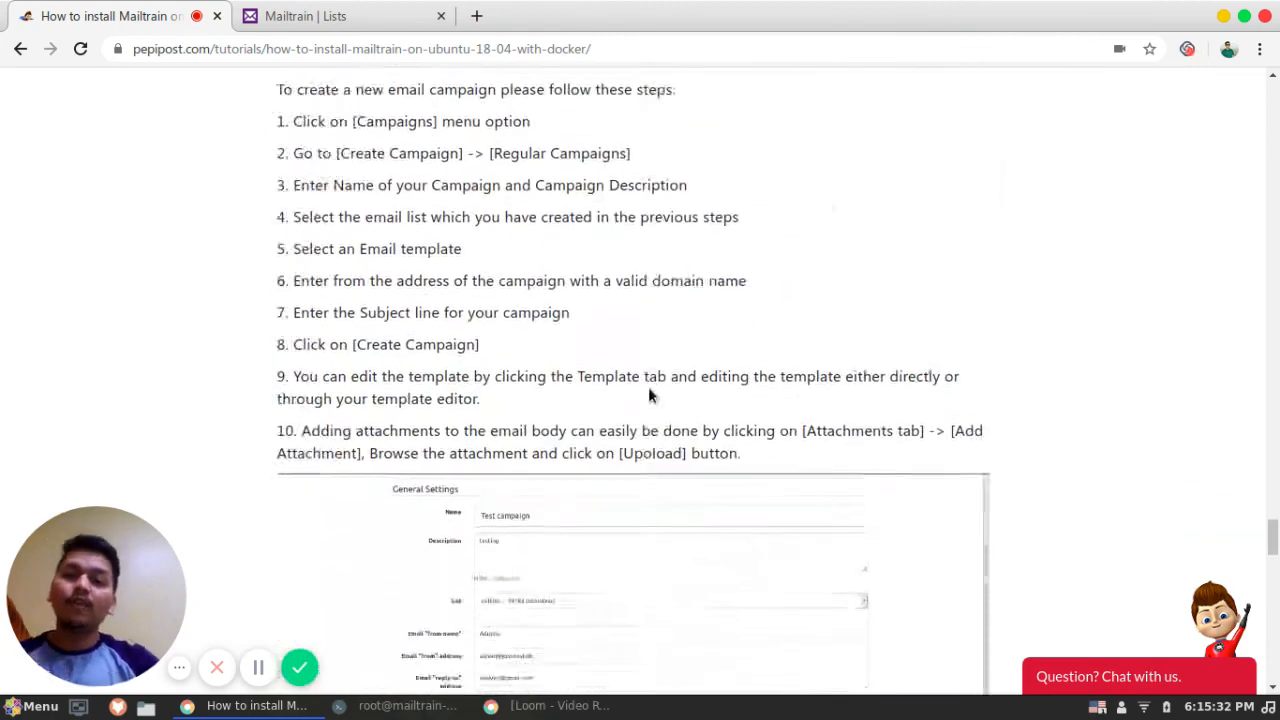
{"action": "scroll", "scroll_direction": "down", "scroll_amount": 3}
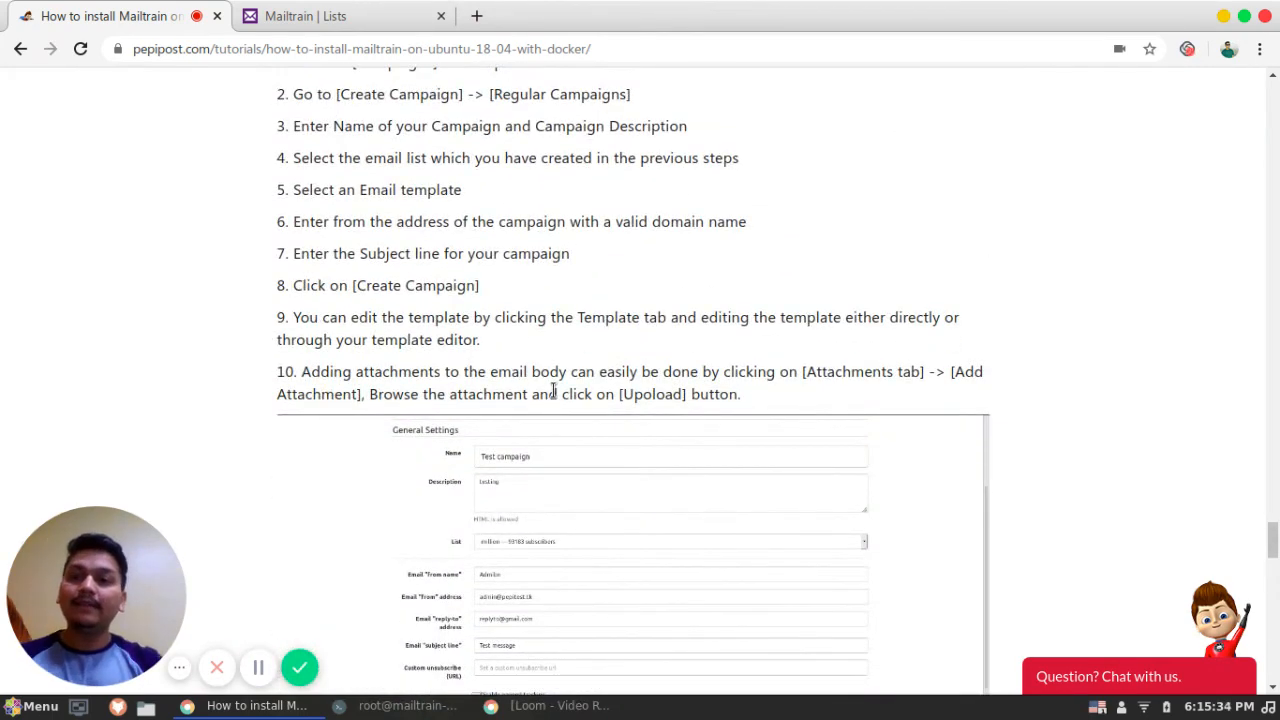
{"action": "mouse_move", "coordinate": [556, 348]}
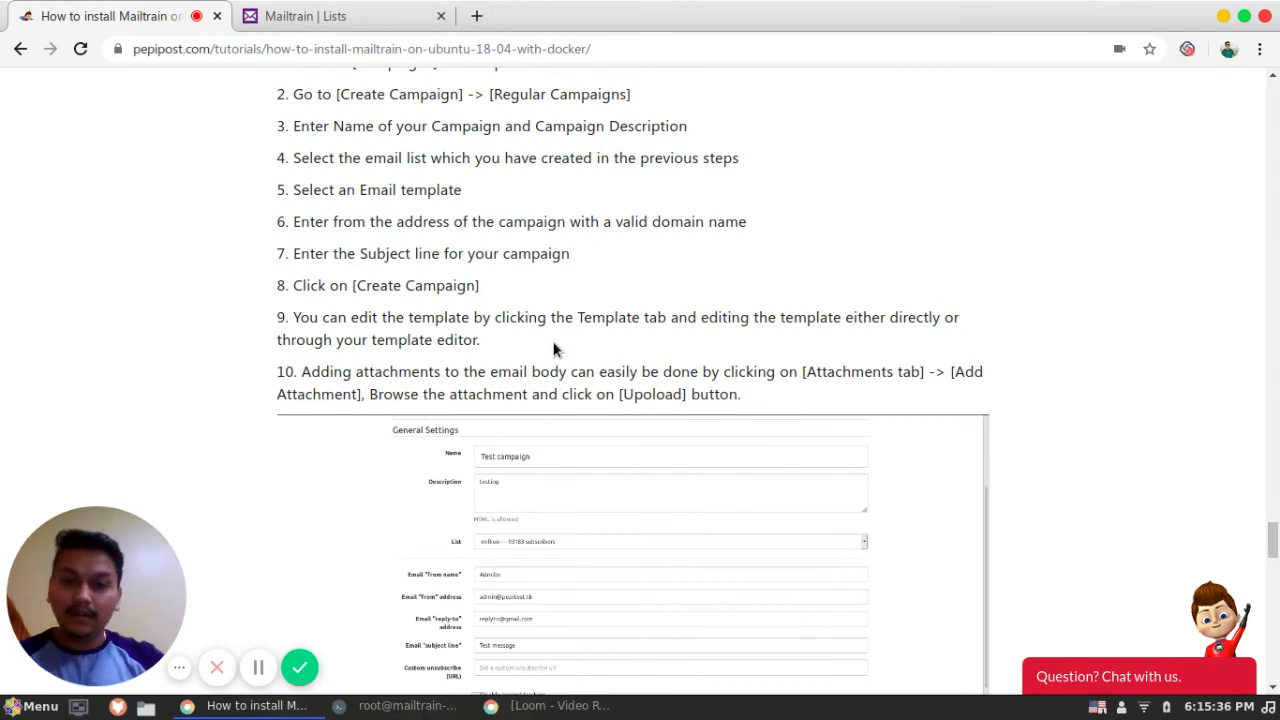